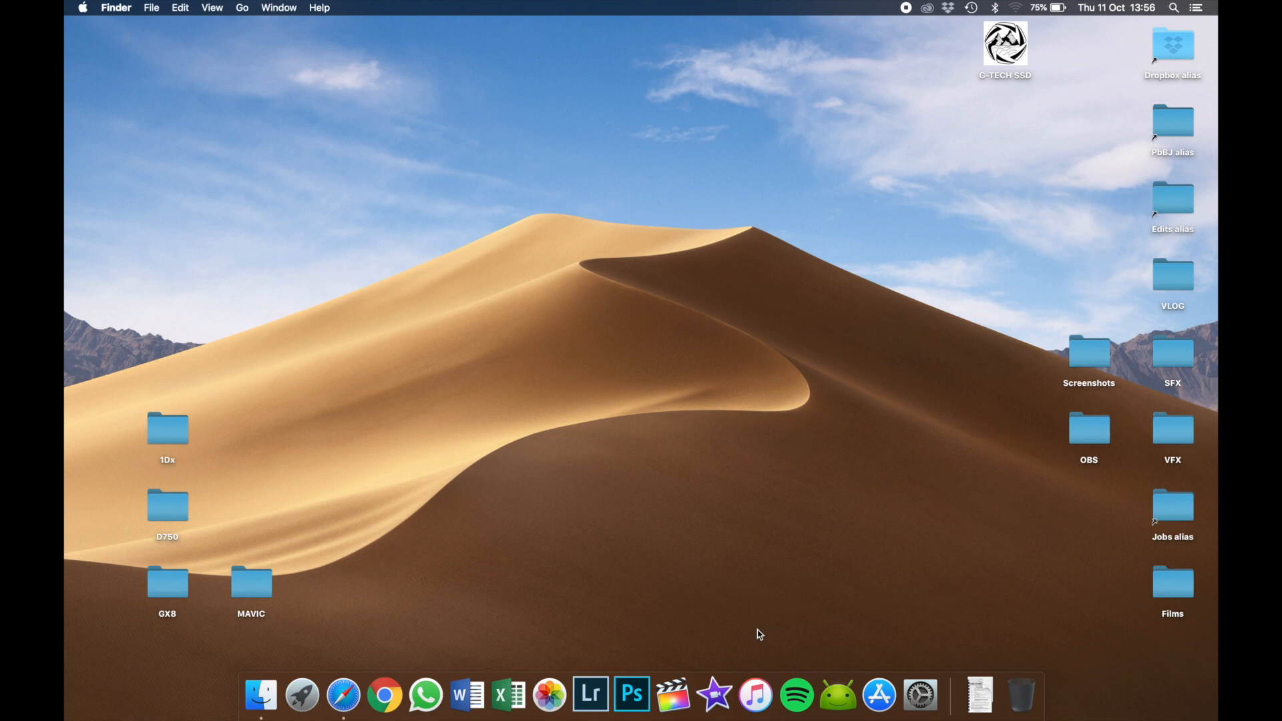
{"action": "mouse_move", "coordinate": [631, 641]}
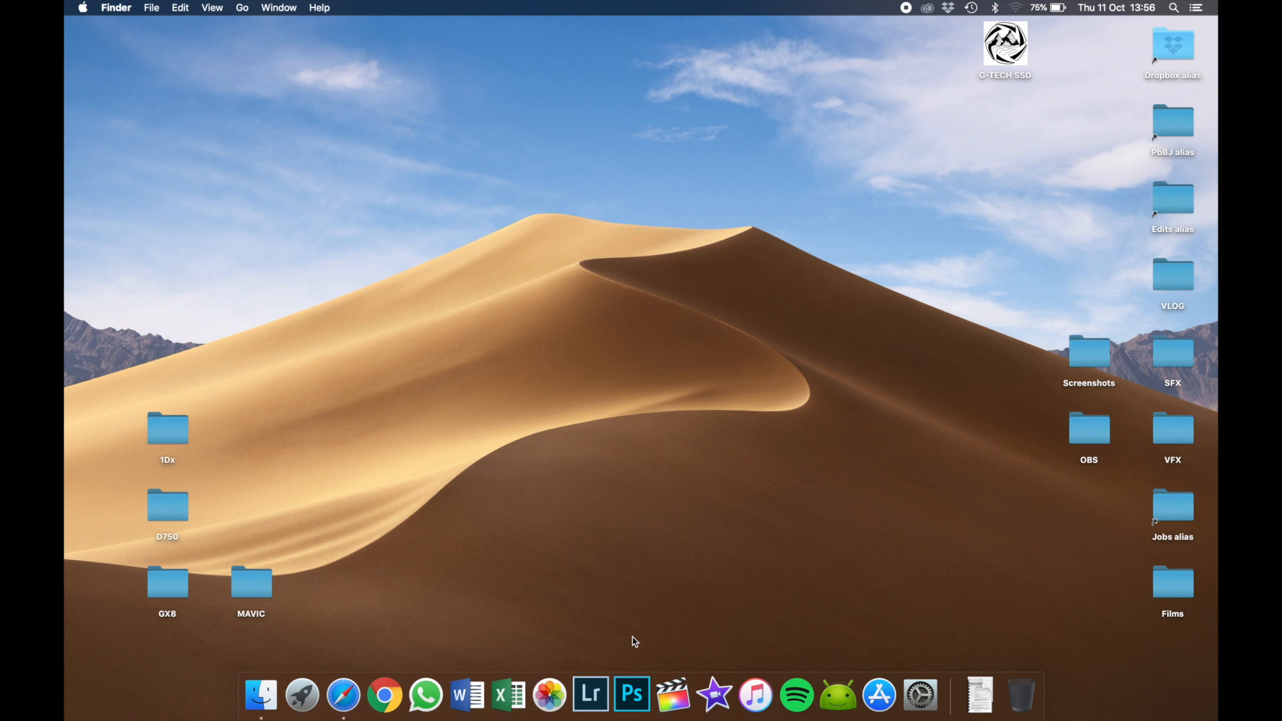
{"action": "mouse_move", "coordinate": [615, 668]}
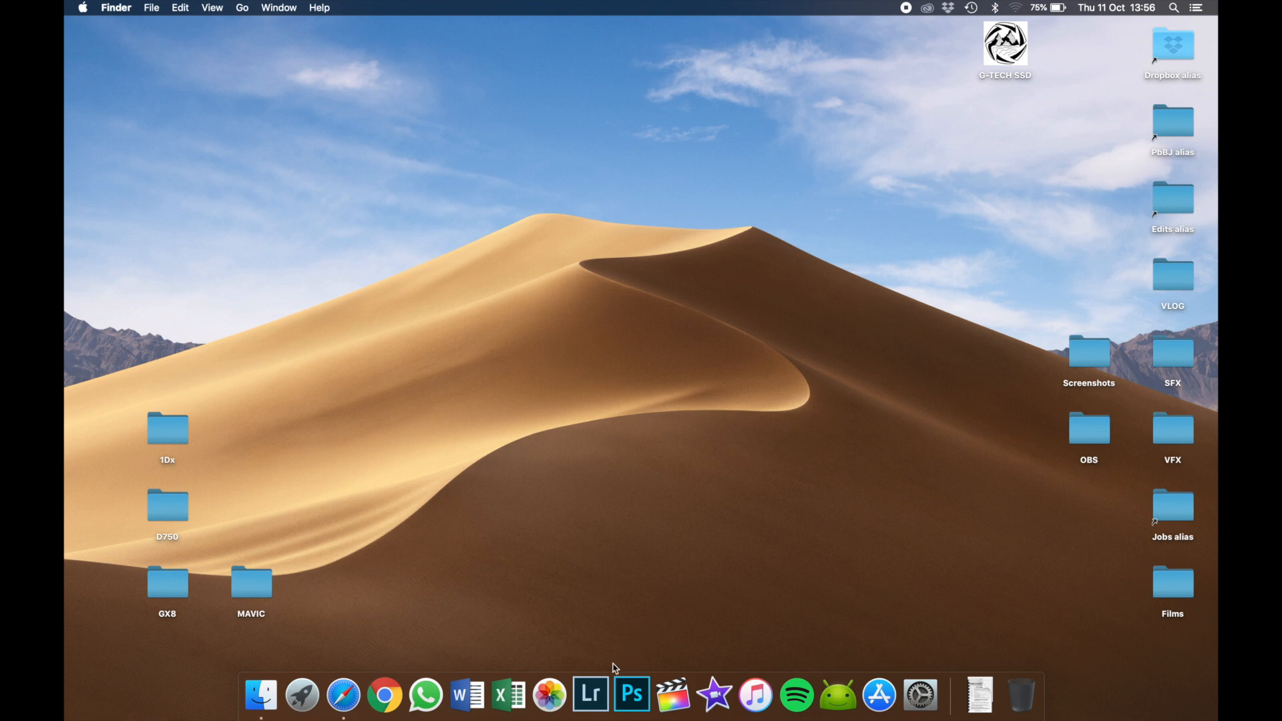
{"action": "mouse_move", "coordinate": [674, 509]}
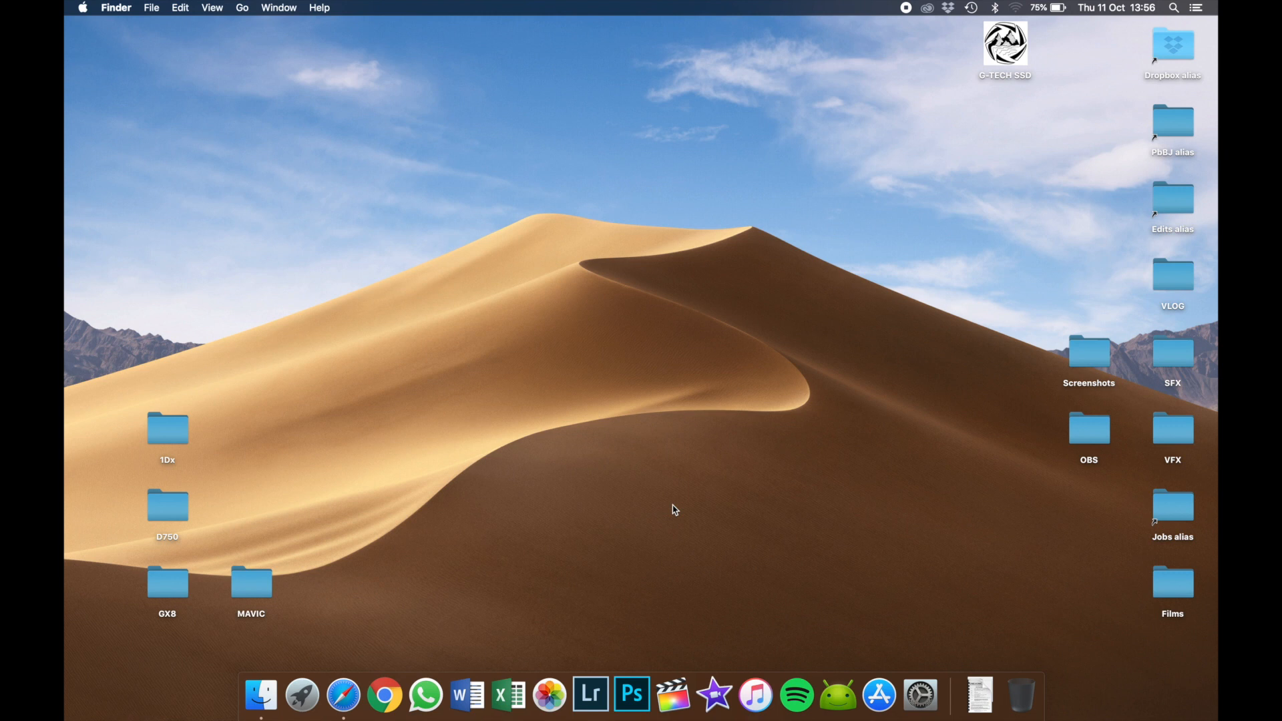
{"action": "mouse_move", "coordinate": [871, 327]}
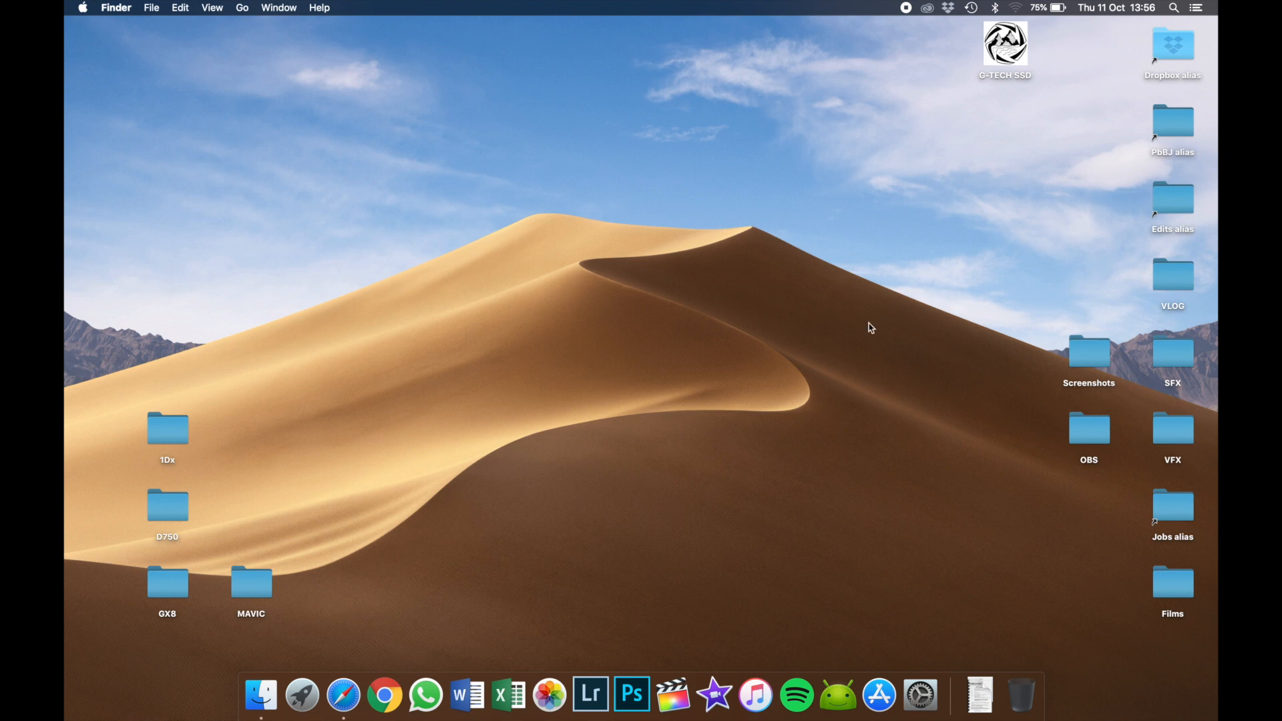
{"action": "mouse_move", "coordinate": [302, 696]}
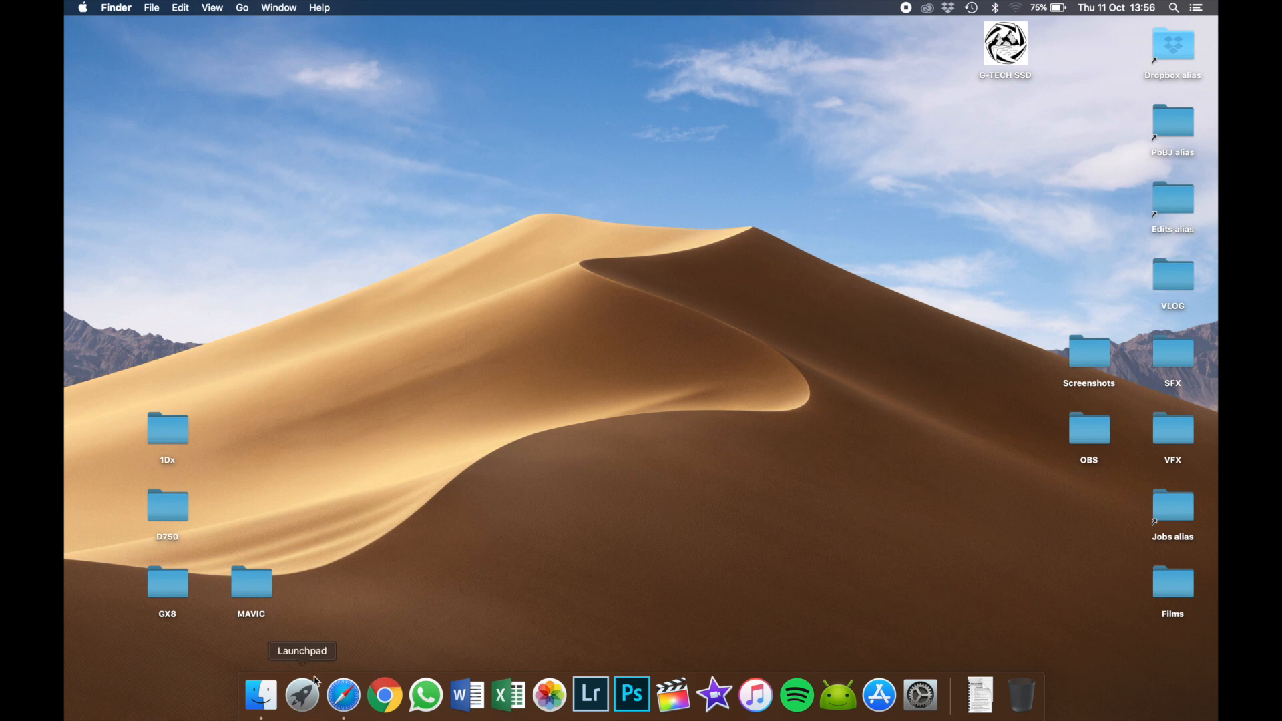
Switch to Lightroom Classic, reveal the filmstrip and select the post-in-focus shot in Develop.
{"action": "left_click", "coordinate": [302, 696]}
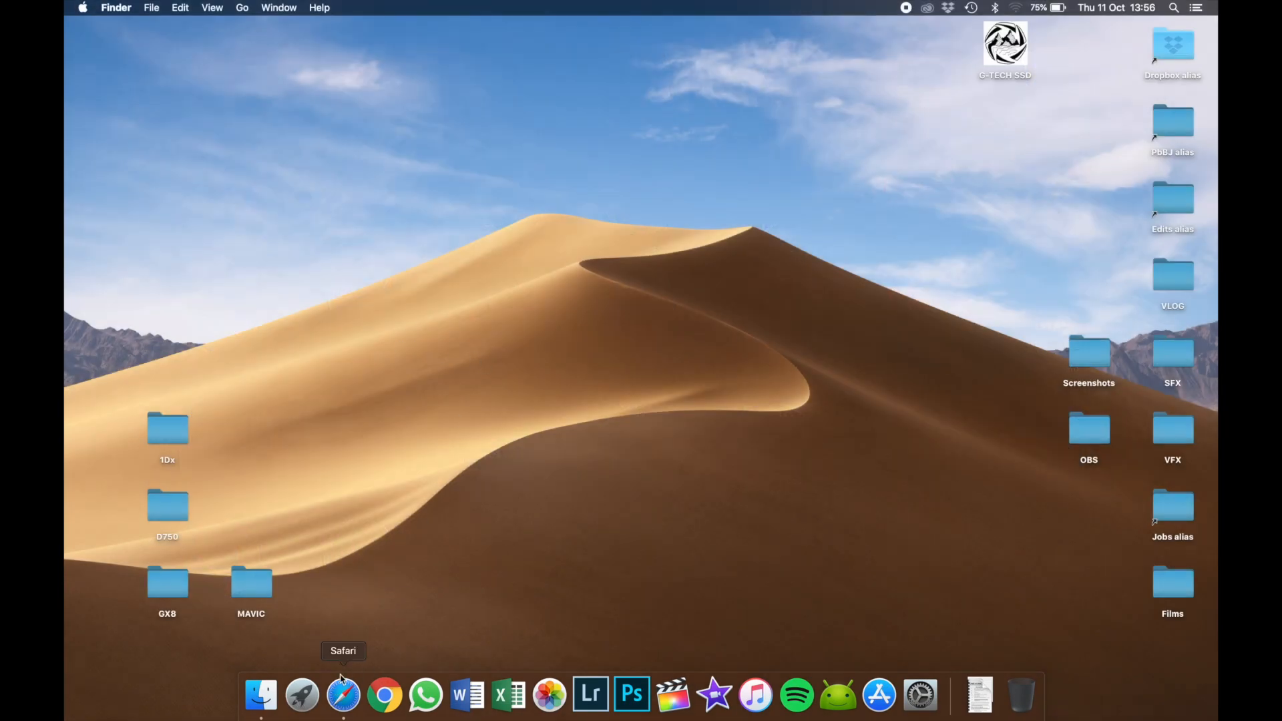
{"action": "left_click", "coordinate": [879, 696]}
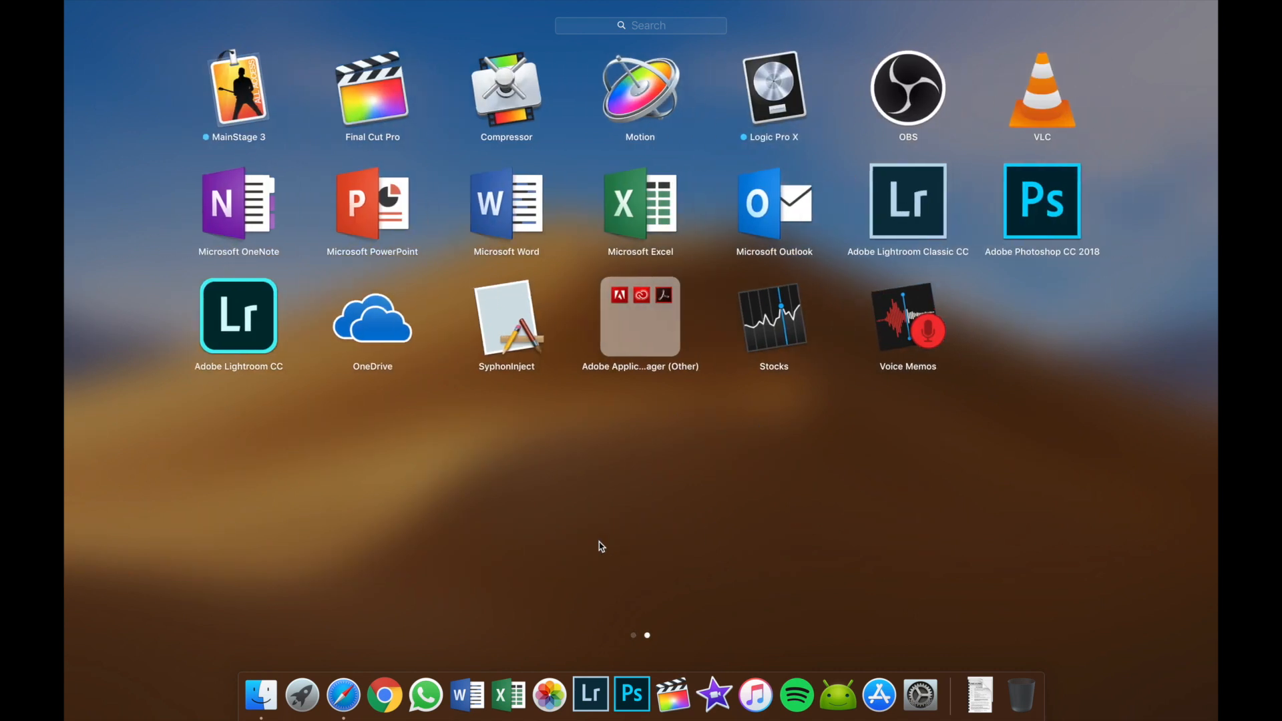
{"action": "mouse_move", "coordinate": [269, 159]}
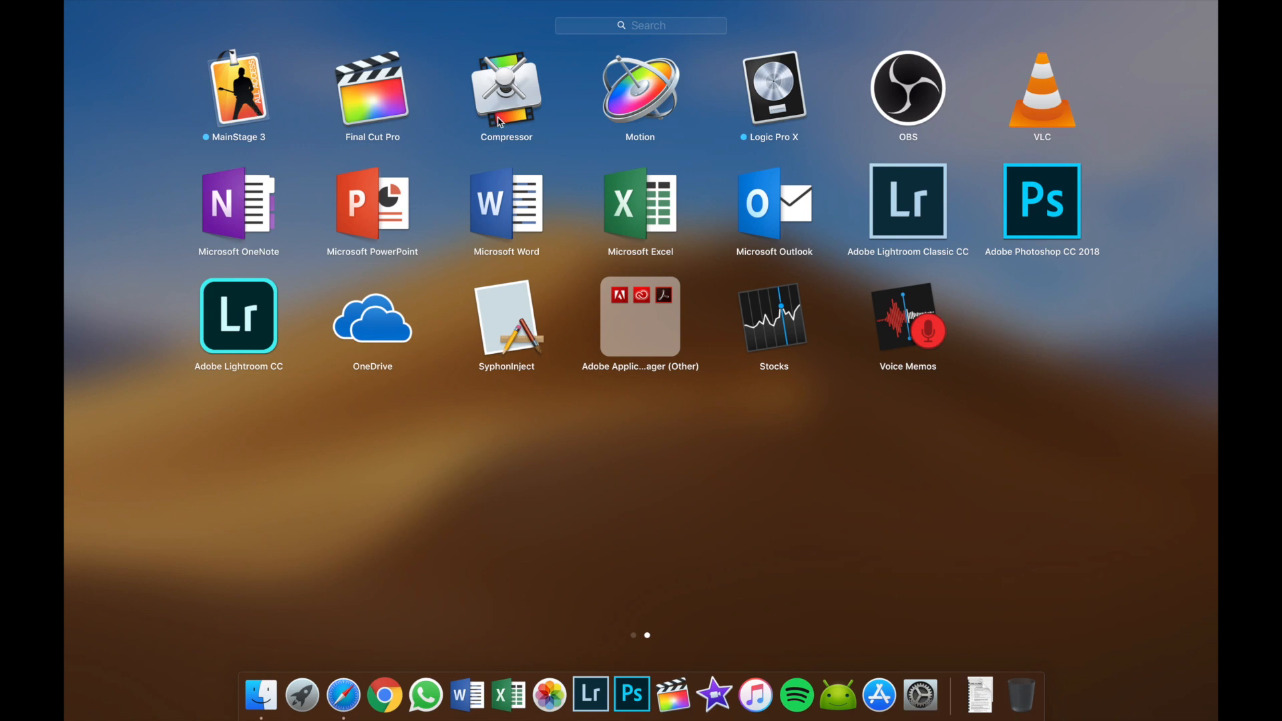
{"action": "mouse_move", "coordinate": [755, 107]}
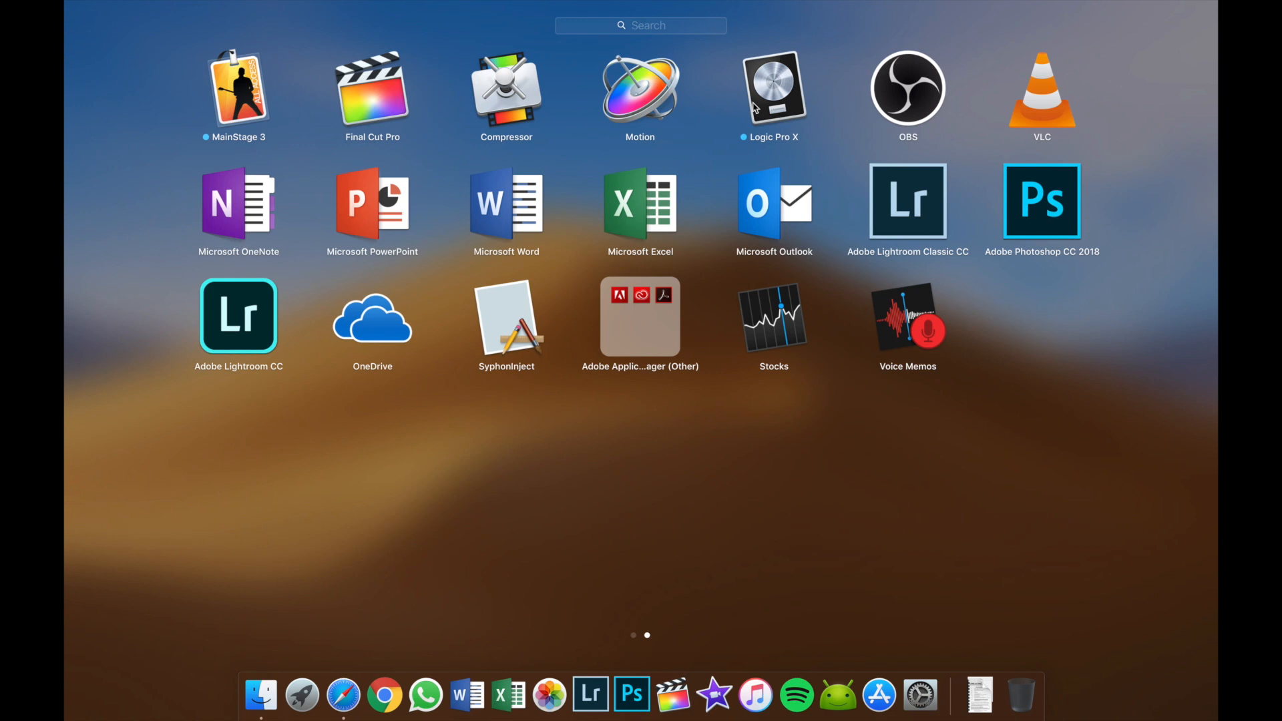
{"action": "mouse_move", "coordinate": [405, 662]}
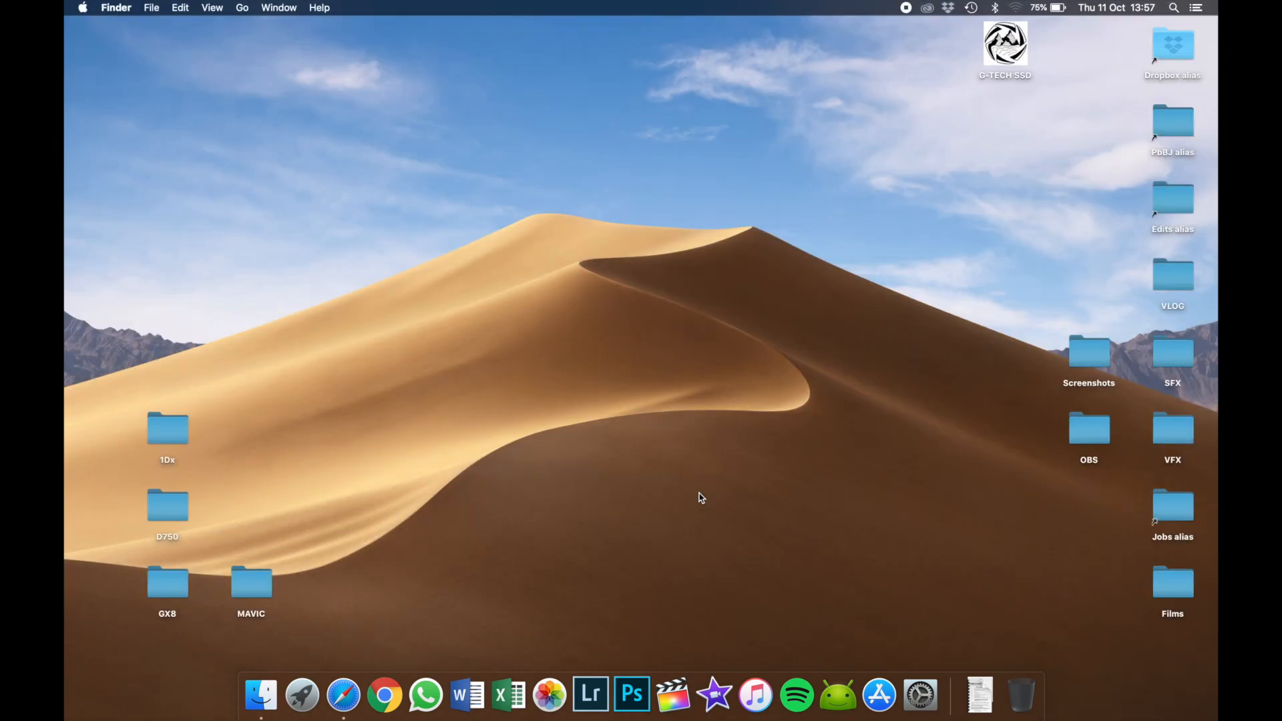
{"action": "mouse_move", "coordinate": [590, 696]}
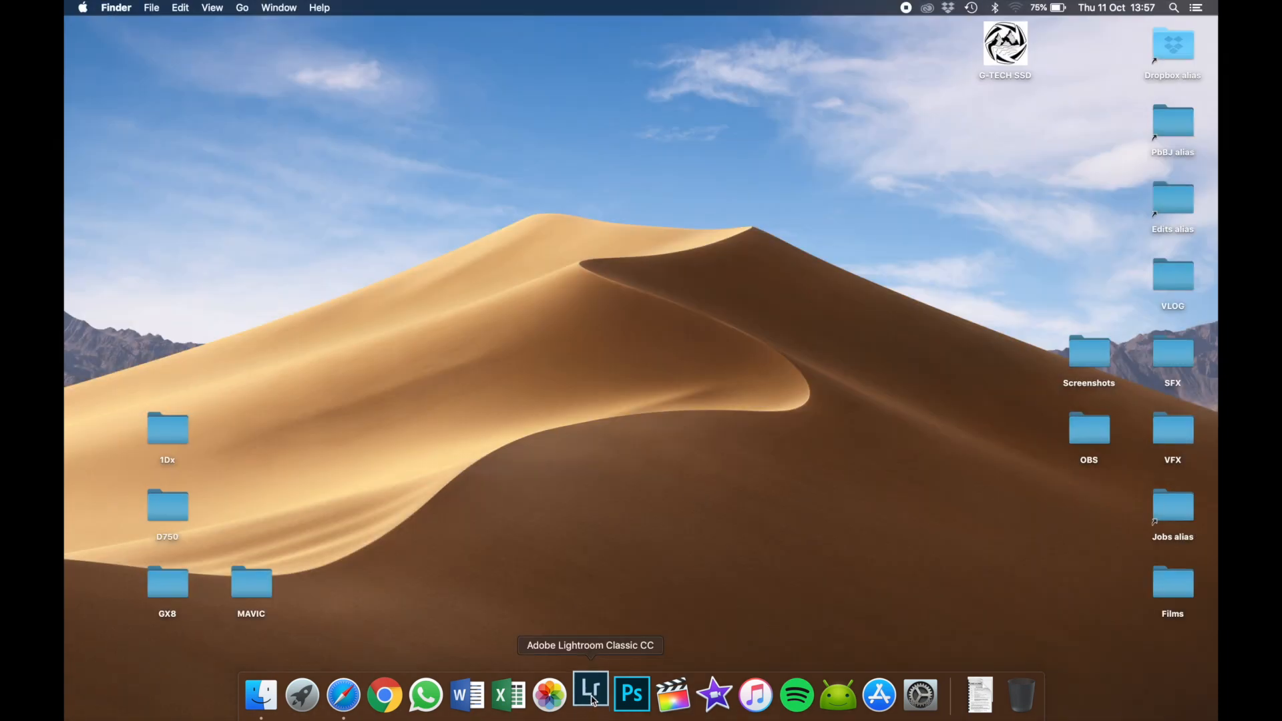
{"action": "left_click", "coordinate": [589, 695]}
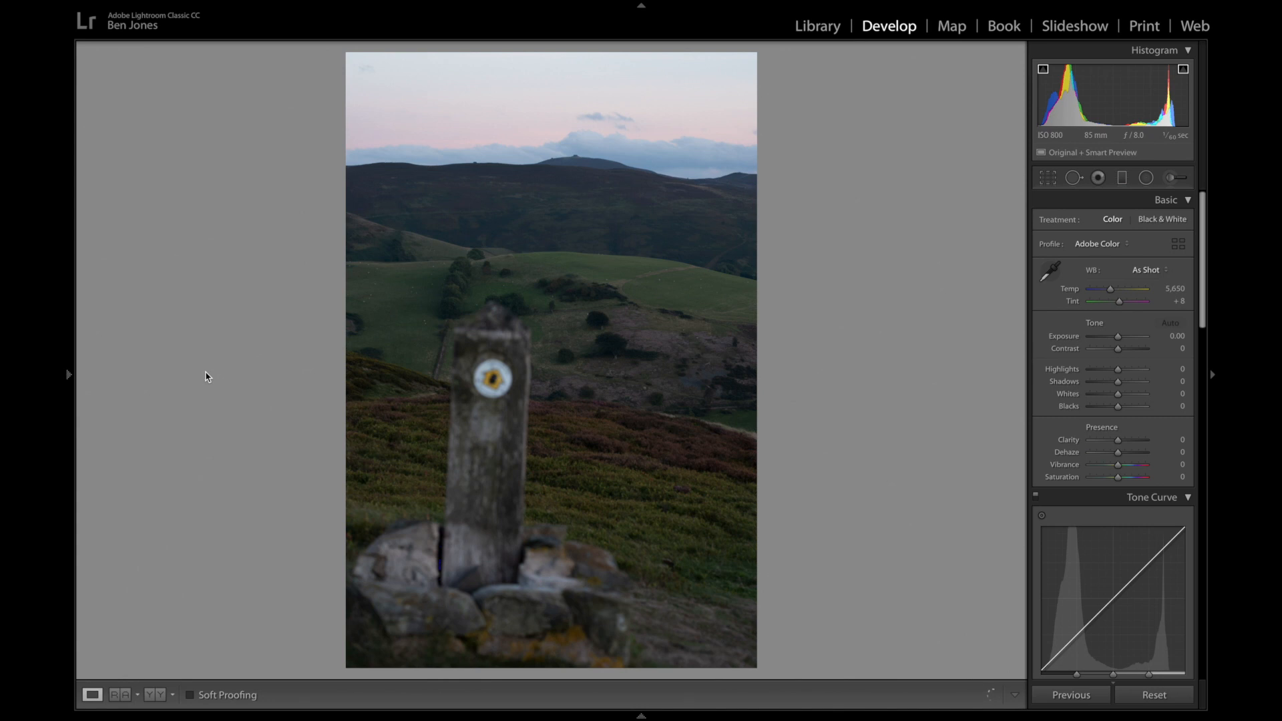
{"action": "left_click", "coordinate": [640, 713]}
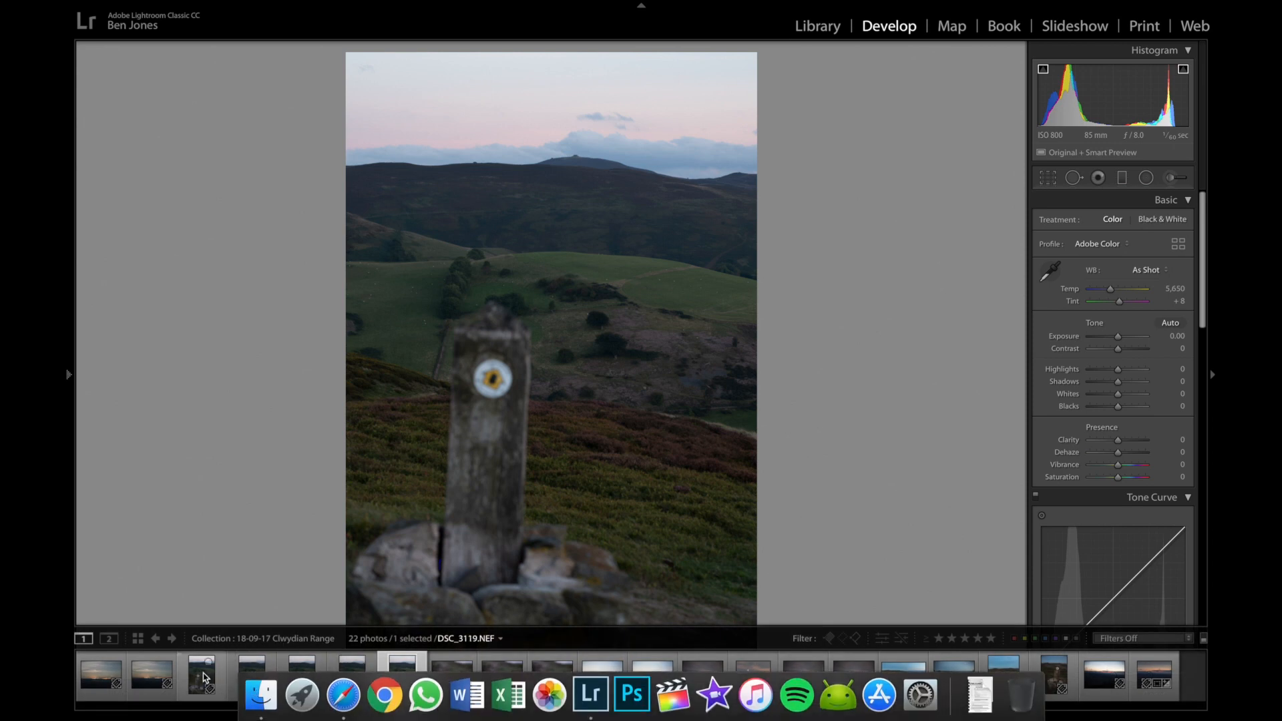
{"action": "left_click", "coordinate": [200, 675]}
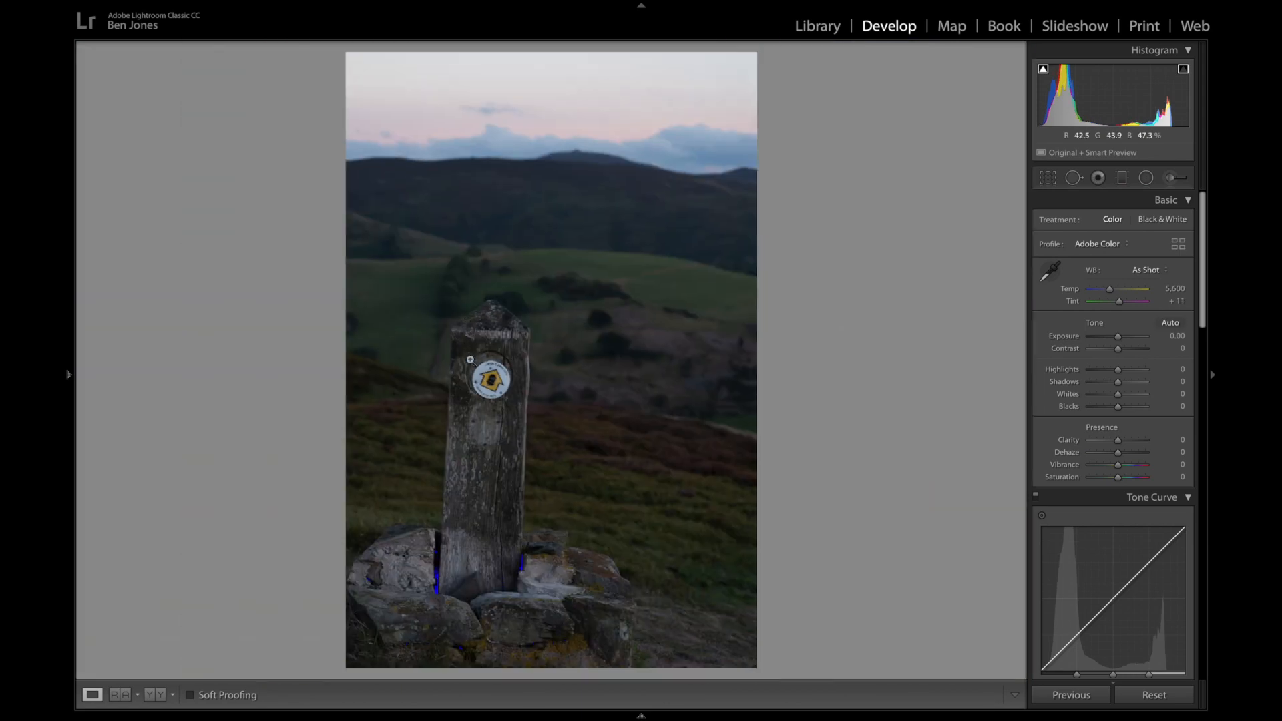
{"action": "mouse_move", "coordinate": [332, 585]}
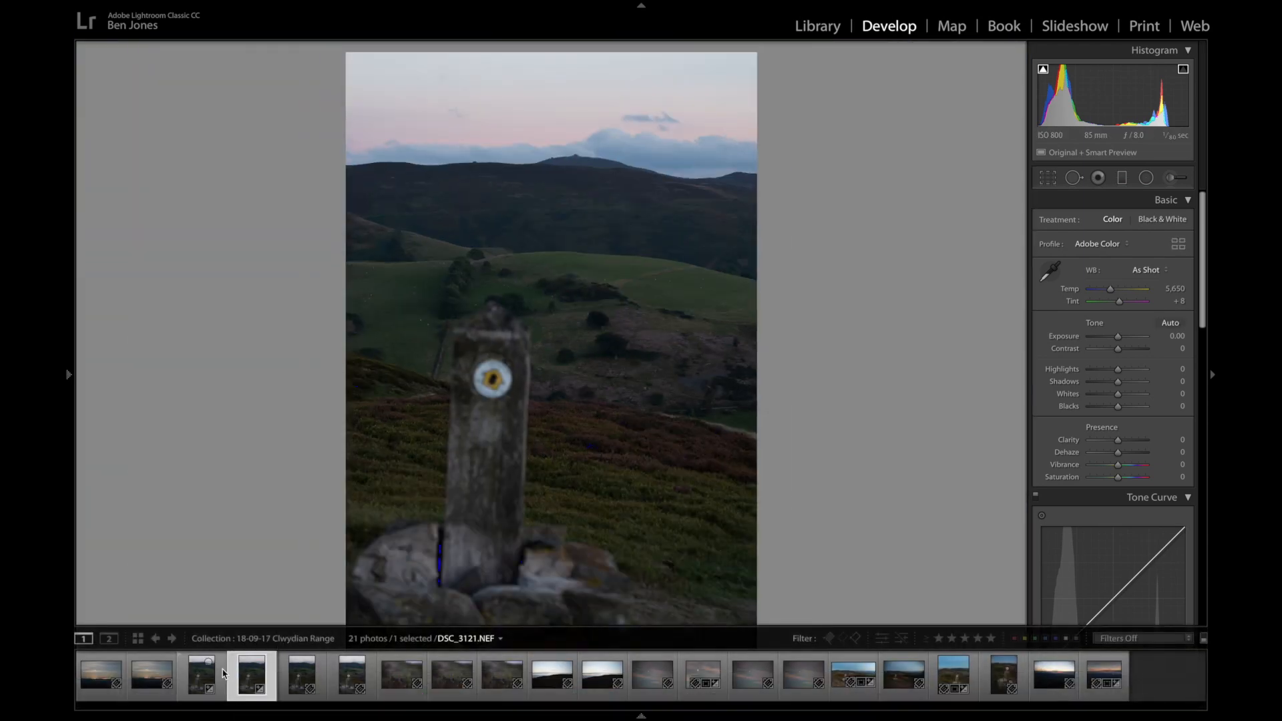
Select DSC_3120 and DSC_3121 together and send them to Photoshop via Open as Layers.
{"action": "left_click", "coordinate": [200, 675]}
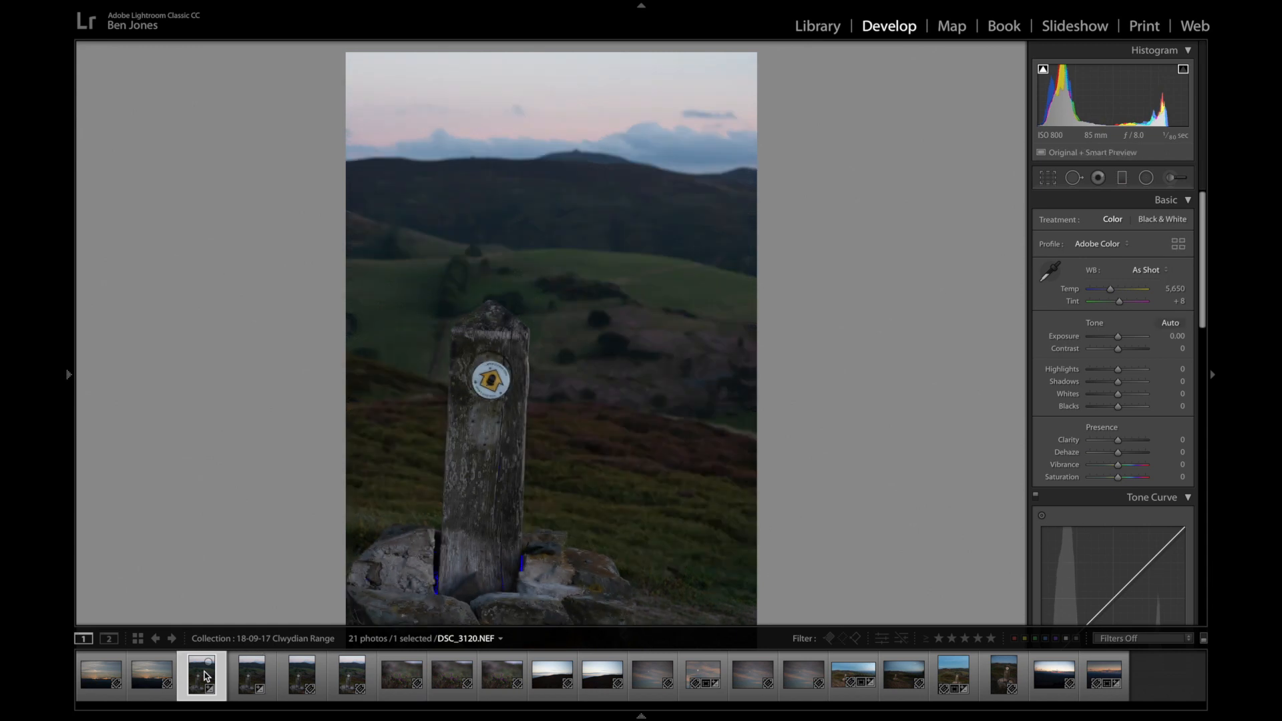
{"action": "left_click", "coordinate": [251, 676]}
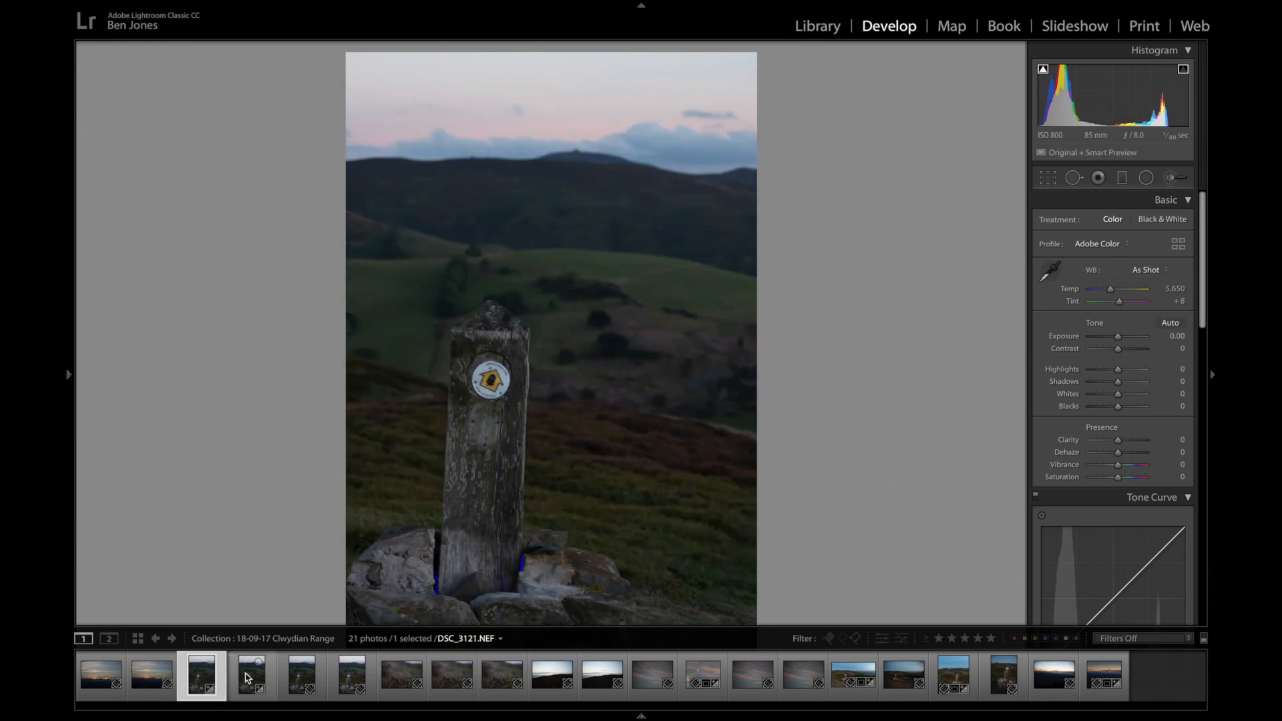
{"action": "left_click", "coordinate": [251, 675]}
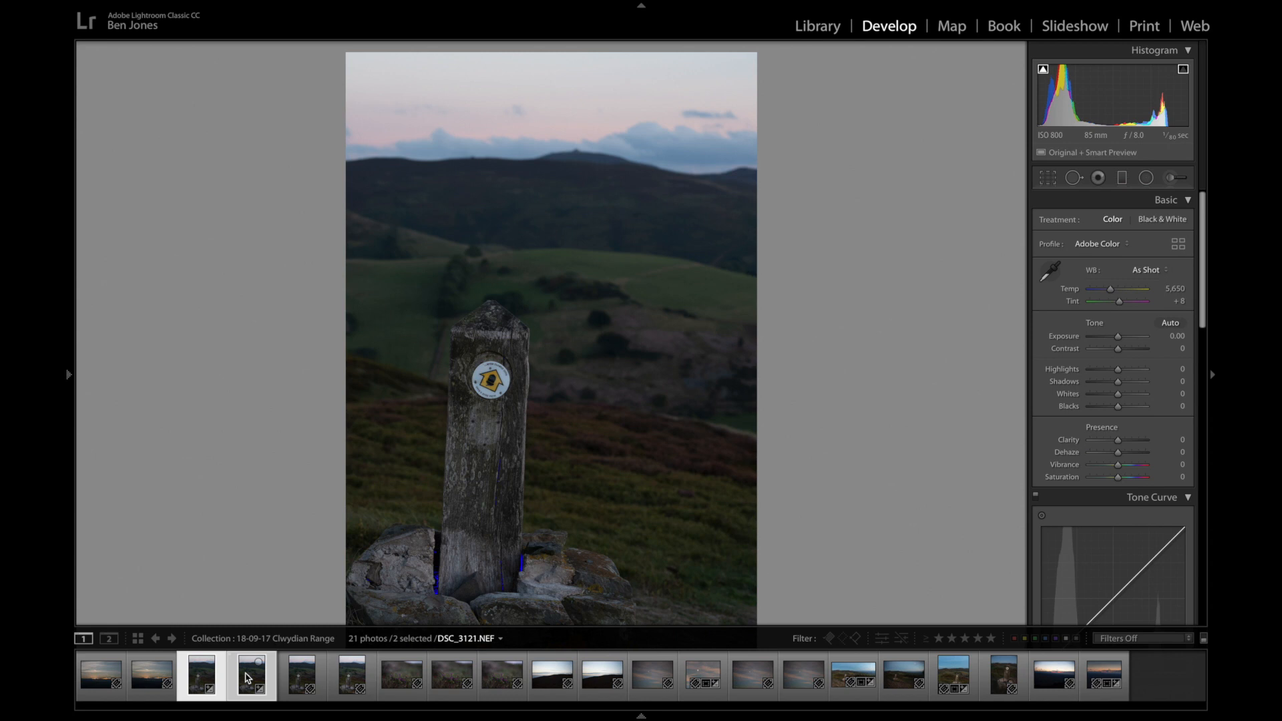
{"action": "right_click", "coordinate": [250, 676]}
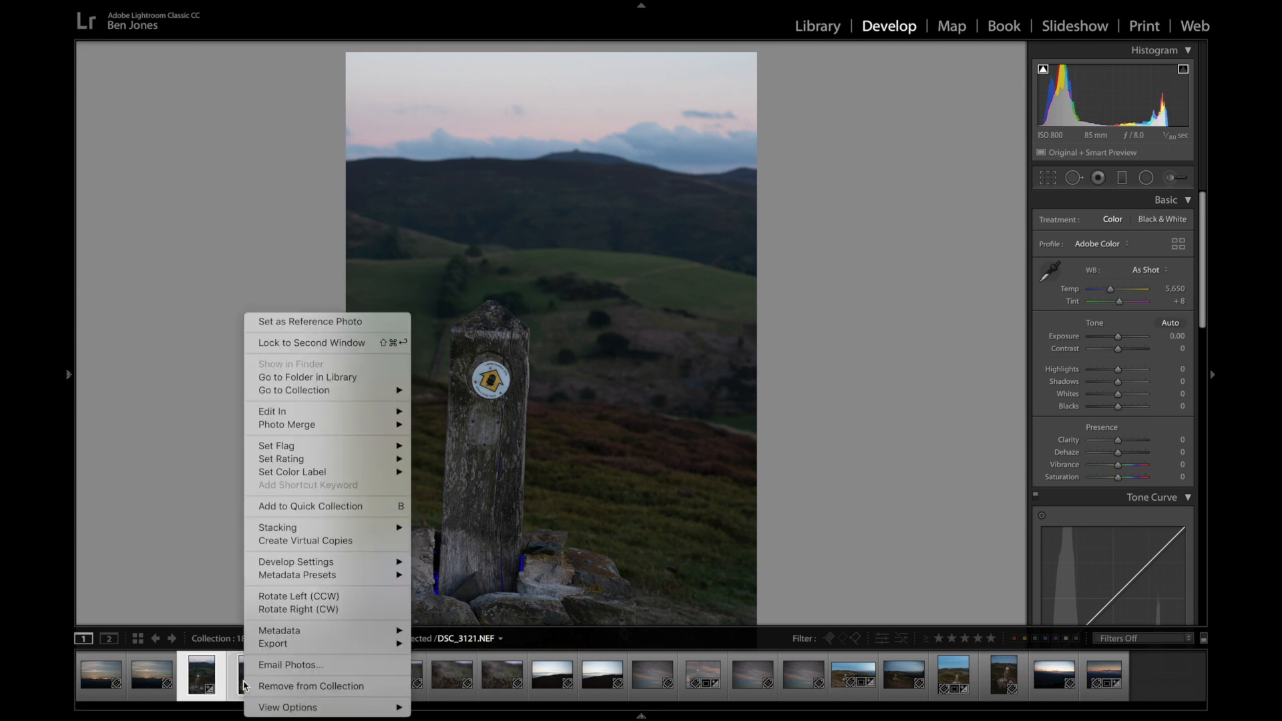
{"action": "mouse_move", "coordinate": [294, 411]}
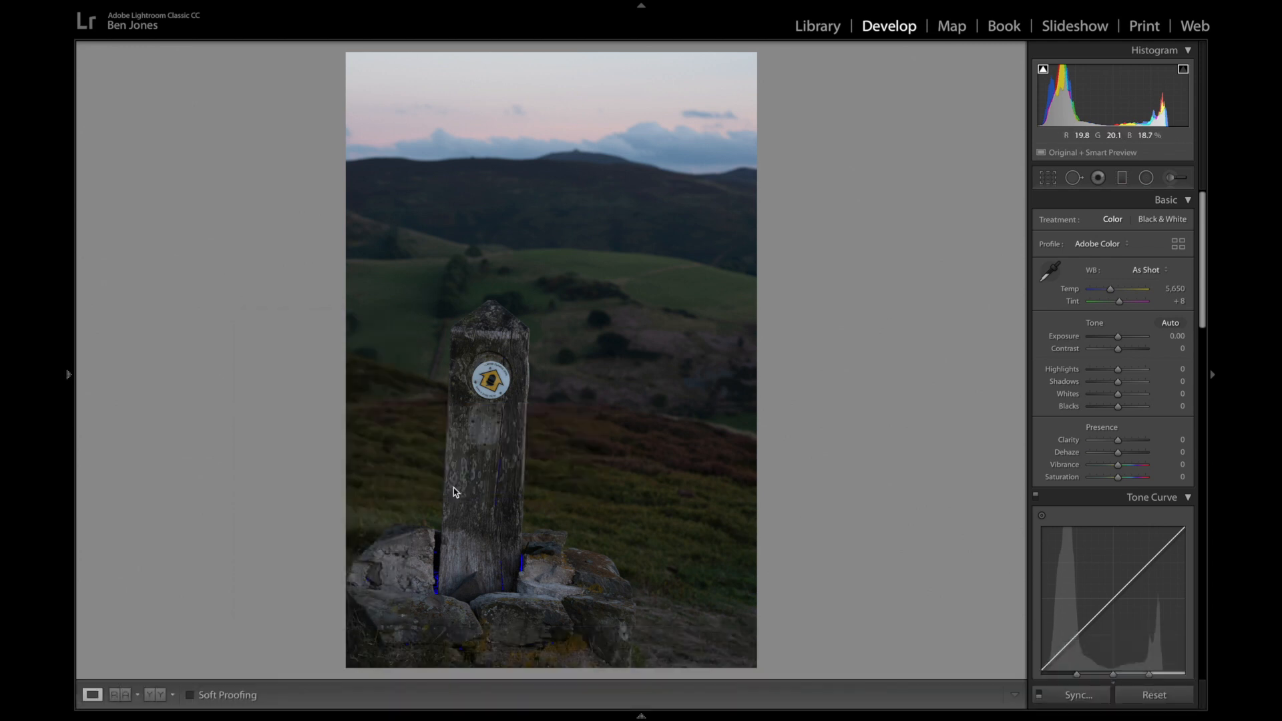
{"action": "left_click", "coordinate": [632, 697]}
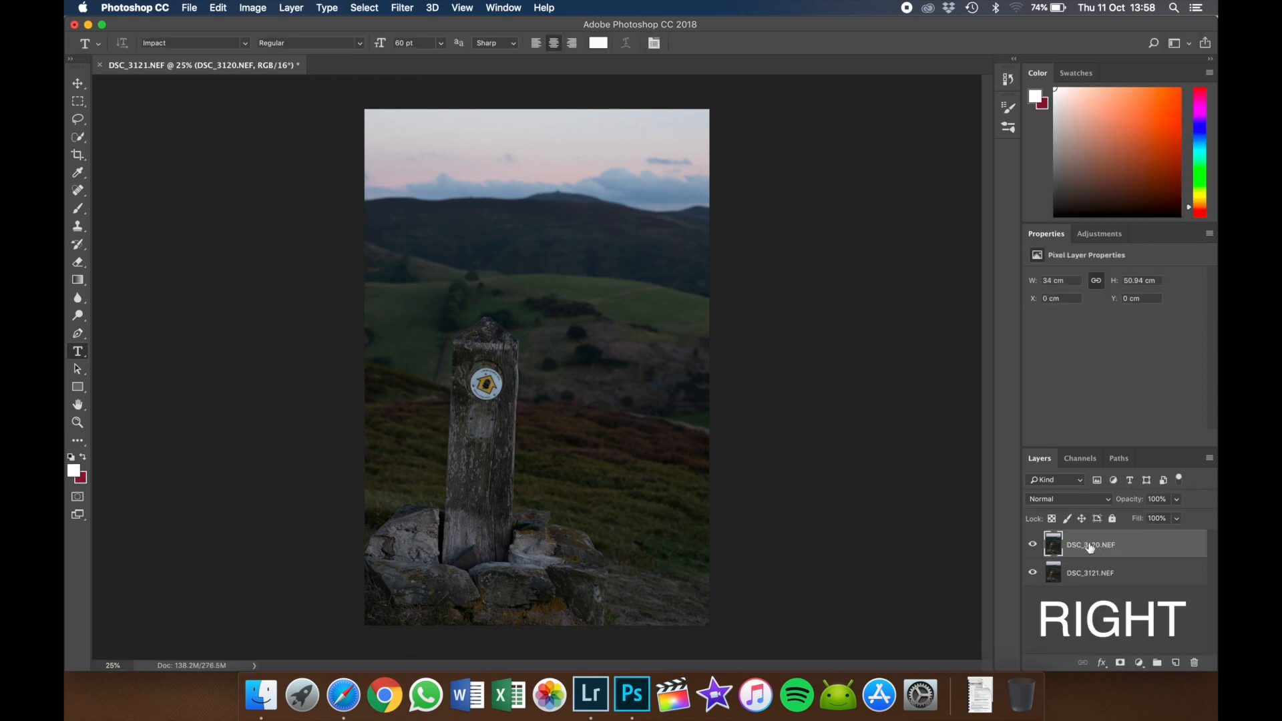
{"action": "left_click", "coordinate": [77, 403]}
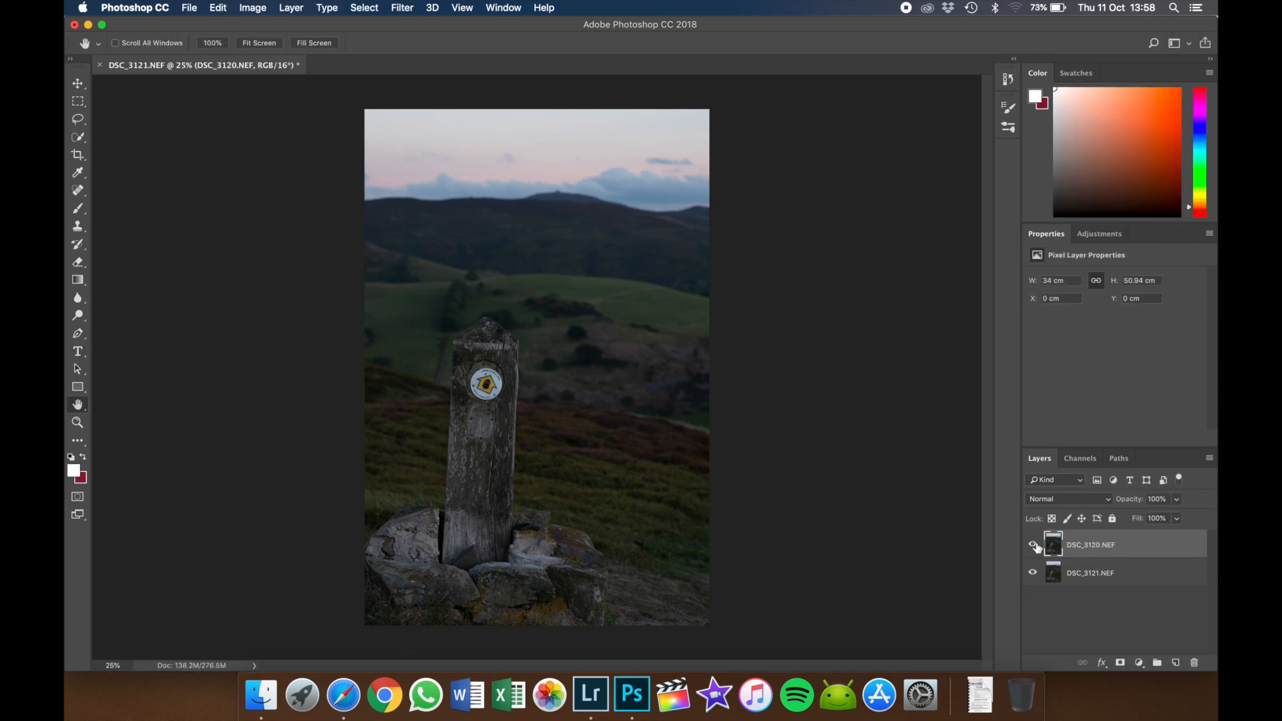
{"action": "left_click", "coordinate": [1033, 545]}
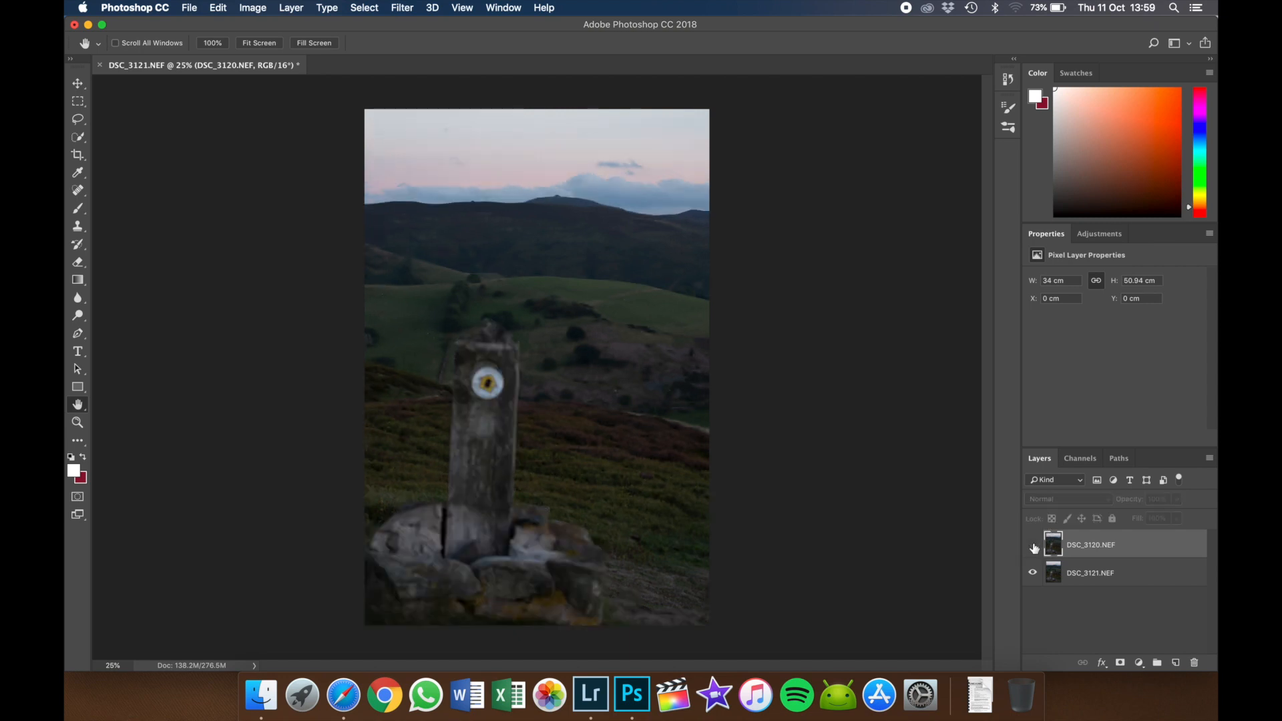
{"action": "left_click", "coordinate": [1033, 545]}
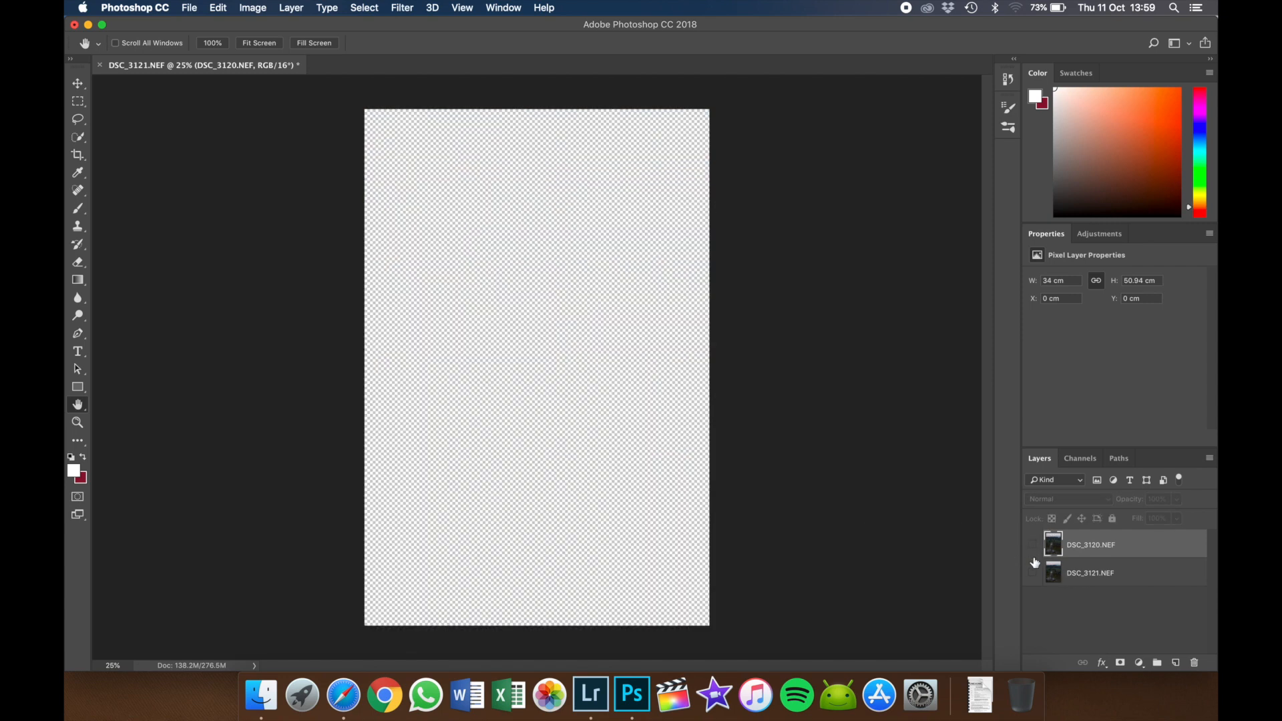
{"action": "left_click", "coordinate": [1032, 573]}
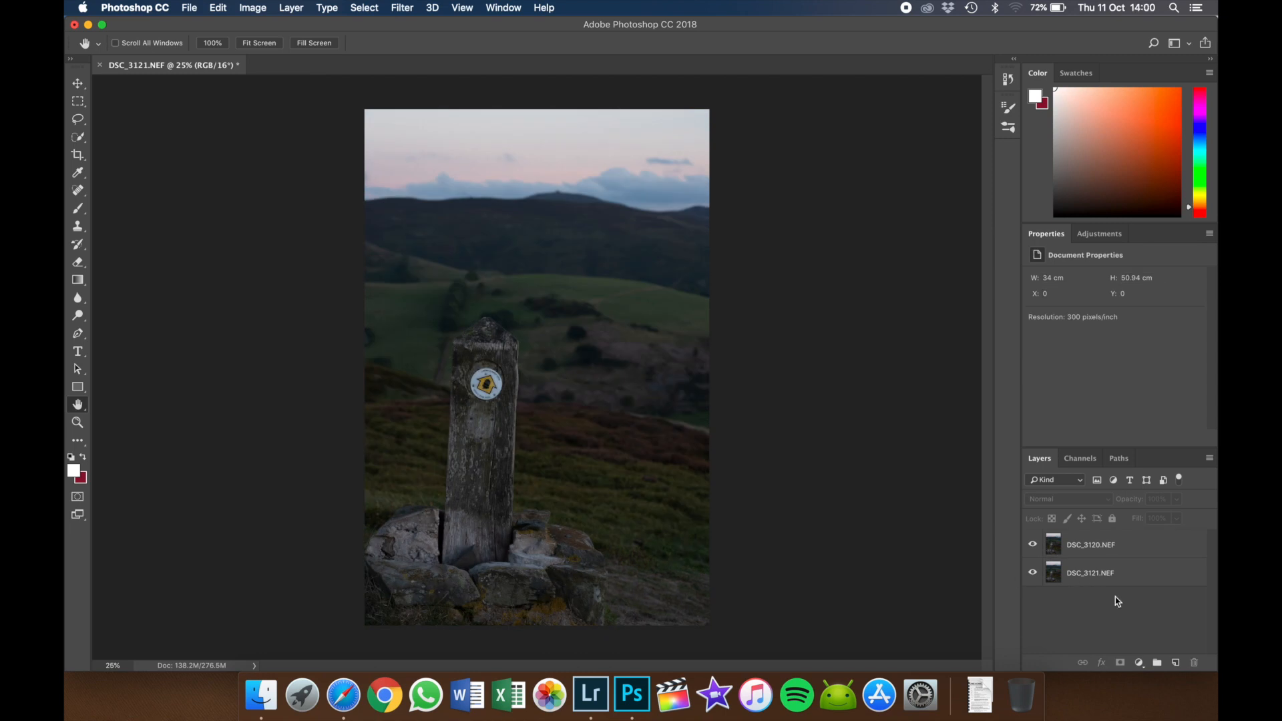
{"action": "left_click", "coordinate": [1090, 573]}
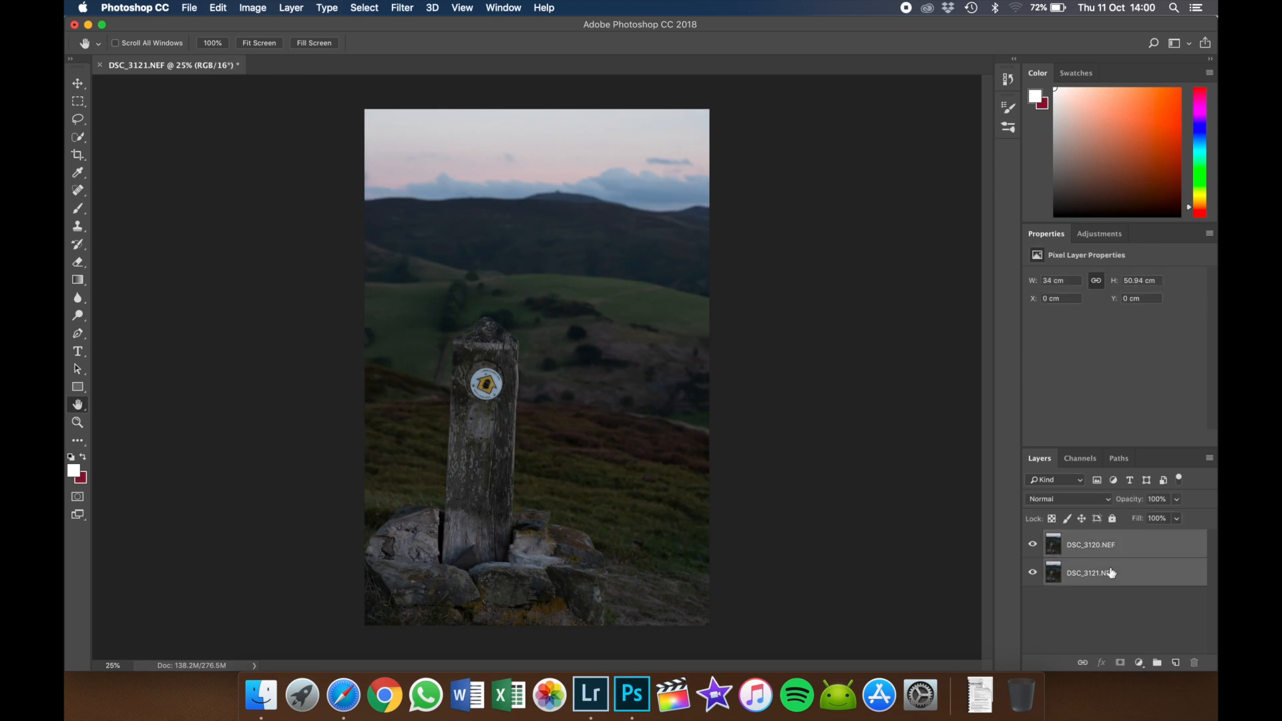
Run Edit > Auto-Align Layers on the two shots with Auto projection and confirm.
{"action": "left_click", "coordinate": [218, 8]}
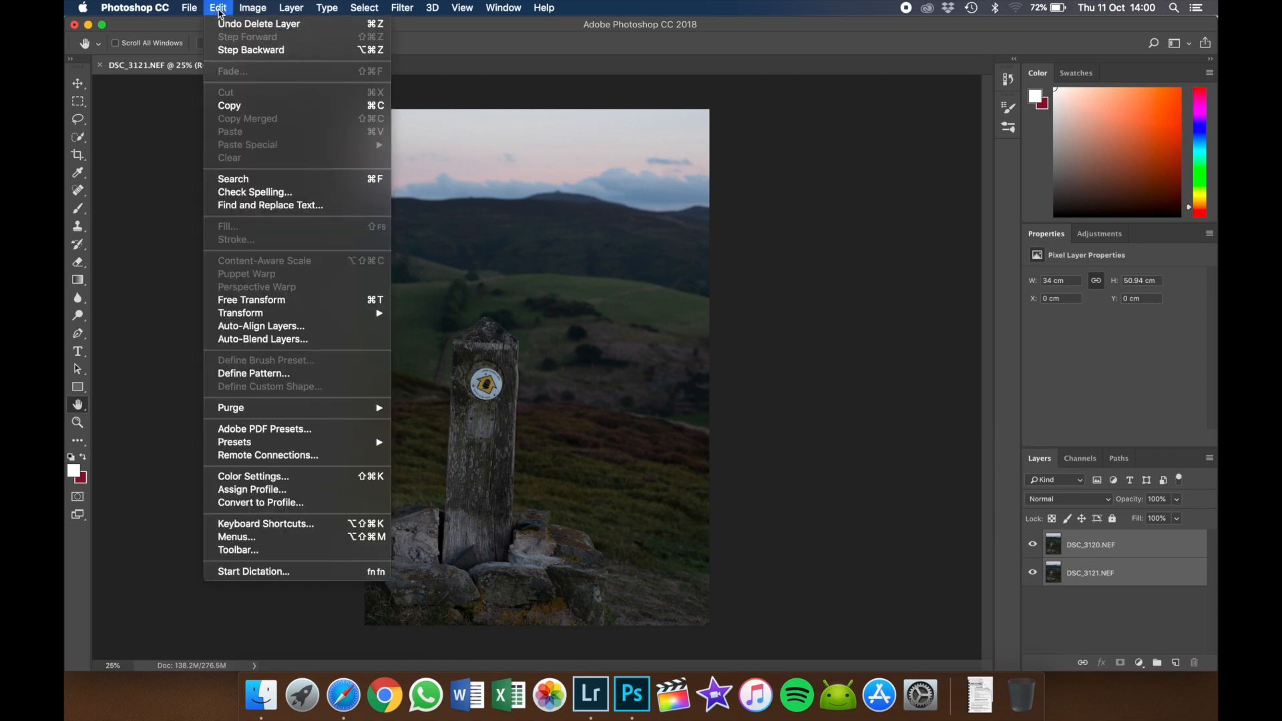
{"action": "mouse_move", "coordinate": [251, 299]}
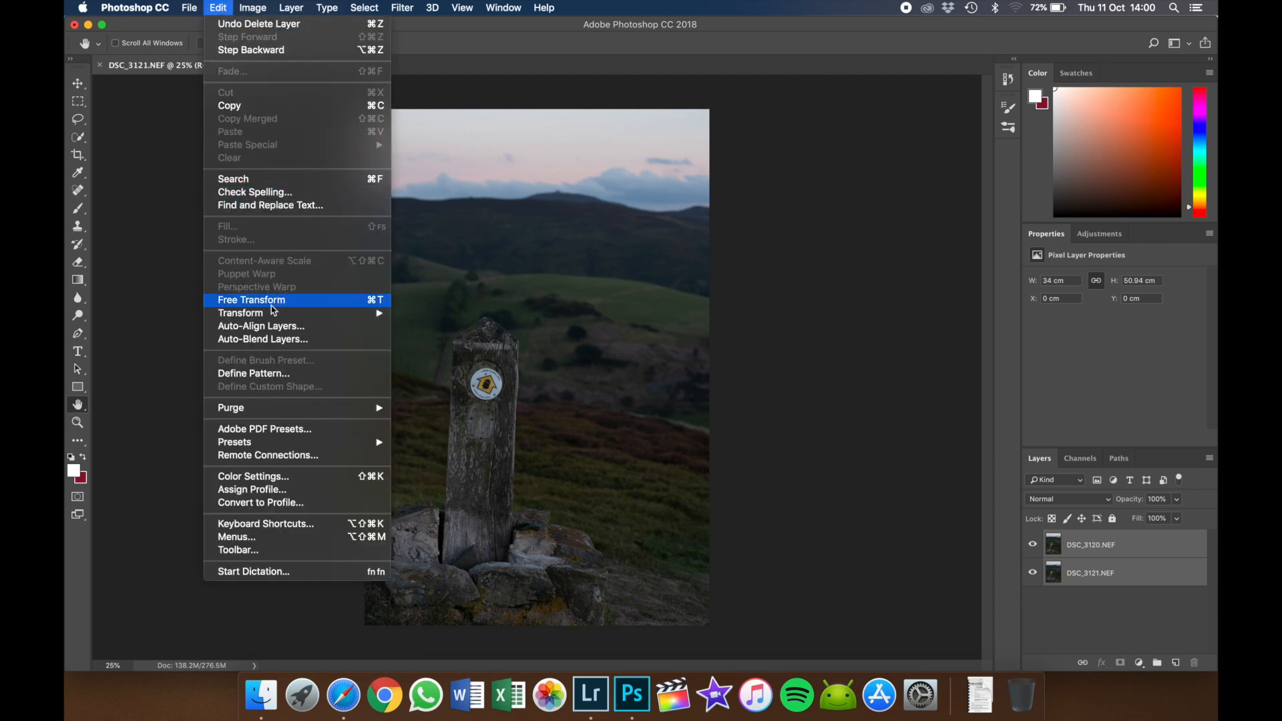
{"action": "mouse_move", "coordinate": [262, 326]}
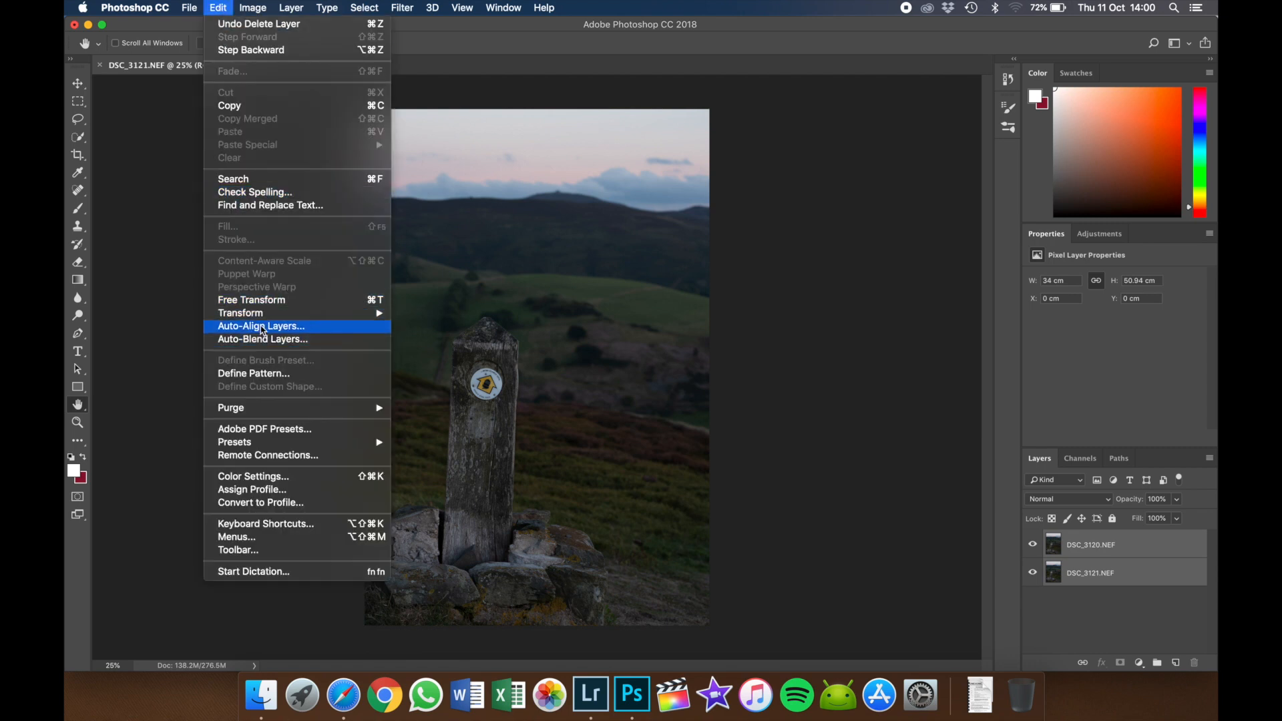
{"action": "left_click", "coordinate": [260, 326]}
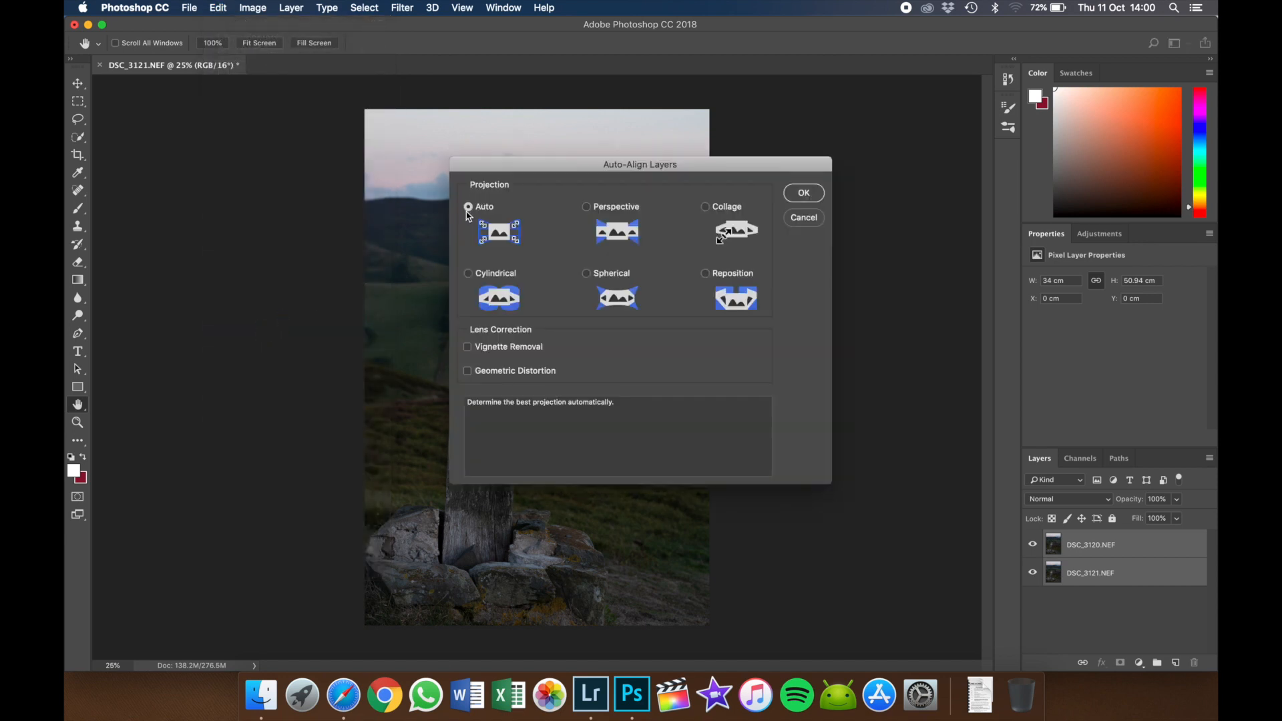
{"action": "left_click_drag", "start_coordinate": [640, 164], "coordinate": [895, 121]}
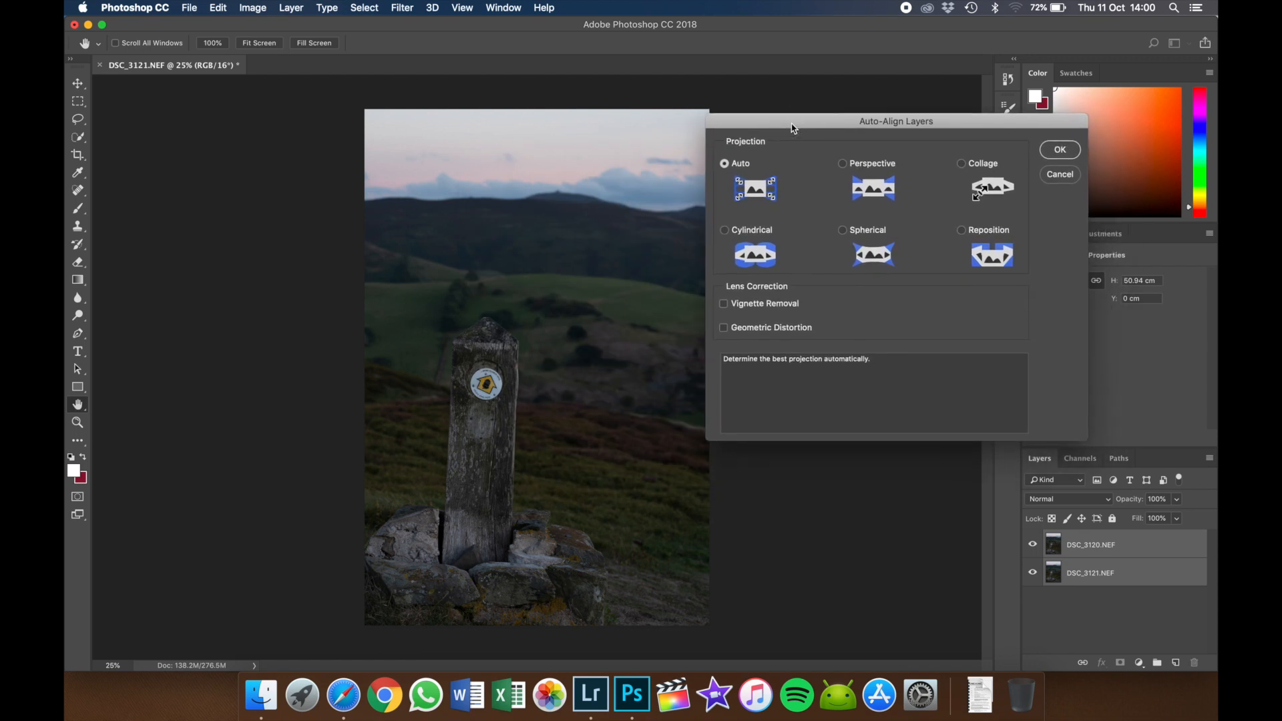
{"action": "left_click_drag", "start_coordinate": [791, 127], "coordinate": [755, 136]}
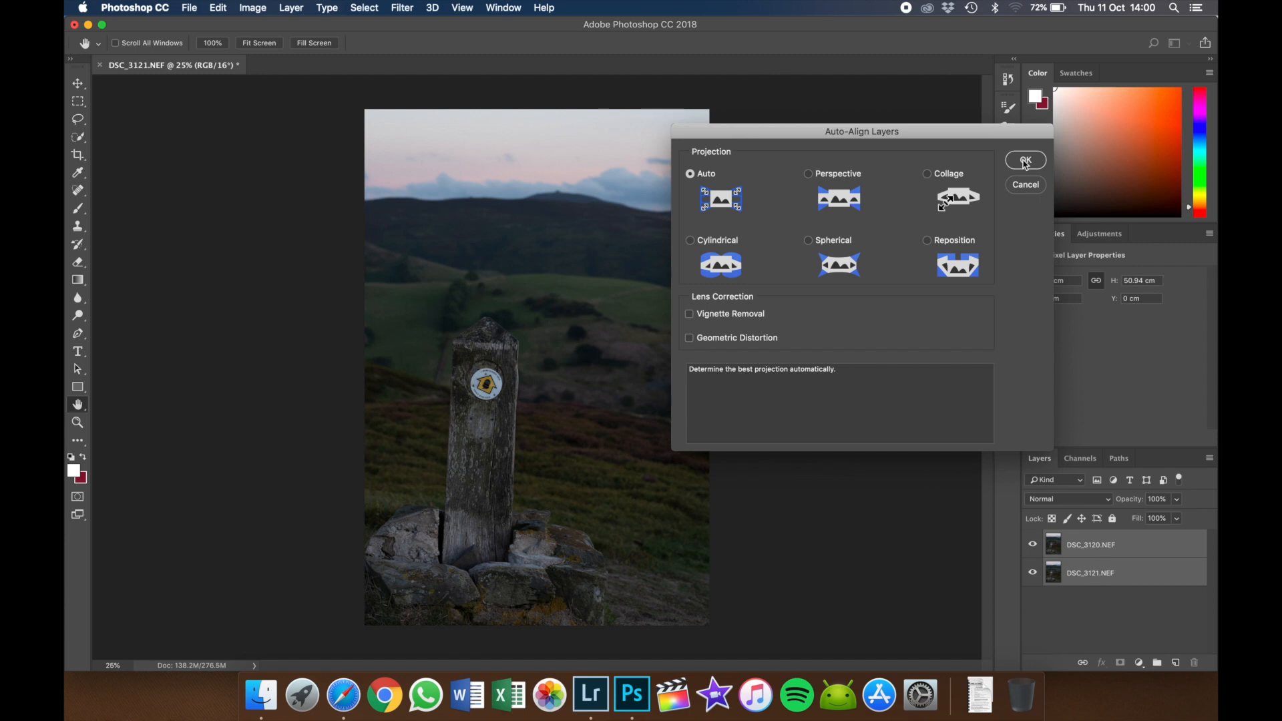
{"action": "left_click", "coordinate": [1025, 159]}
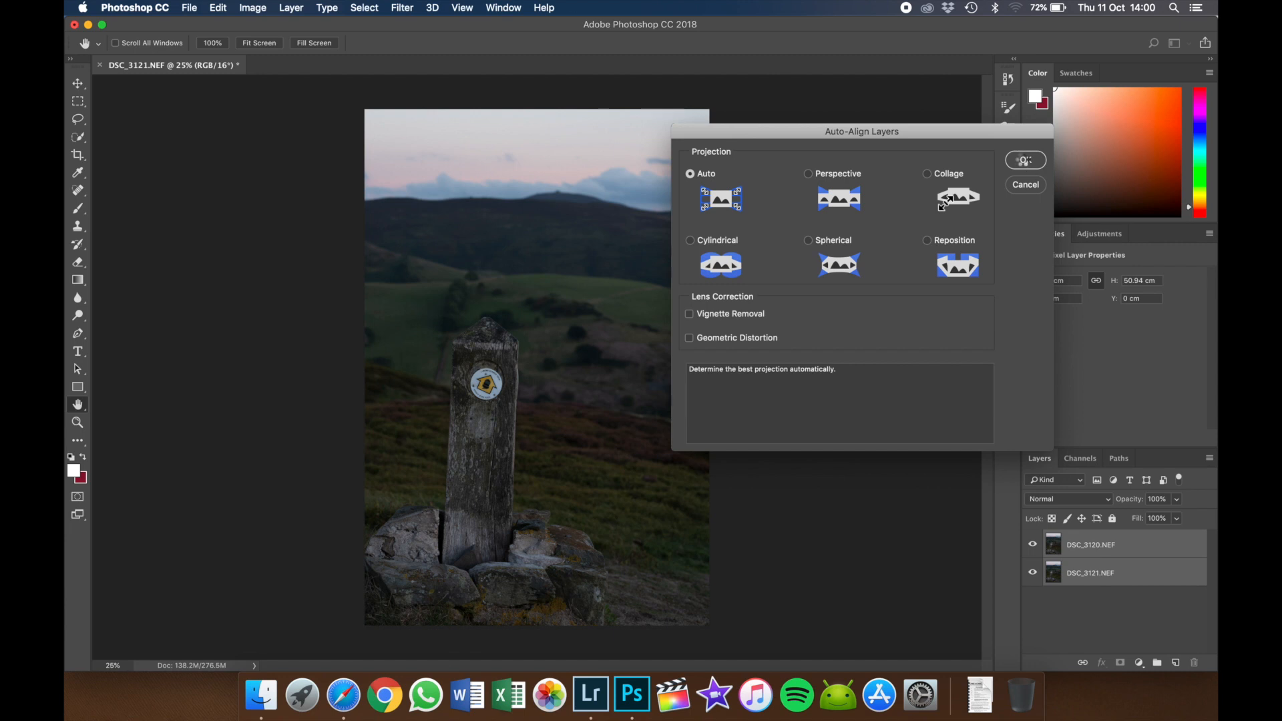
{"action": "left_click", "coordinate": [1025, 159]}
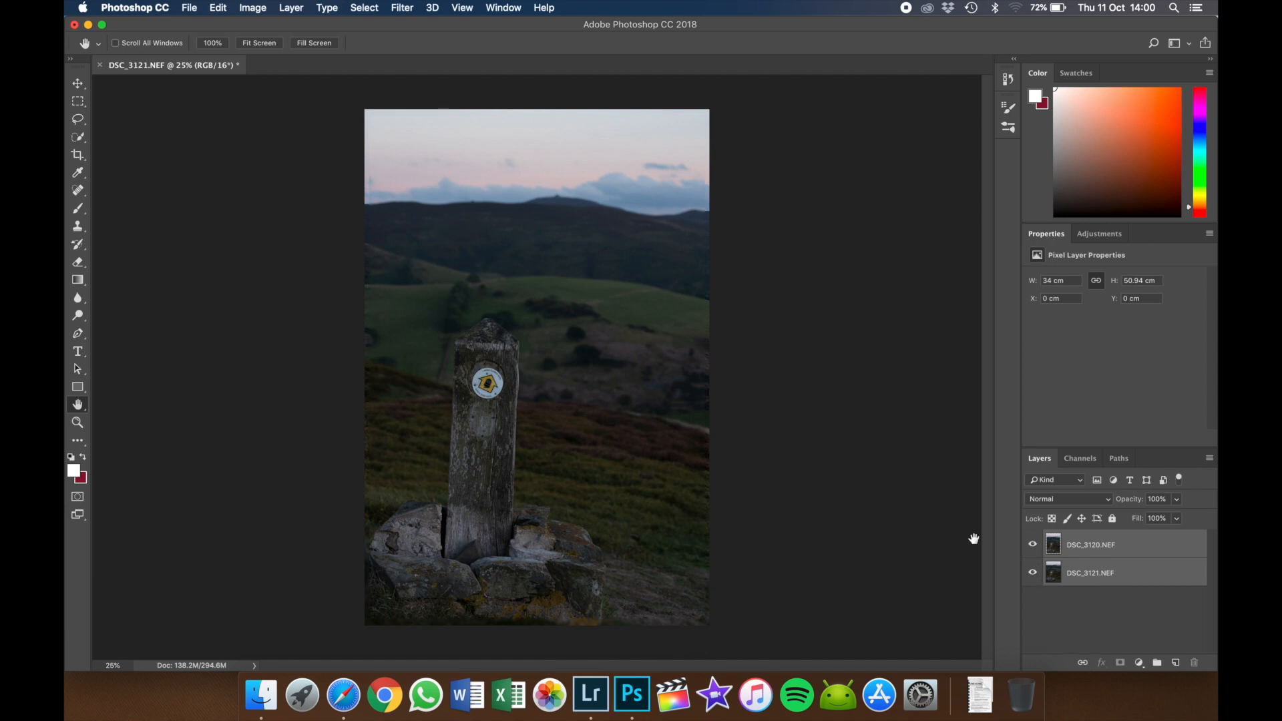
Toggle the DSC_3120 and DSC_3121 layer eyes to compare focus, leaving both visible.
{"action": "left_click", "coordinate": [1032, 545]}
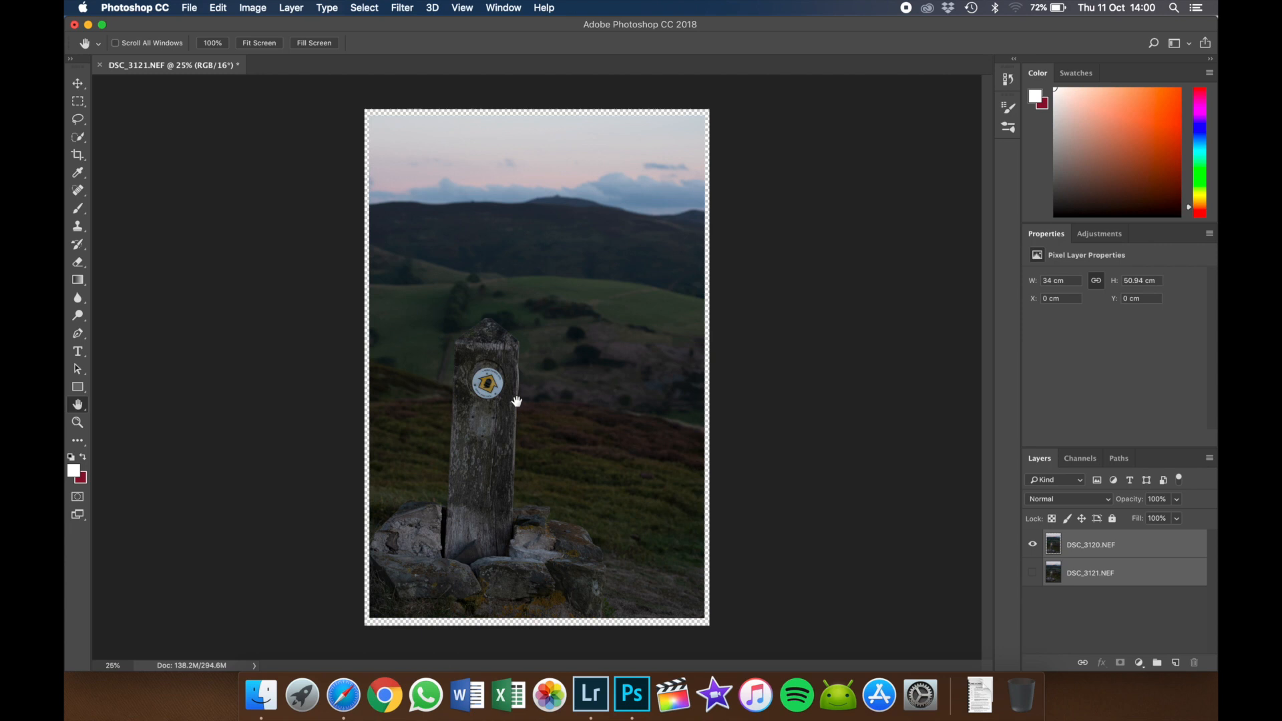
{"action": "mouse_move", "coordinate": [578, 204]}
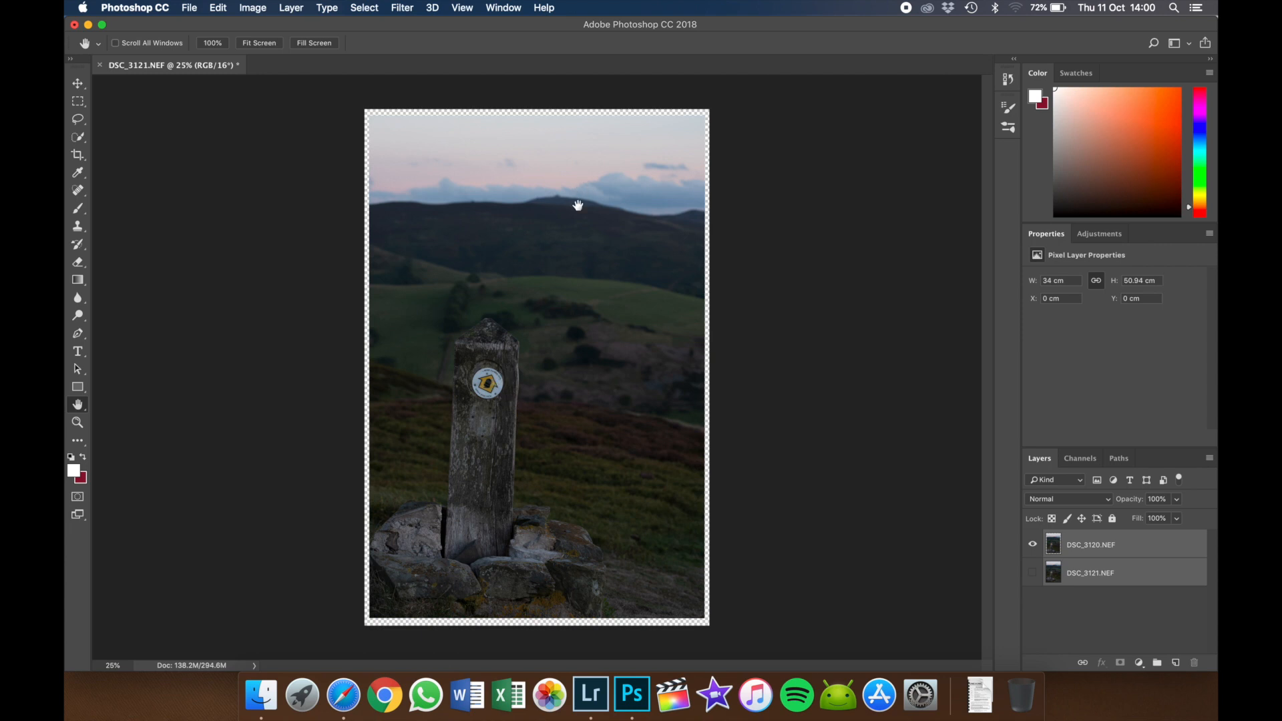
{"action": "left_click", "coordinate": [1033, 545]}
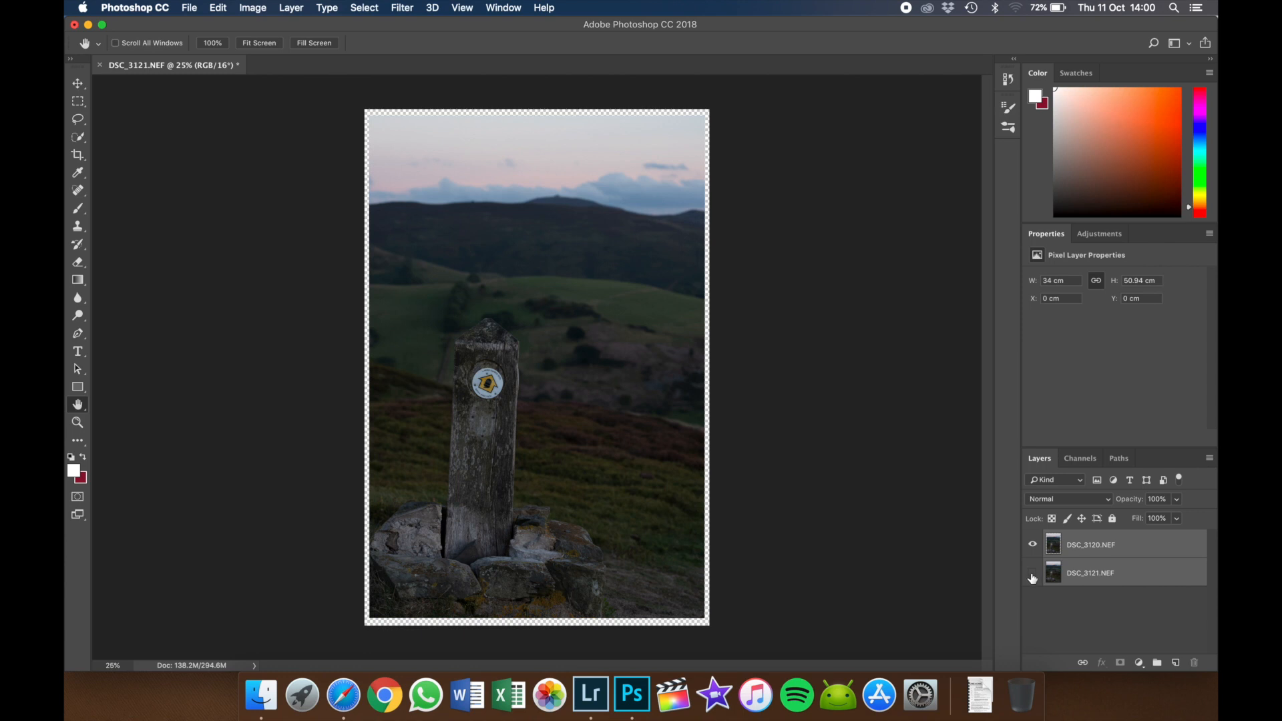
{"action": "left_click", "coordinate": [1032, 577]}
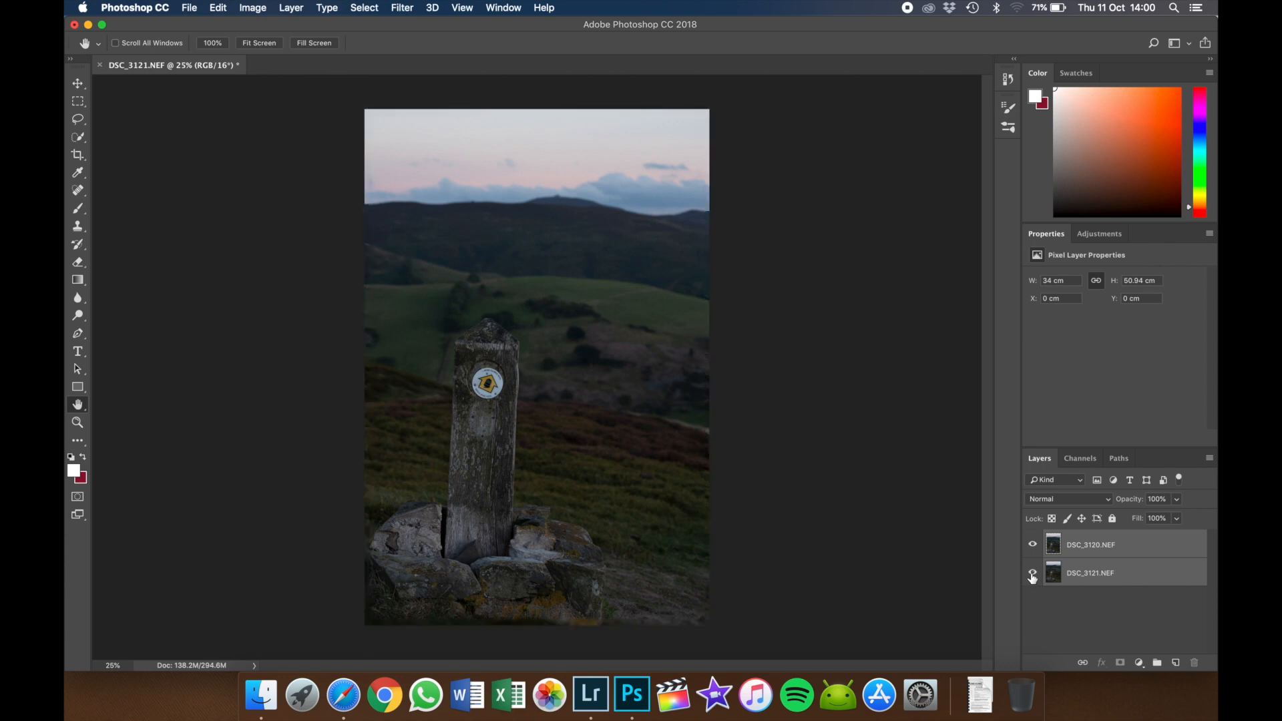
{"action": "left_click", "coordinate": [1033, 573]}
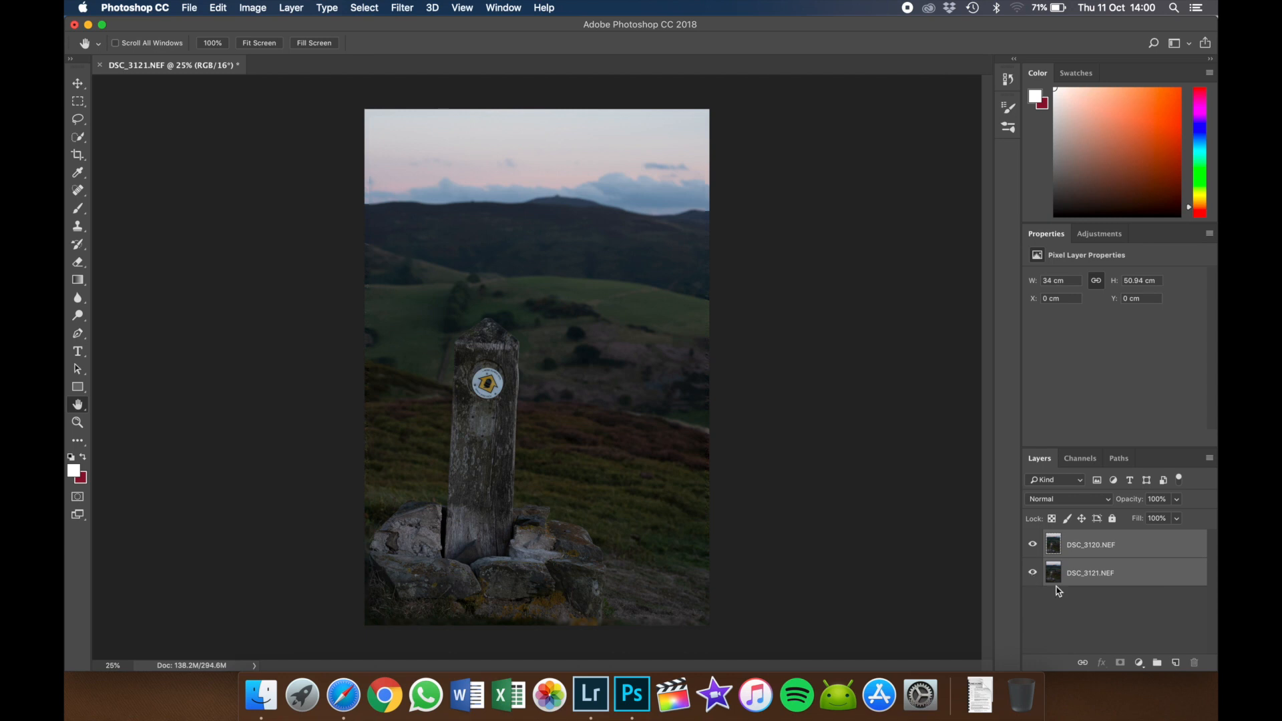
{"action": "mouse_move", "coordinate": [1054, 591]}
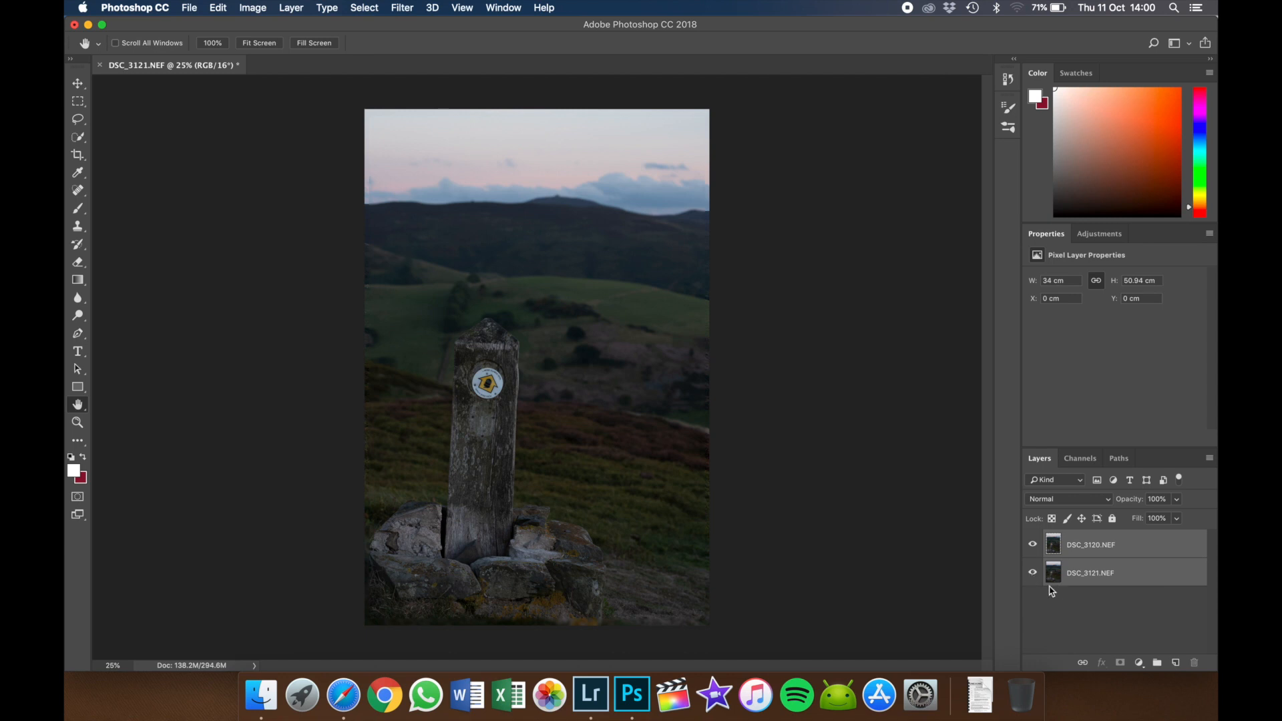
{"action": "left_click", "coordinate": [1032, 545]}
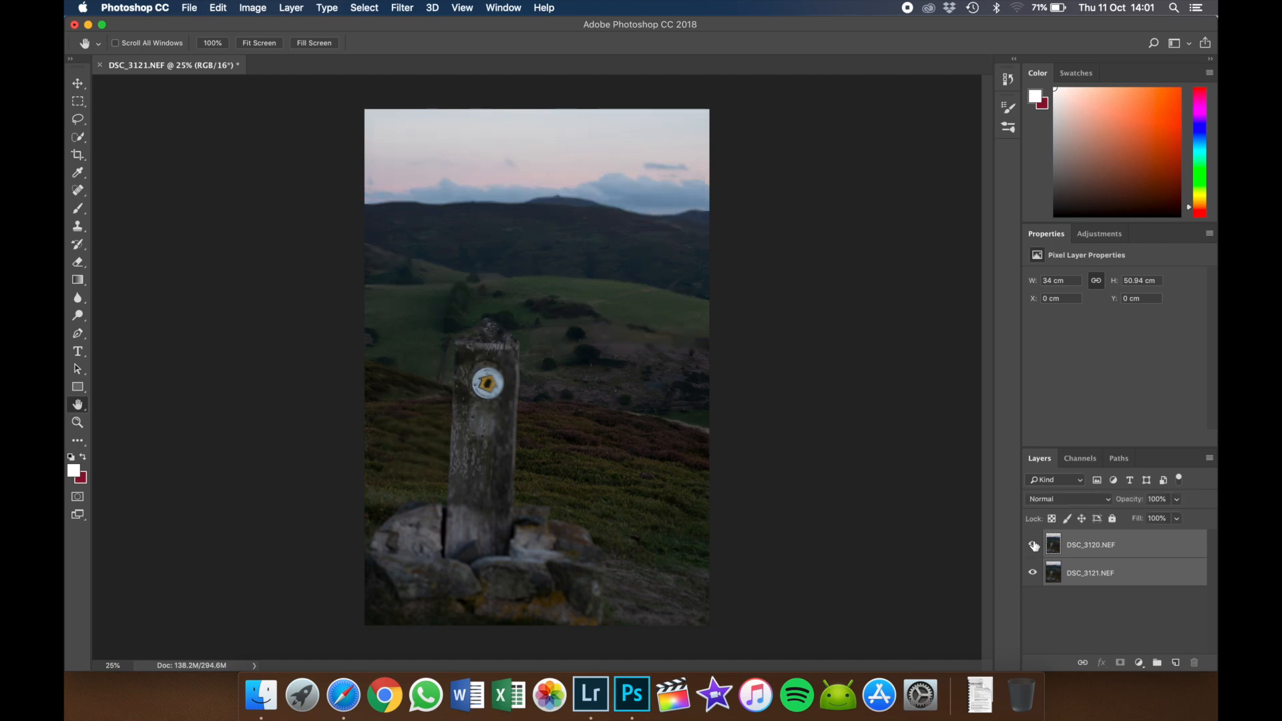
{"action": "left_click", "coordinate": [1032, 545]}
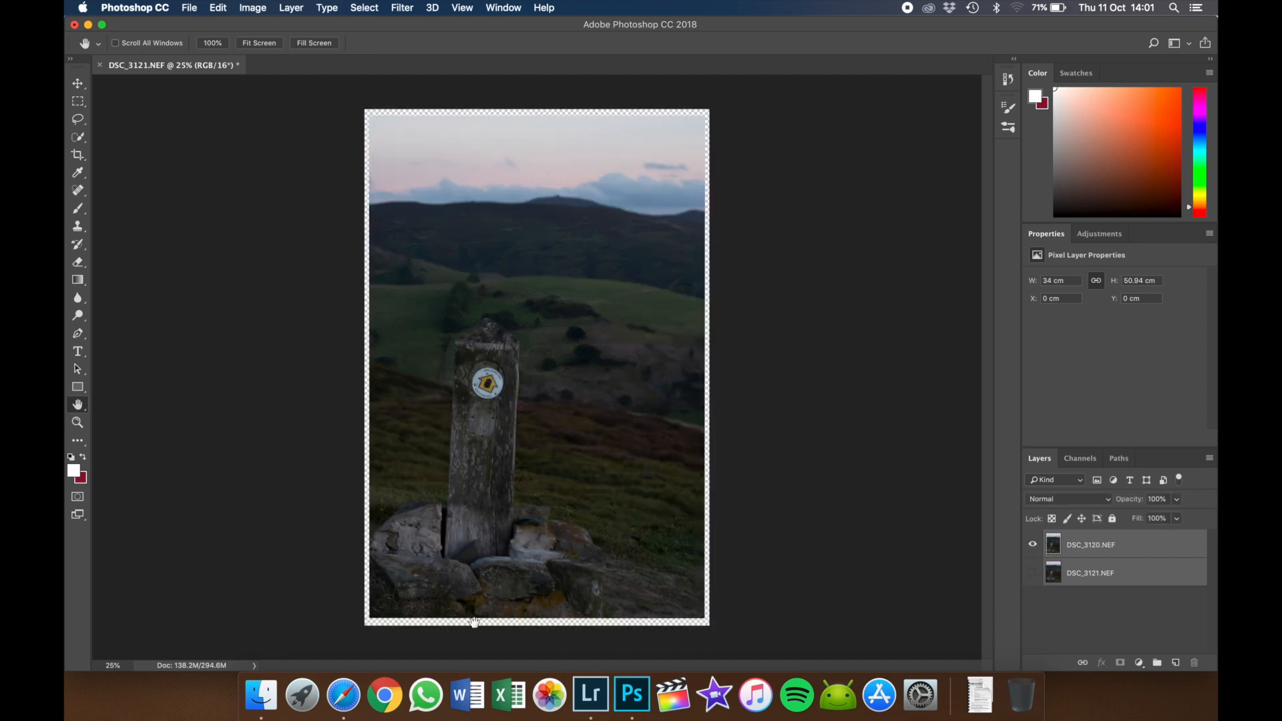
{"action": "left_click", "coordinate": [1032, 572]}
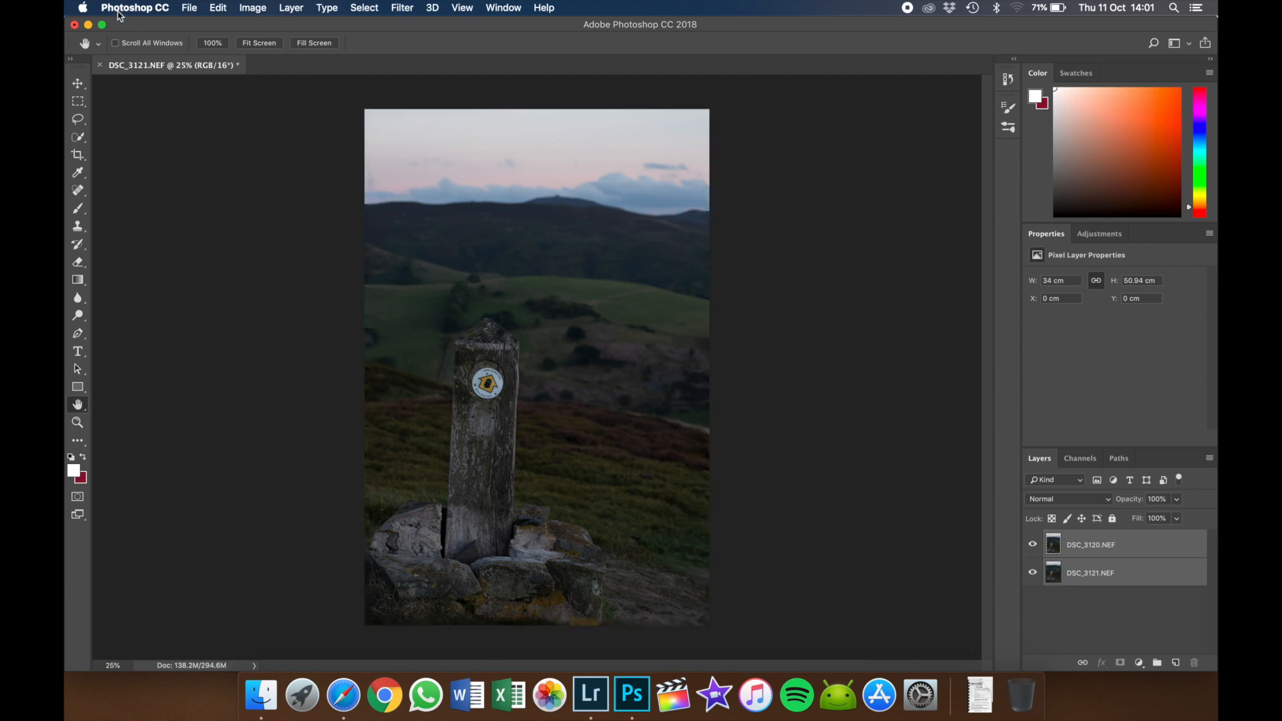
Select the rectangular Marquee tool from the toolbar.
{"action": "left_click", "coordinate": [78, 100]}
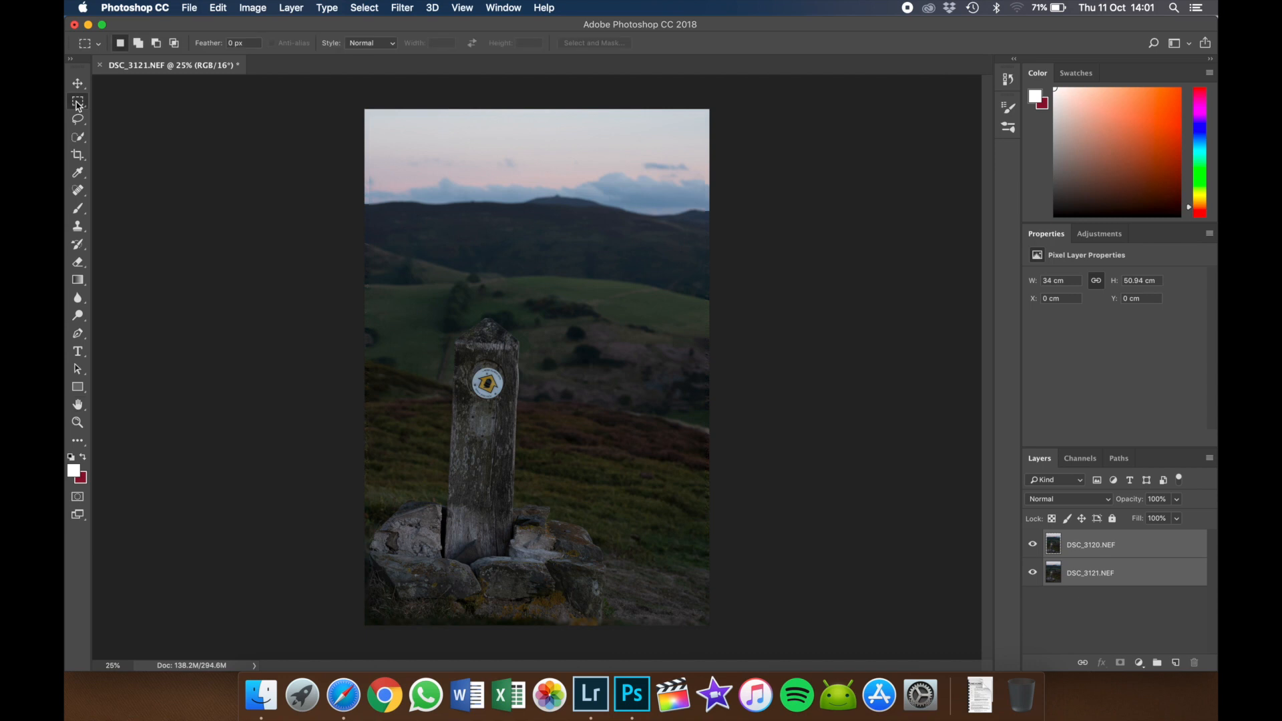
{"action": "mouse_move", "coordinate": [548, 301]}
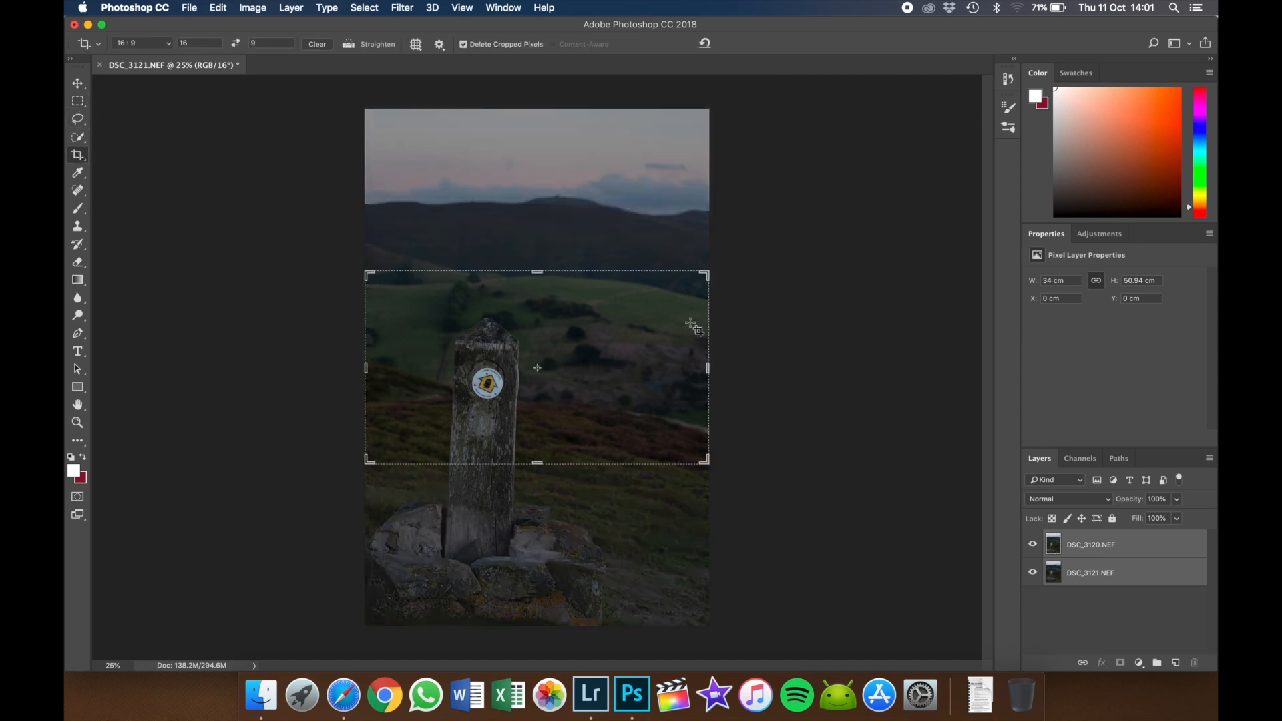
Start a crop and reshape a tall frame around the waymarker post covering the image height.
{"action": "left_click", "coordinate": [1127, 171]}
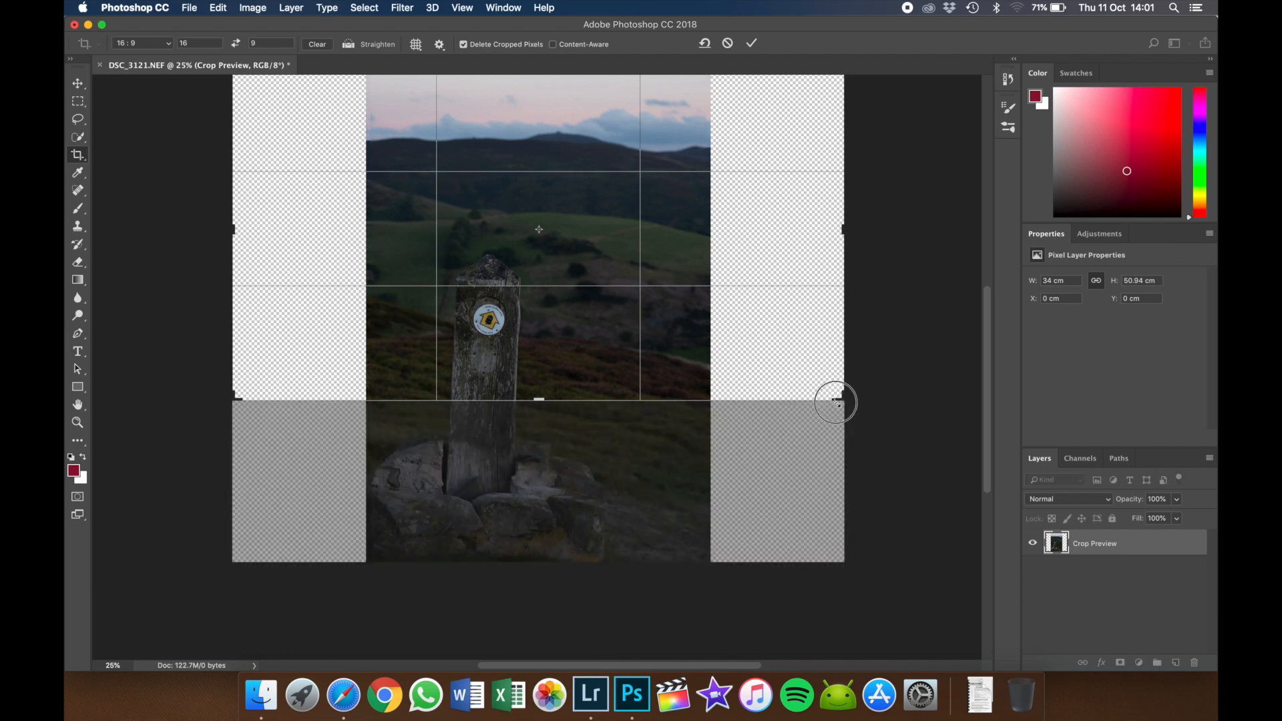
{"action": "left_click_drag", "start_coordinate": [836, 402], "coordinate": [638, 488]}
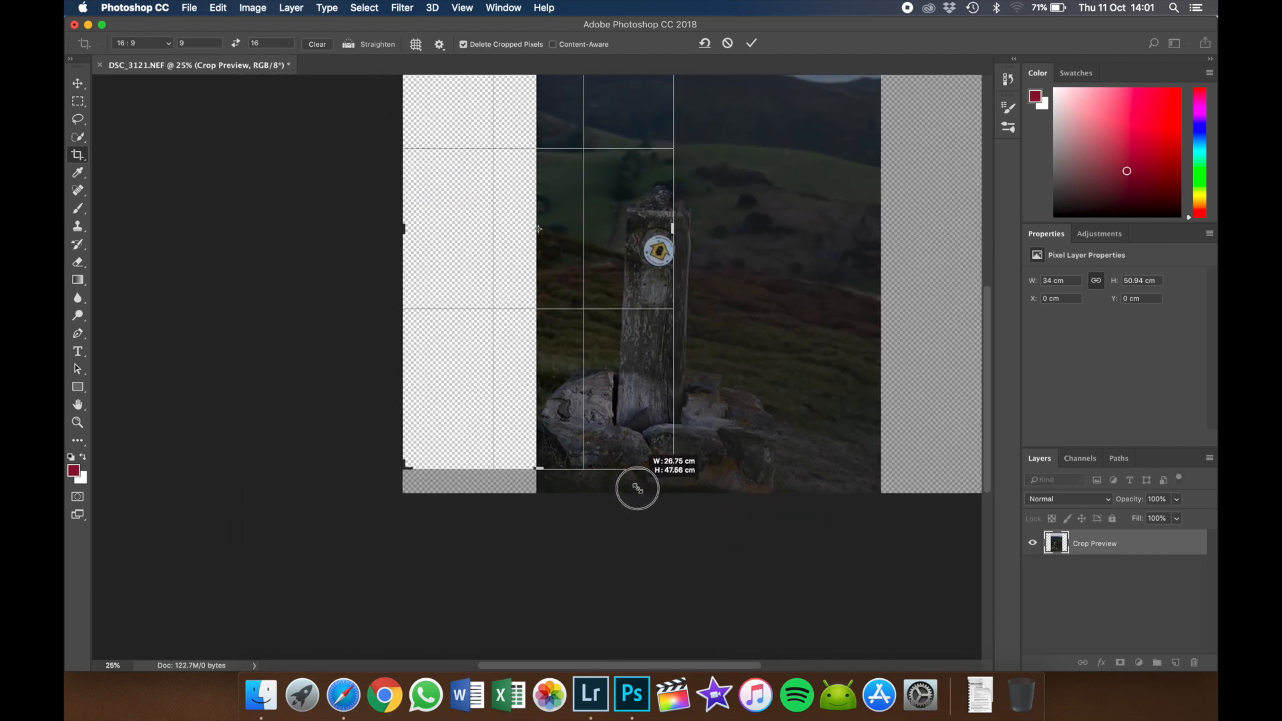
{"action": "left_click_drag", "start_coordinate": [638, 489], "coordinate": [479, 383]}
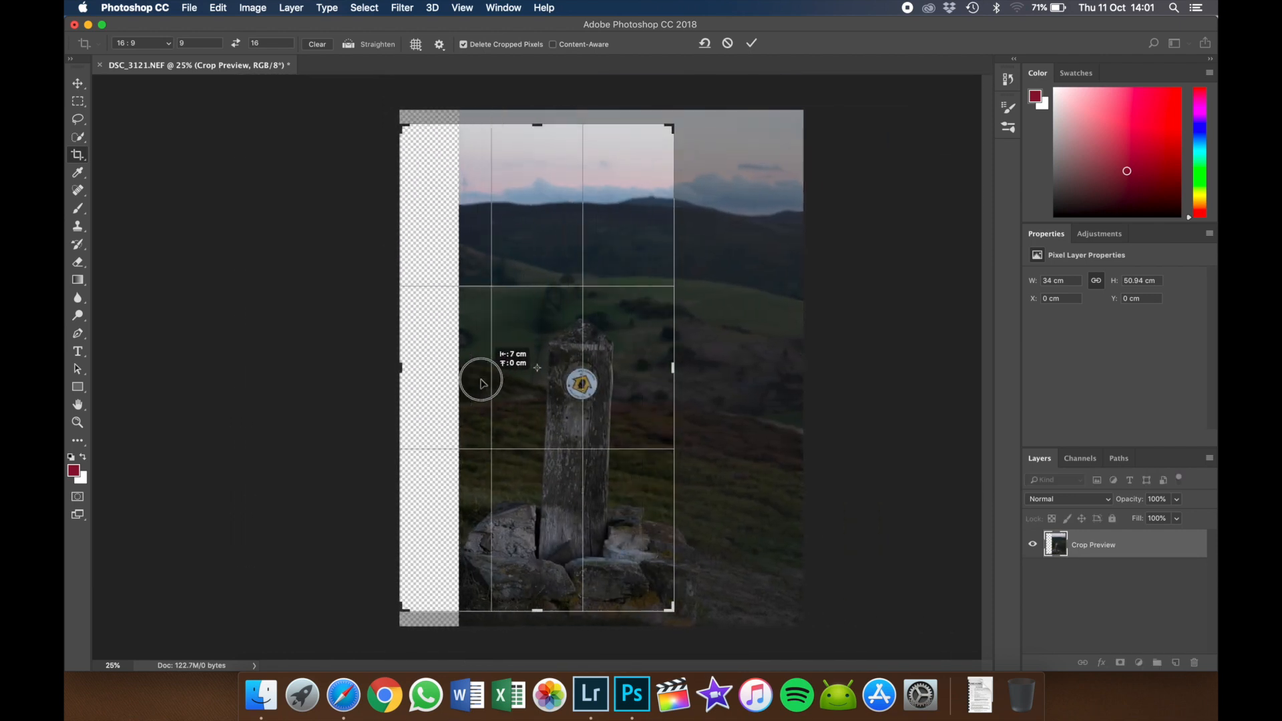
{"action": "left_click_drag", "start_coordinate": [483, 383], "coordinate": [401, 384]}
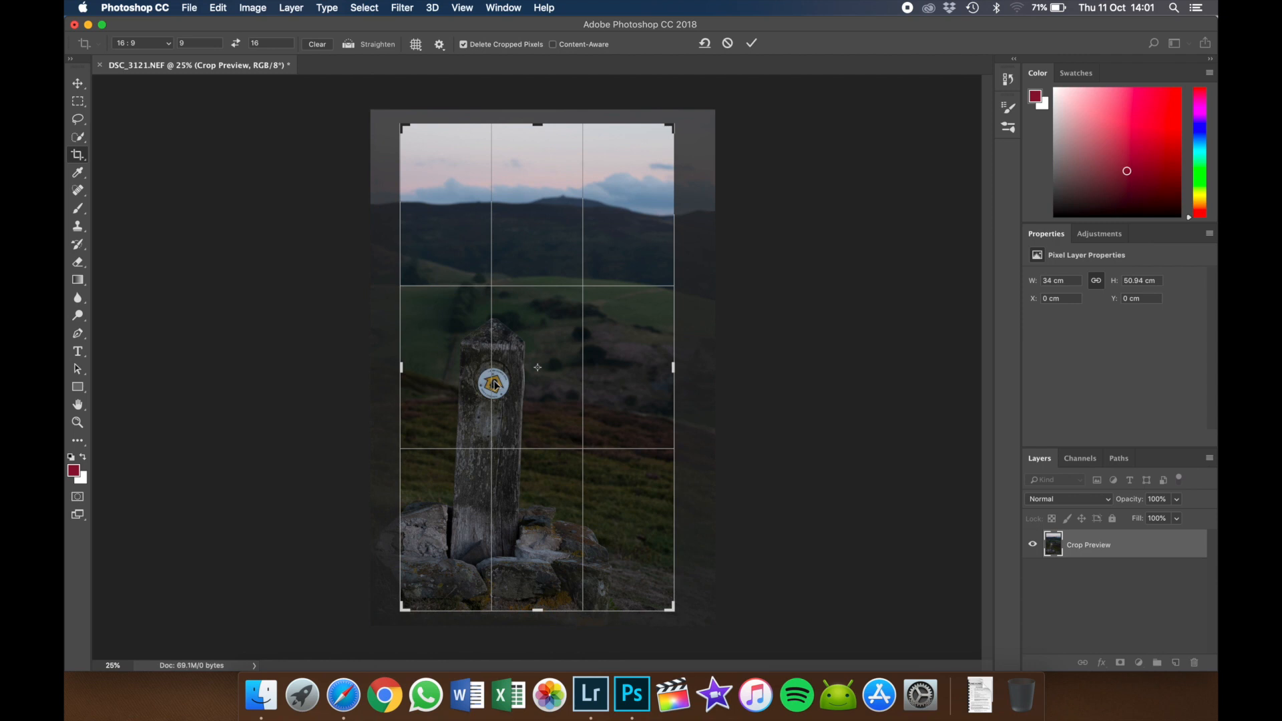
{"action": "mouse_move", "coordinate": [409, 608]}
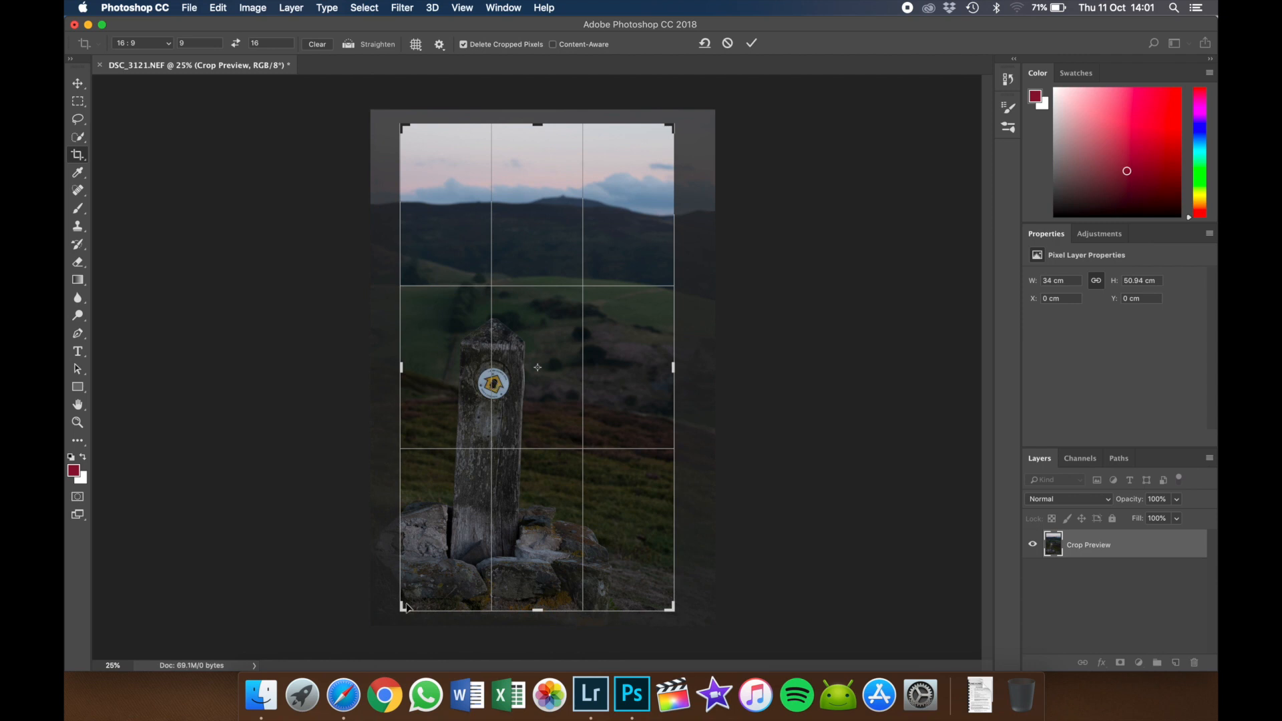
{"action": "left_click_drag", "start_coordinate": [400, 366], "coordinate": [391, 366]}
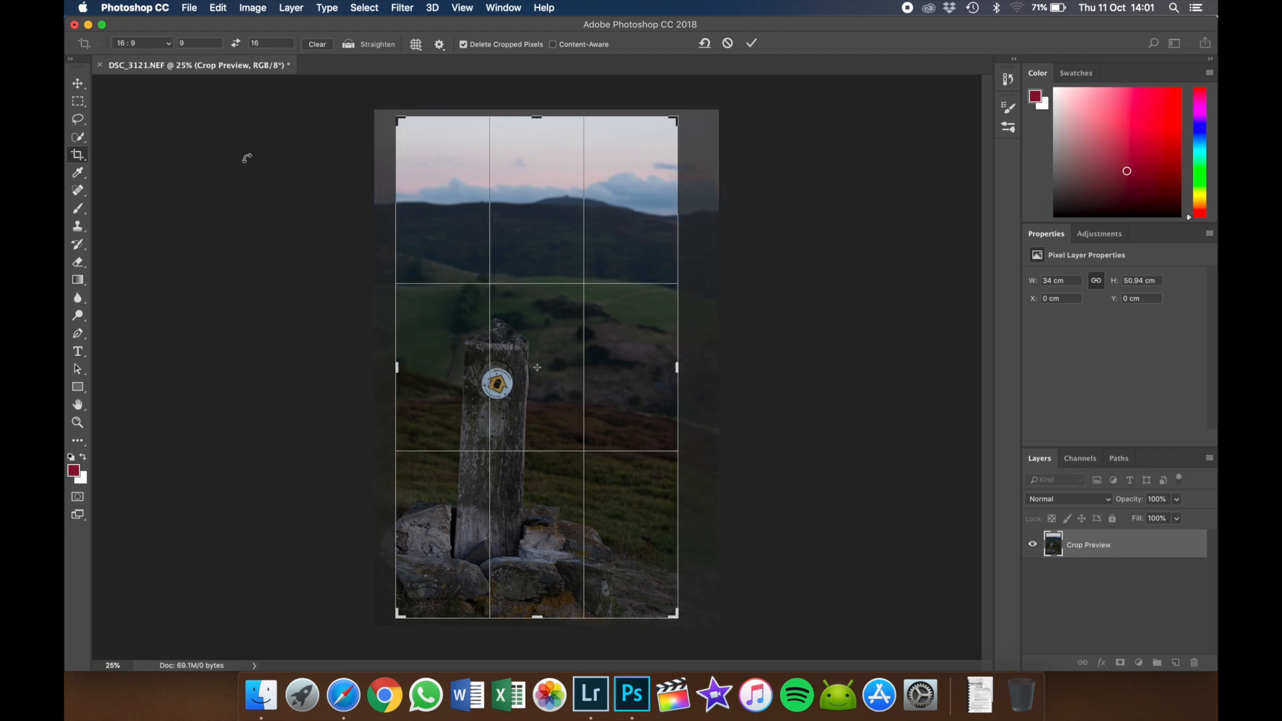
Set the crop ratio to 4:5, fine-tune its position and commit the crop.
{"action": "left_click", "coordinate": [138, 42]}
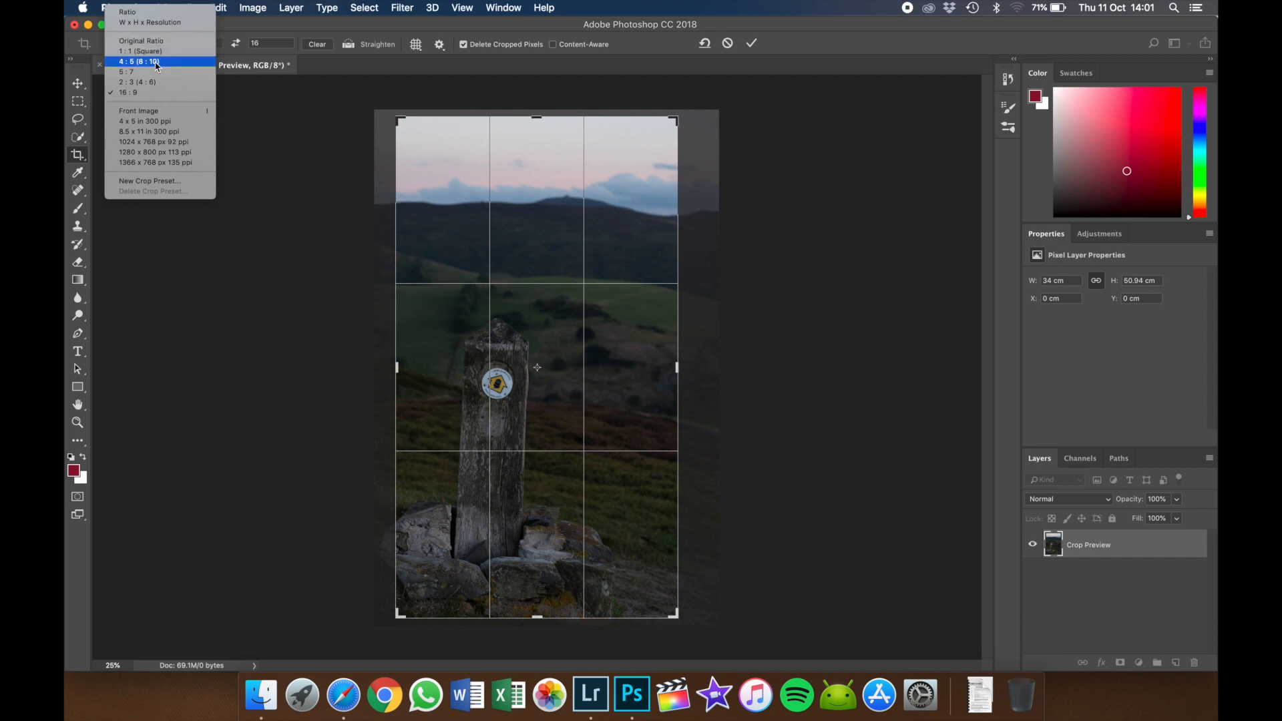
{"action": "left_click", "coordinate": [138, 62]}
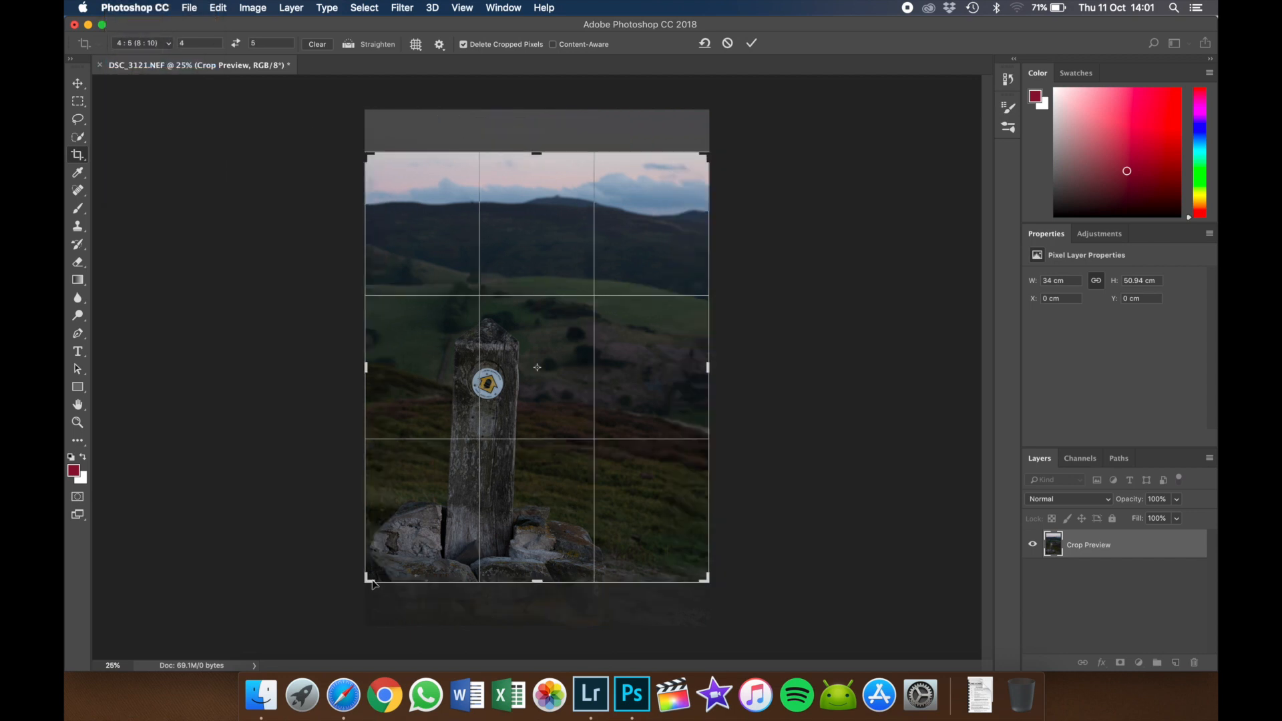
{"action": "left_click_drag", "start_coordinate": [373, 581], "coordinate": [374, 574]}
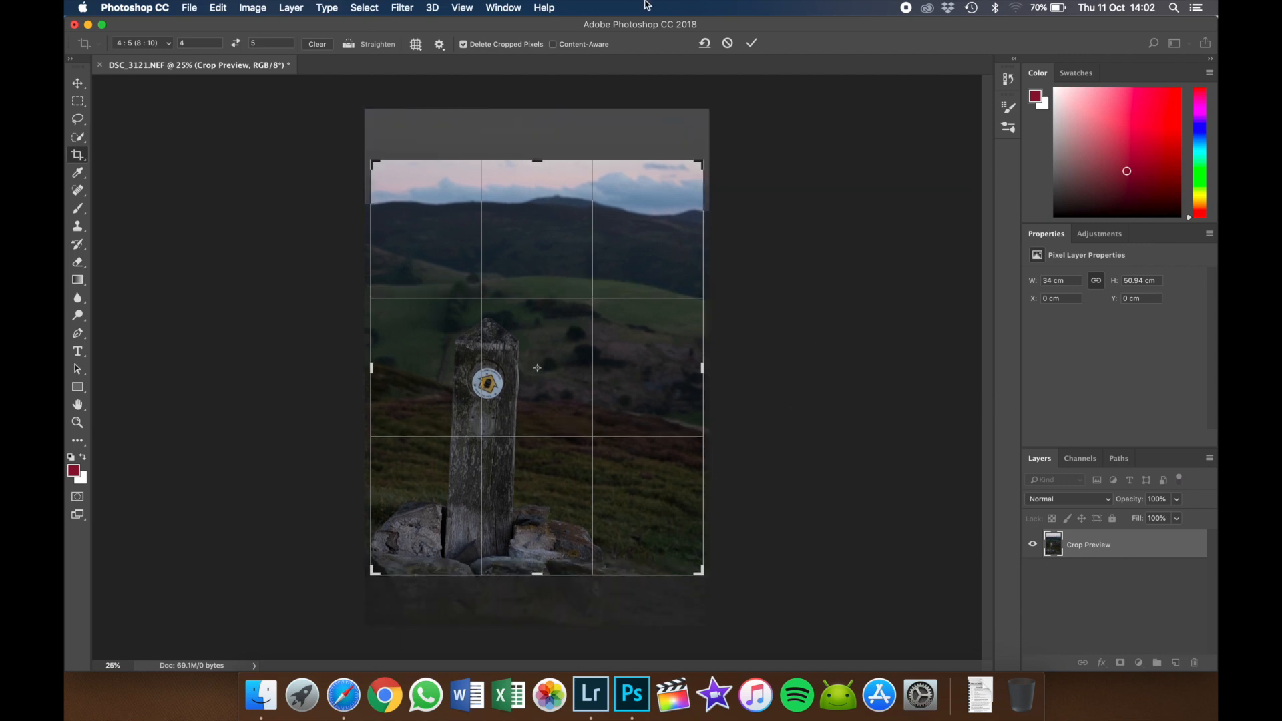
{"action": "left_click", "coordinate": [751, 43]}
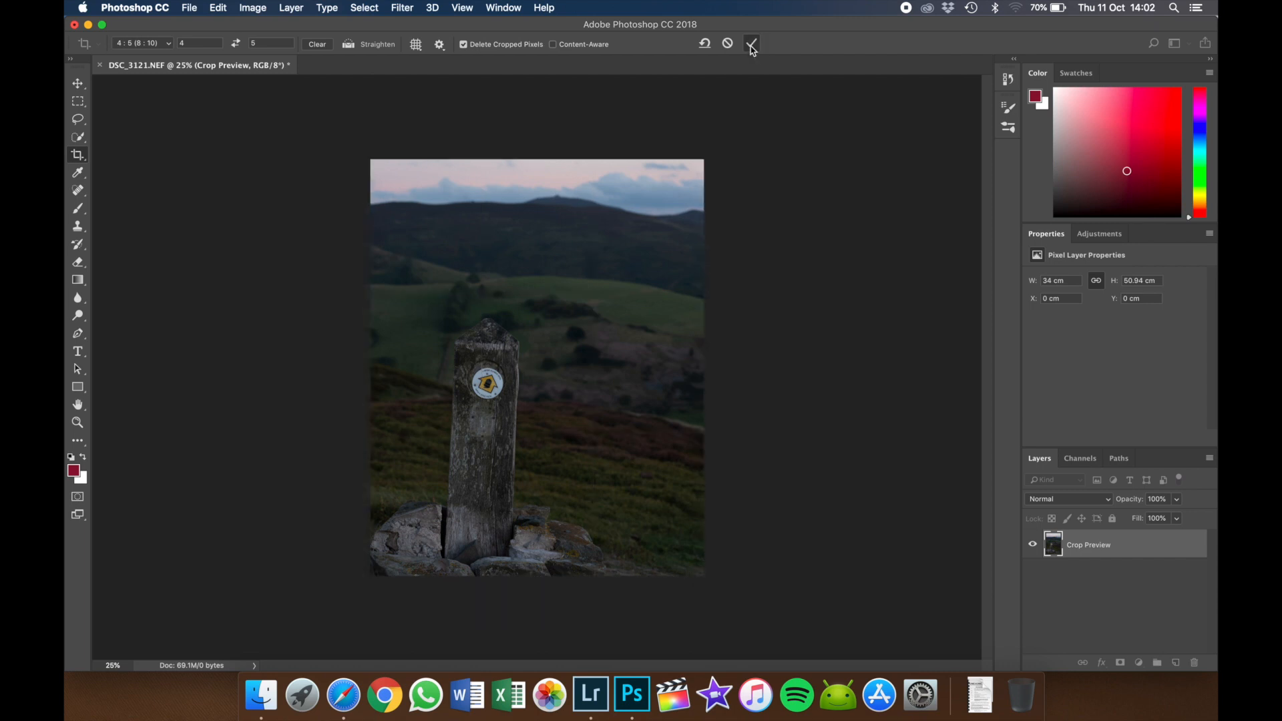
{"action": "left_click", "coordinate": [750, 43]}
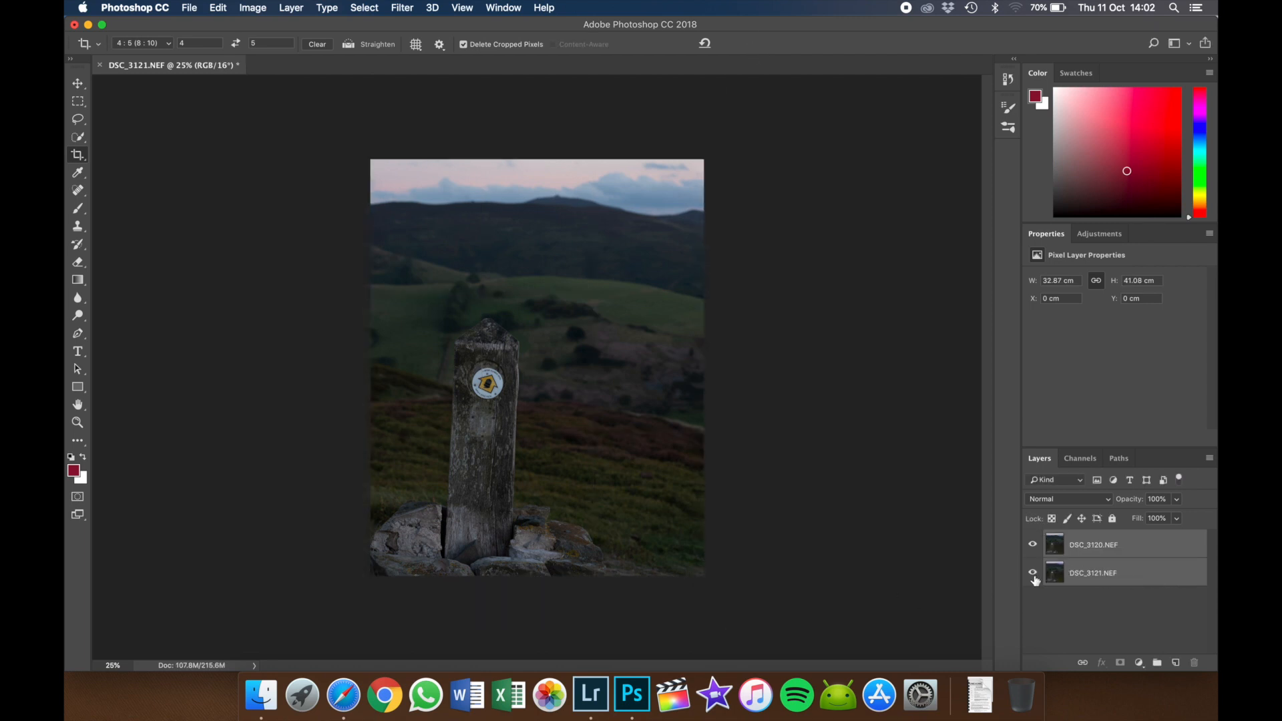
{"action": "left_click", "coordinate": [1032, 545]}
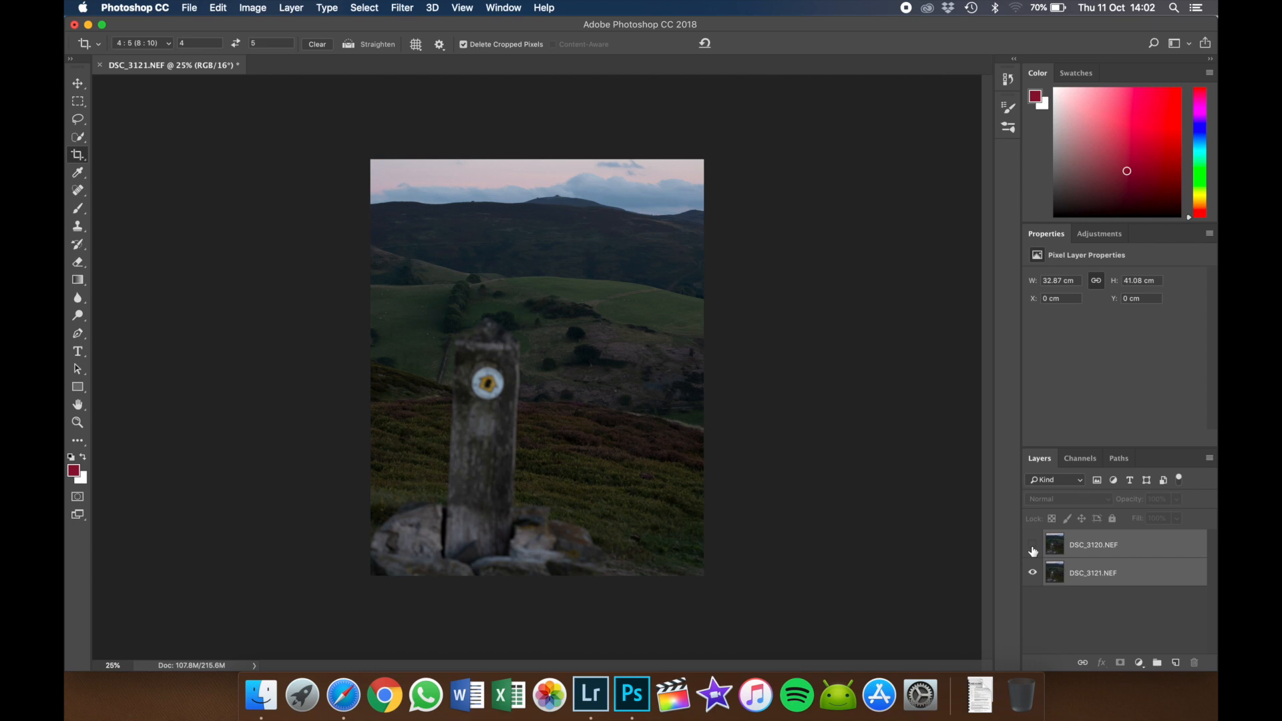
{"action": "left_click", "coordinate": [1032, 545]}
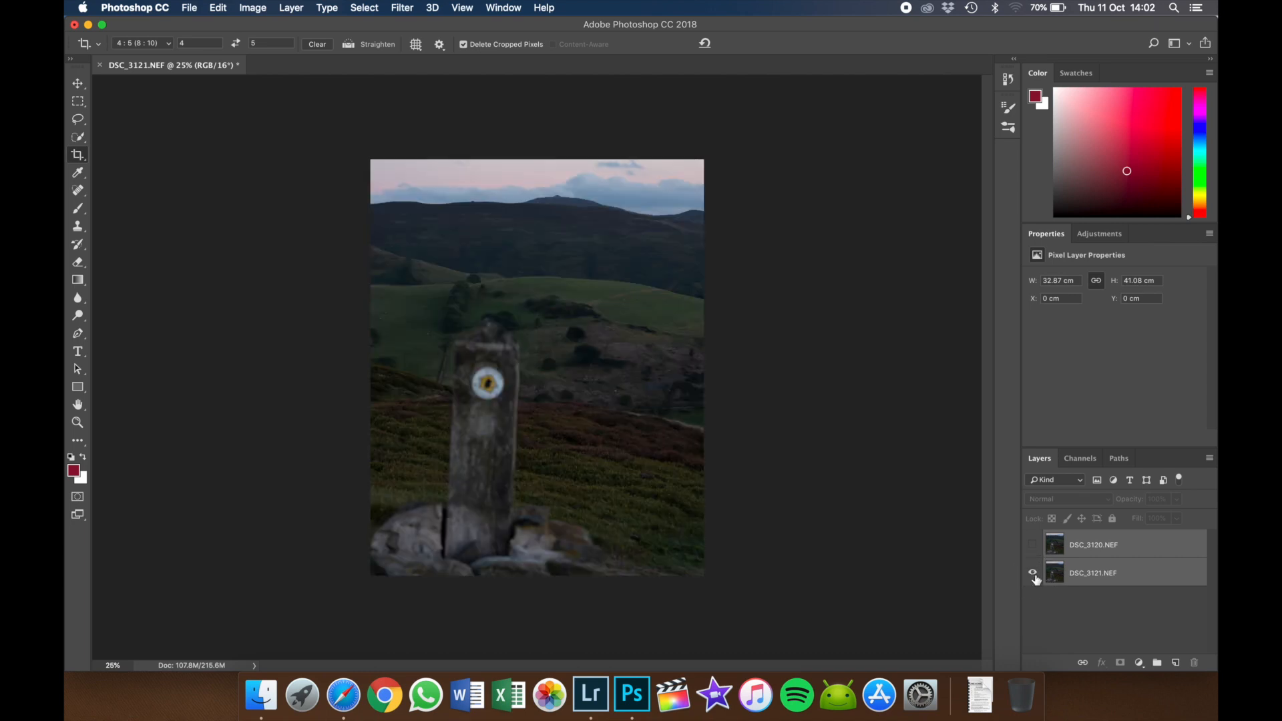
{"action": "left_click", "coordinate": [1032, 545]}
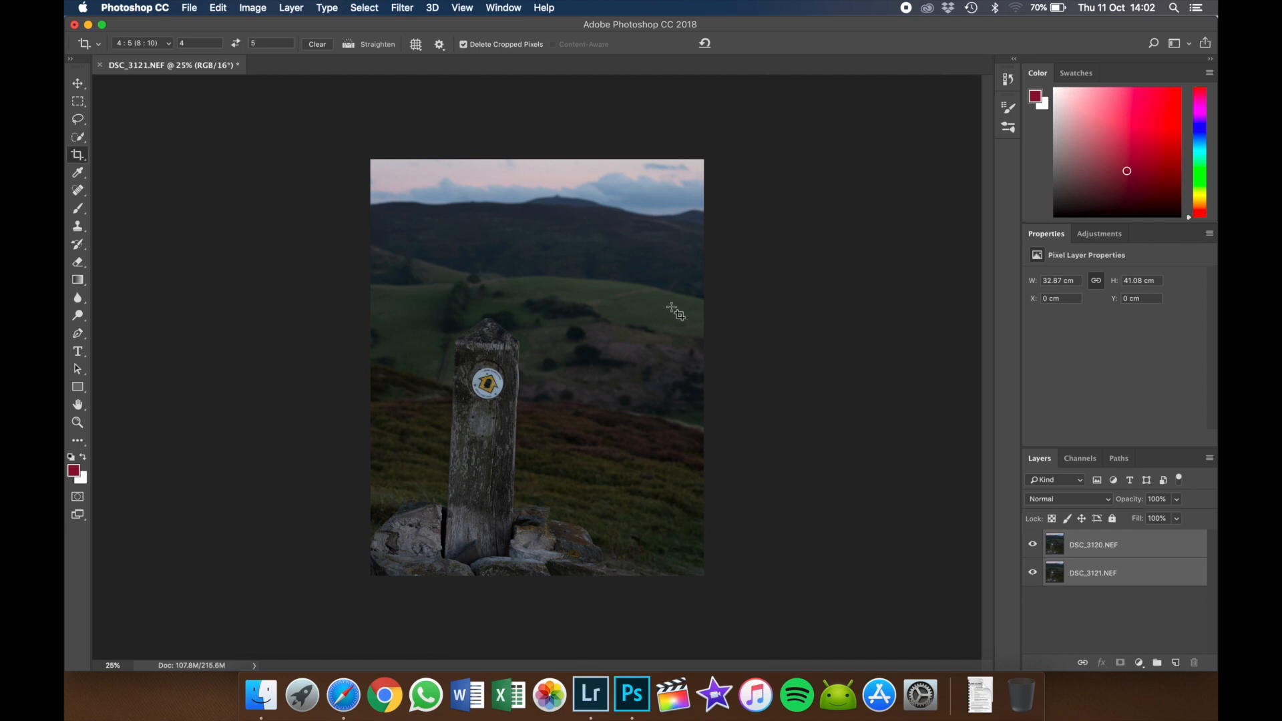
{"action": "mouse_move", "coordinate": [585, 254]}
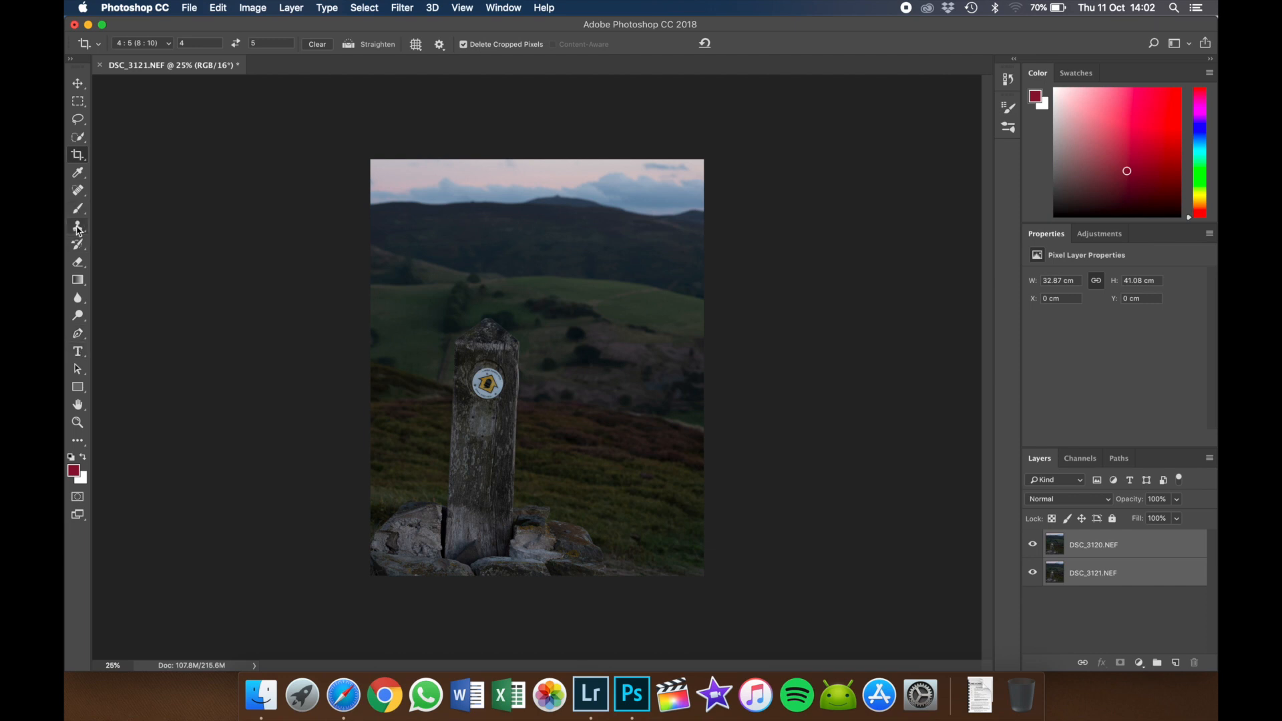
{"action": "left_click", "coordinate": [78, 208]}
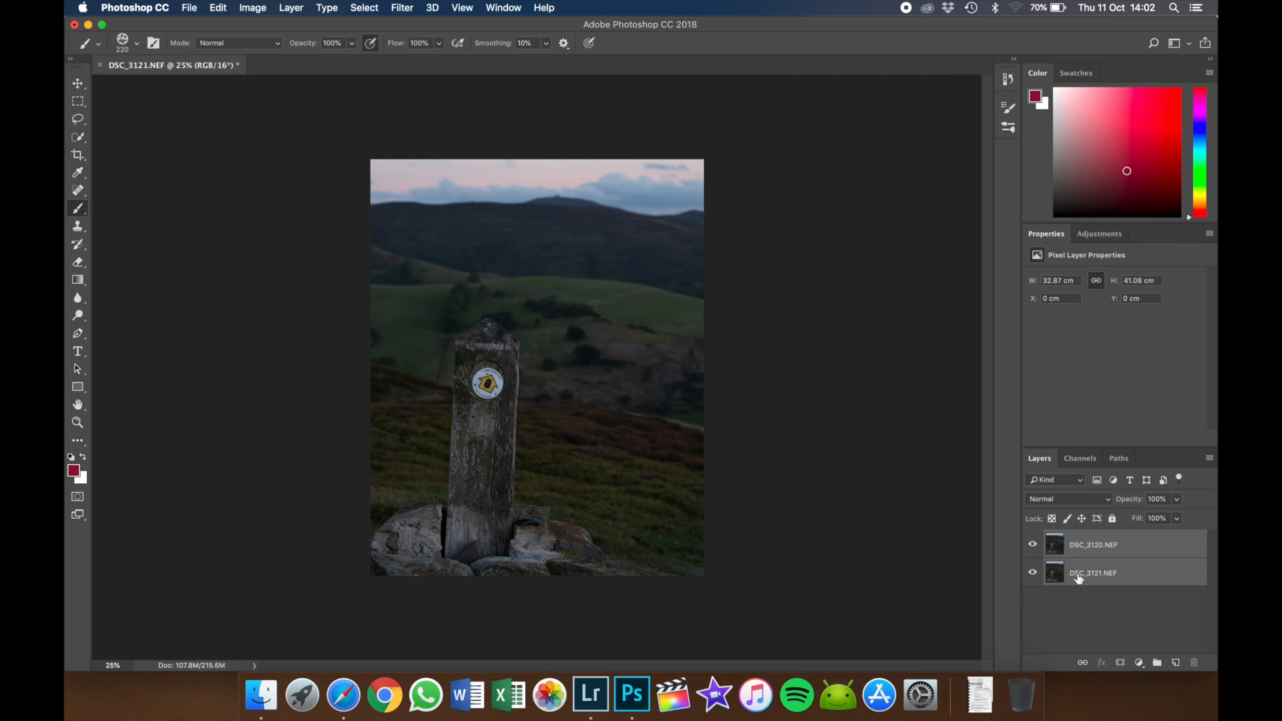
{"action": "left_click", "coordinate": [1092, 544]}
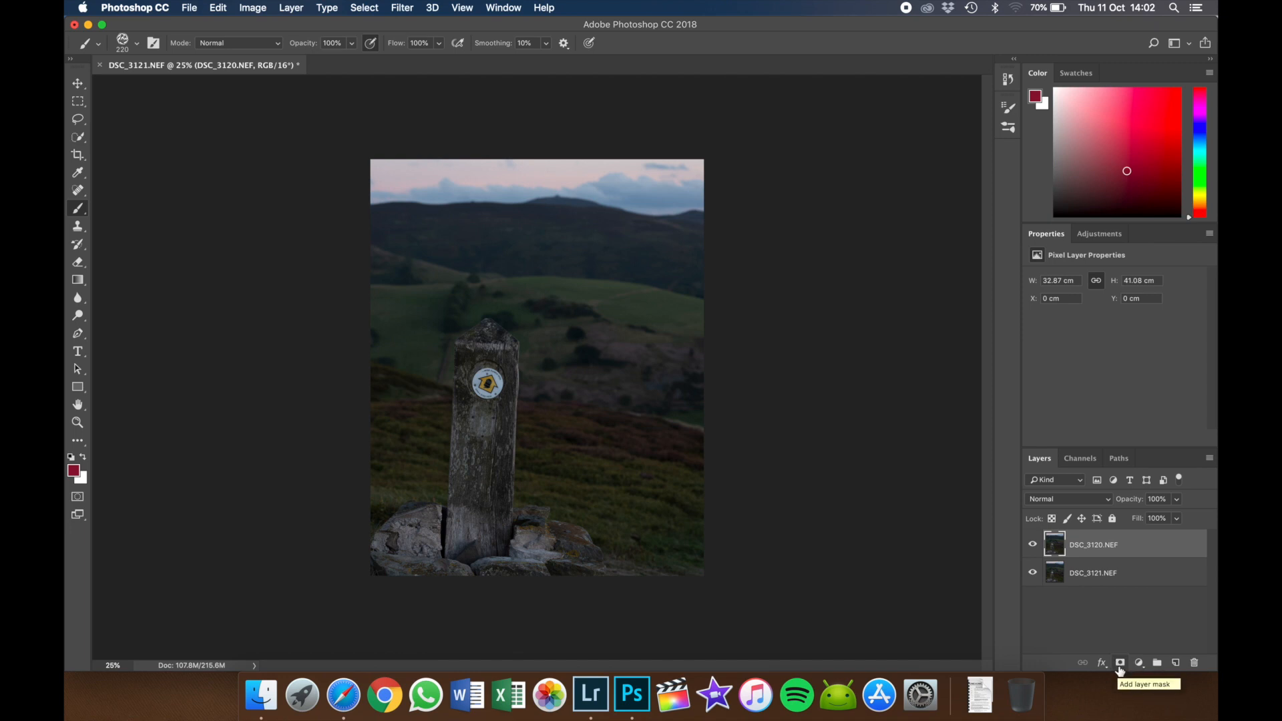
Add white layer masks, target the top layer's mask and enlarge the brush to about 1400 px.
{"action": "left_click", "coordinate": [1120, 662]}
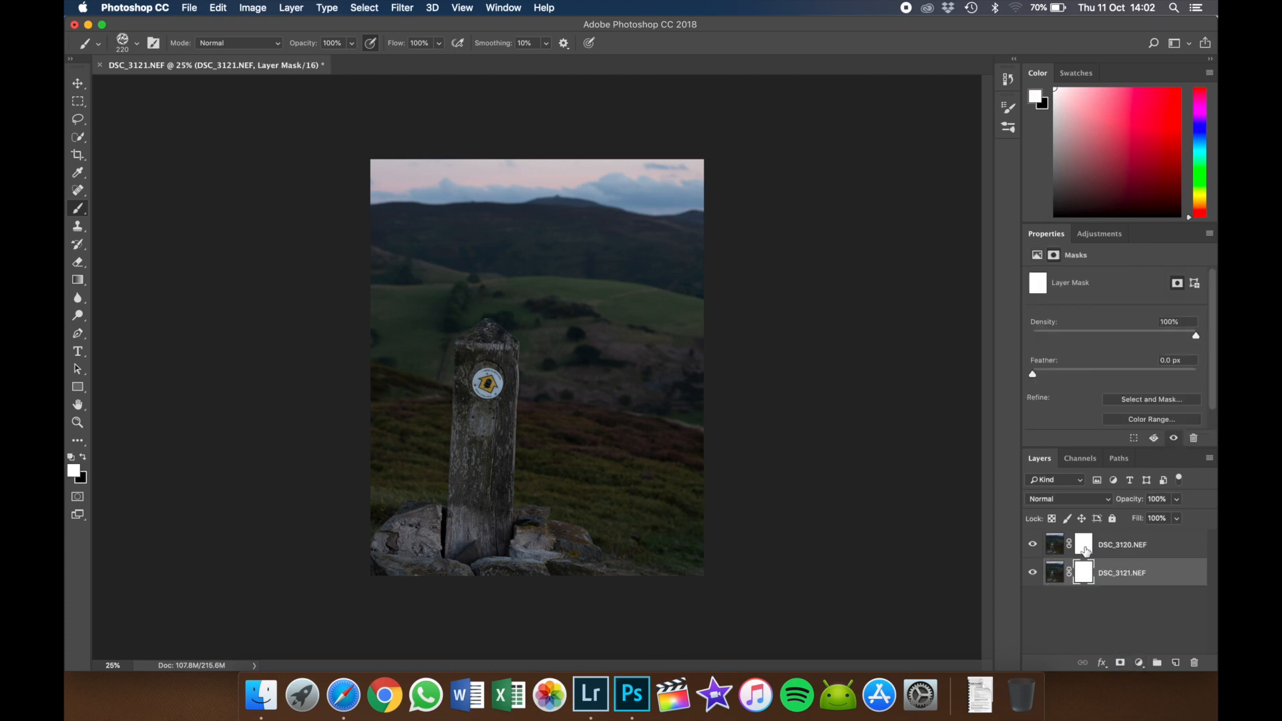
{"action": "left_click", "coordinate": [1122, 545]}
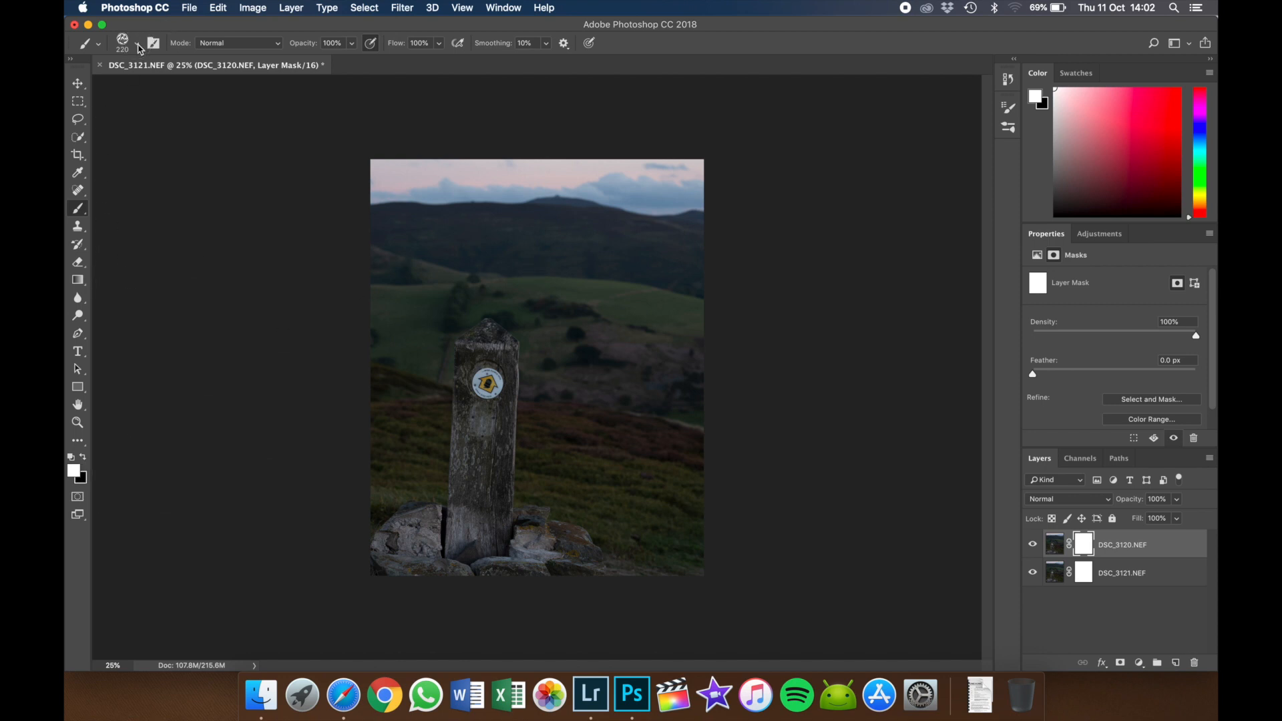
{"action": "left_click", "coordinate": [135, 43]}
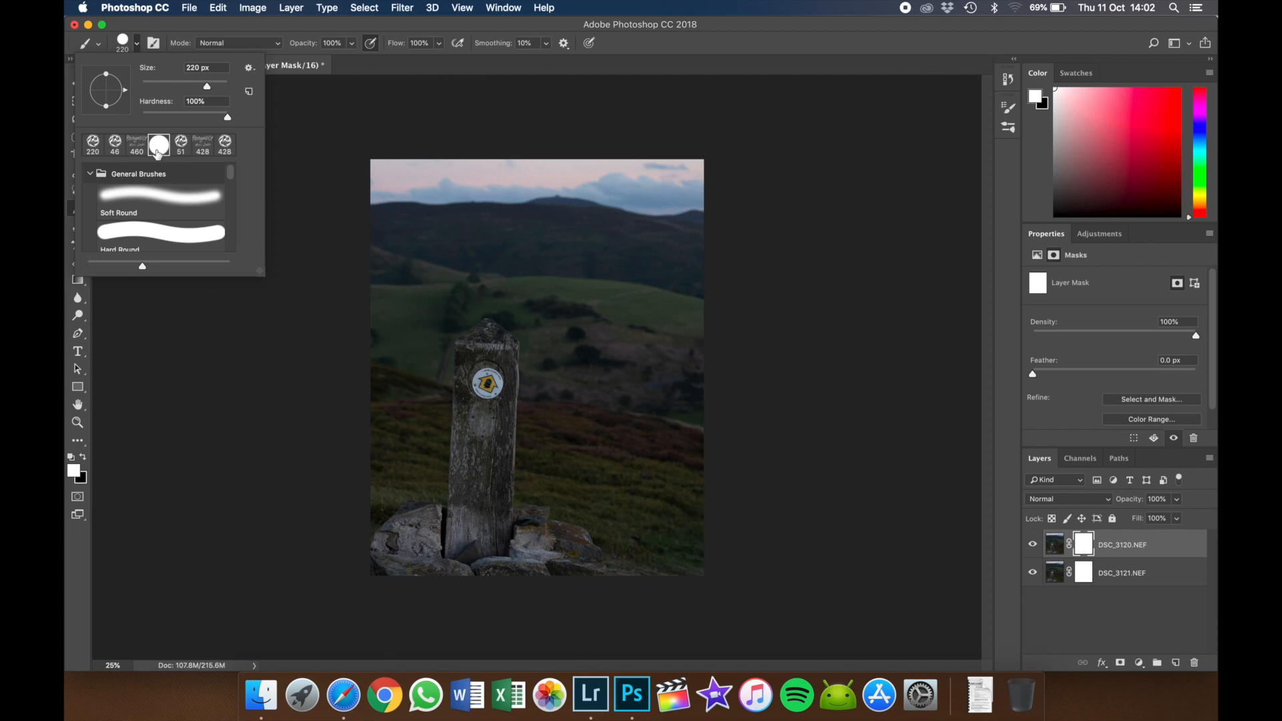
{"action": "mouse_move", "coordinate": [159, 145]}
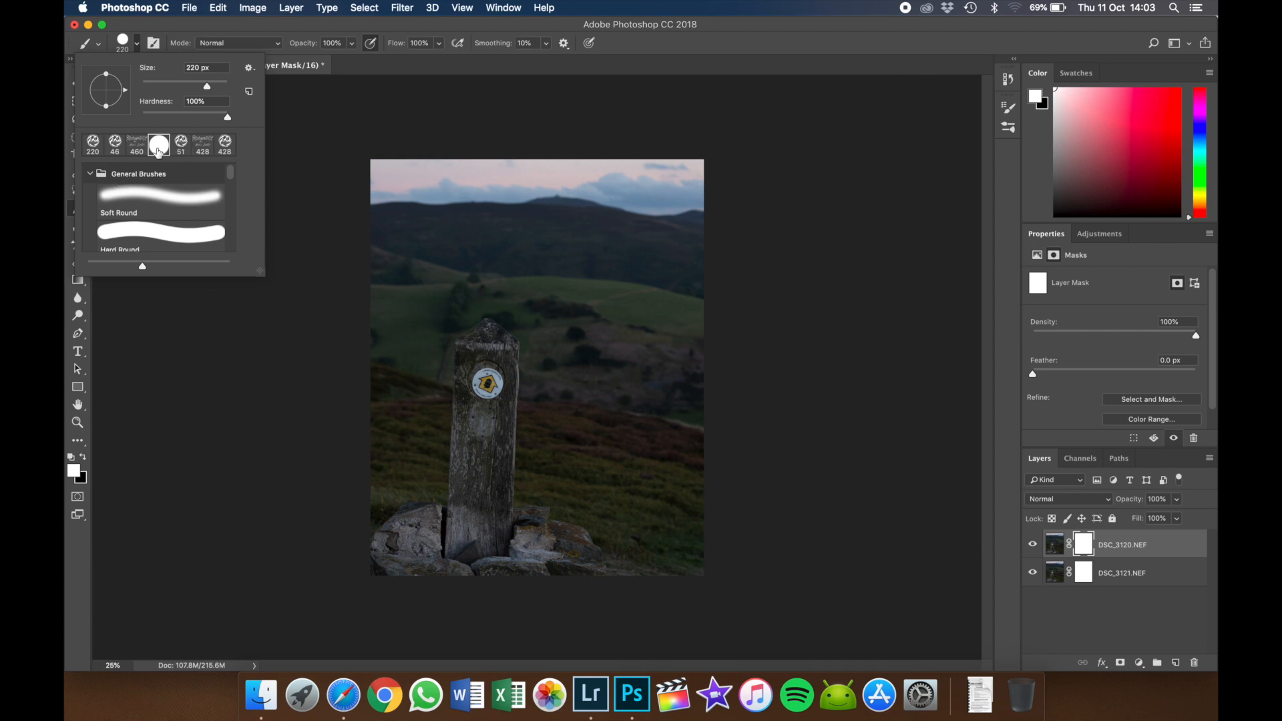
{"action": "mouse_move", "coordinate": [231, 164]}
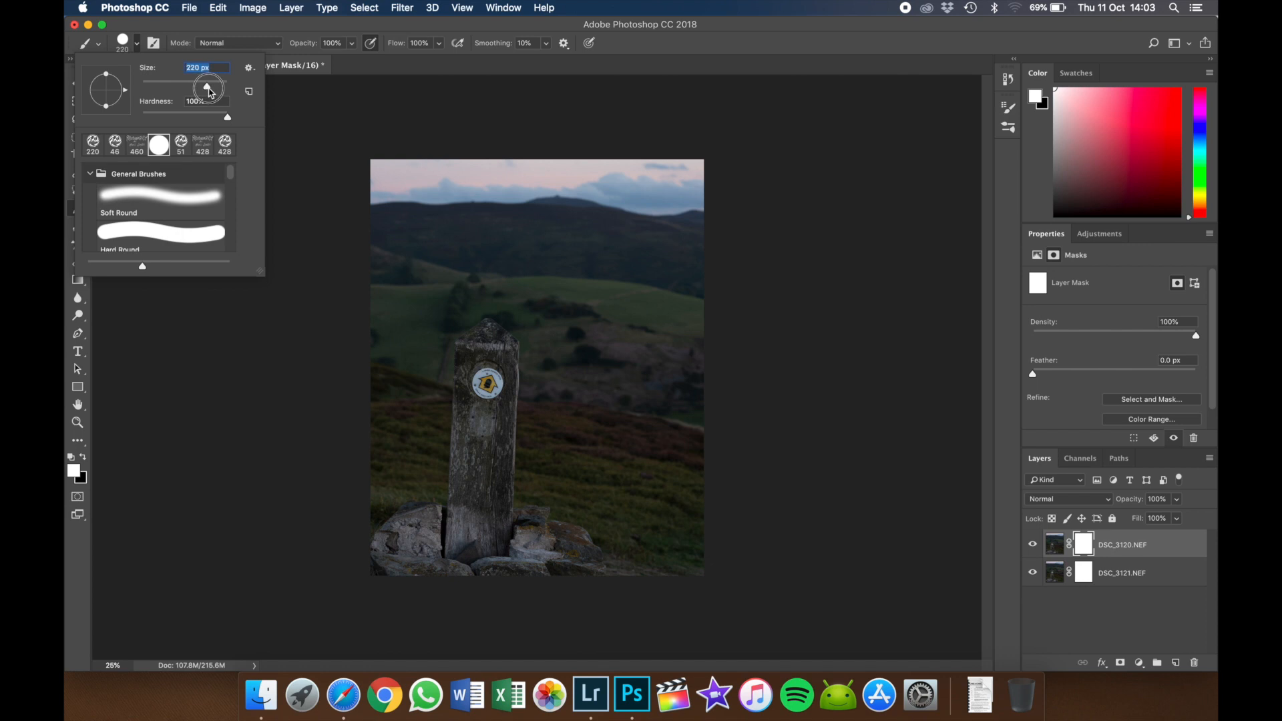
{"action": "left_click_drag", "start_coordinate": [208, 85], "coordinate": [219, 86]}
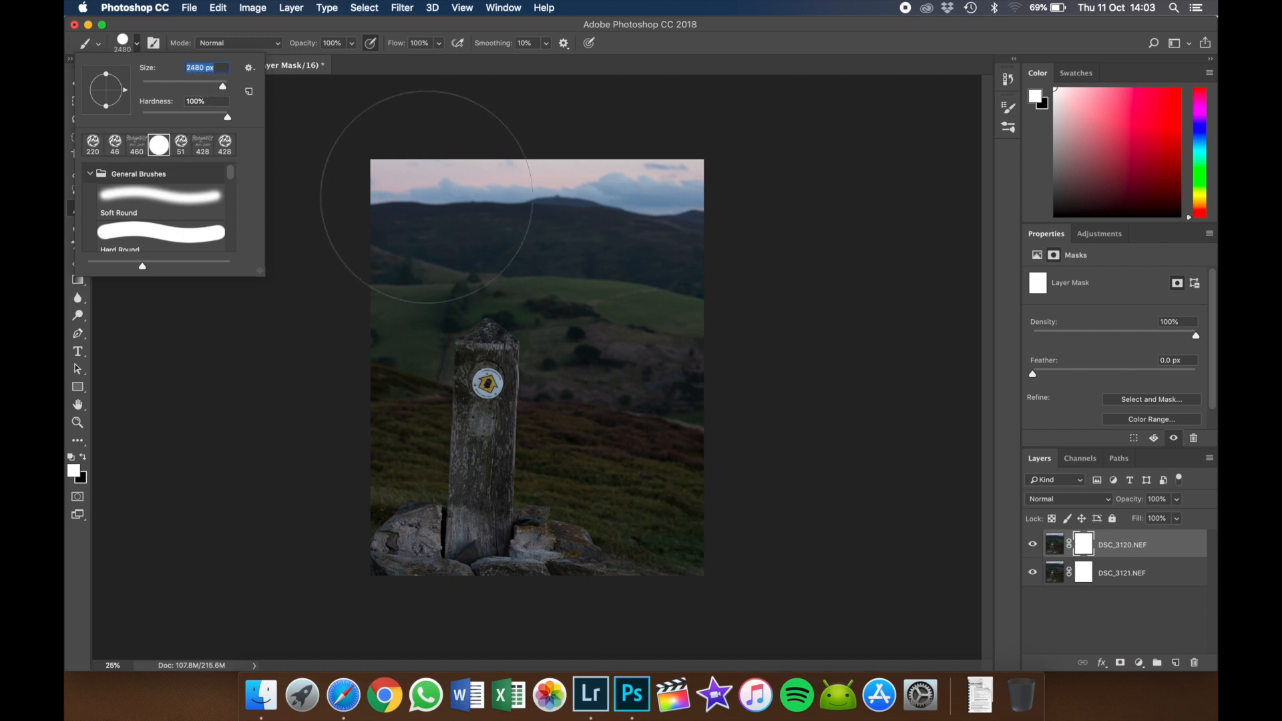
{"action": "left_click_drag", "start_coordinate": [221, 88], "coordinate": [222, 88]}
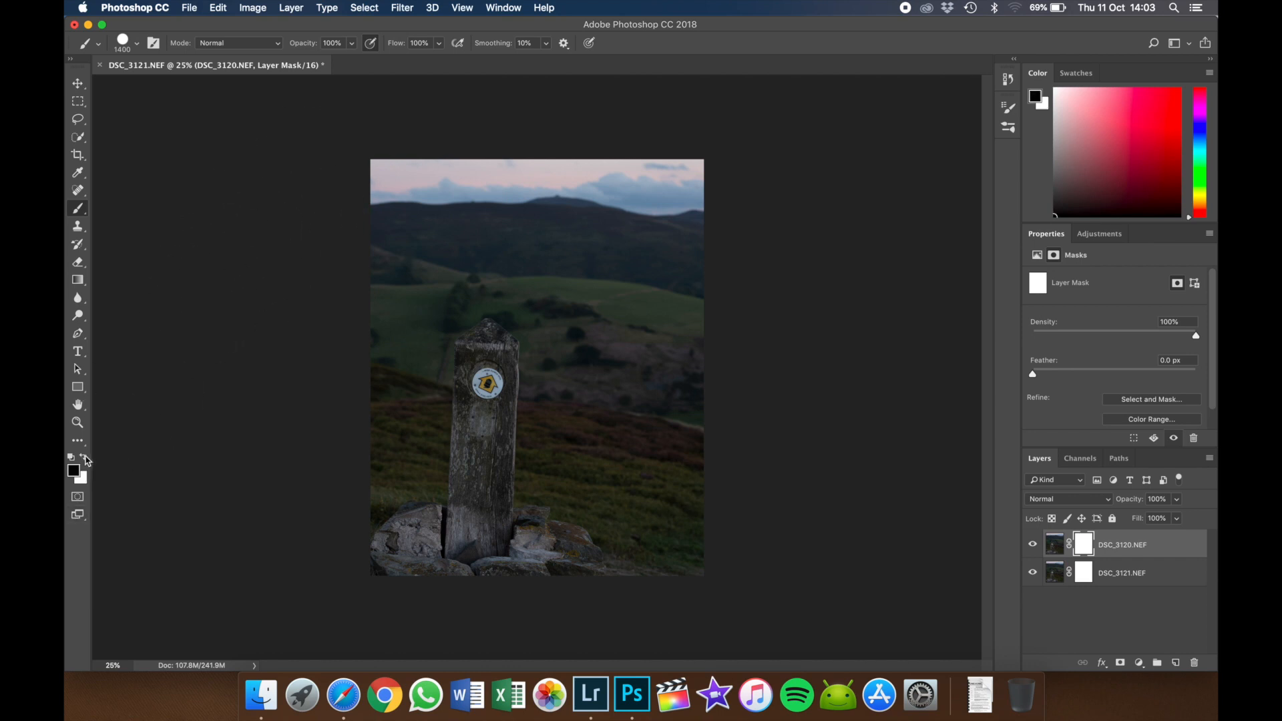
Confirm pure black as the foreground colour and target the top exposure's layer mask.
{"action": "left_click", "coordinate": [72, 466]}
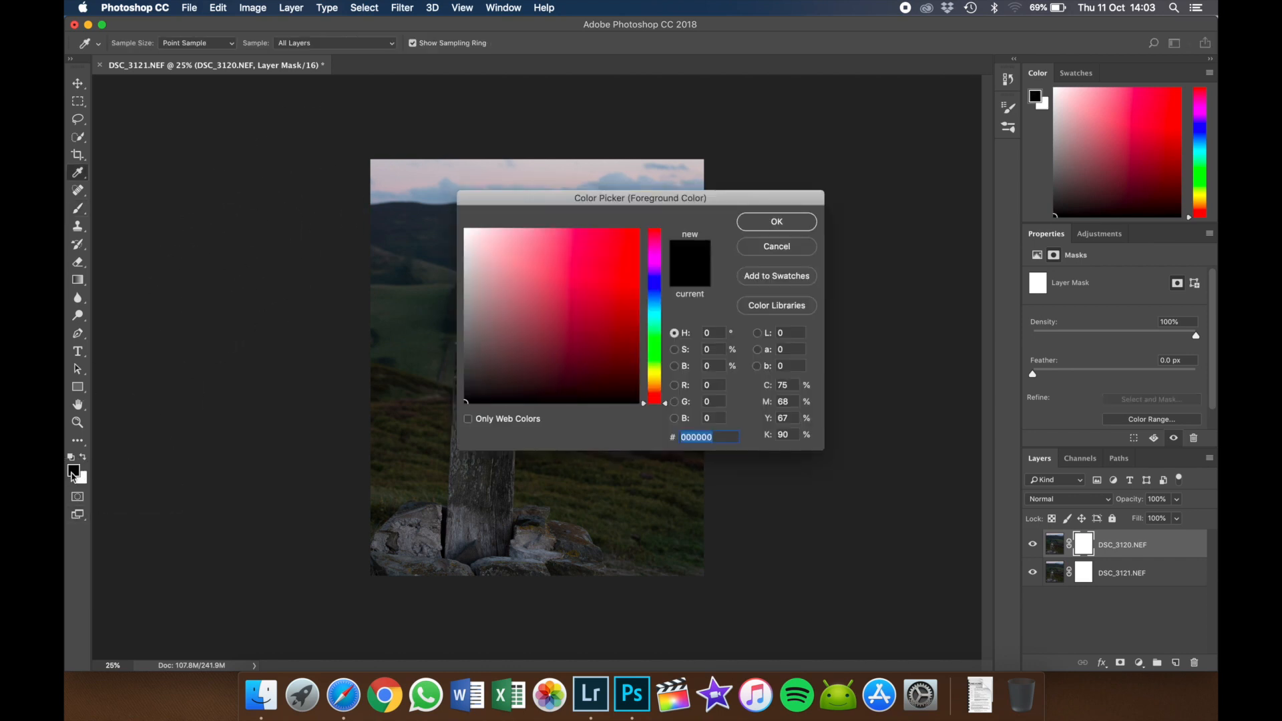
{"action": "left_click", "coordinate": [775, 222]}
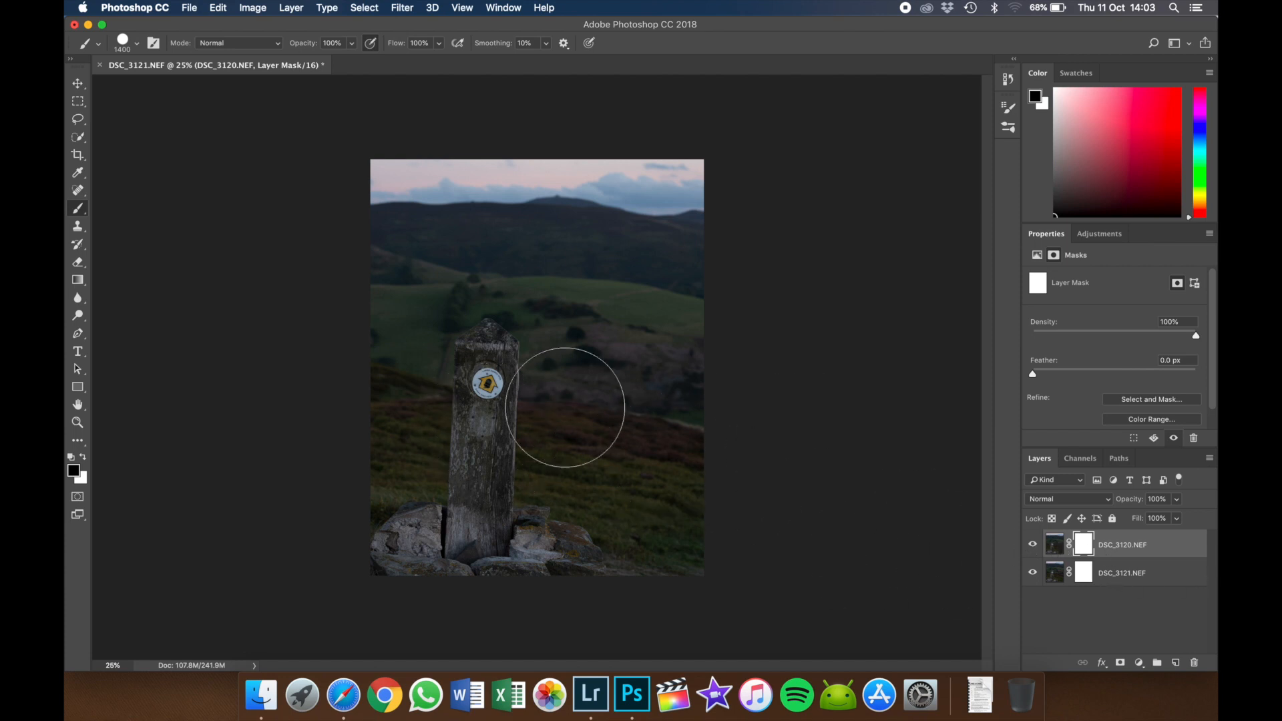
{"action": "mouse_move", "coordinate": [504, 370]}
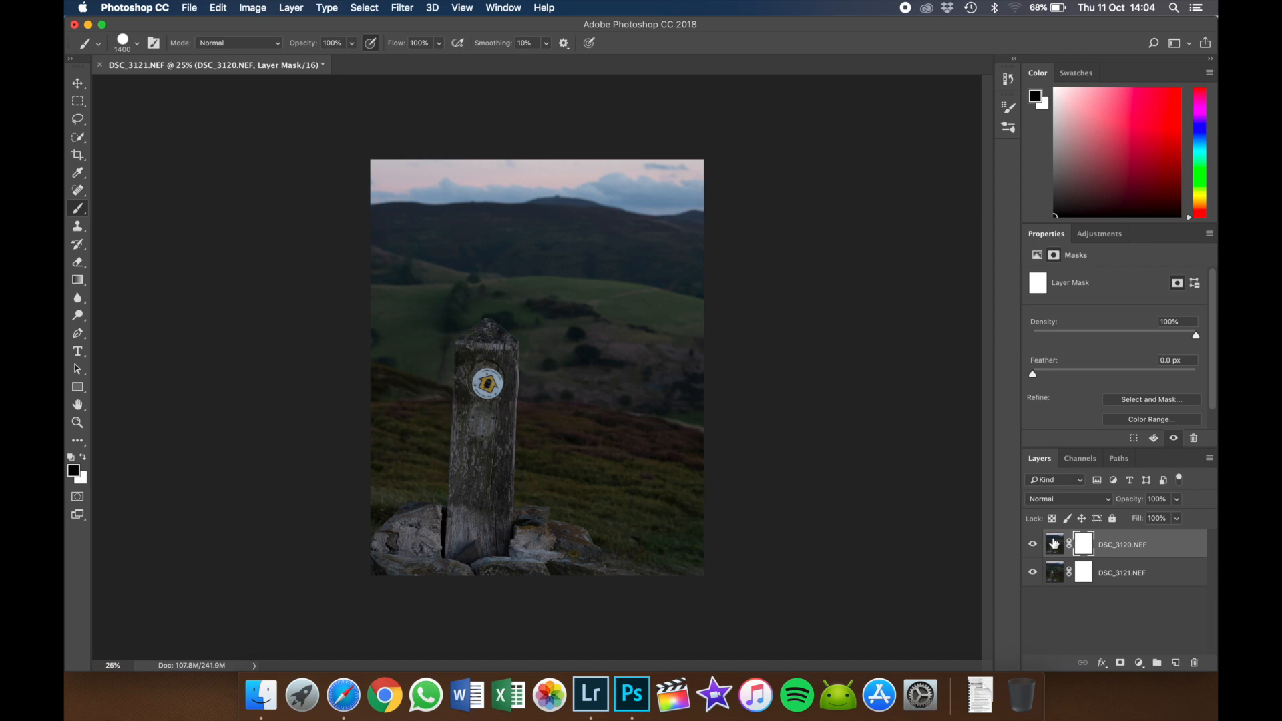
{"action": "left_click", "coordinate": [1083, 545]}
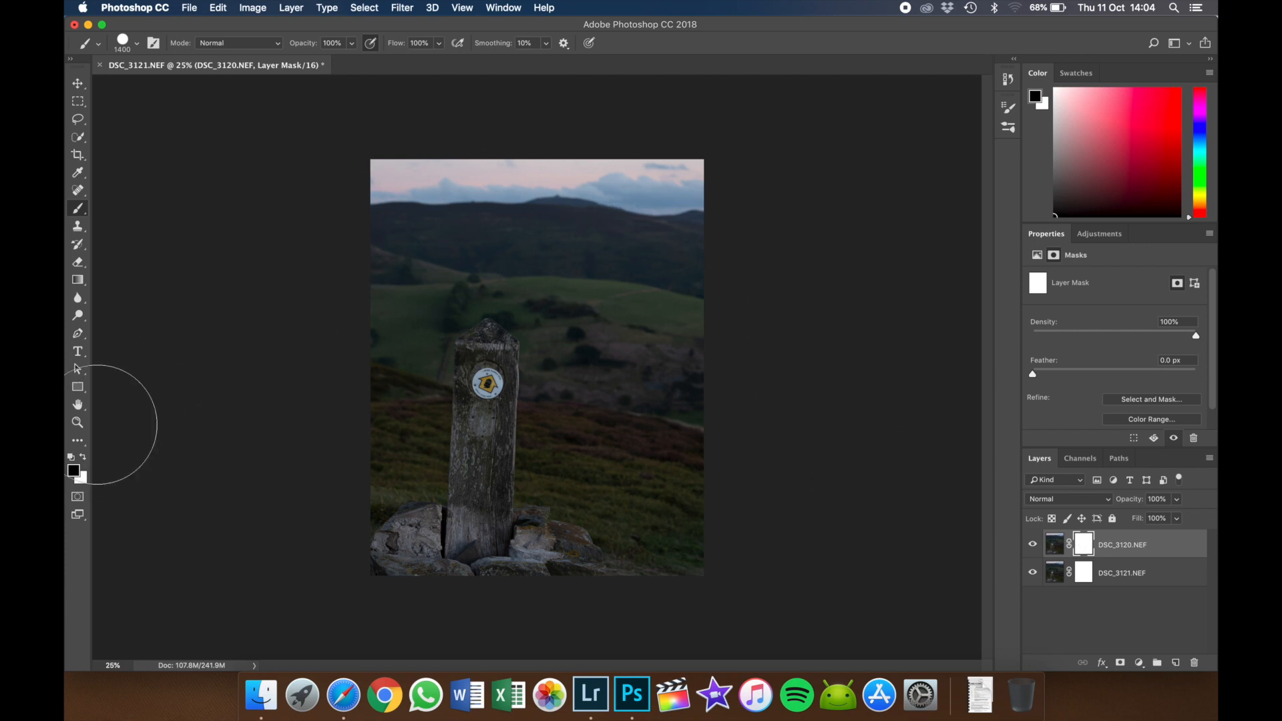
{"action": "mouse_move", "coordinate": [363, 185]}
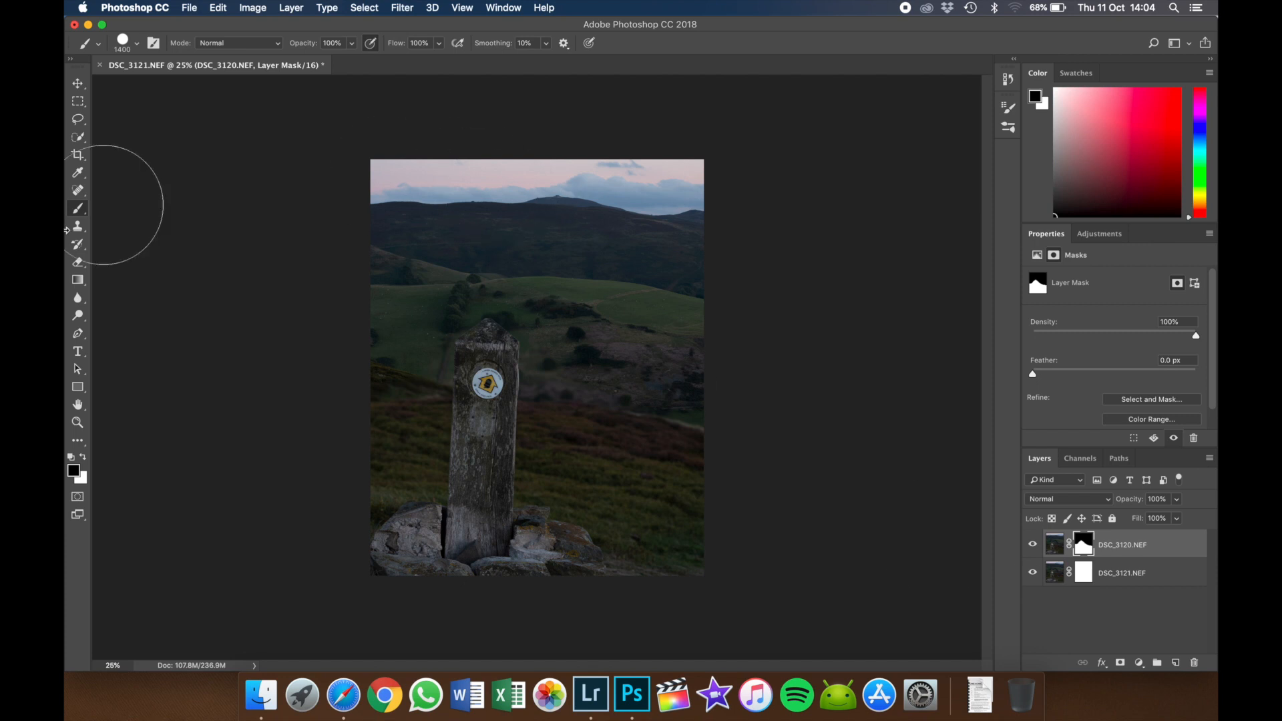
{"action": "mouse_move", "coordinate": [188, 97]}
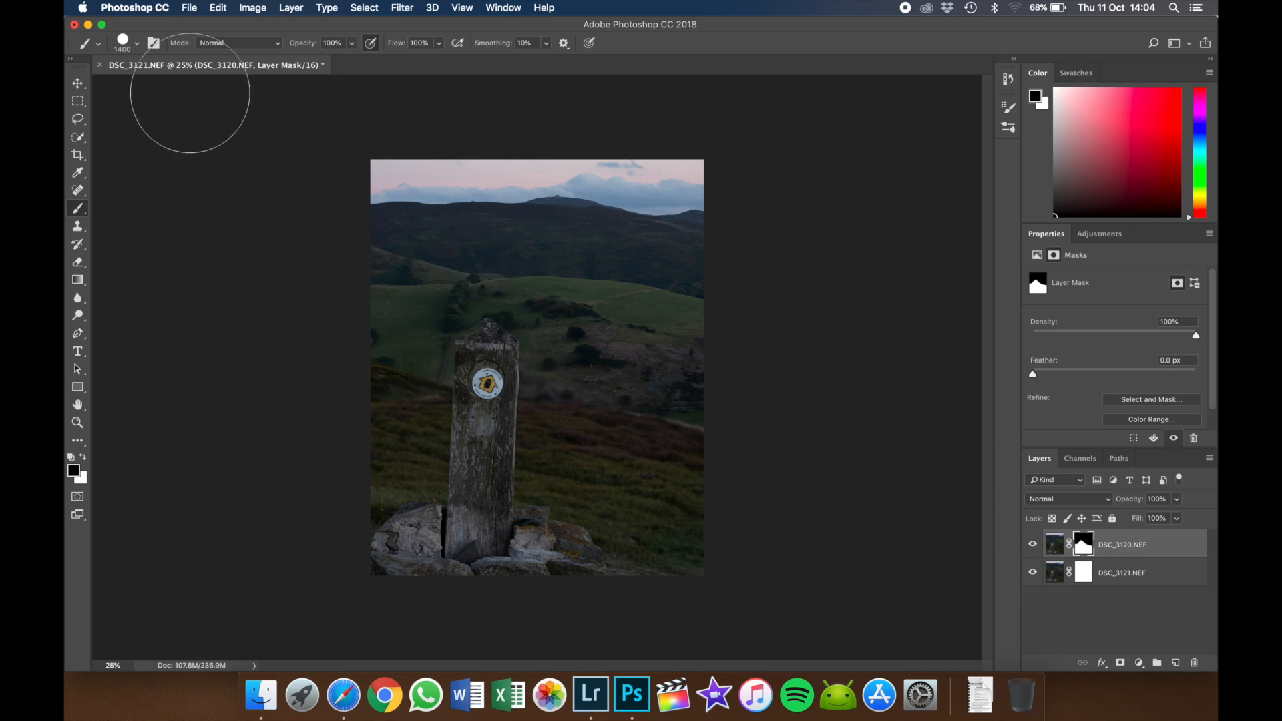
{"action": "mouse_move", "coordinate": [354, 129]}
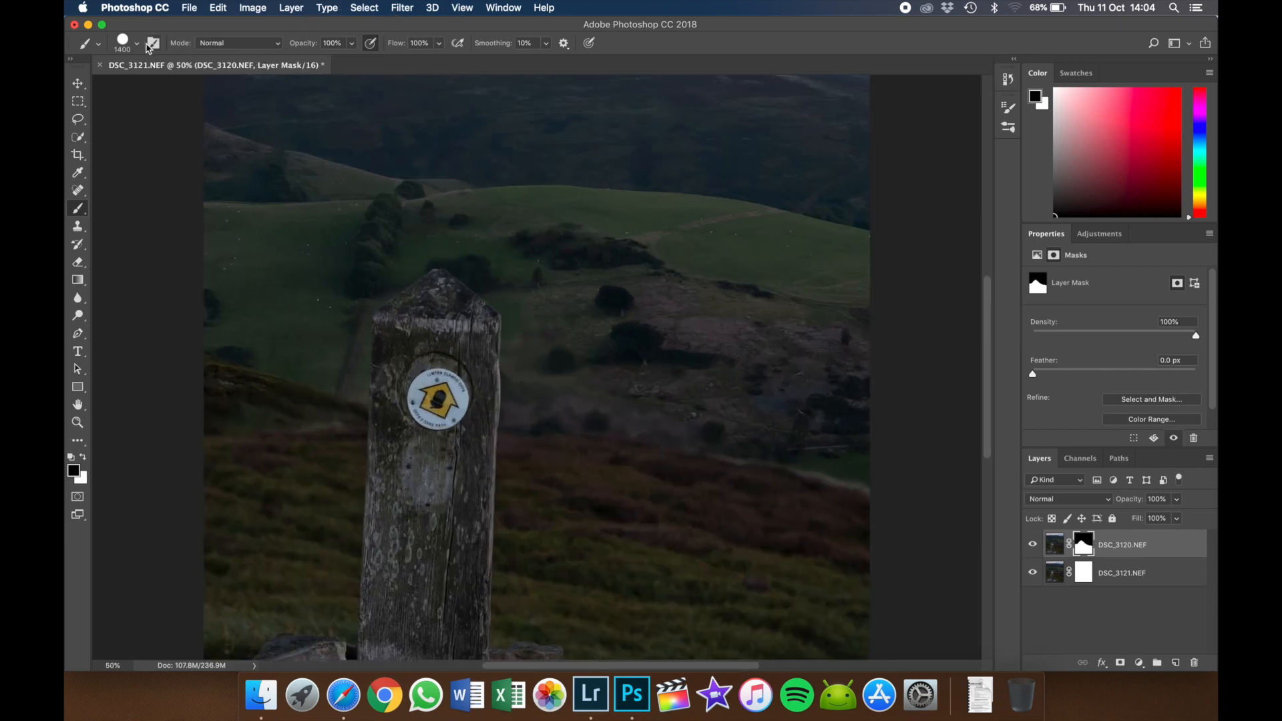
Shrink the brush and paint black into the mask over the hillside left of the post.
{"action": "left_click", "coordinate": [137, 43]}
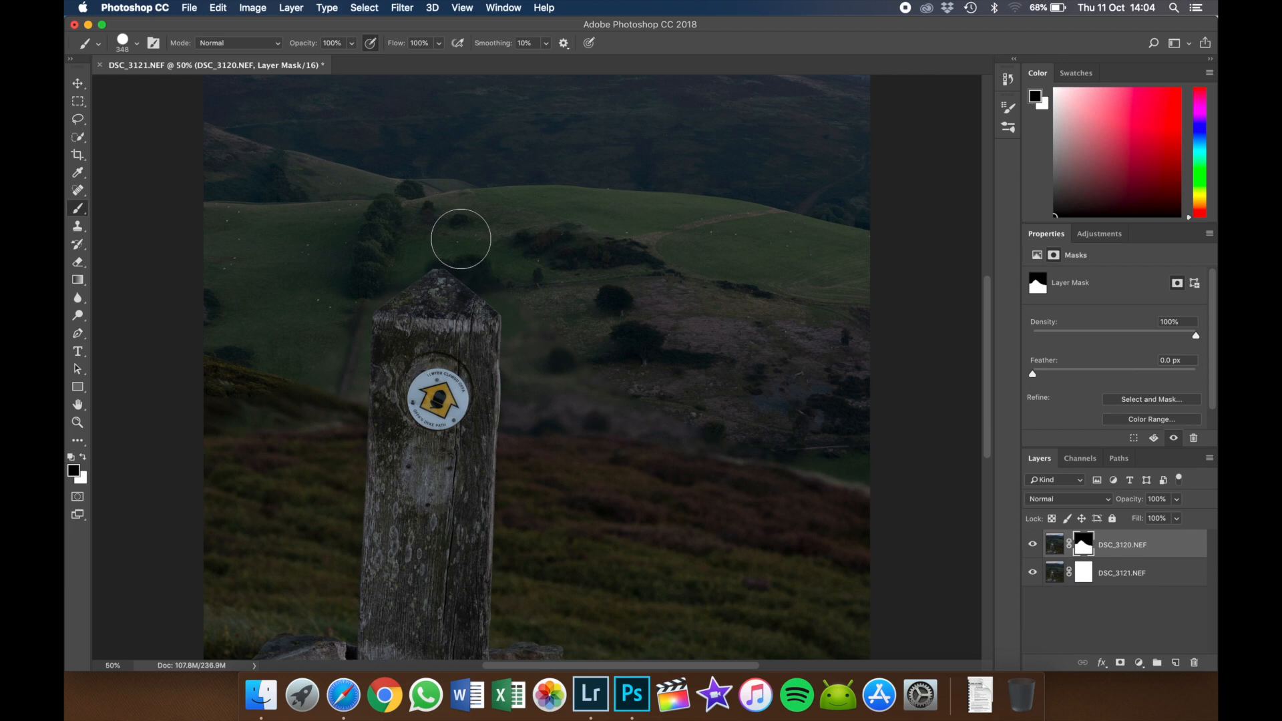
{"action": "mouse_move", "coordinate": [483, 258]}
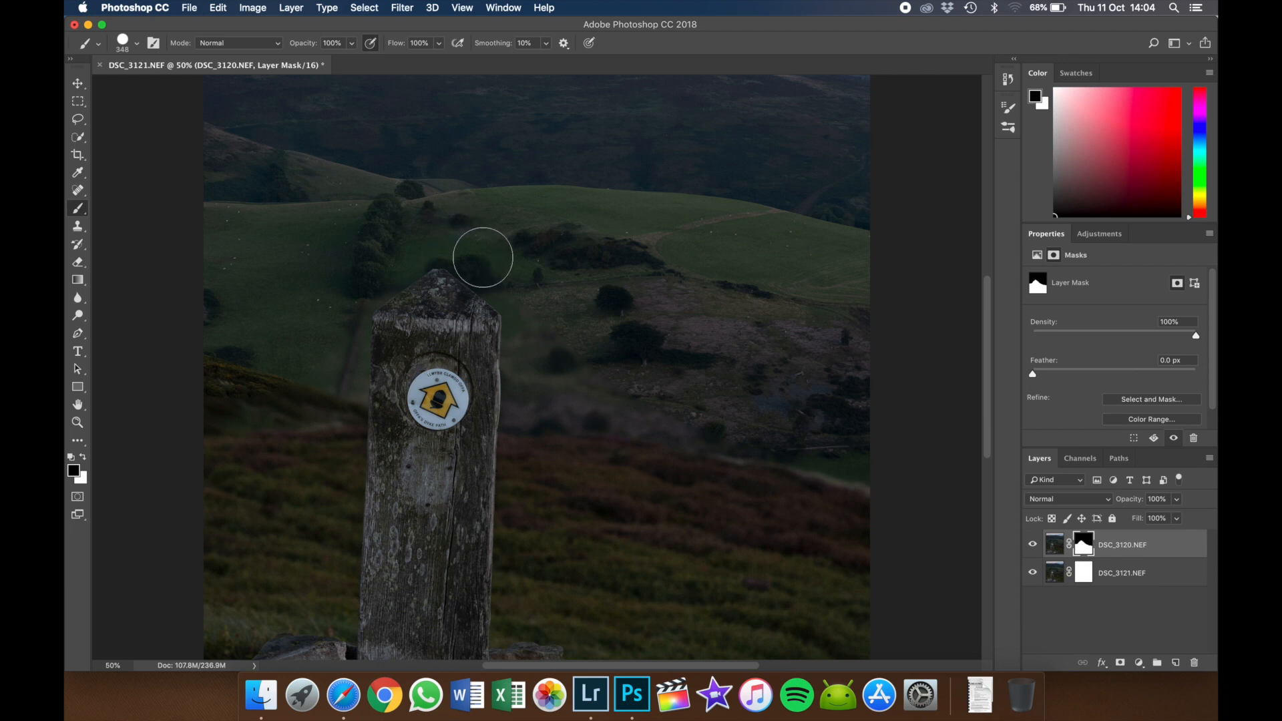
{"action": "mouse_move", "coordinate": [521, 288]}
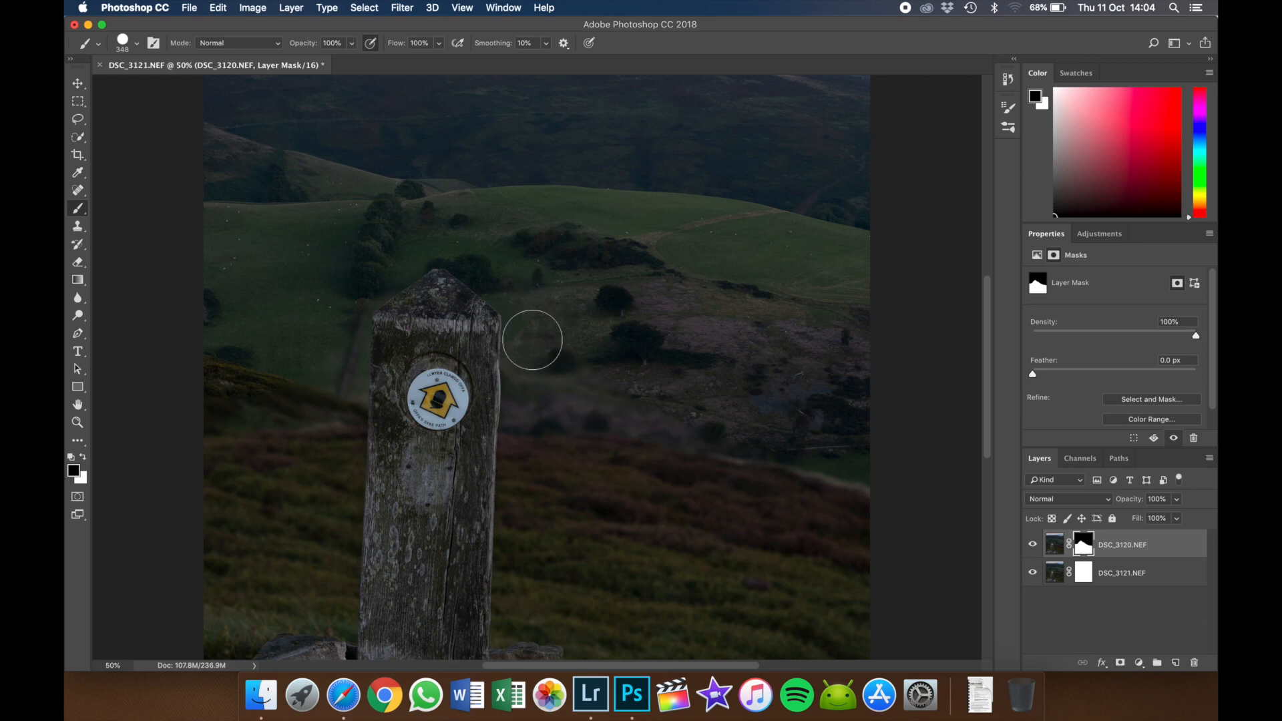
{"action": "mouse_move", "coordinate": [531, 376]}
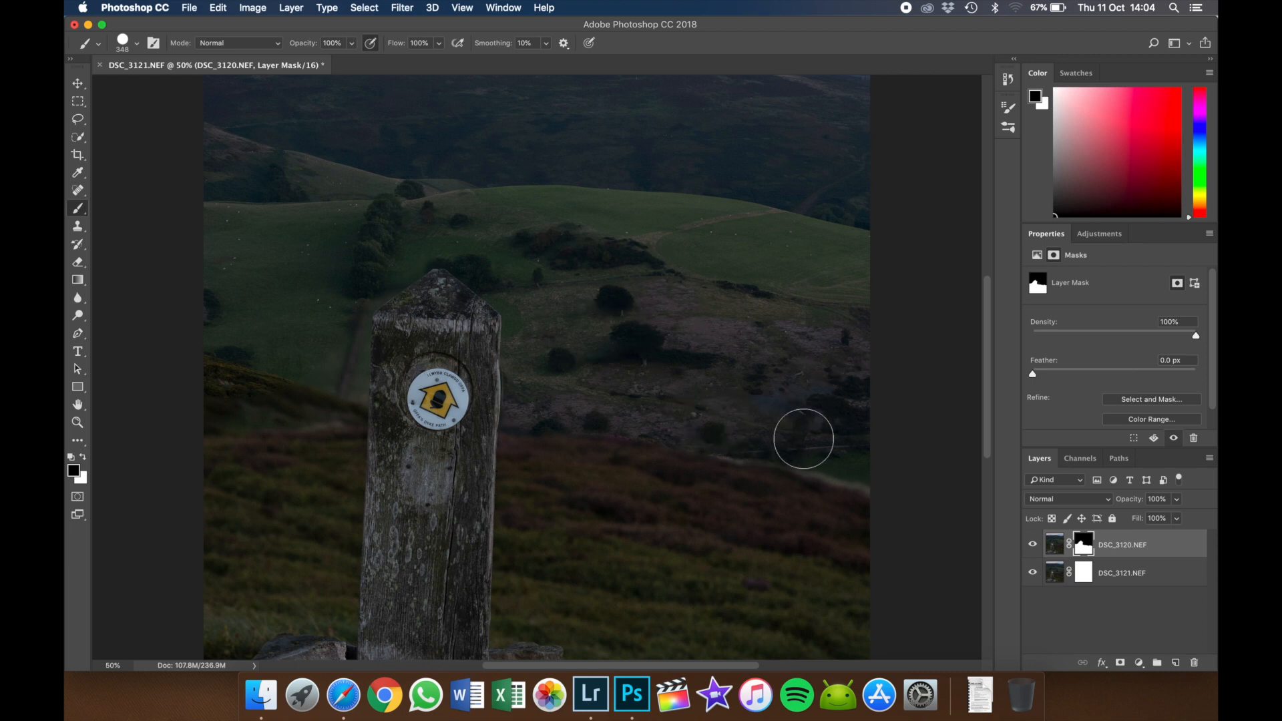
{"action": "mouse_move", "coordinate": [552, 327]}
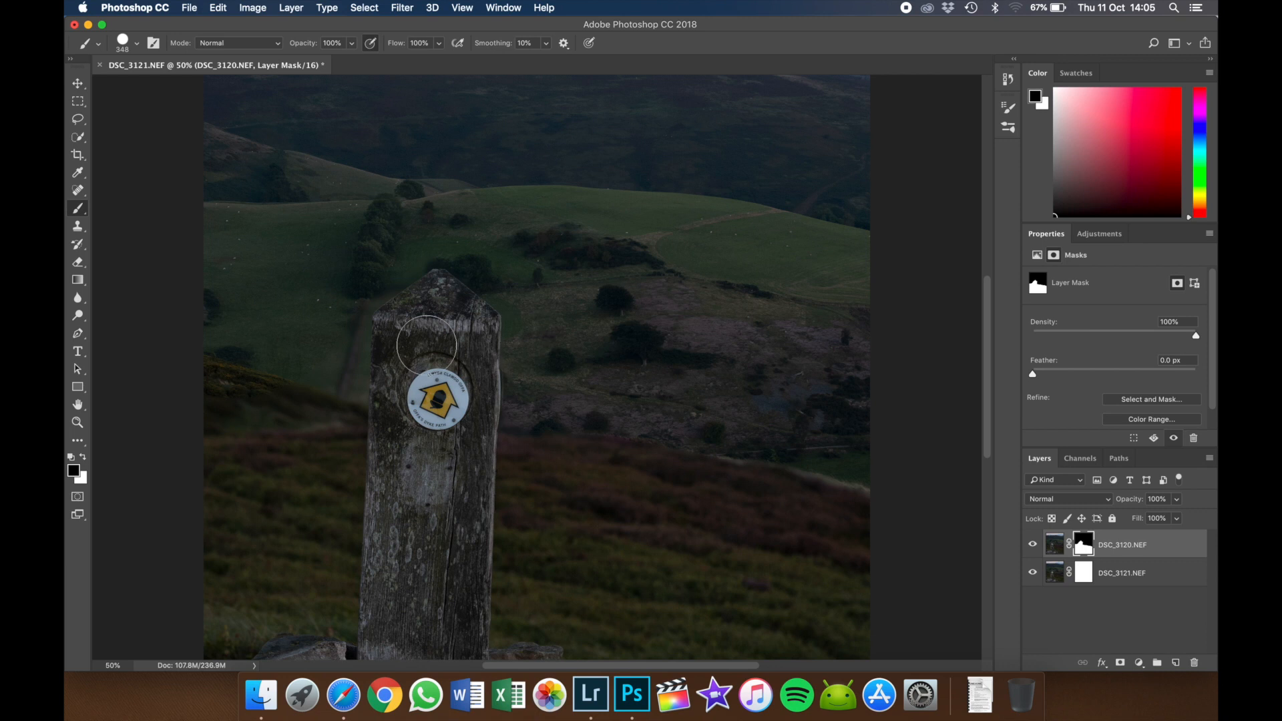
{"action": "mouse_move", "coordinate": [435, 227]}
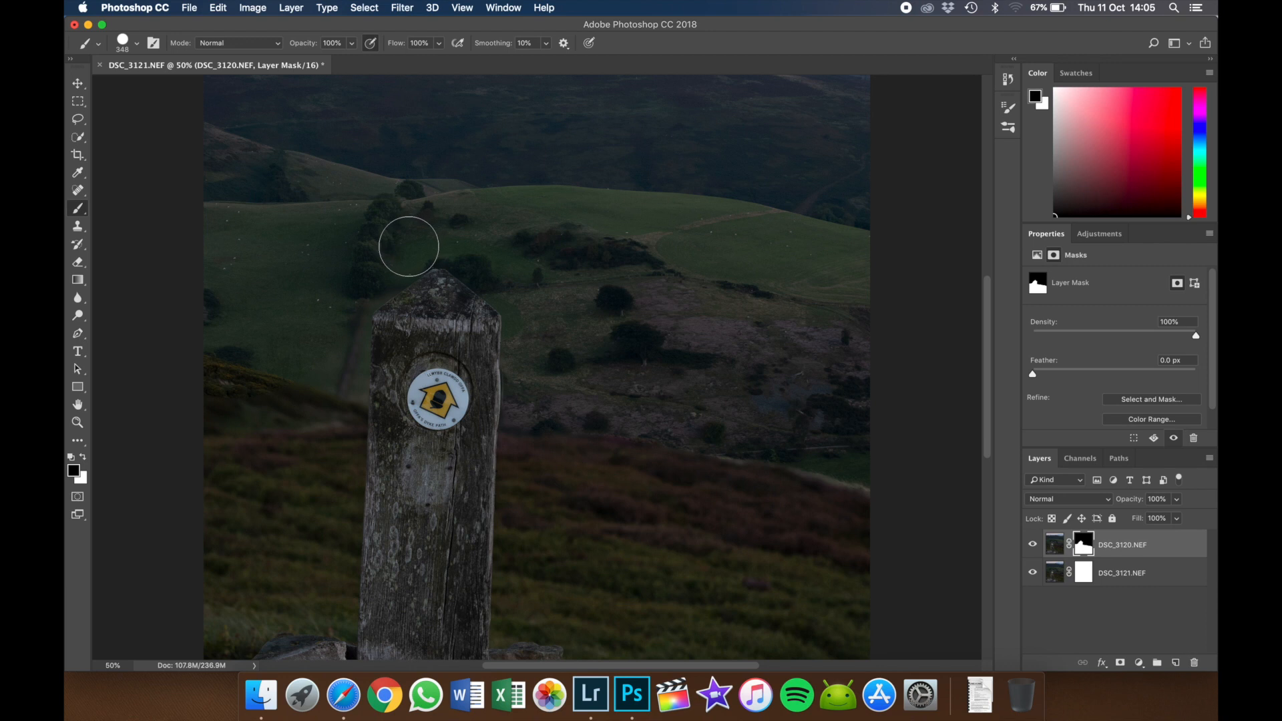
{"action": "mouse_move", "coordinate": [383, 266]}
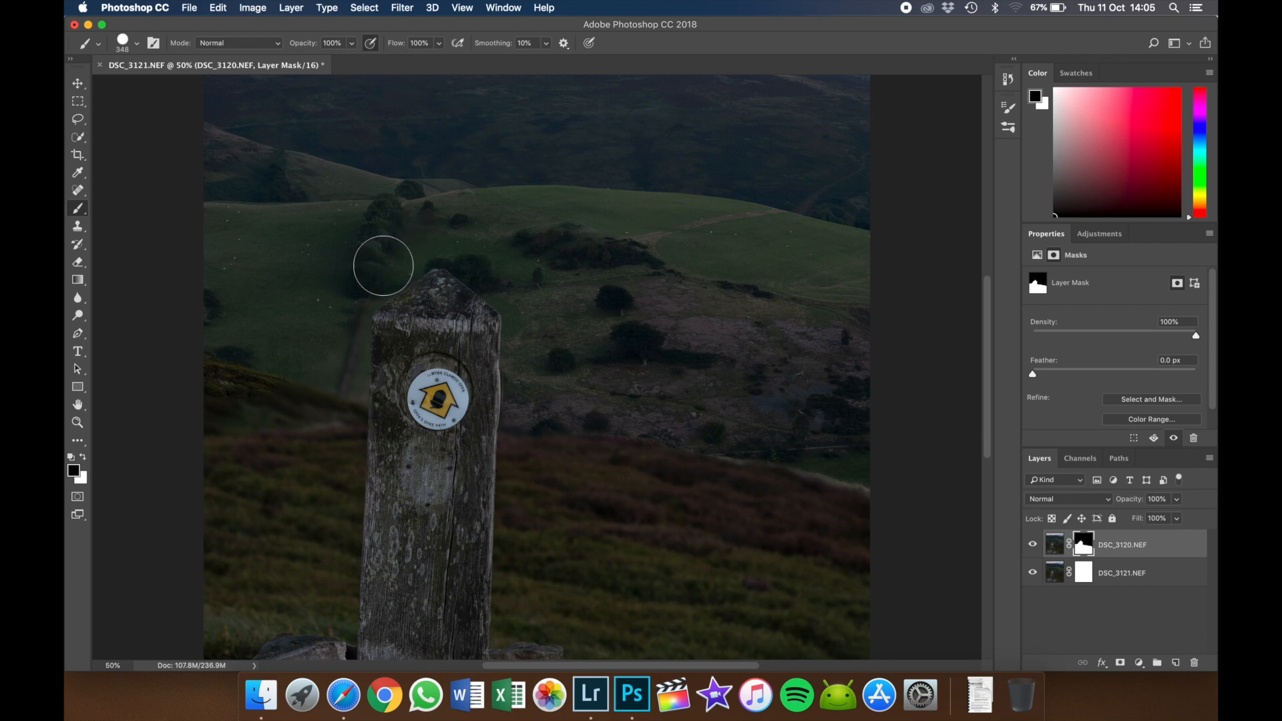
{"action": "mouse_move", "coordinate": [353, 290]}
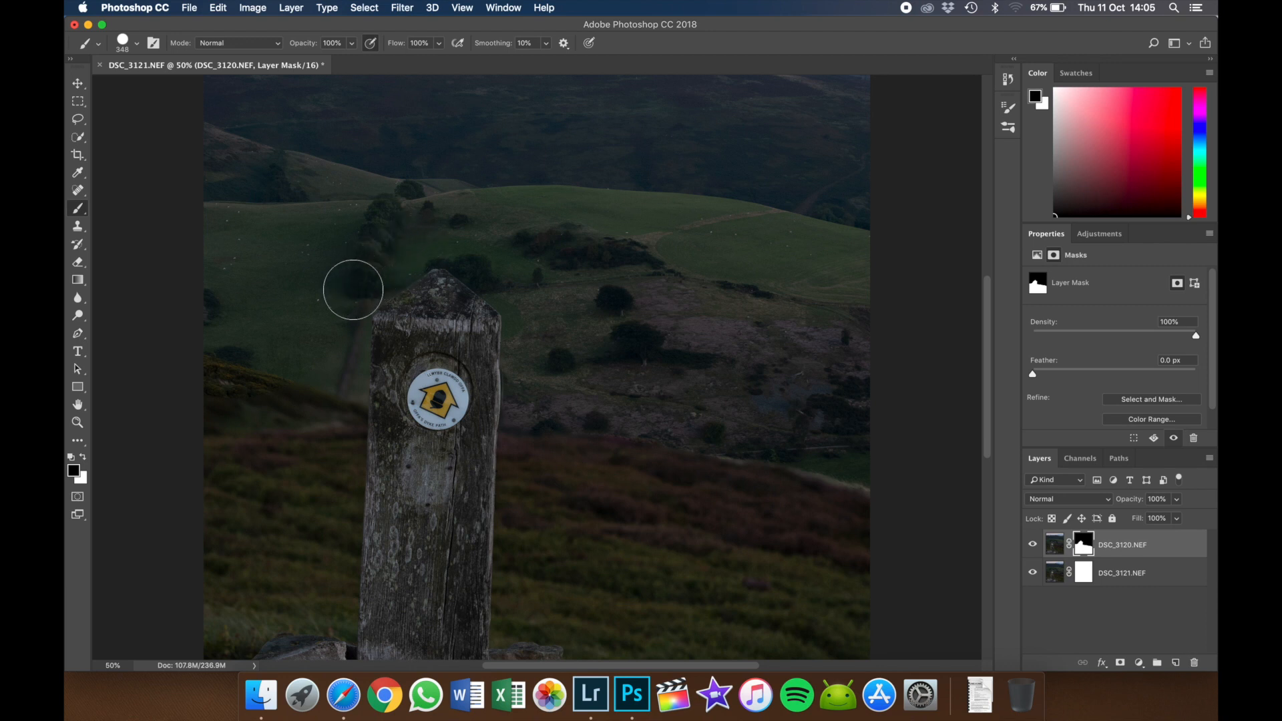
{"action": "mouse_move", "coordinate": [365, 283]}
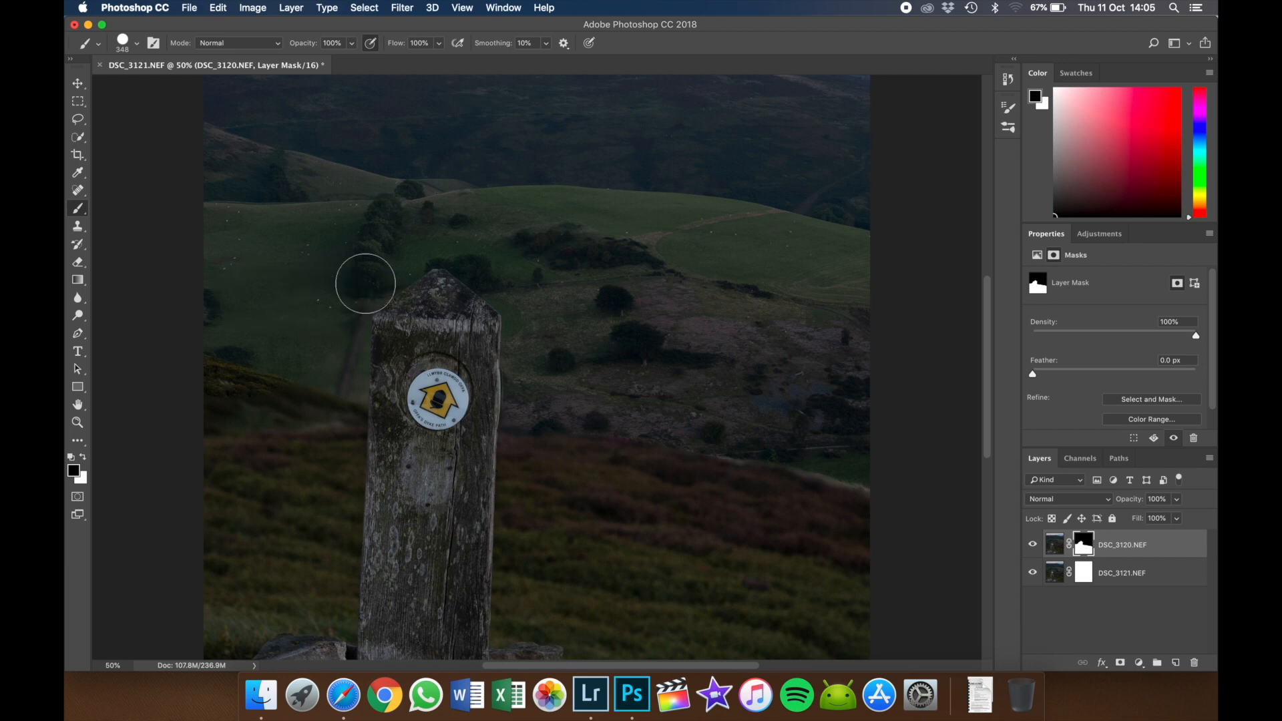
{"action": "left_click_drag", "start_coordinate": [366, 283], "coordinate": [378, 316]}
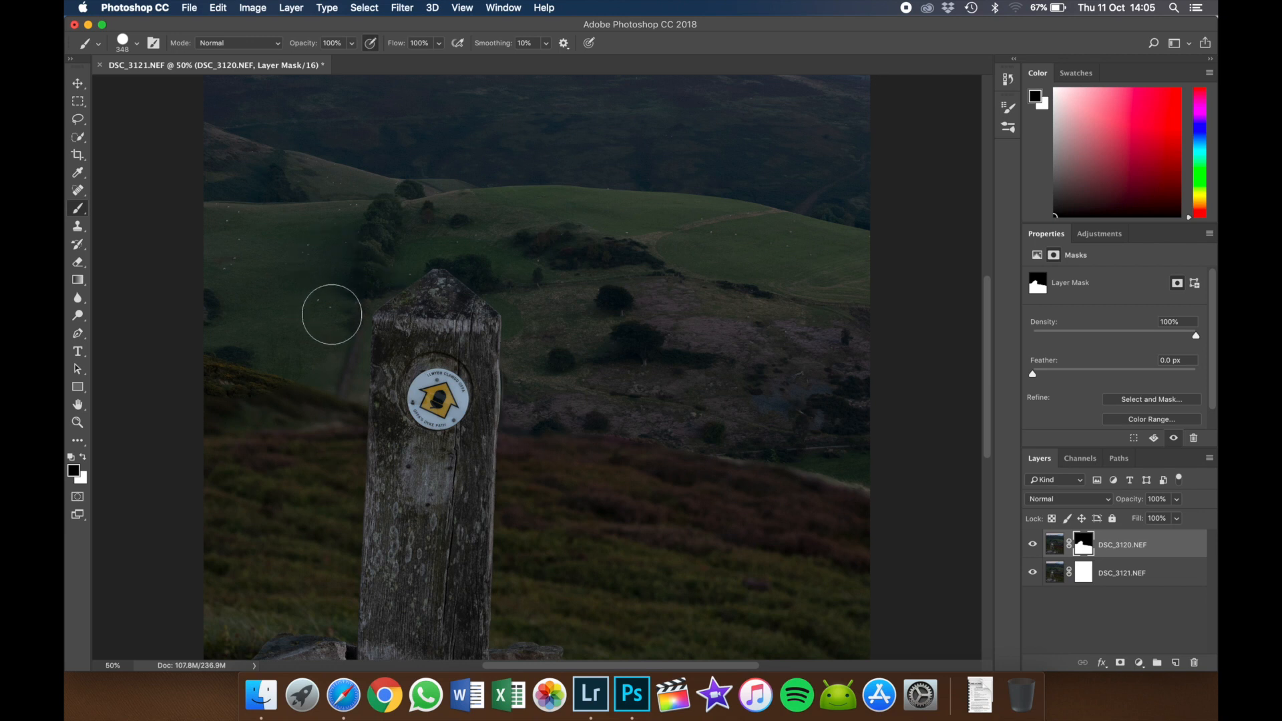
{"action": "mouse_move", "coordinate": [370, 271]}
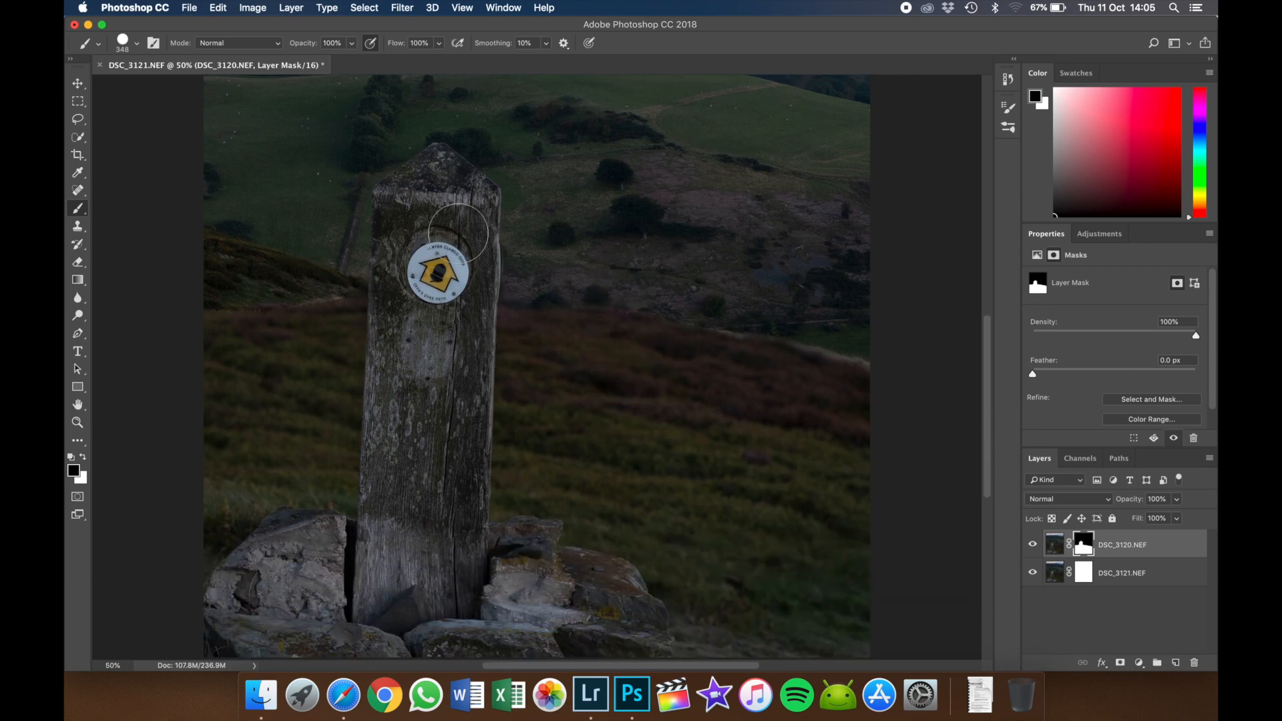
{"action": "mouse_move", "coordinate": [342, 253]}
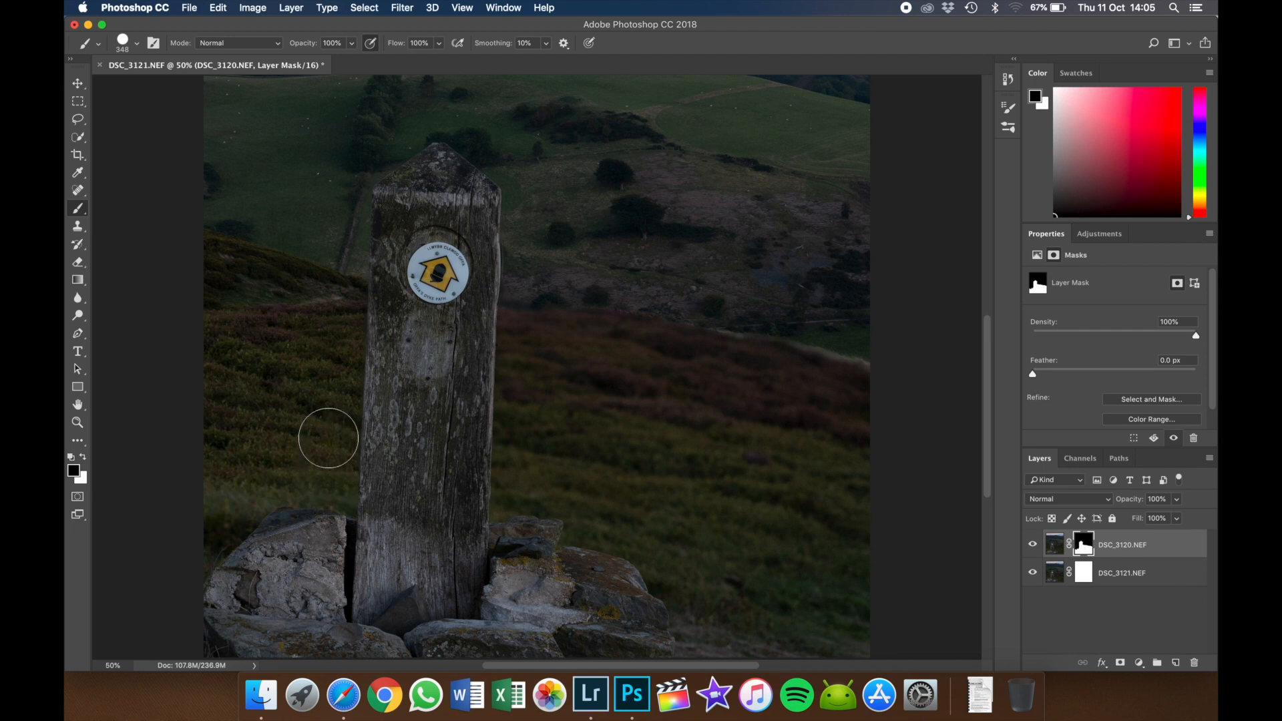
{"action": "mouse_move", "coordinate": [643, 232]}
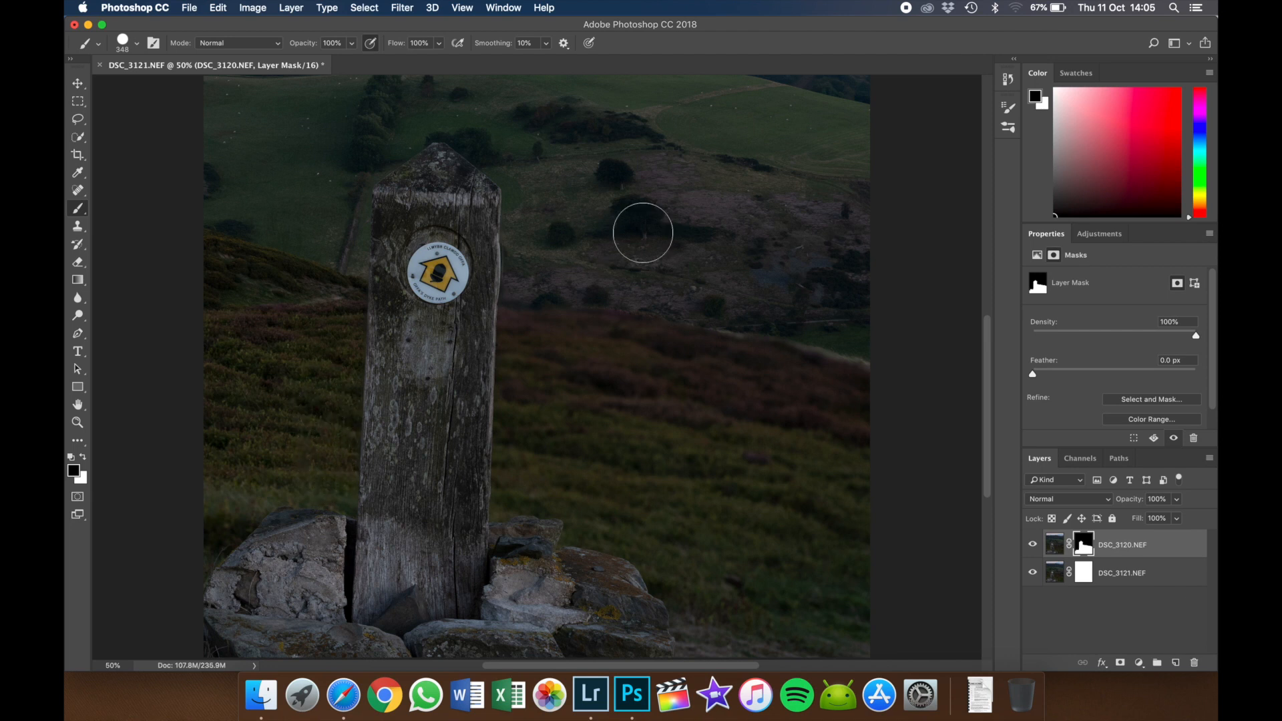
{"action": "mouse_move", "coordinate": [574, 291]}
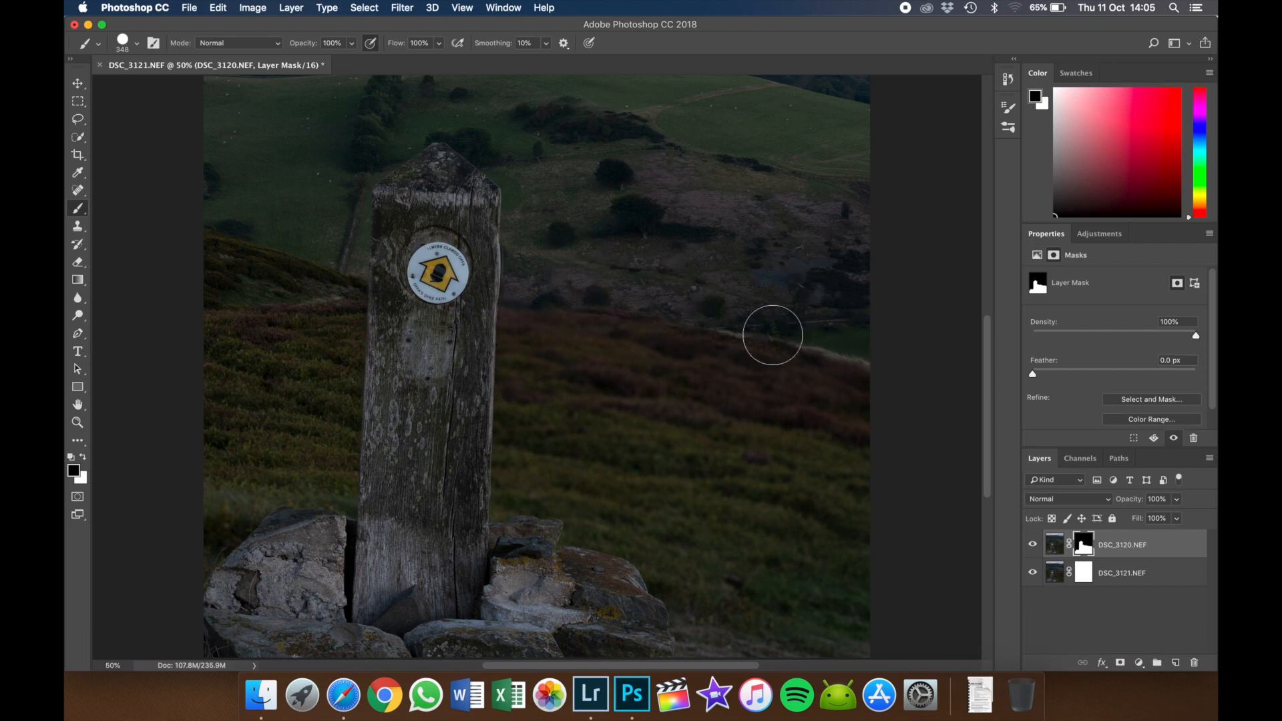
{"action": "mouse_move", "coordinate": [527, 263]}
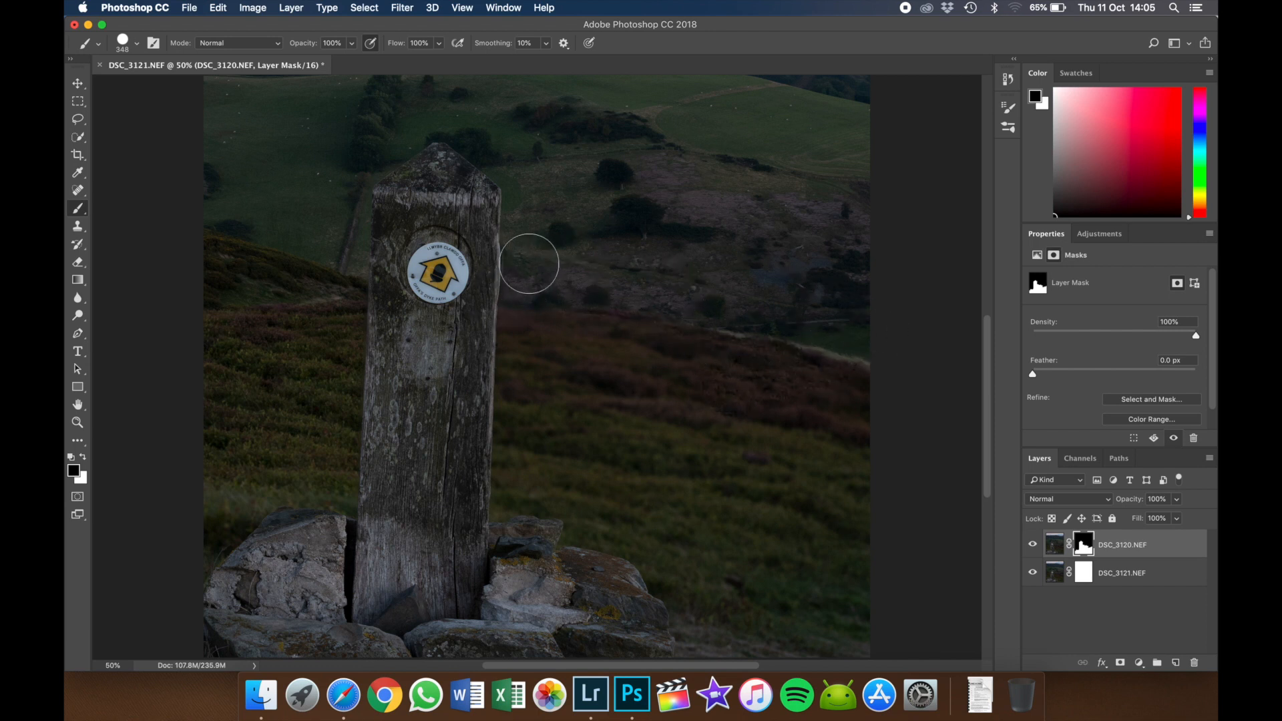
{"action": "mouse_move", "coordinate": [530, 289]}
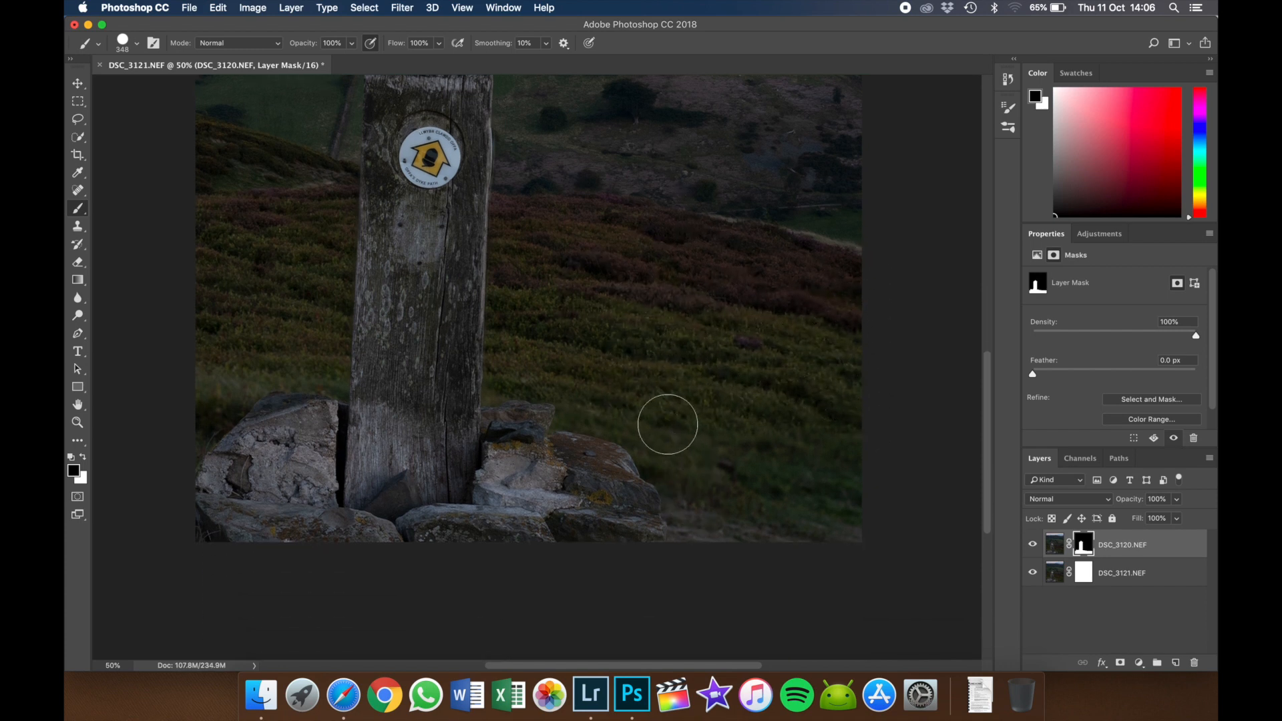
{"action": "mouse_move", "coordinate": [865, 489]}
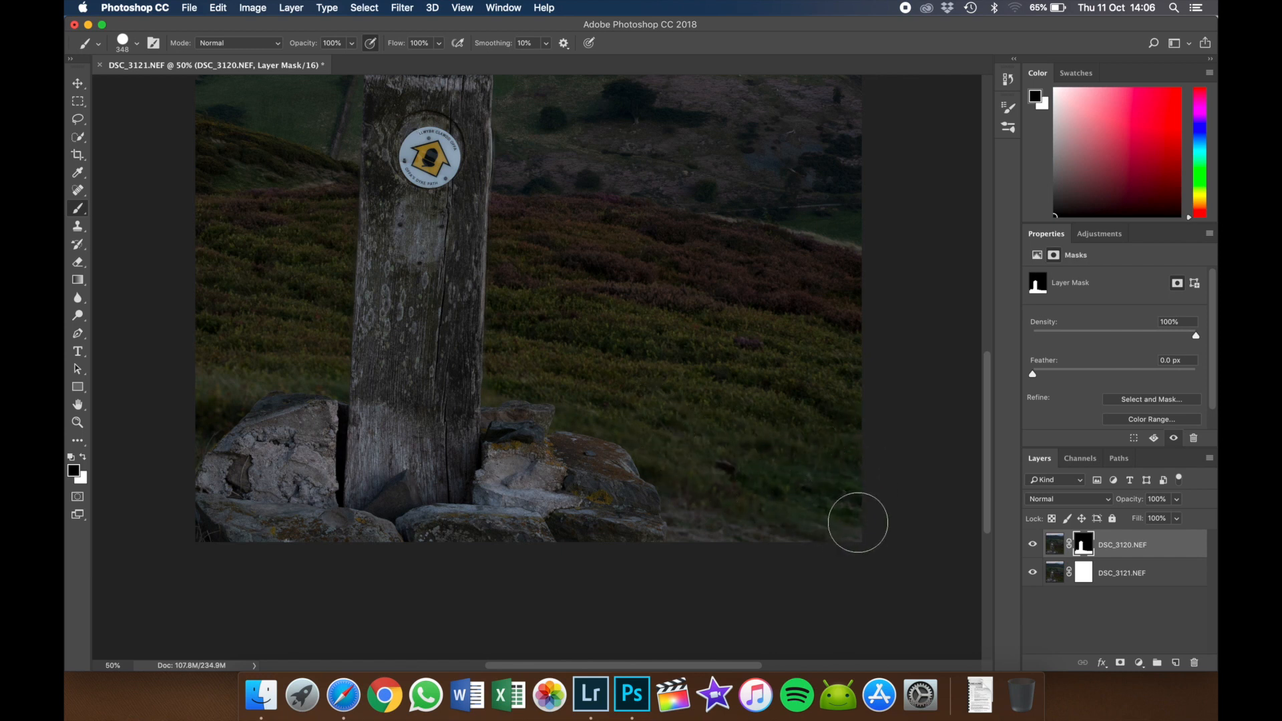
{"action": "mouse_move", "coordinate": [671, 458]}
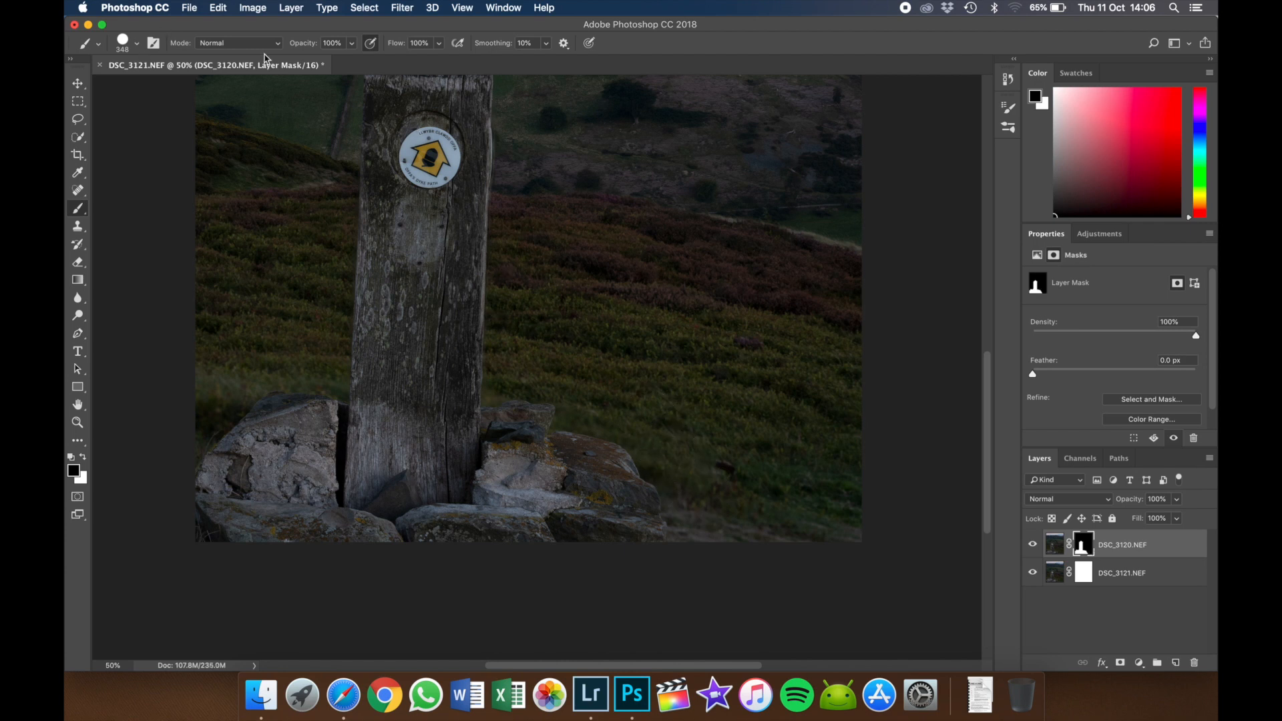
{"action": "mouse_move", "coordinate": [448, 22]}
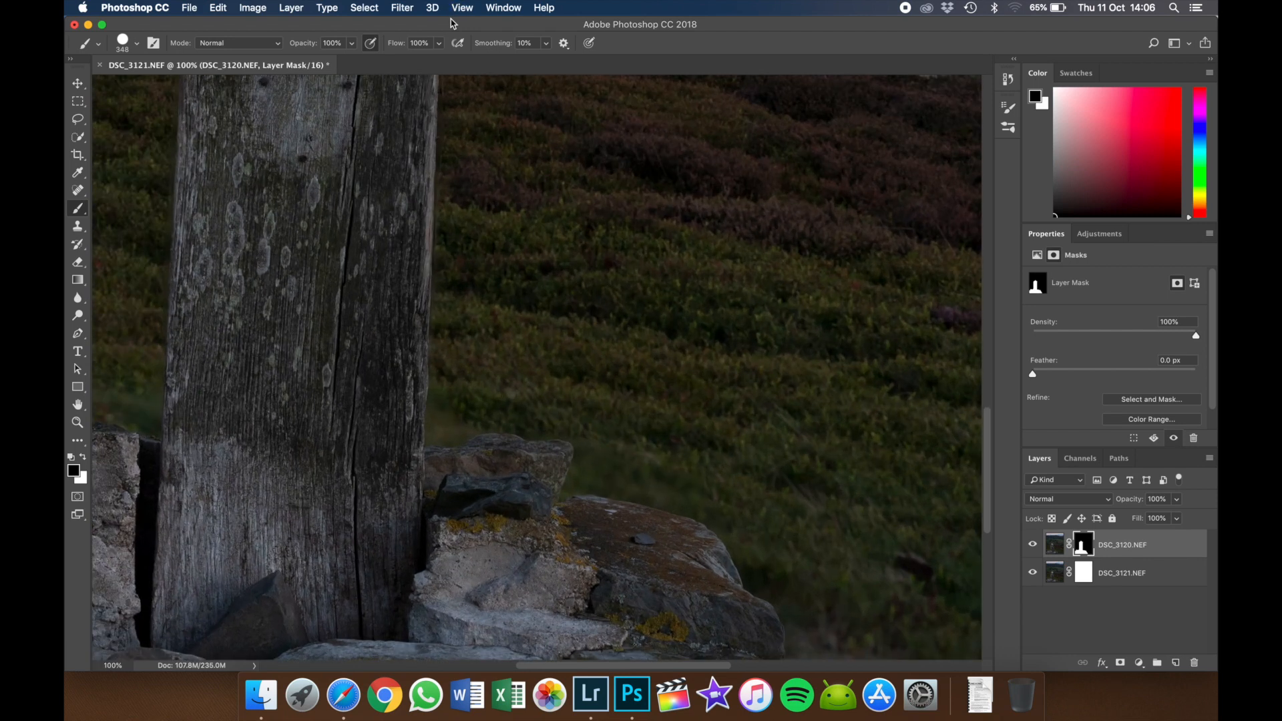
{"action": "mouse_move", "coordinate": [330, 168]}
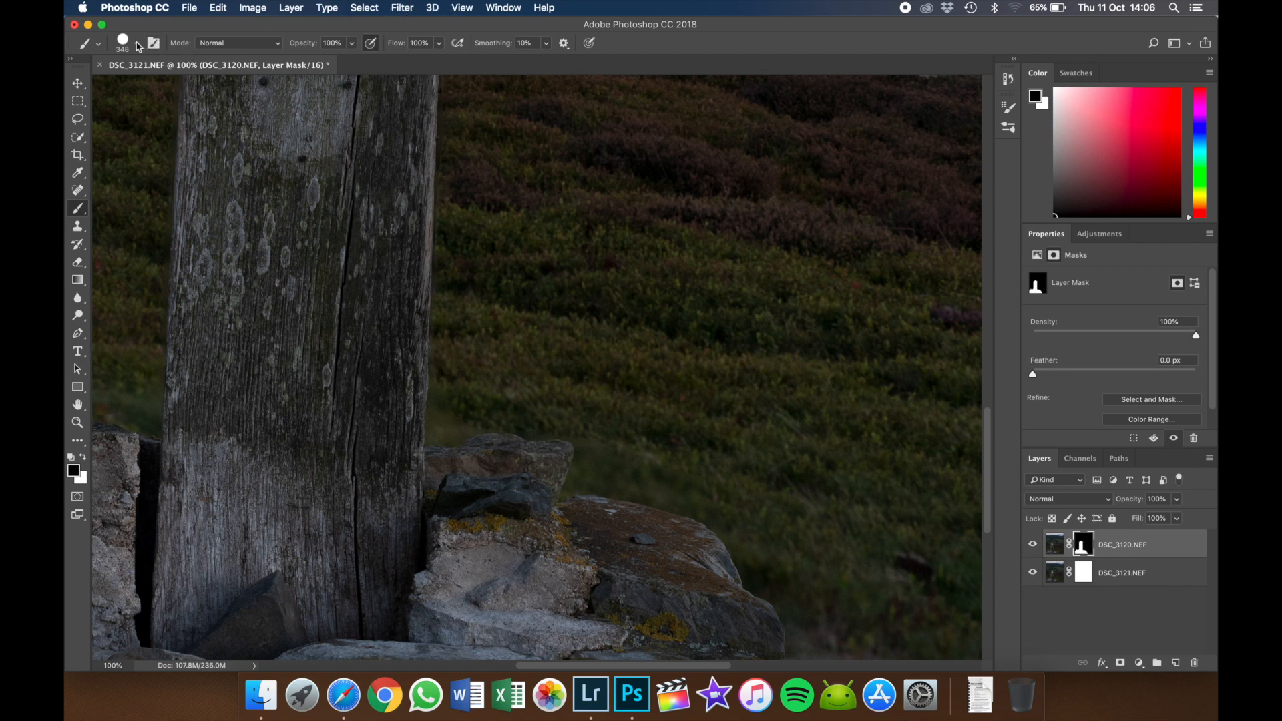
Reduce the brush to about 114 px at full hardness for finer edge masking.
{"action": "left_click", "coordinate": [134, 42]}
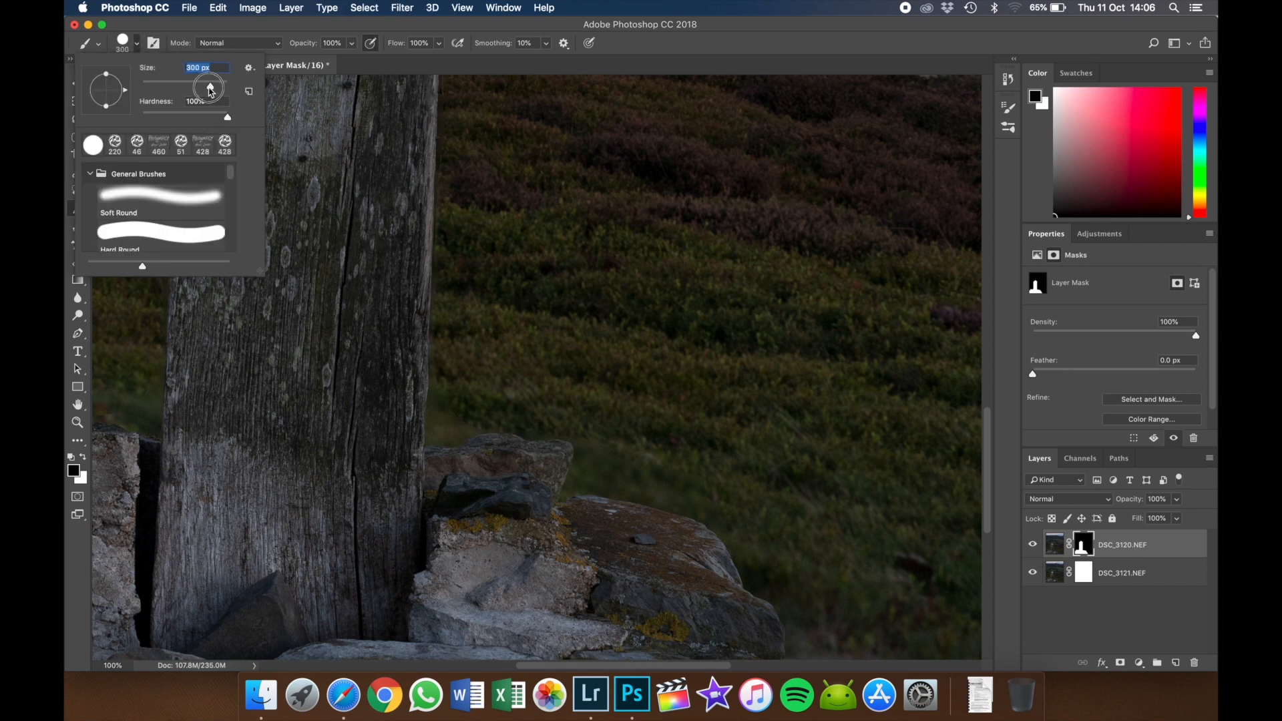
{"action": "left_click_drag", "start_coordinate": [208, 88], "coordinate": [174, 88]}
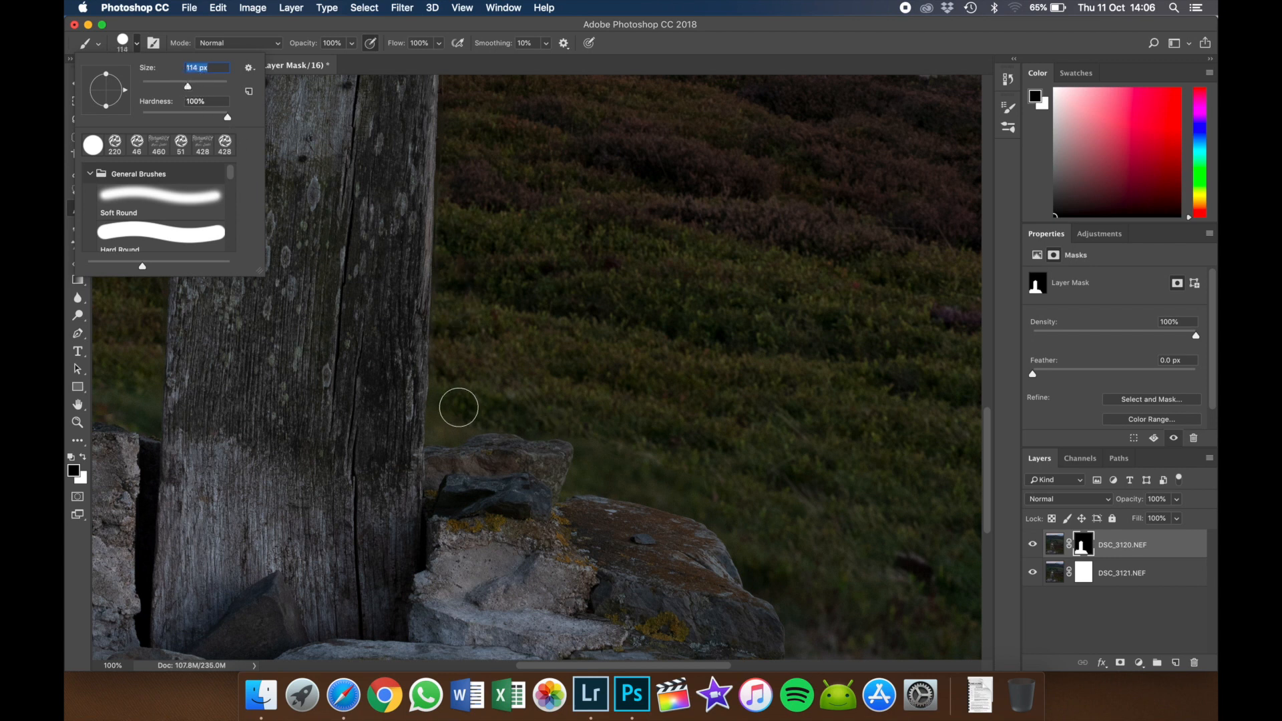
{"action": "left_click", "coordinate": [449, 425]}
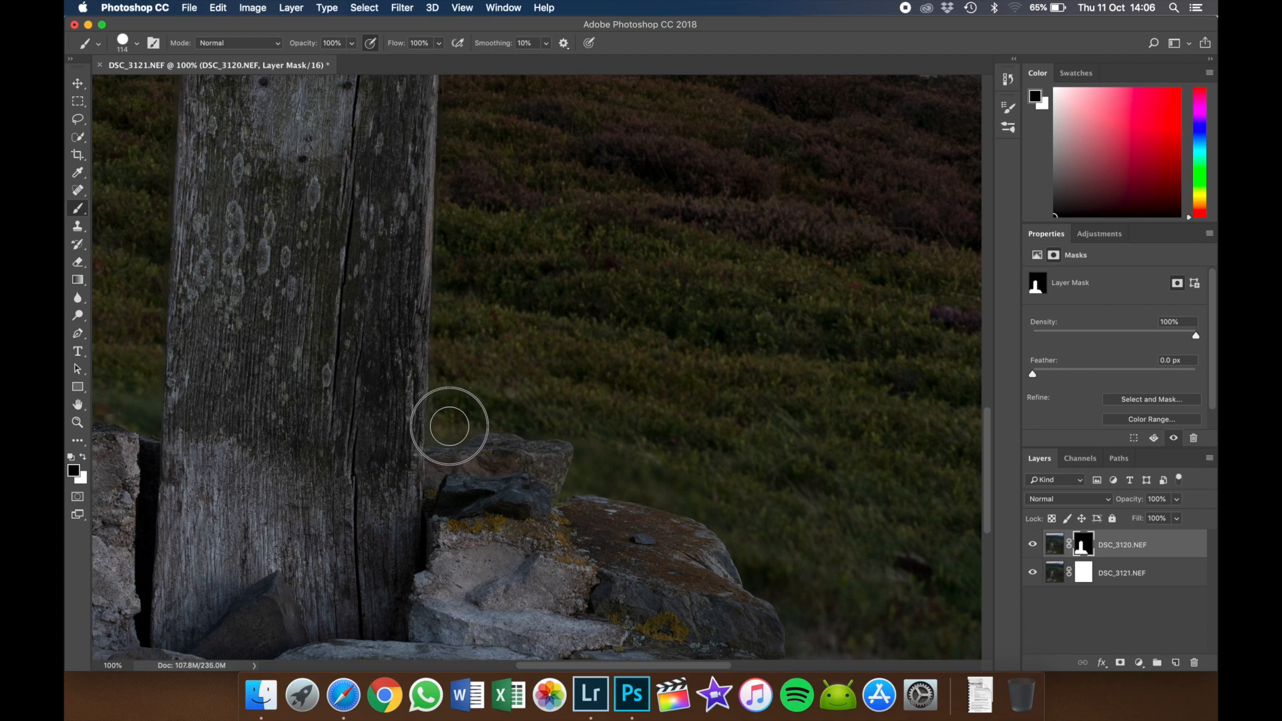
{"action": "mouse_move", "coordinate": [543, 418]}
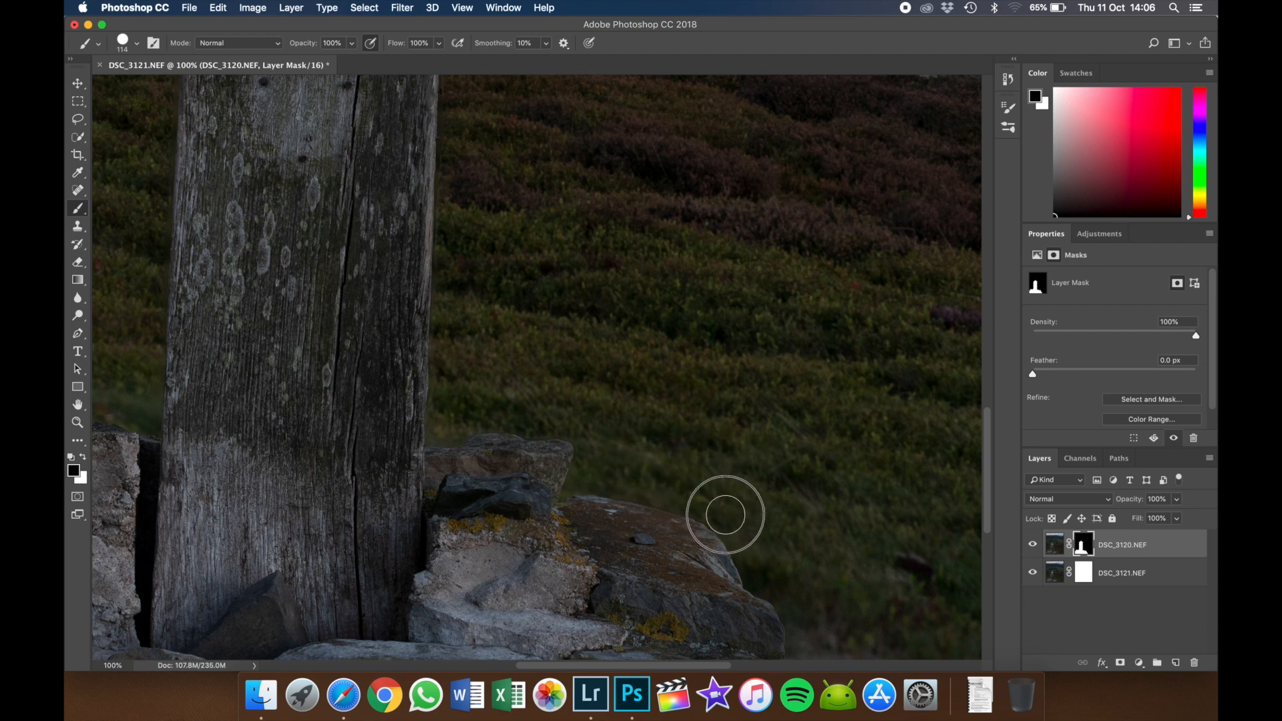
{"action": "mouse_move", "coordinate": [752, 542]}
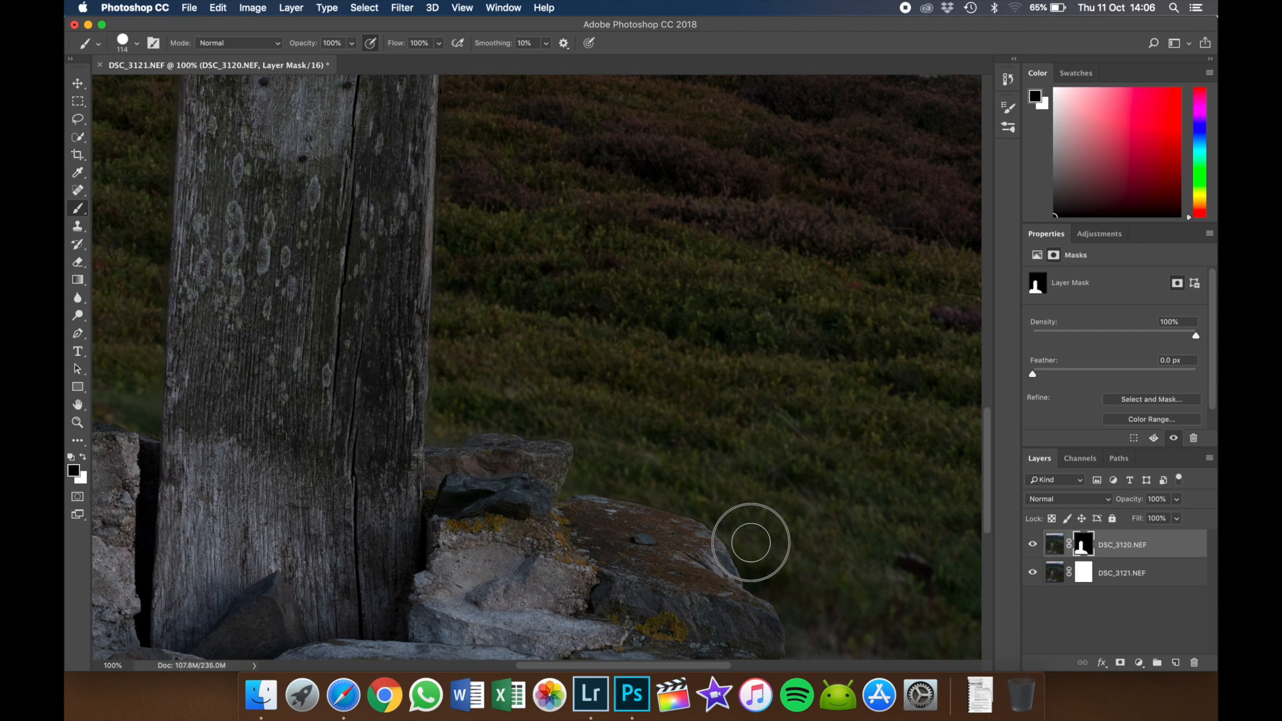
{"action": "mouse_move", "coordinate": [828, 633]}
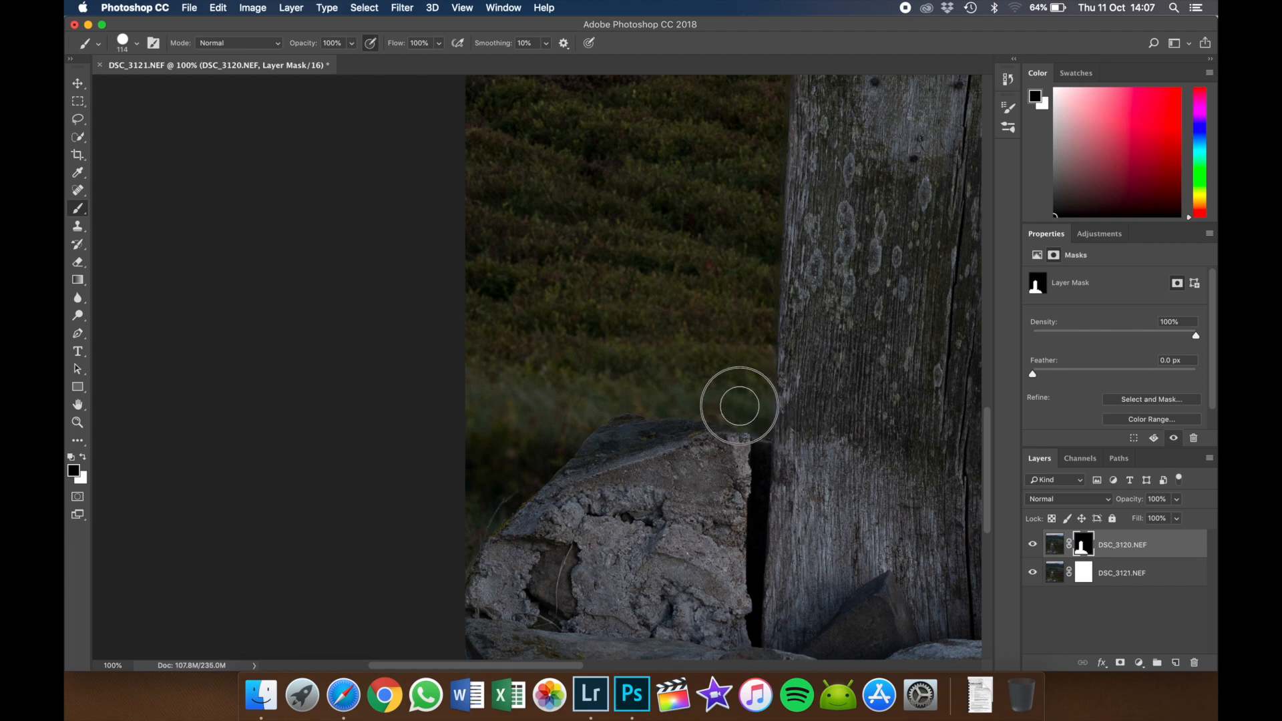
{"action": "mouse_move", "coordinate": [745, 409]}
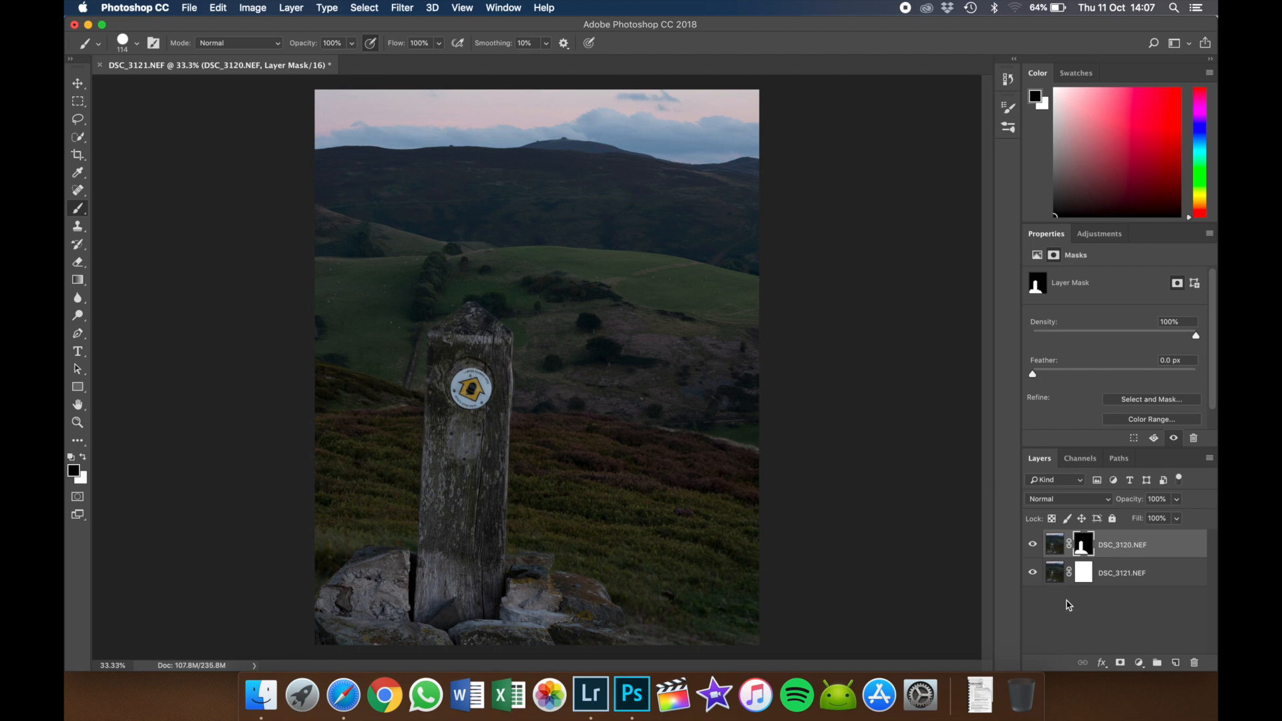
{"action": "mouse_move", "coordinate": [1084, 579]}
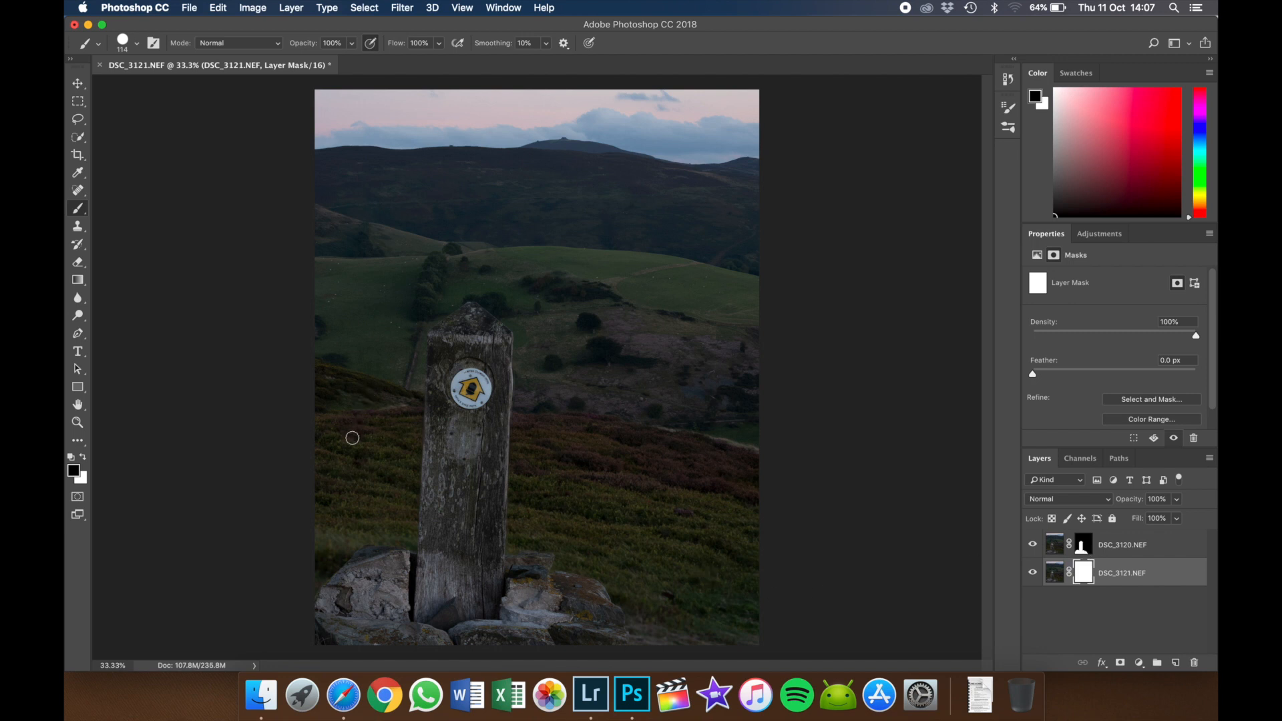
{"action": "mouse_move", "coordinate": [660, 481]}
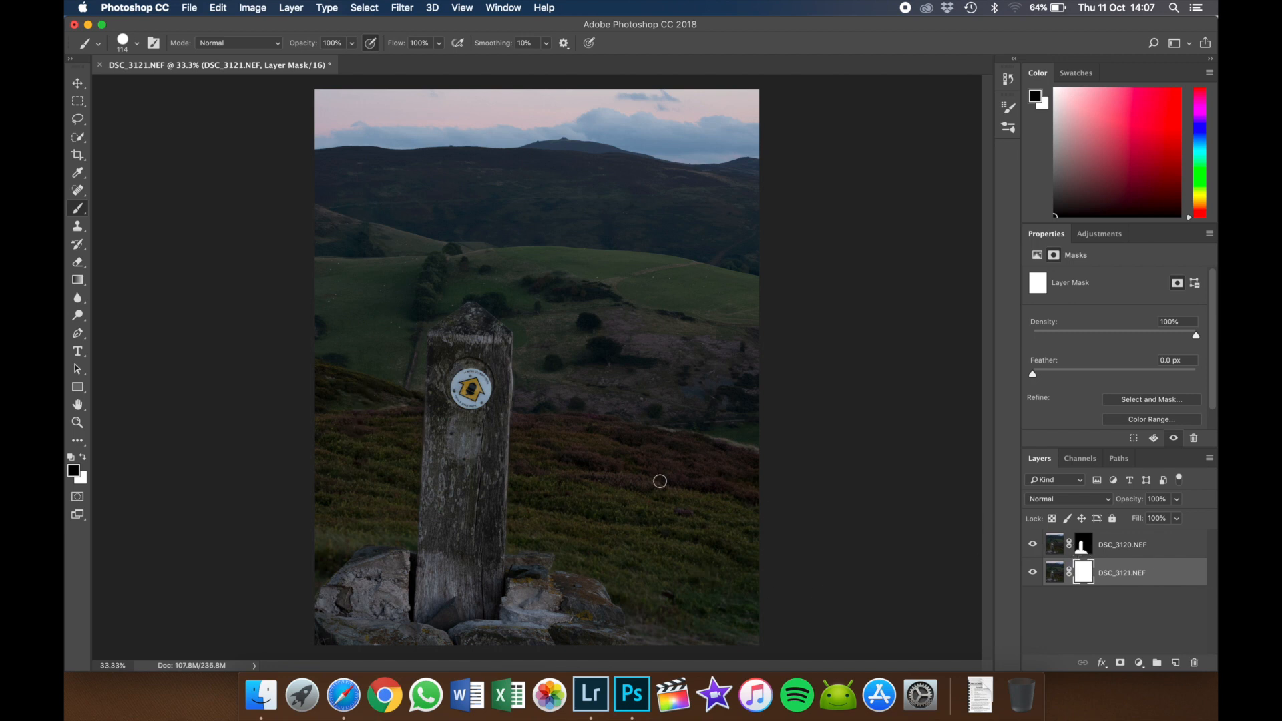
{"action": "mouse_move", "coordinate": [446, 290]}
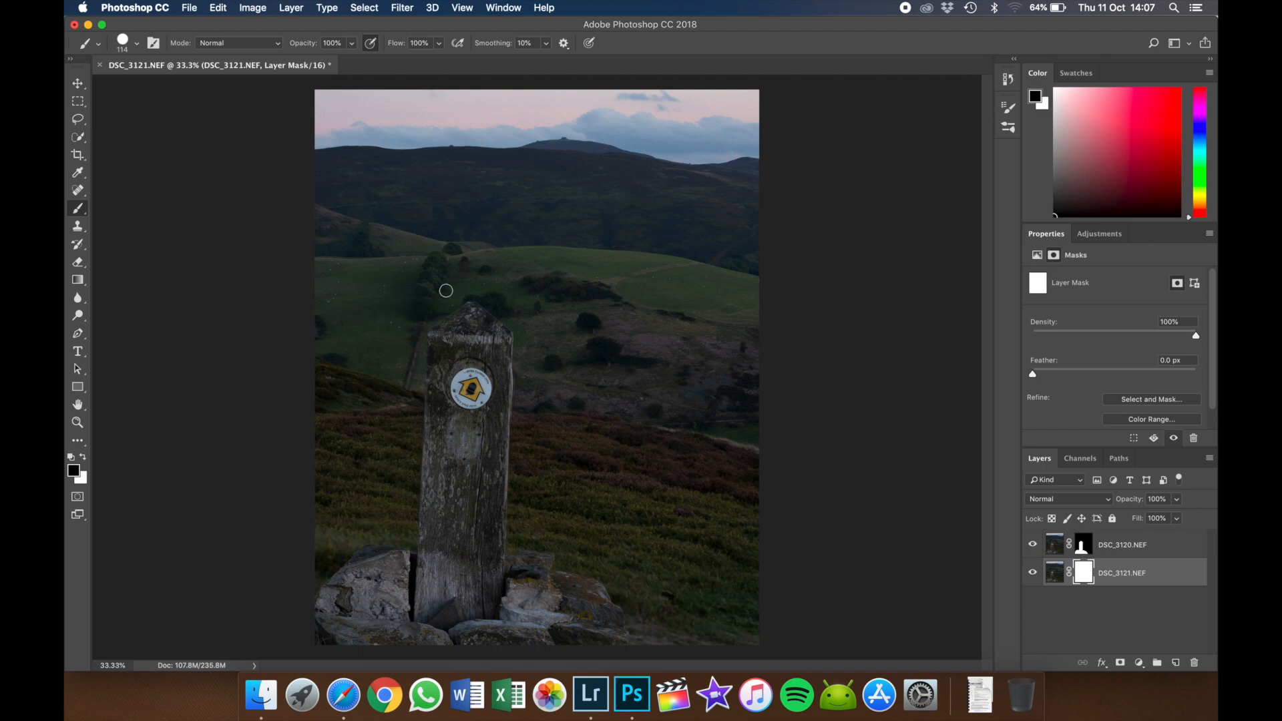
{"action": "mouse_move", "coordinate": [619, 418]}
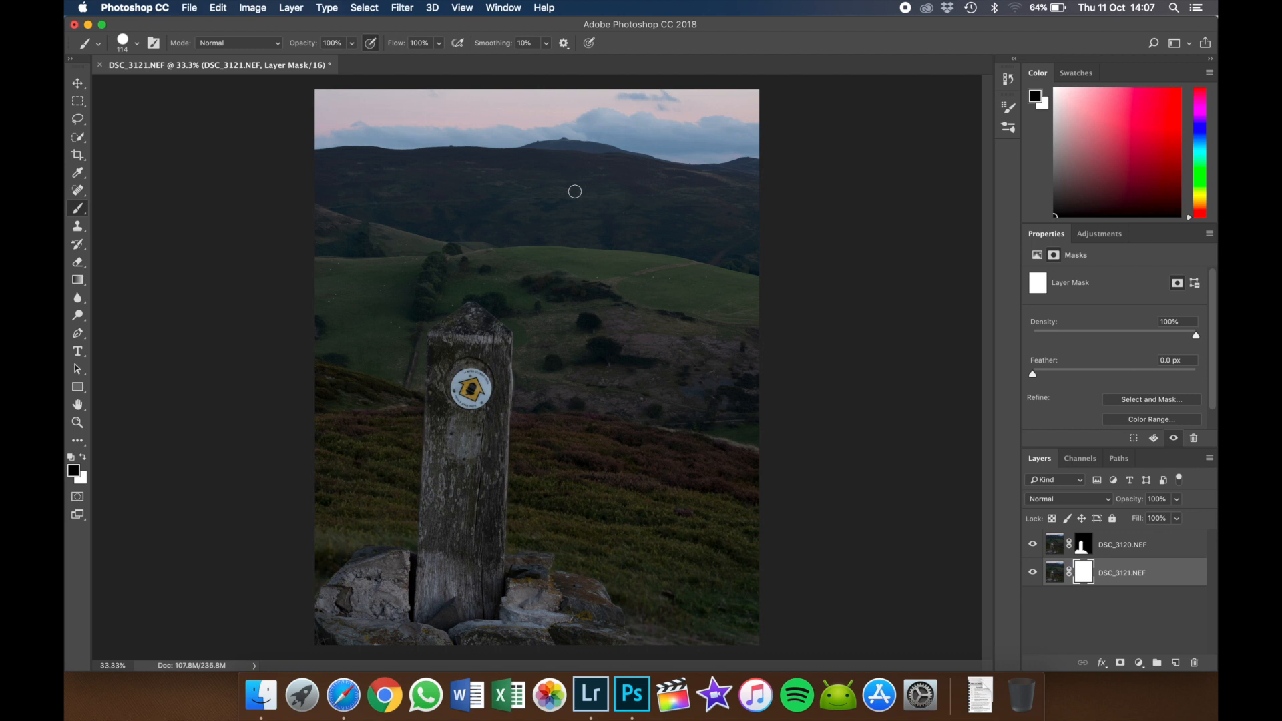
{"action": "mouse_move", "coordinate": [250, 157]}
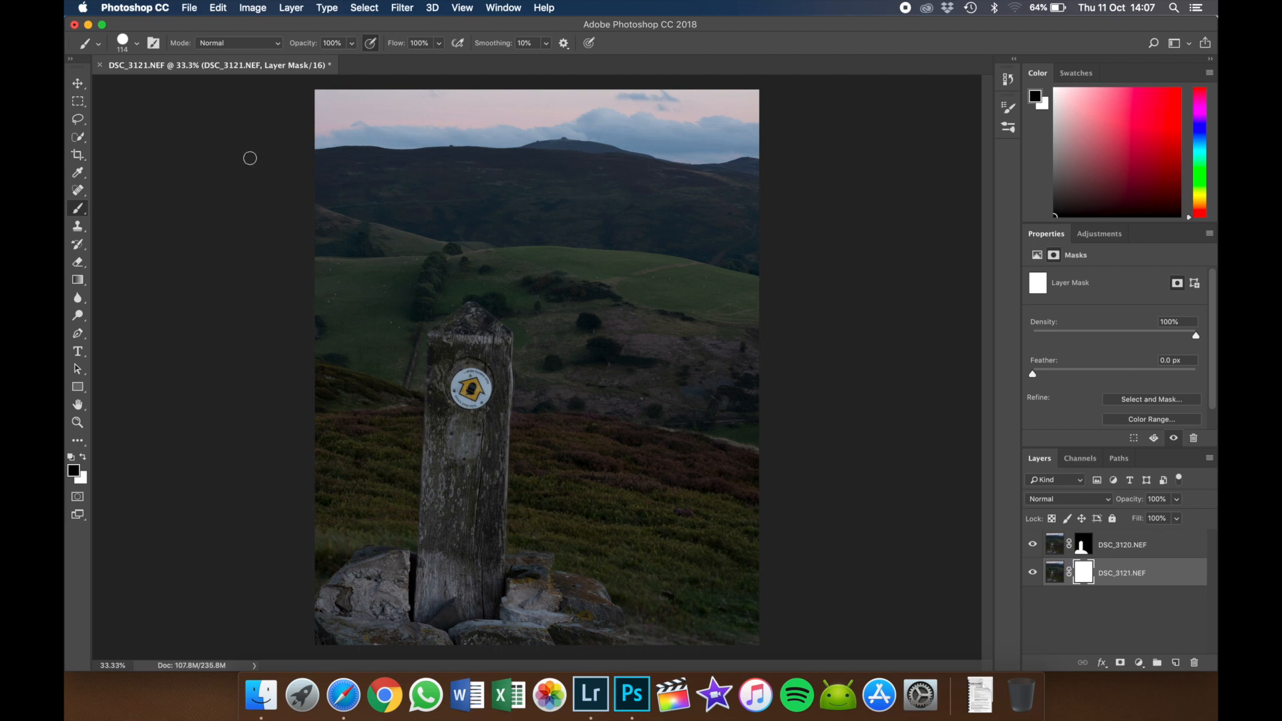
Save the composite via File > Save so it returns to Lightroom as DSC_3120-Edit-2.tif.
{"action": "left_click", "coordinate": [188, 8]}
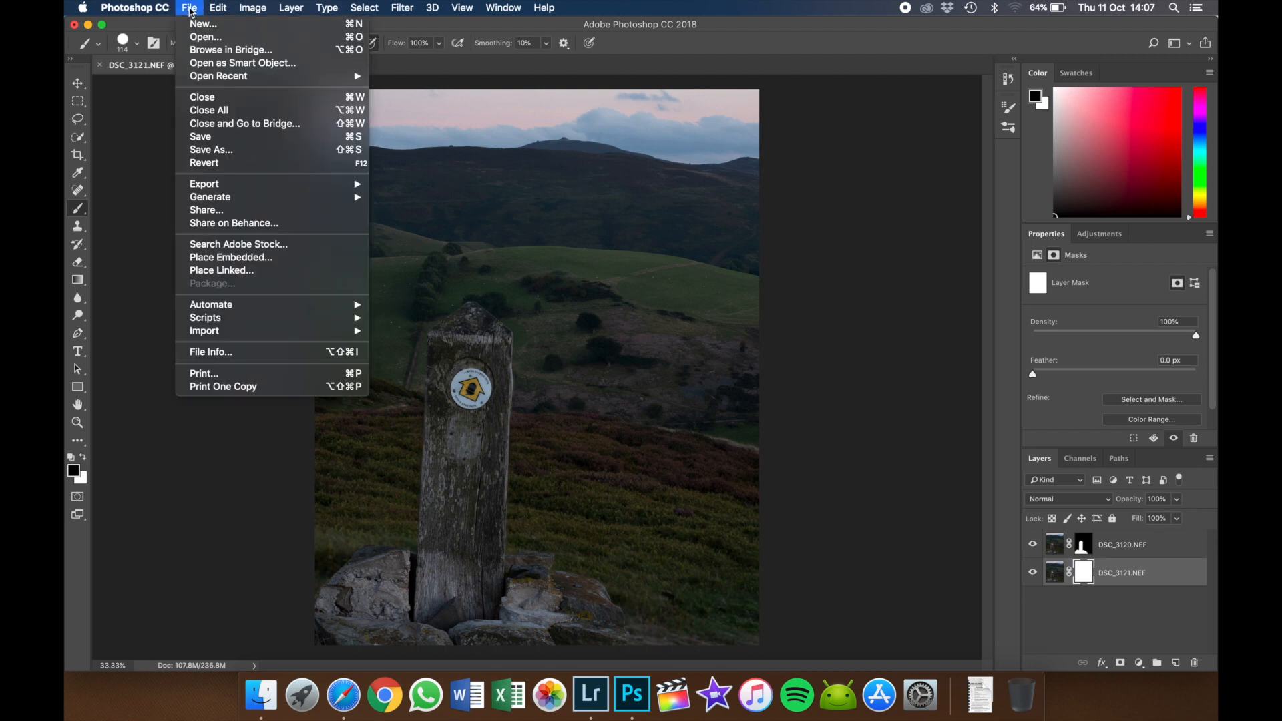
{"action": "mouse_move", "coordinate": [210, 196]}
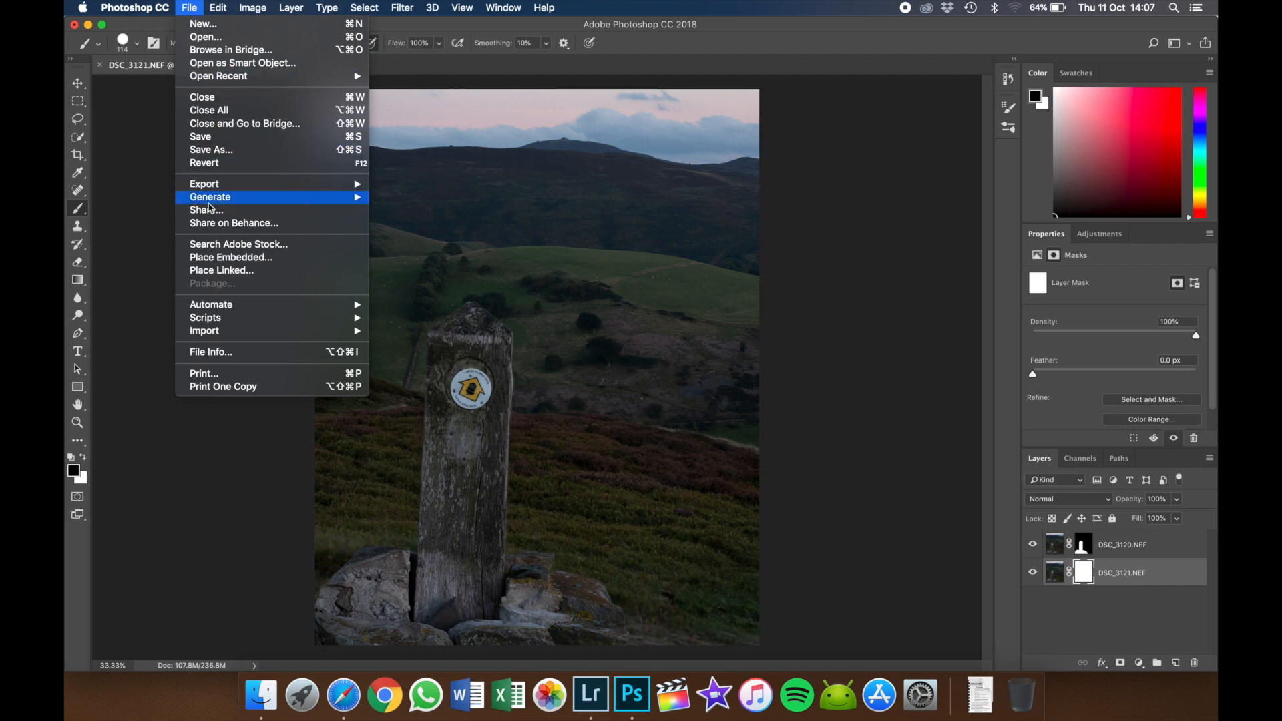
{"action": "mouse_move", "coordinate": [211, 136]}
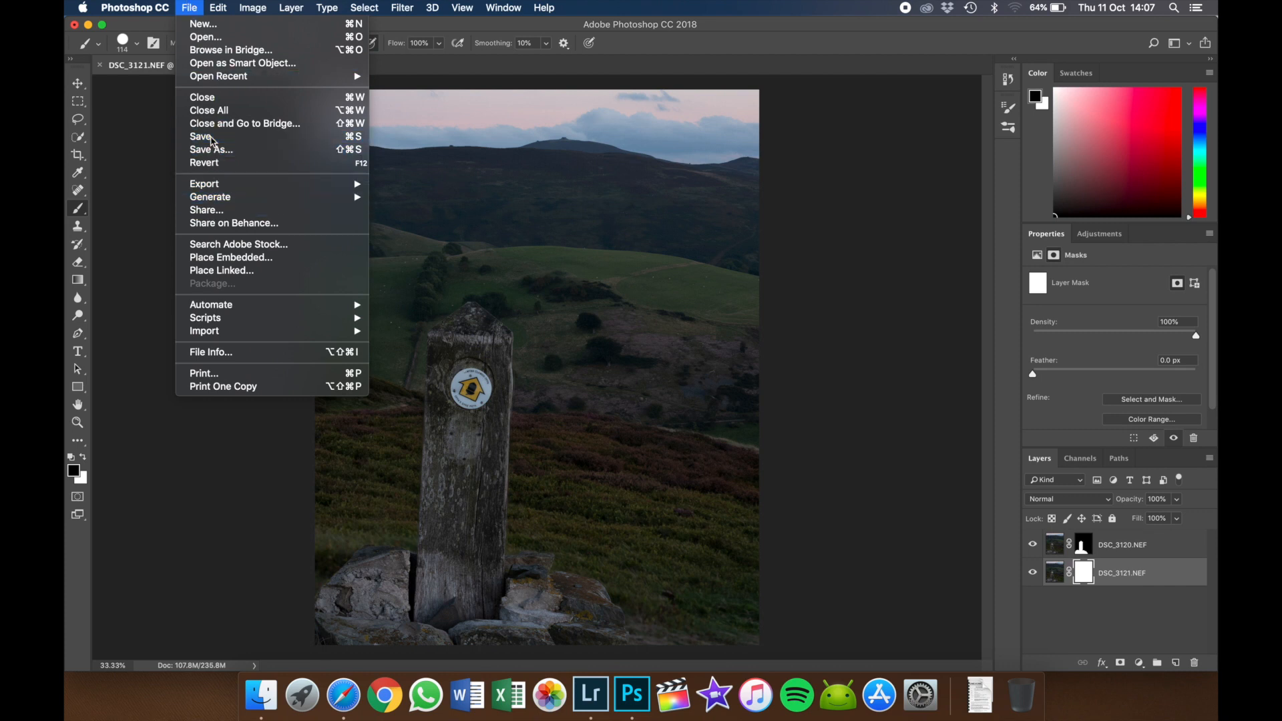
{"action": "left_click", "coordinate": [202, 137]}
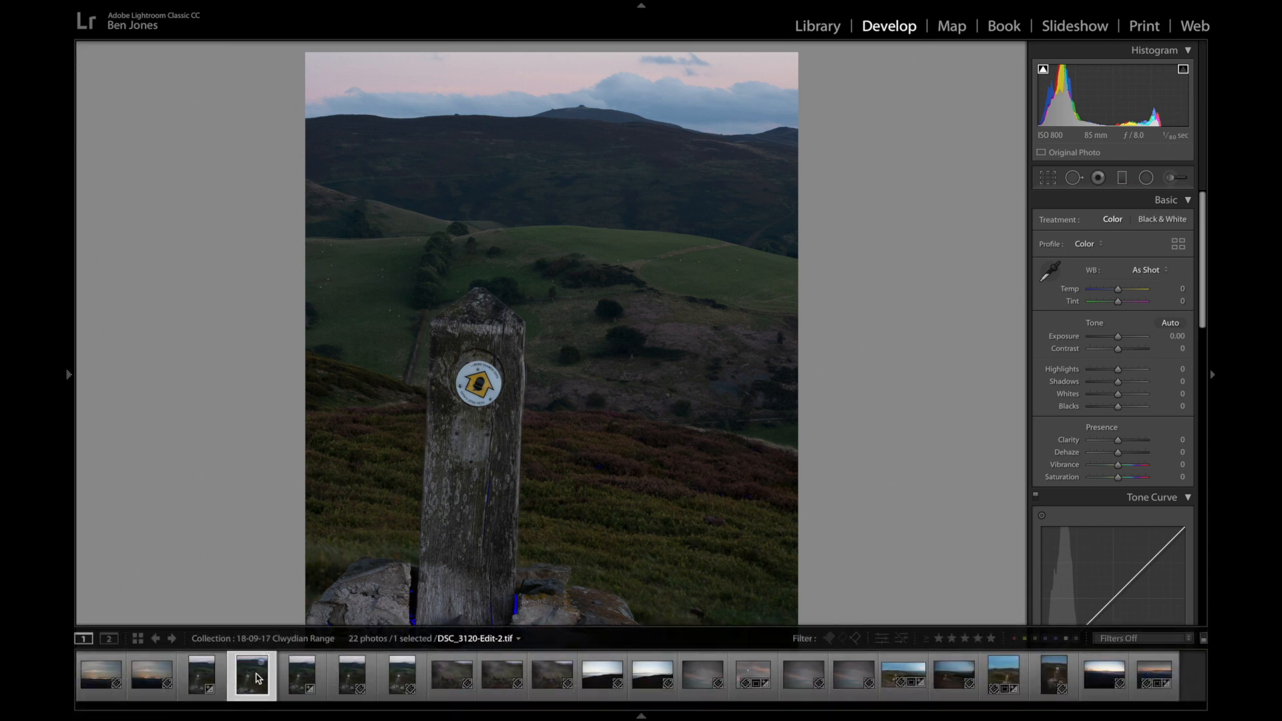
{"action": "mouse_move", "coordinate": [254, 676]}
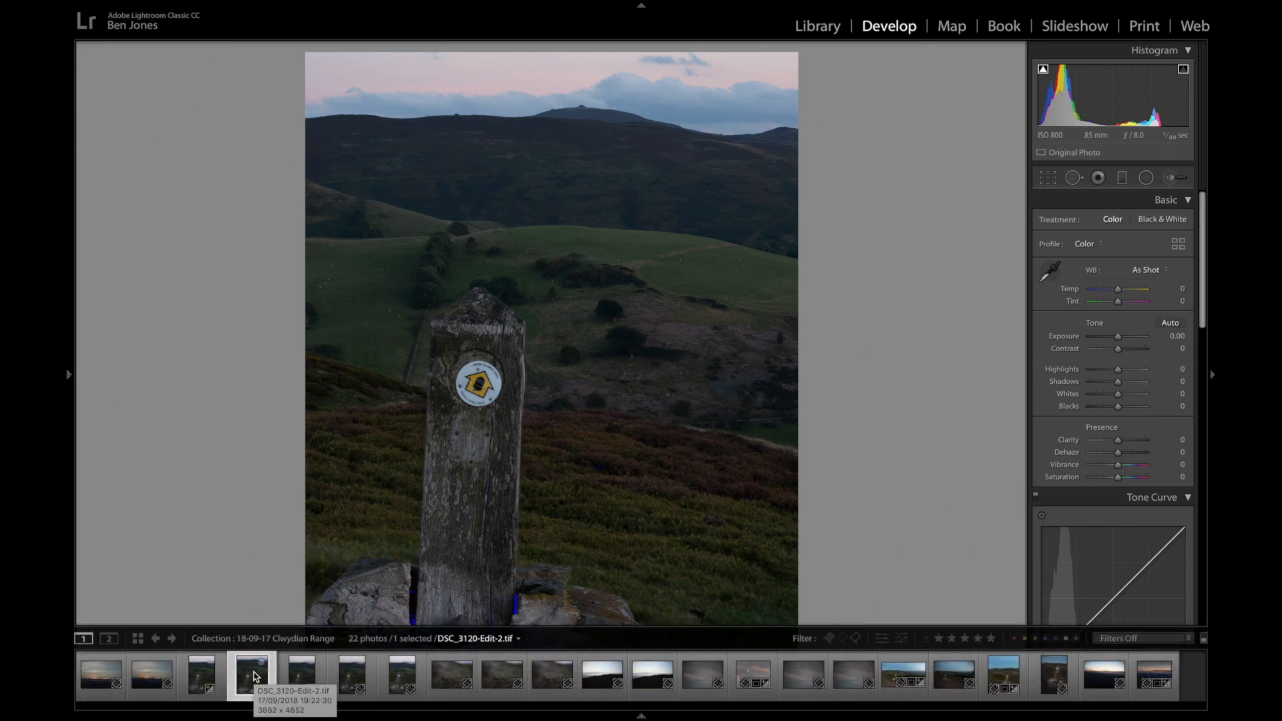
Select the stacked composite DSC_3120-Edit-2.tif in the filmstrip for developing.
{"action": "left_click", "coordinate": [300, 675]}
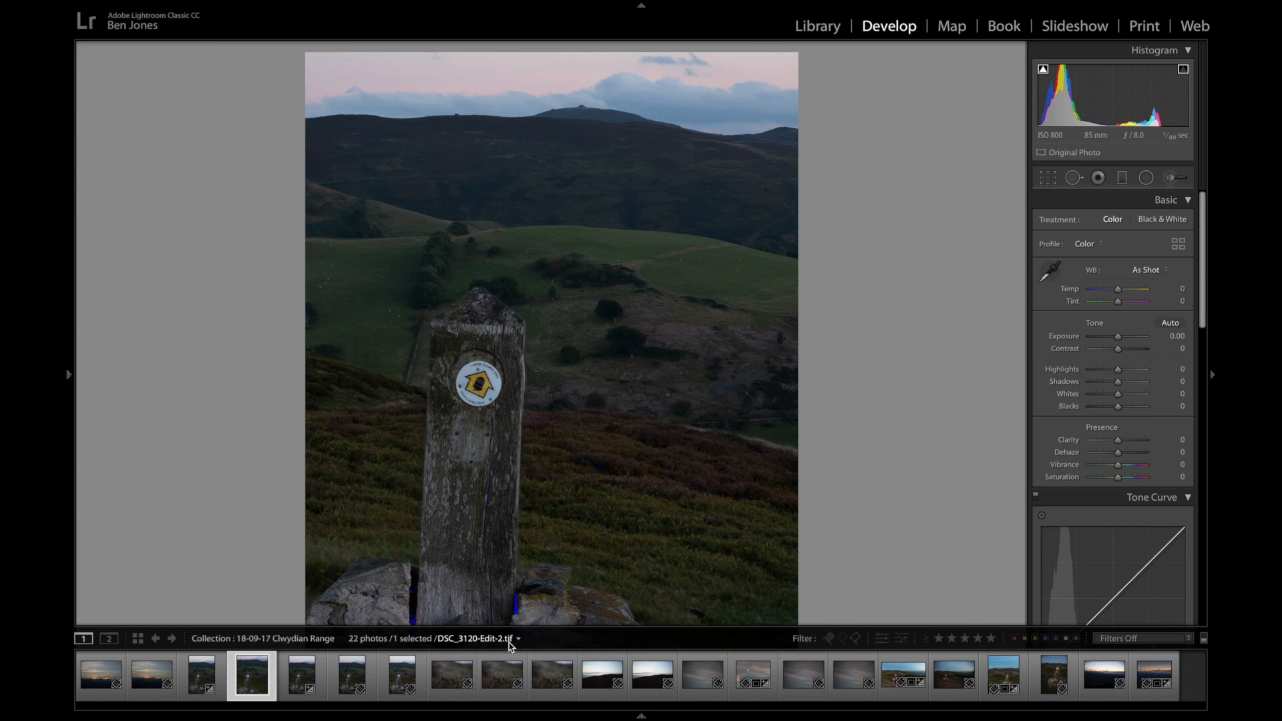
{"action": "mouse_move", "coordinate": [511, 642]}
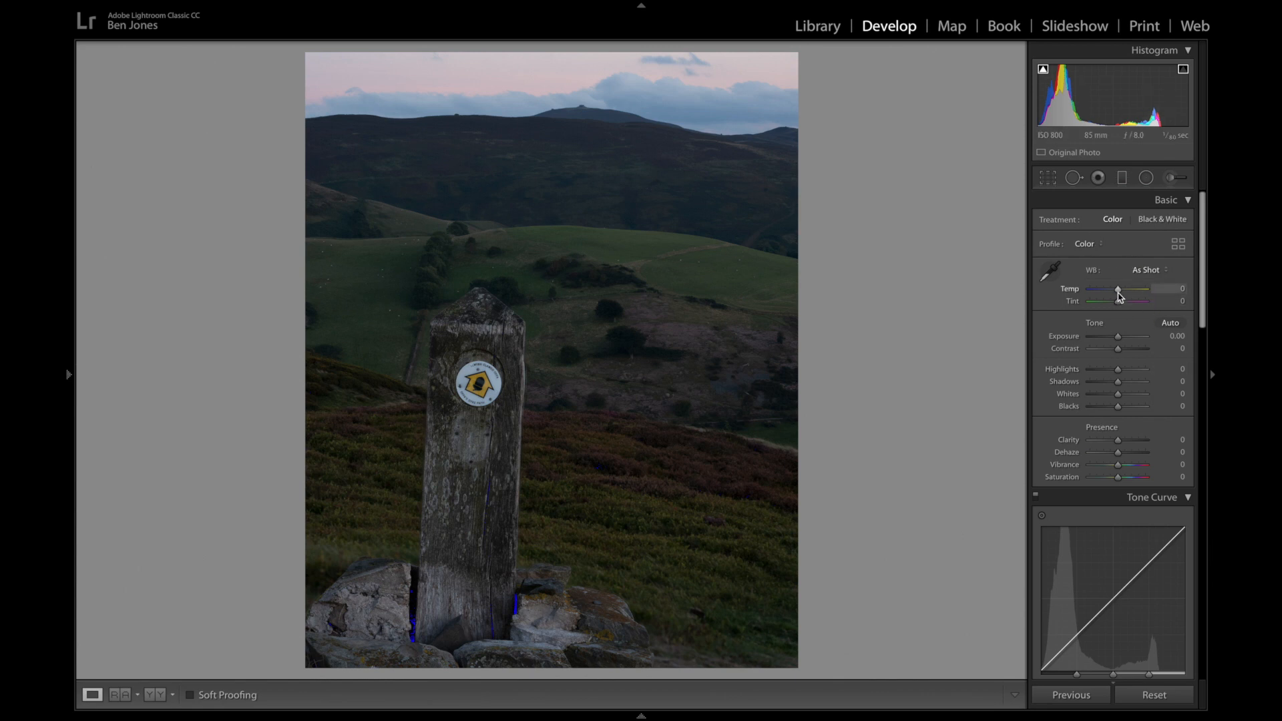
Warm the white balance to Temp +17, trying Tint and leaving it at 0.
{"action": "left_click_drag", "start_coordinate": [1119, 288], "coordinate": [1123, 288]}
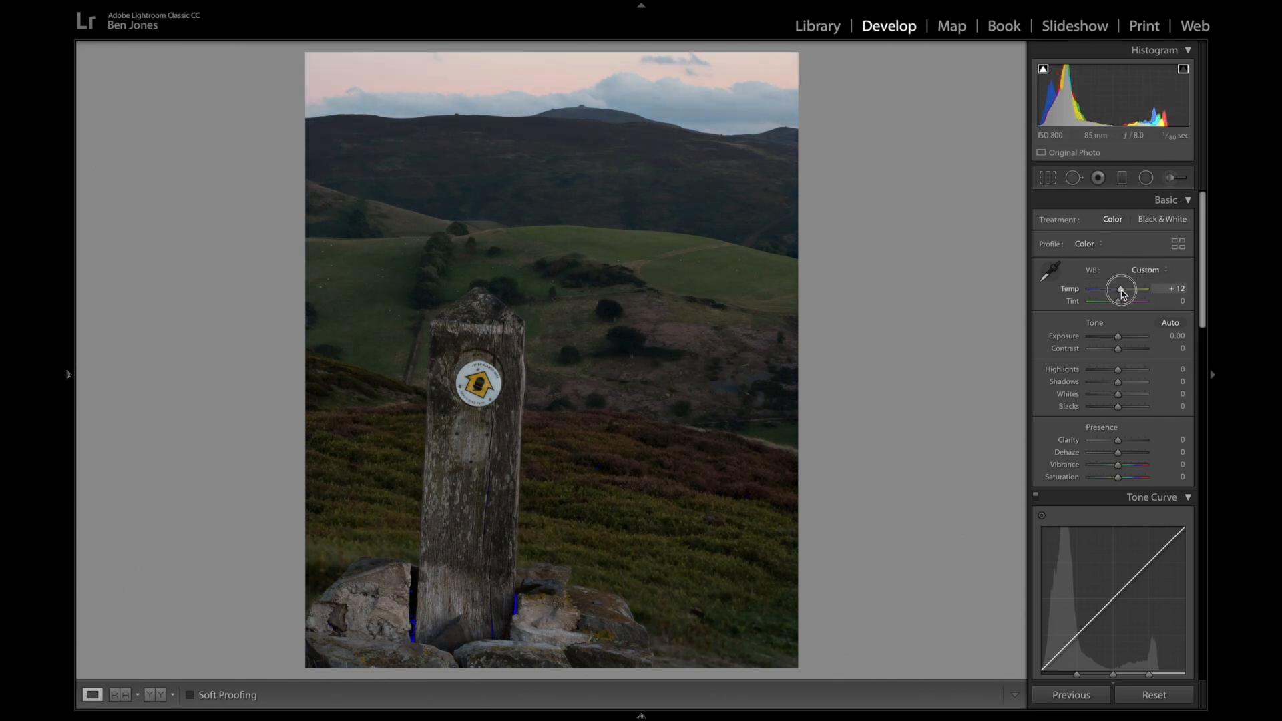
{"action": "left_click_drag", "start_coordinate": [1122, 289], "coordinate": [1133, 288]}
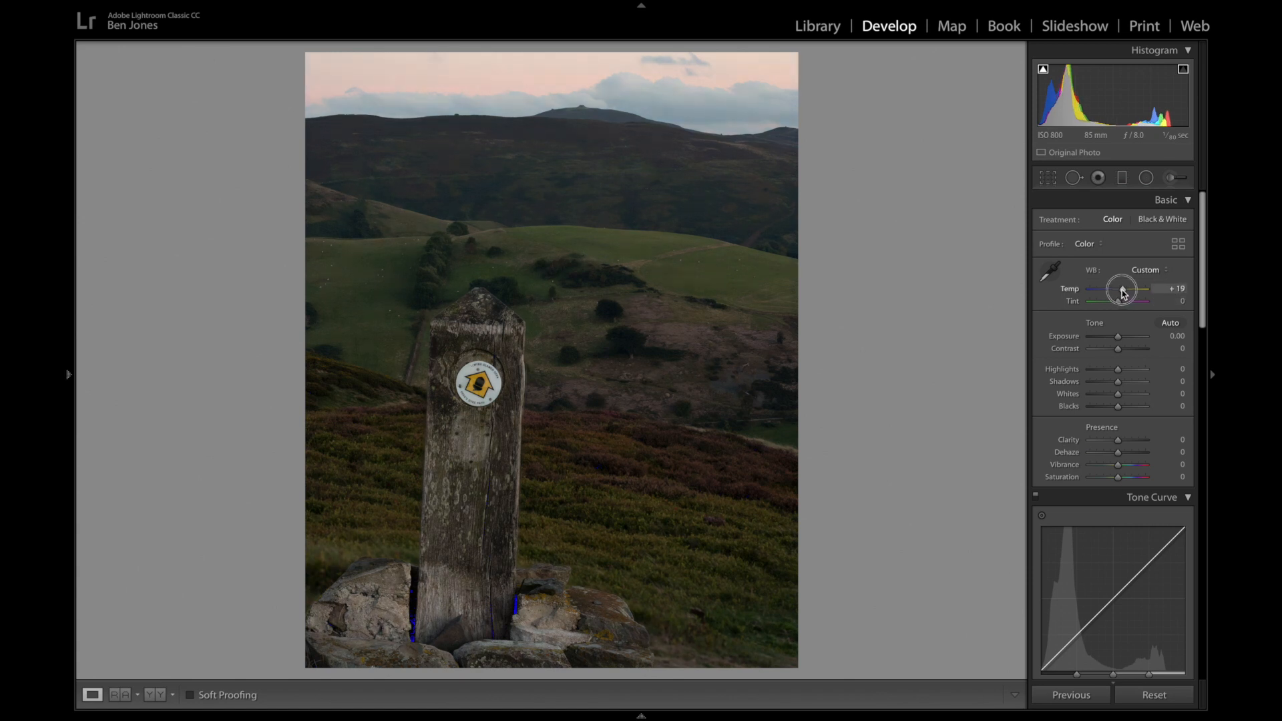
{"action": "left_click_drag", "start_coordinate": [1125, 288], "coordinate": [1121, 288]}
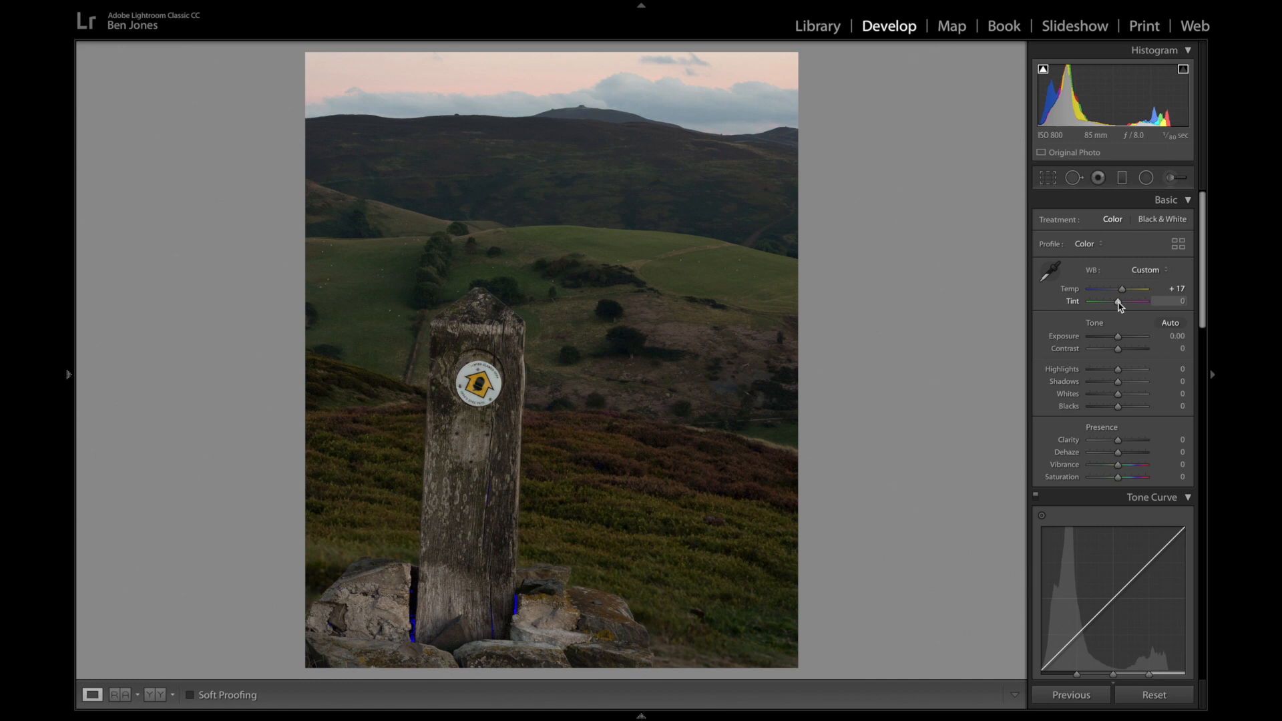
{"action": "left_click_drag", "start_coordinate": [1120, 301], "coordinate": [1123, 301]}
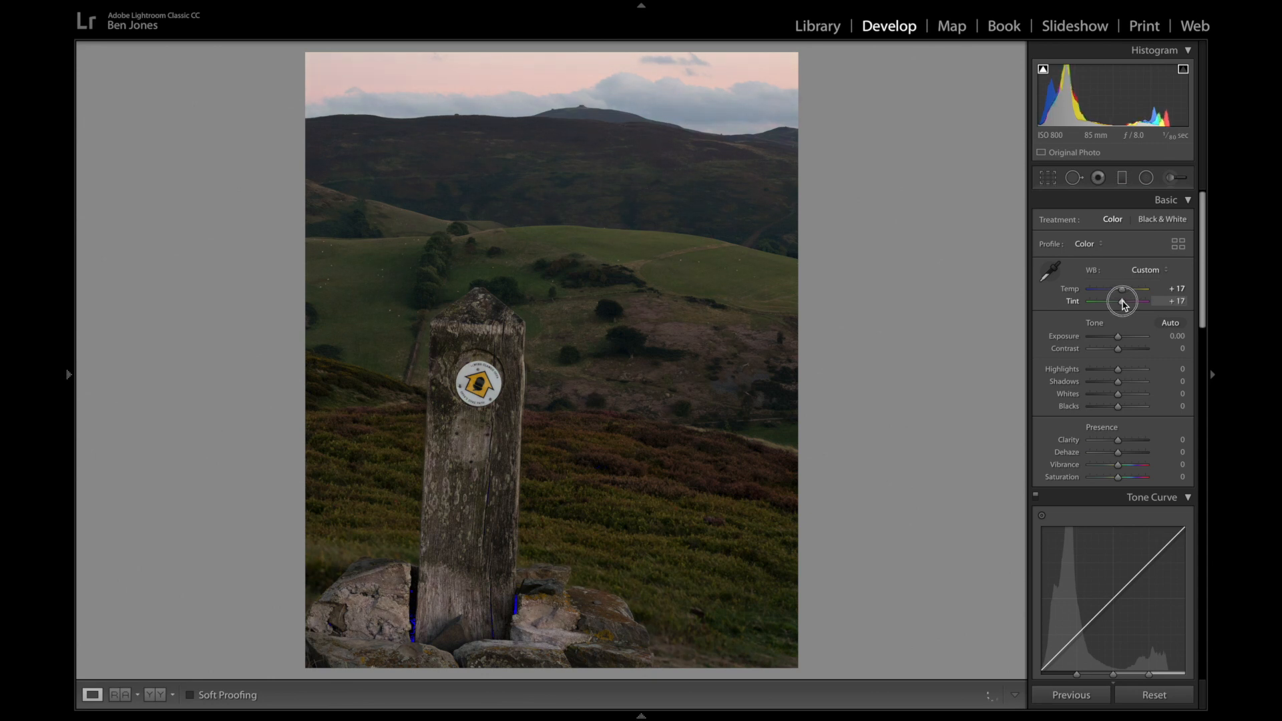
{"action": "left_click_drag", "start_coordinate": [1122, 300], "coordinate": [1091, 300]}
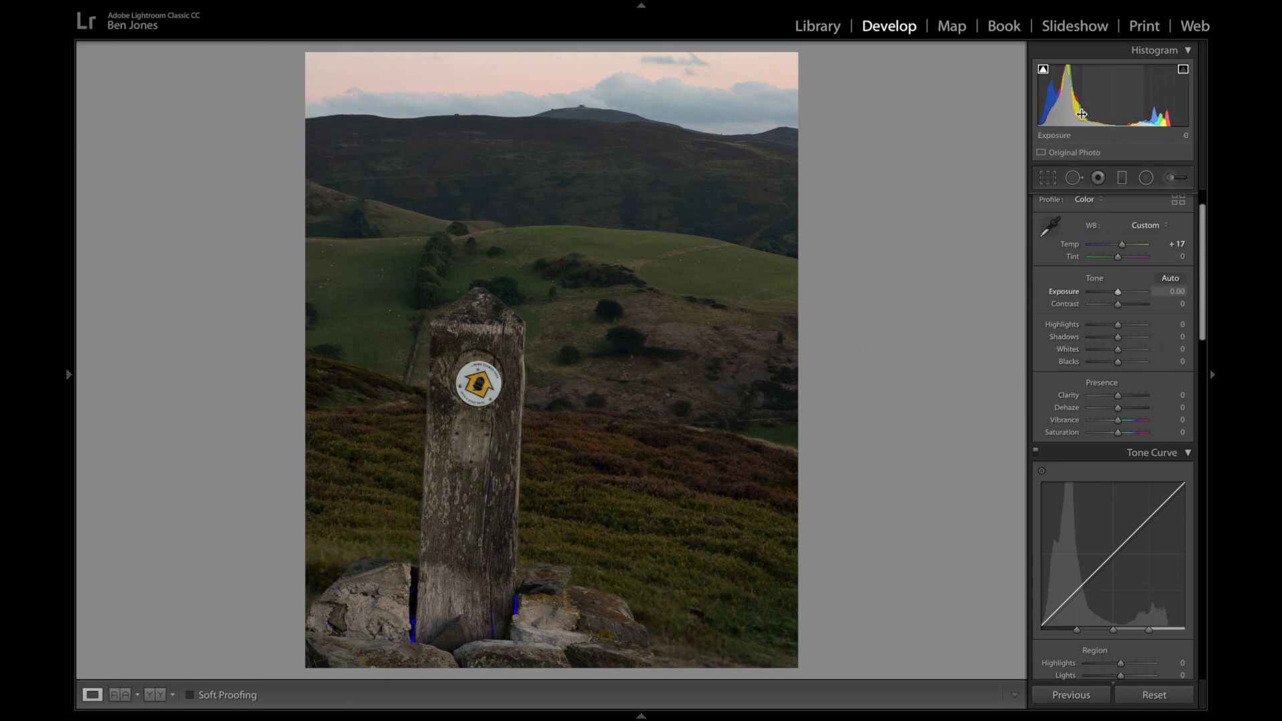
Lay a graduated filter down over the sky and darken it to about −1.23 exposure.
{"action": "left_click_drag", "start_coordinate": [1123, 291], "coordinate": [1131, 291]}
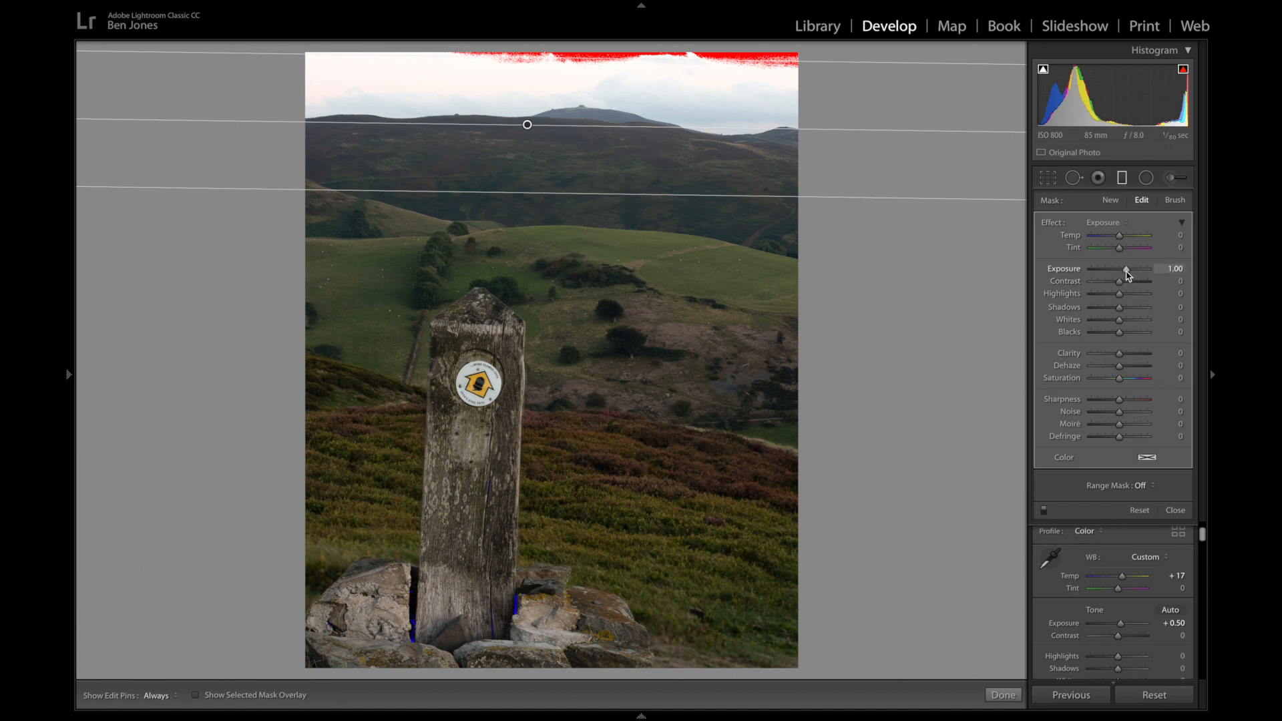
{"action": "left_click_drag", "start_coordinate": [1127, 270], "coordinate": [1119, 270]}
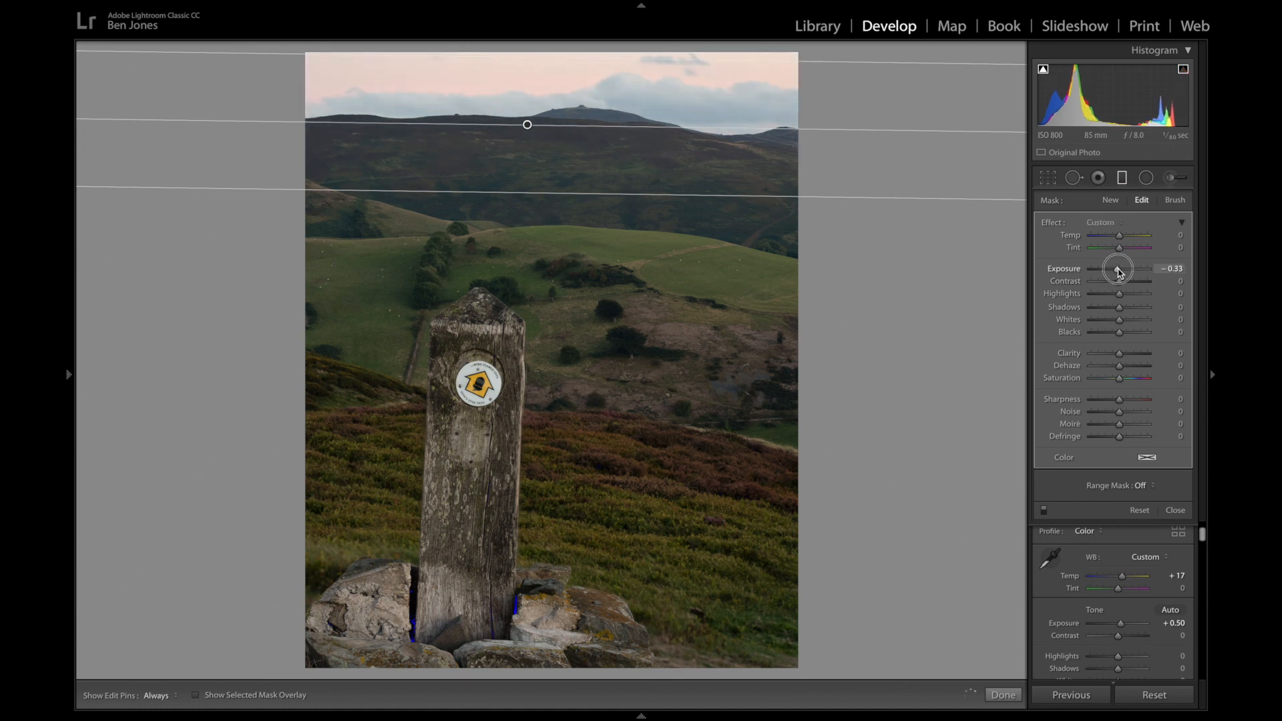
{"action": "left_click_drag", "start_coordinate": [1118, 269], "coordinate": [1113, 268]}
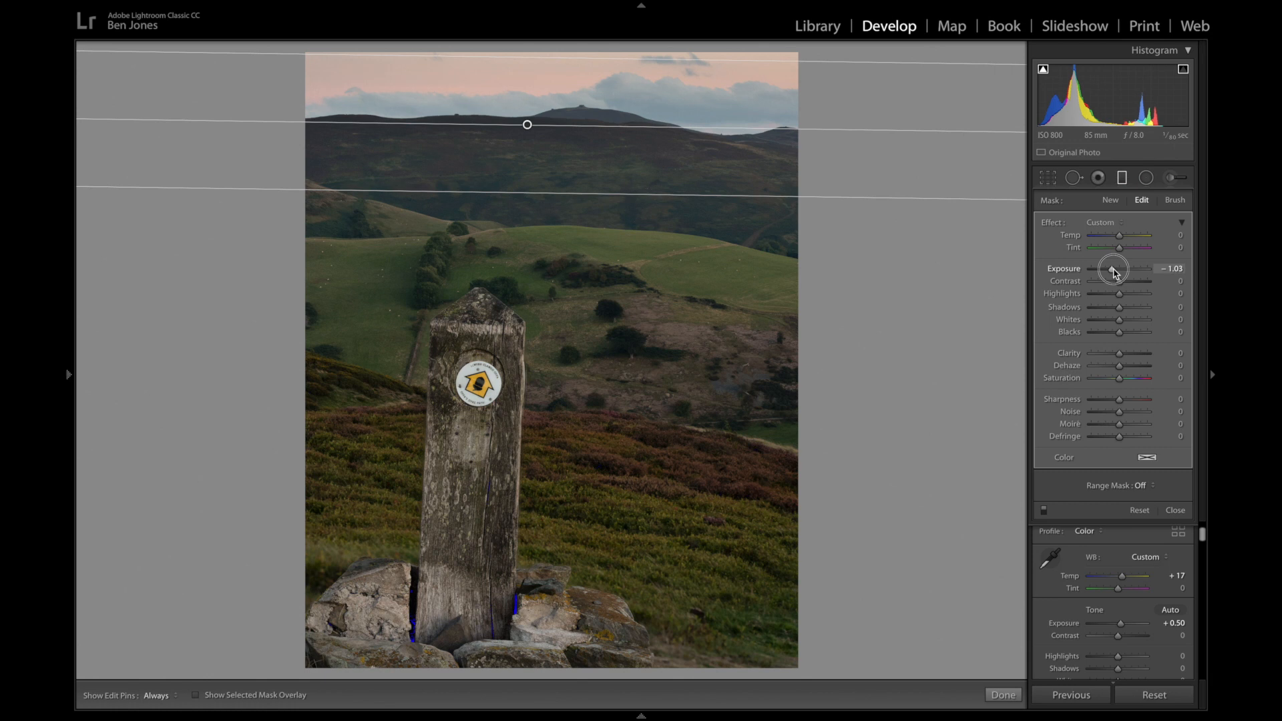
{"action": "left_click_drag", "start_coordinate": [1125, 269], "coordinate": [1110, 269]}
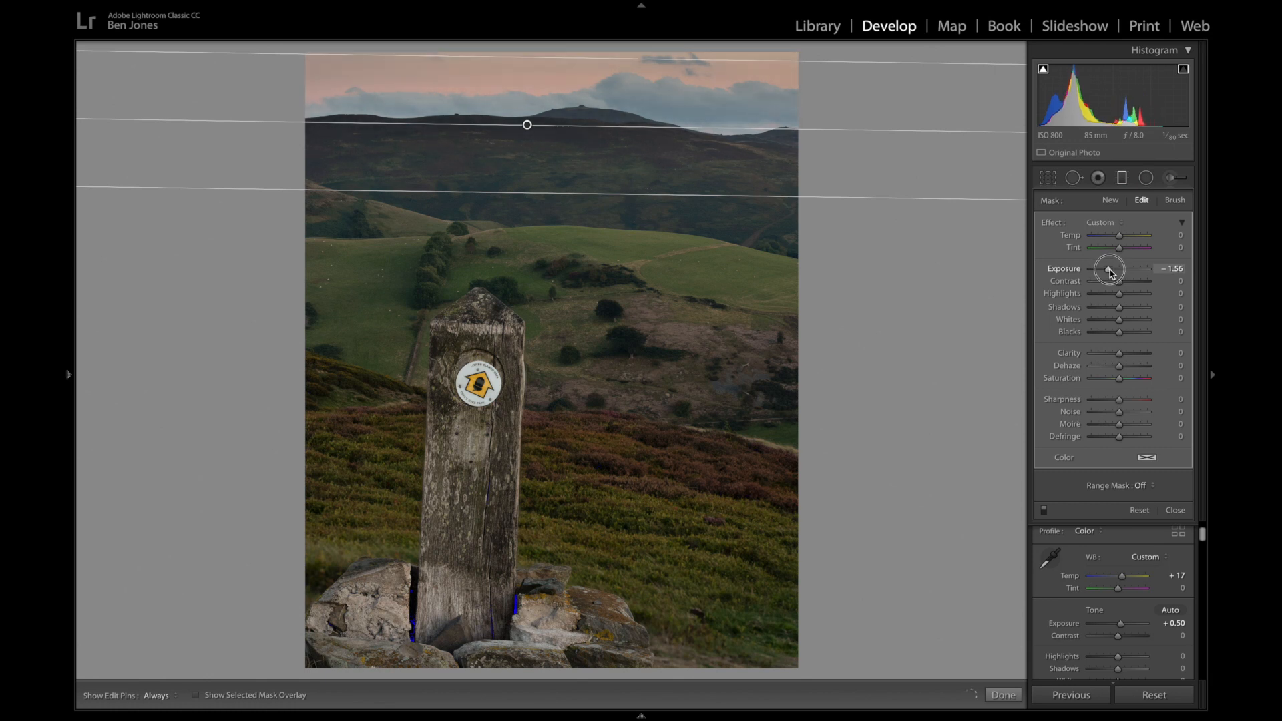
{"action": "left_click_drag", "start_coordinate": [1110, 269], "coordinate": [1120, 269]}
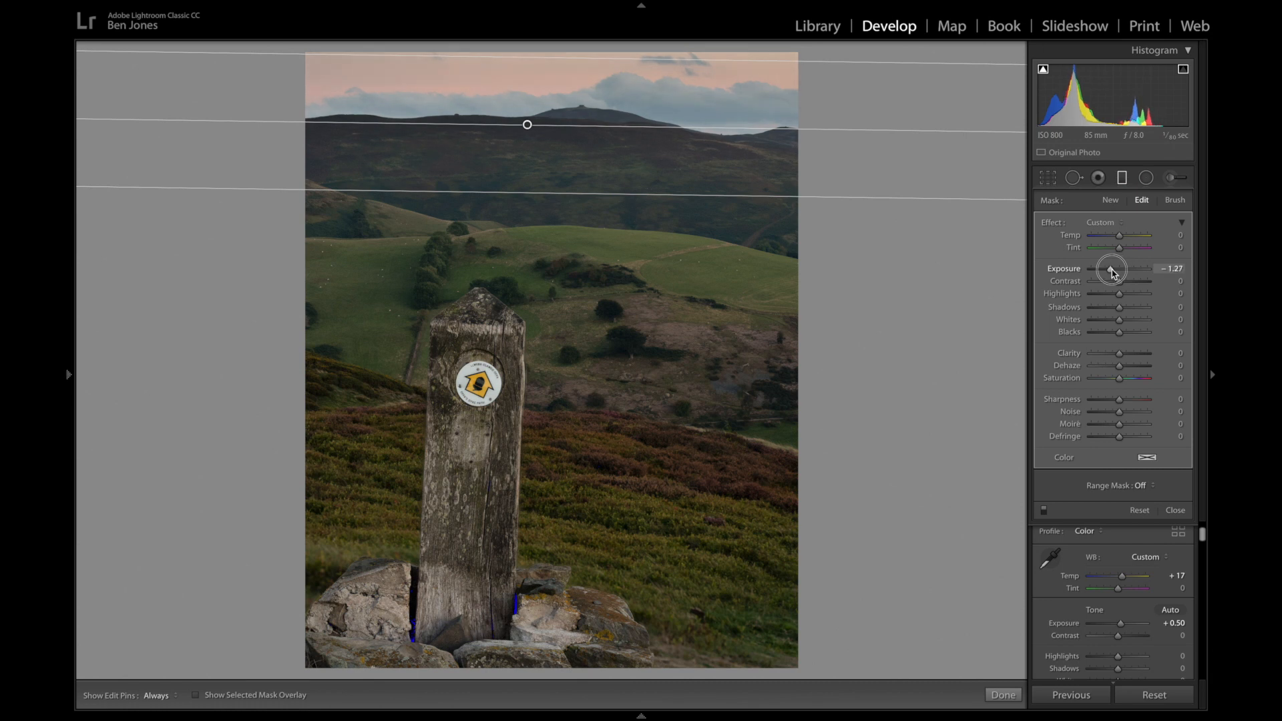
{"action": "left_click_drag", "start_coordinate": [1113, 270], "coordinate": [1119, 270]}
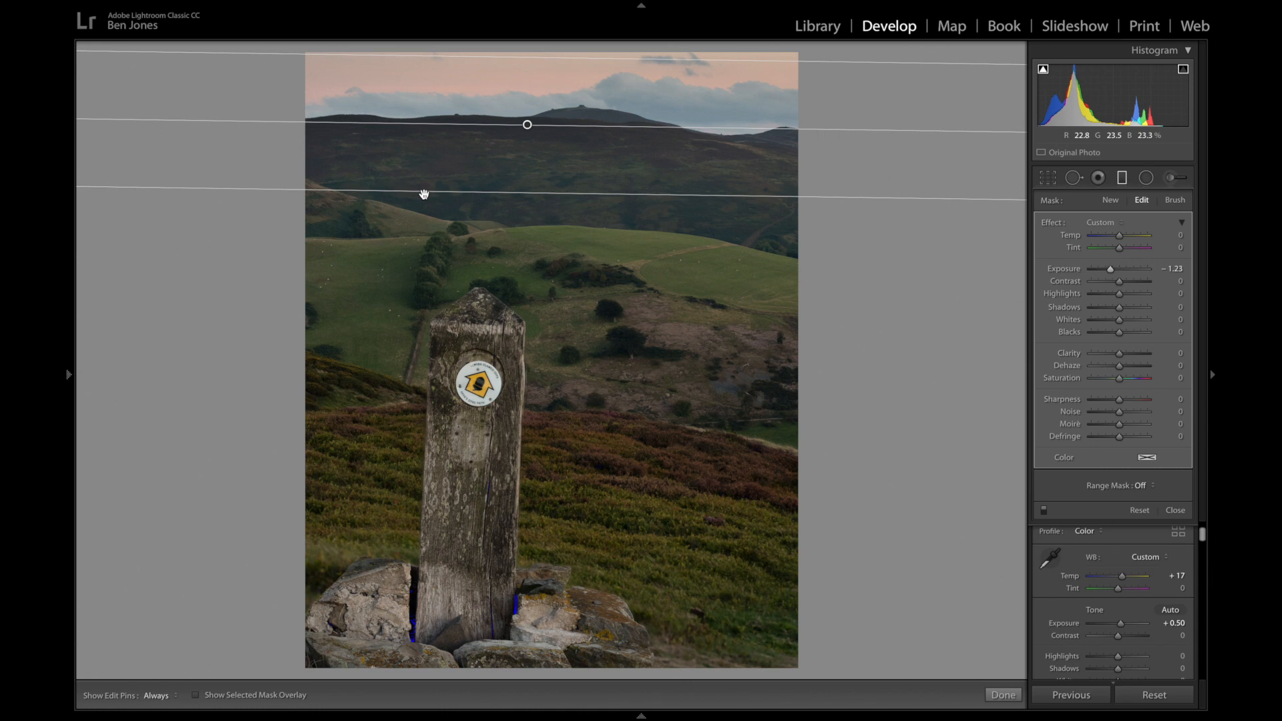
{"action": "left_click_drag", "start_coordinate": [528, 124], "coordinate": [524, 151]}
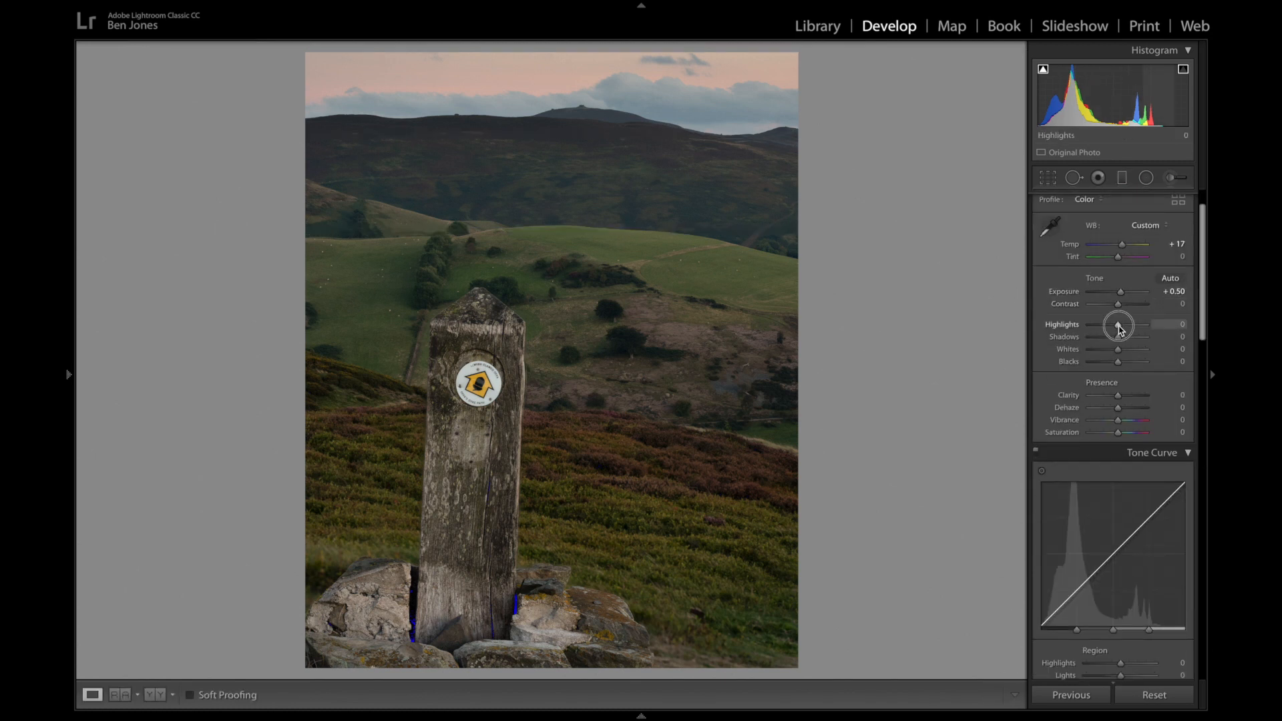
Set highlights to +22 and shadows to +30 in Basic tone.
{"action": "left_click_drag", "start_coordinate": [1120, 325], "coordinate": [1129, 324]}
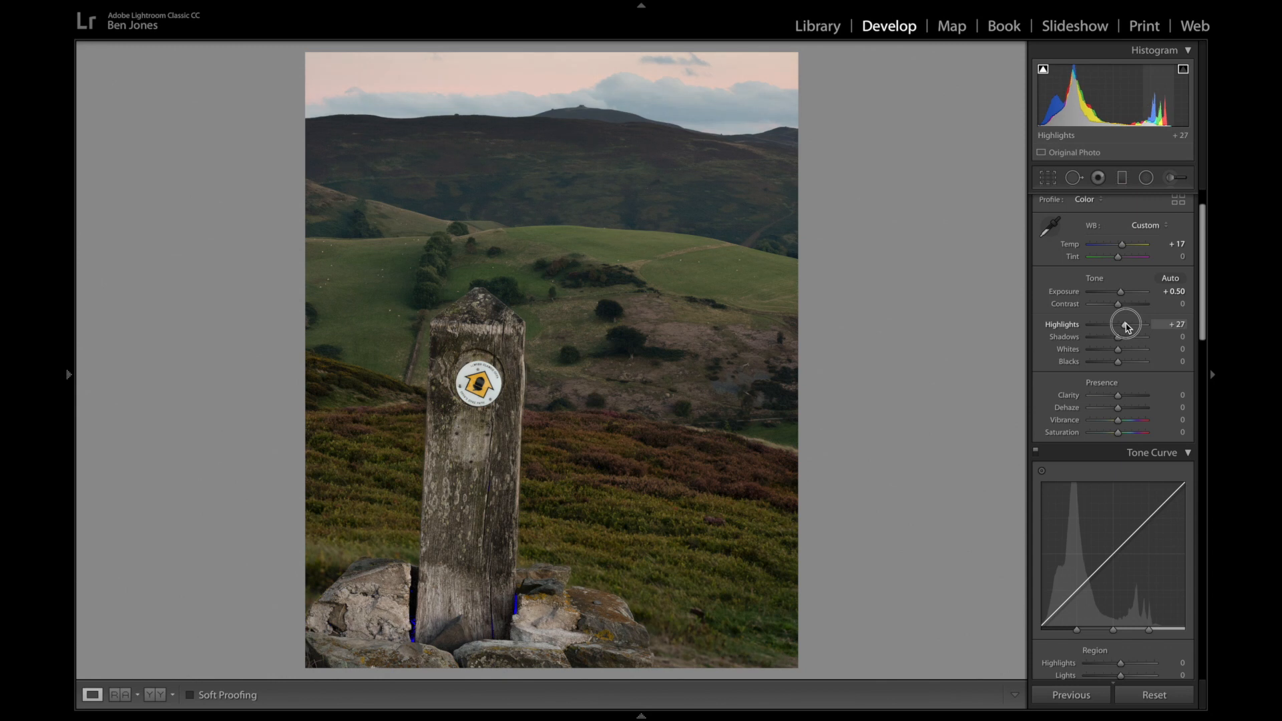
{"action": "left_click_drag", "start_coordinate": [1127, 323], "coordinate": [1123, 323]}
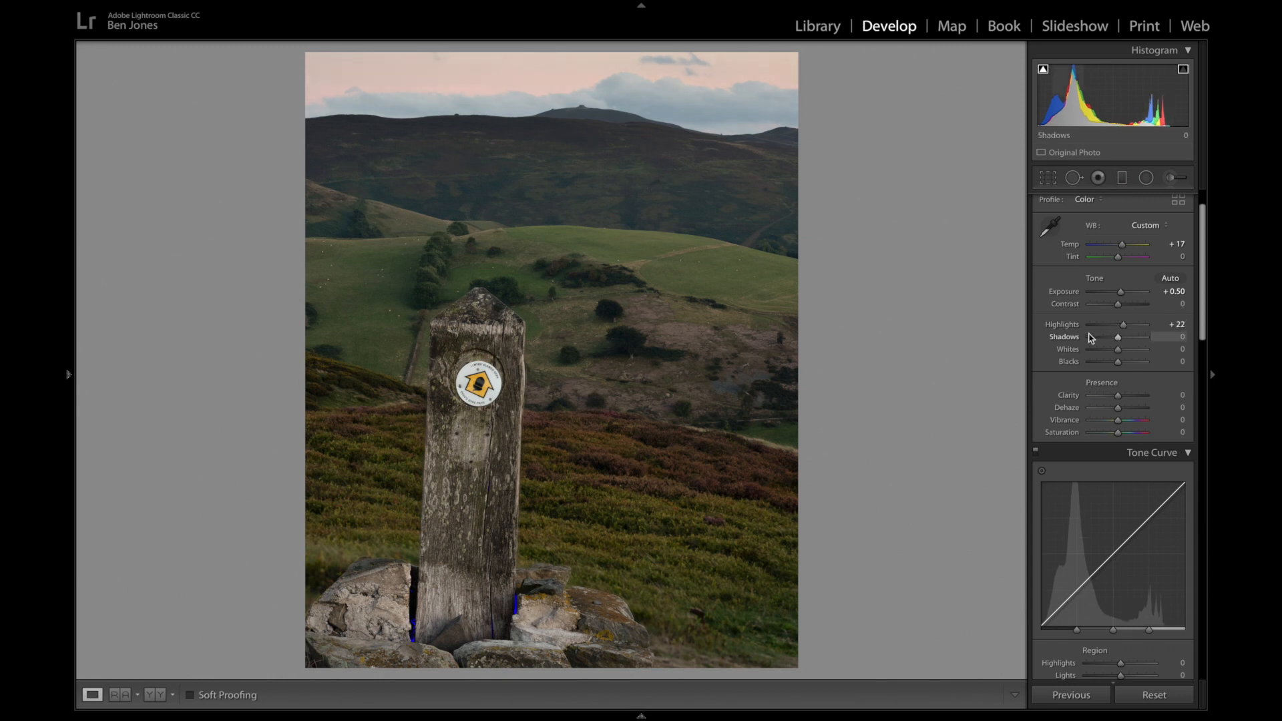
{"action": "left_click_drag", "start_coordinate": [1119, 337], "coordinate": [1127, 336]}
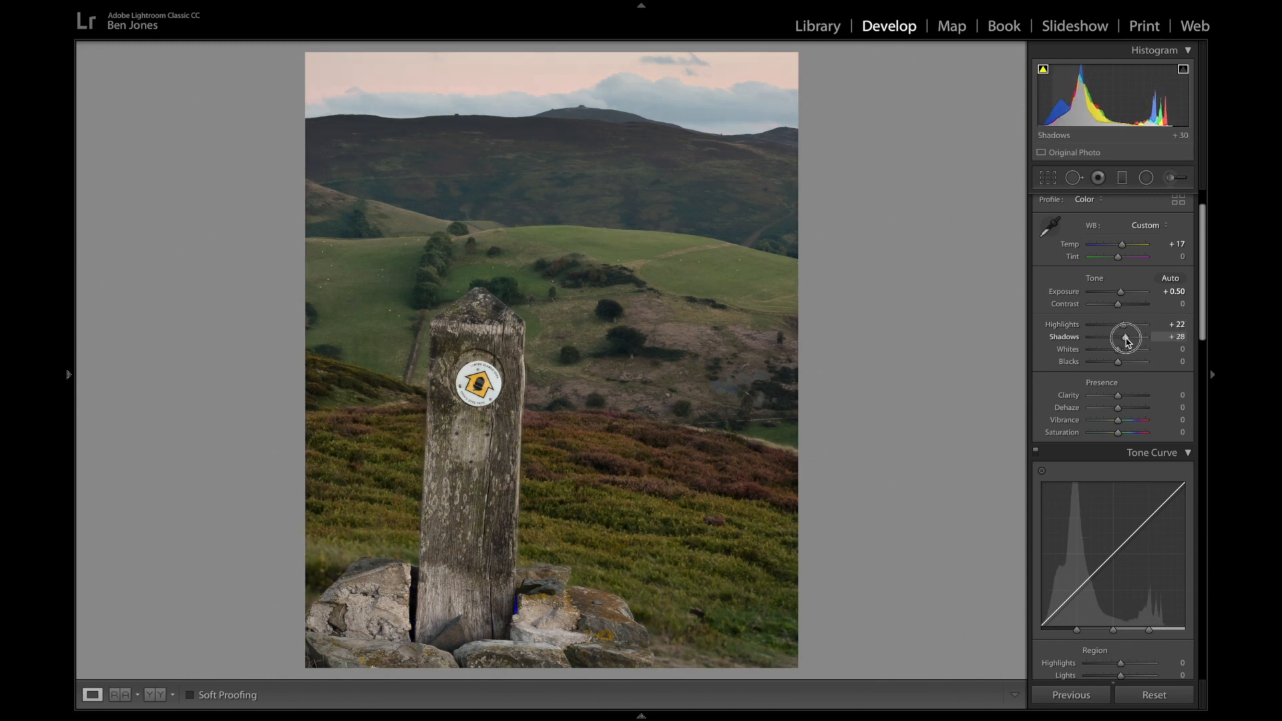
{"action": "left_click_drag", "start_coordinate": [1127, 337], "coordinate": [1108, 337]}
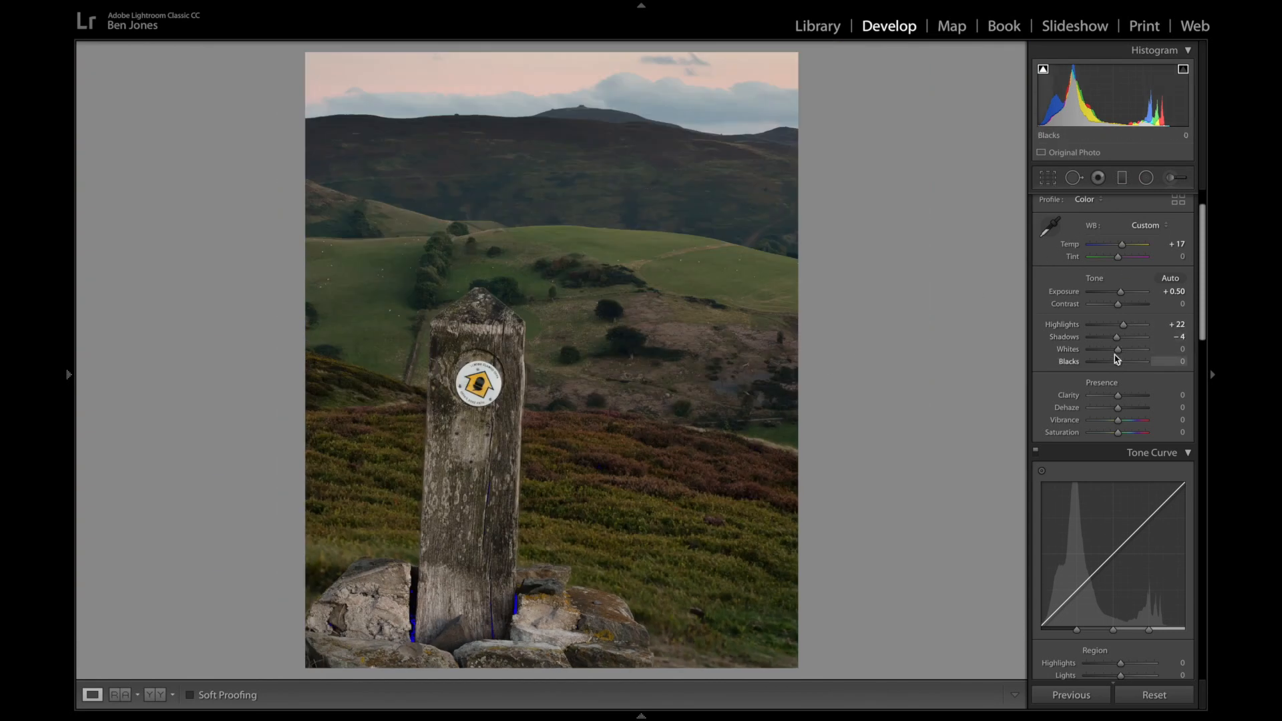
{"action": "left_click_drag", "start_coordinate": [1117, 337], "coordinate": [1124, 337]}
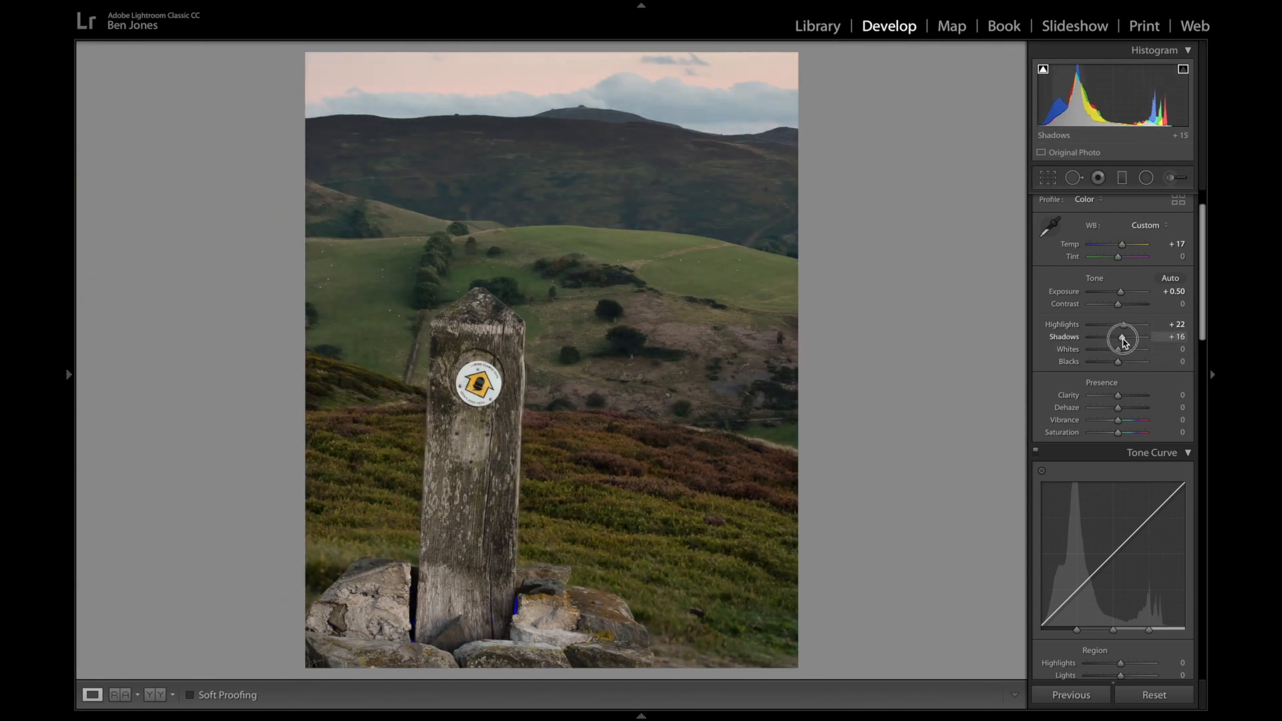
{"action": "left_click_drag", "start_coordinate": [1114, 338], "coordinate": [1136, 338]}
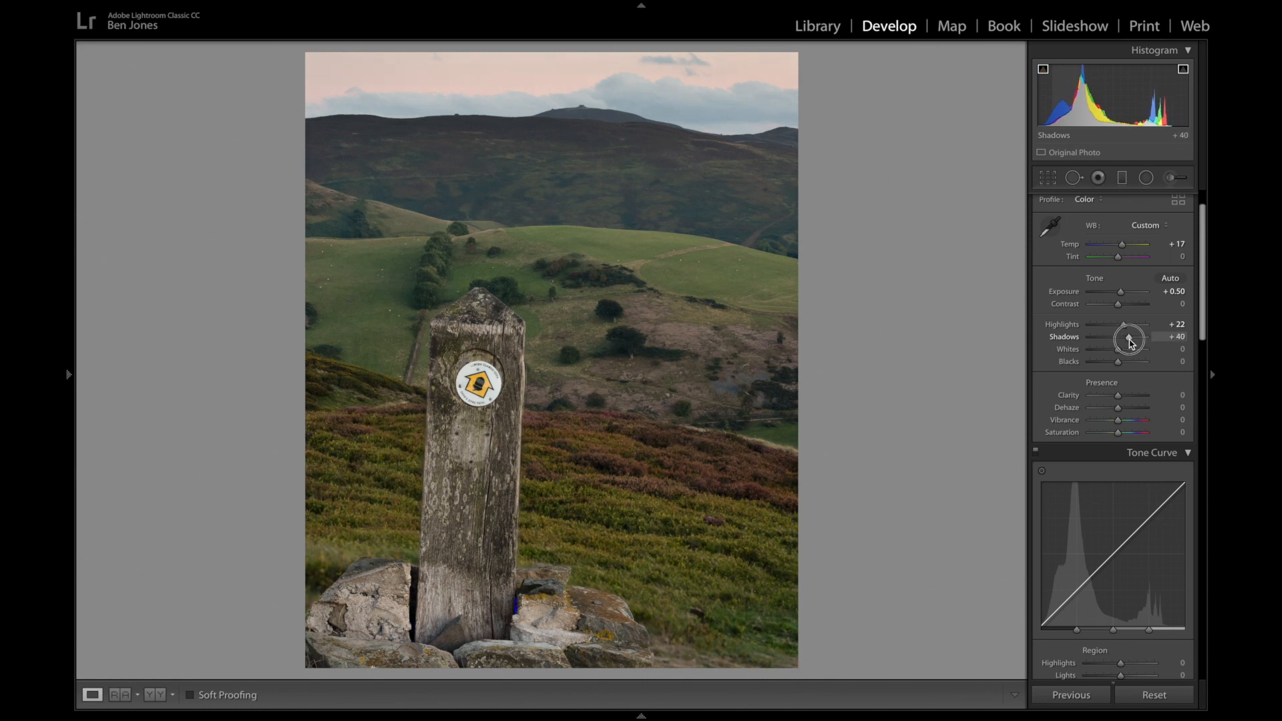
{"action": "left_click_drag", "start_coordinate": [1133, 338], "coordinate": [1119, 337]}
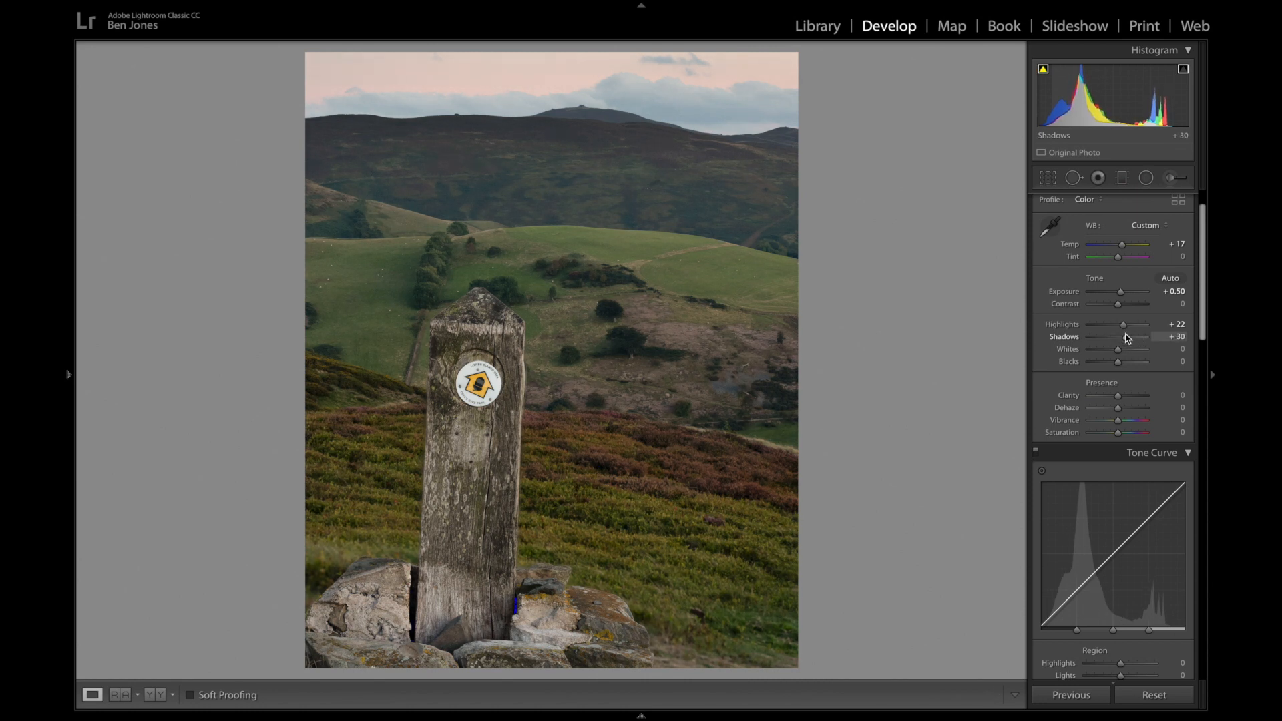
Raise exposure to +0.55, whites to +27 and blacks to +17.
{"action": "left_click_drag", "start_coordinate": [1132, 291], "coordinate": [1121, 291]}
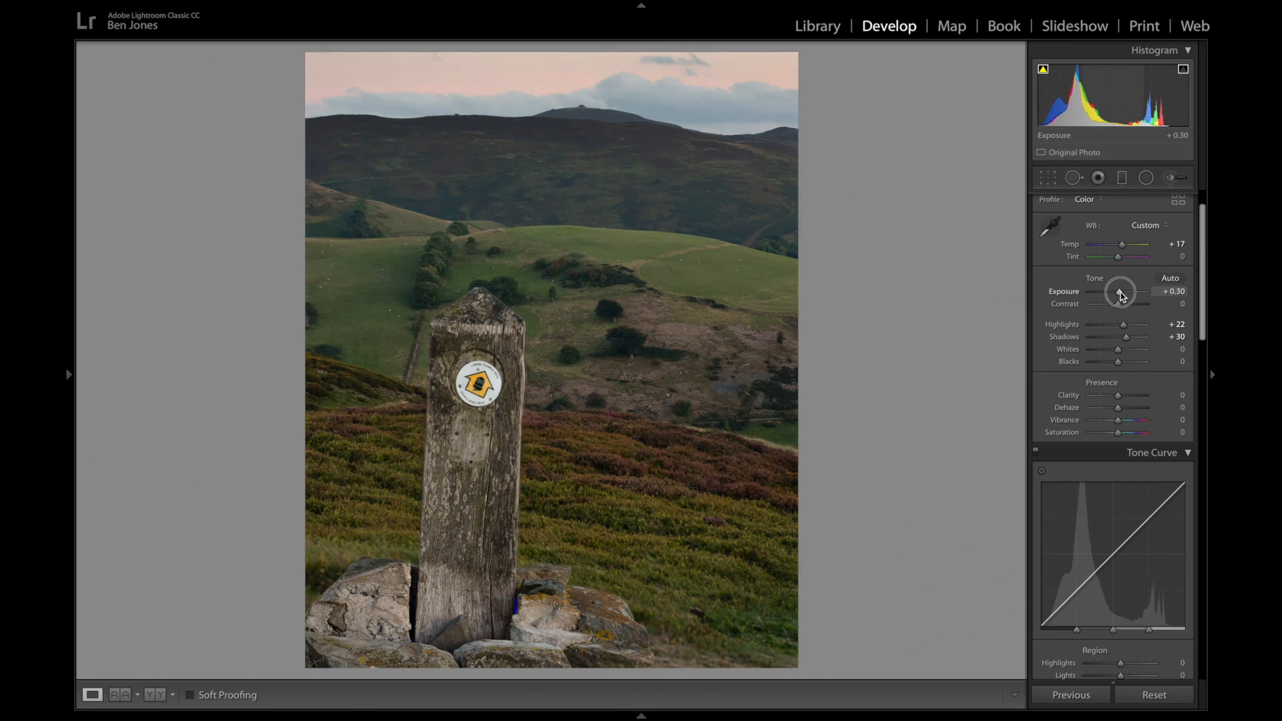
{"action": "left_click_drag", "start_coordinate": [1120, 292], "coordinate": [1137, 292]}
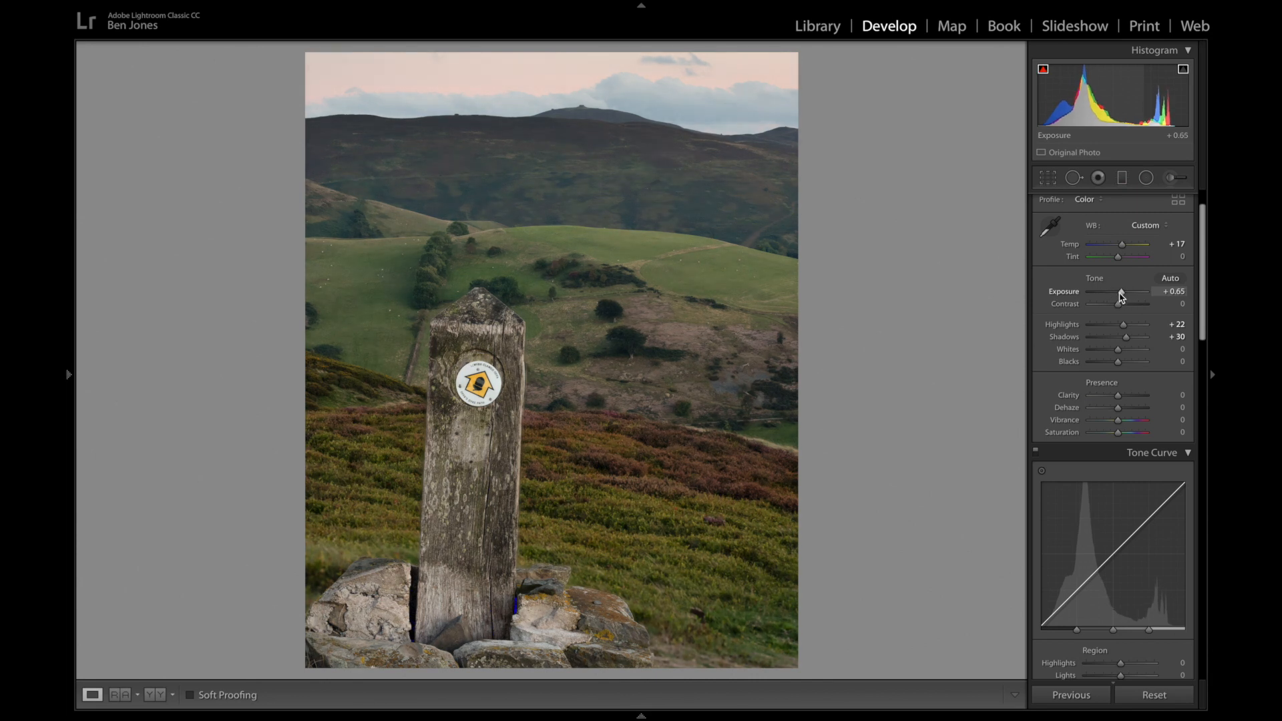
{"action": "left_click_drag", "start_coordinate": [1123, 293], "coordinate": [1119, 292]}
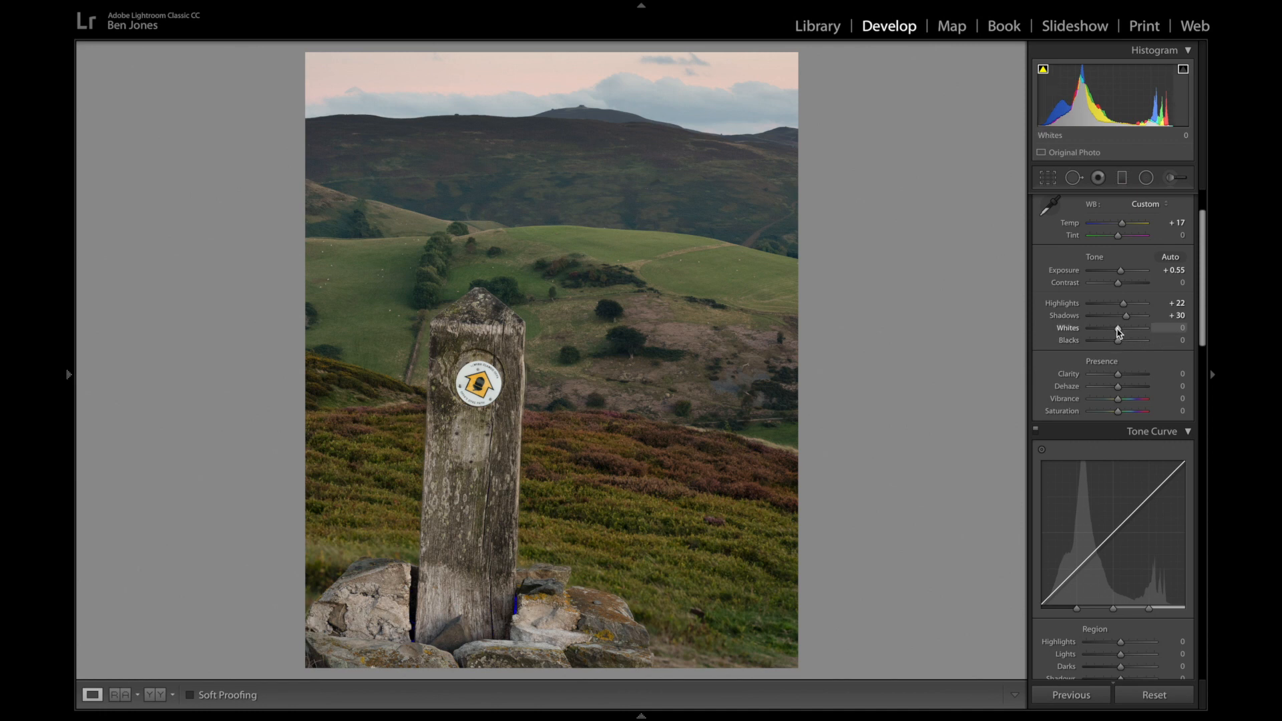
{"action": "left_click_drag", "start_coordinate": [1119, 328], "coordinate": [1132, 329]}
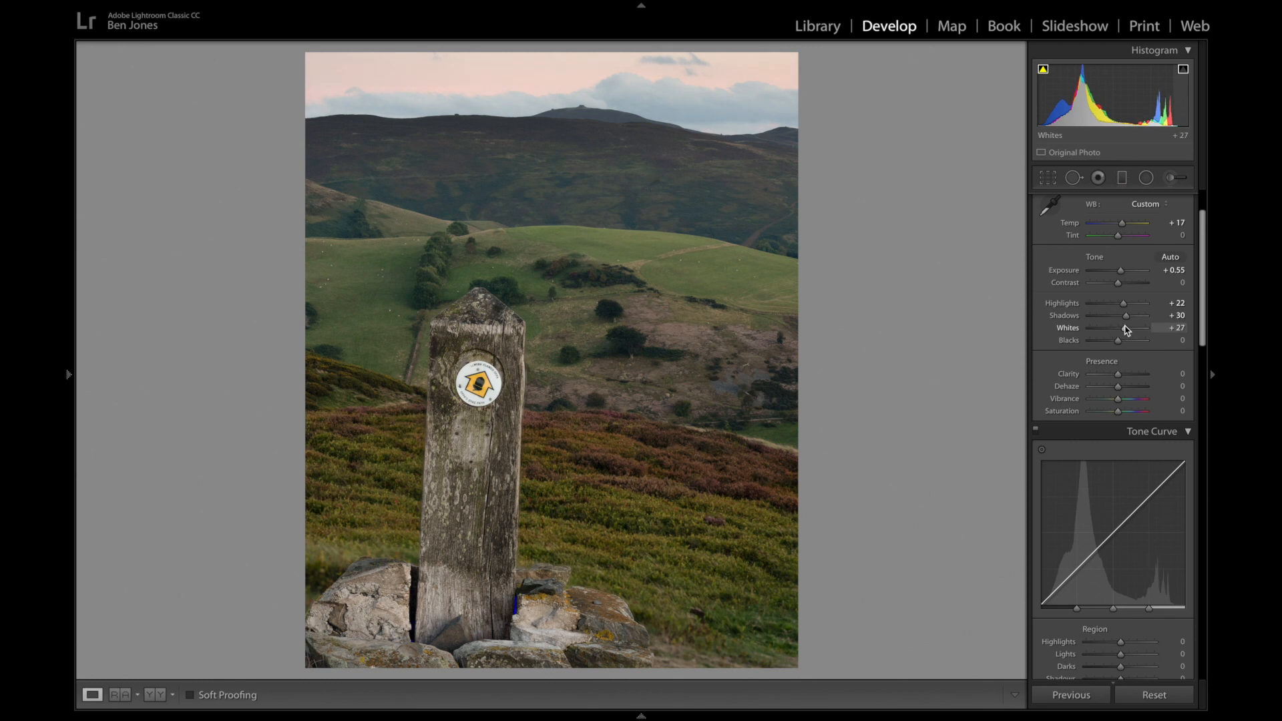
{"action": "left_click_drag", "start_coordinate": [1124, 341], "coordinate": [1118, 340]}
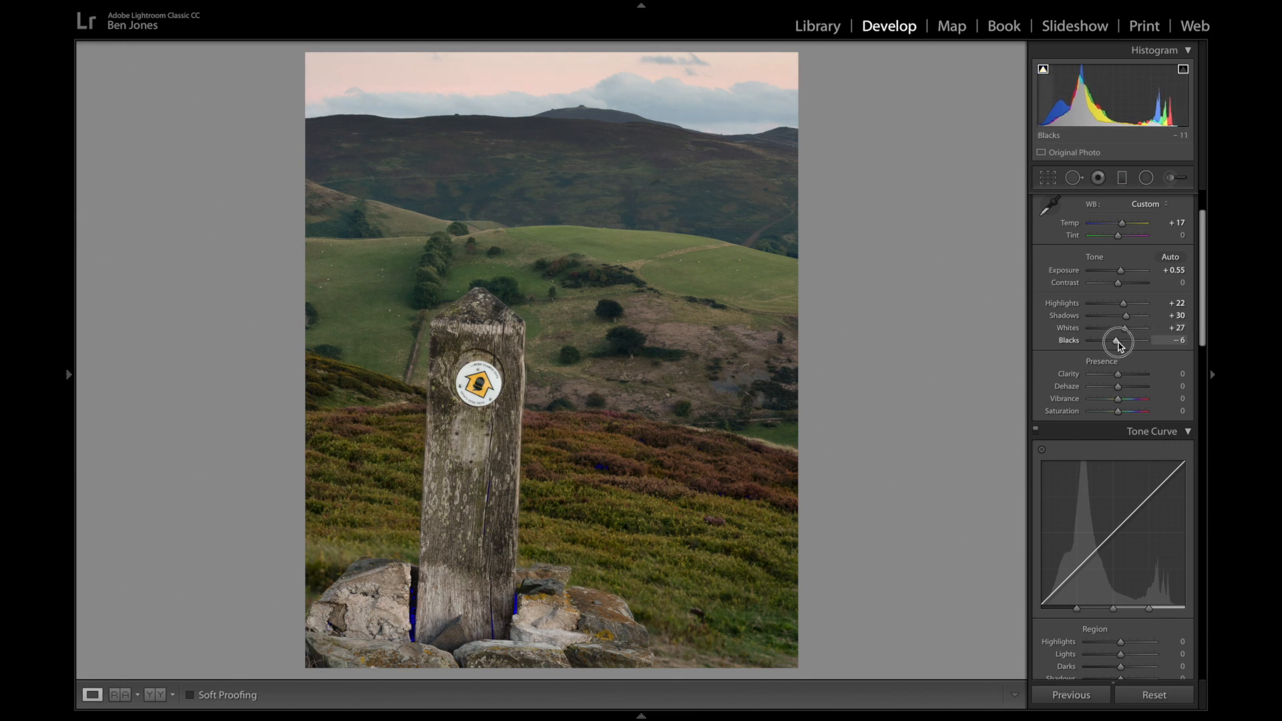
{"action": "left_click_drag", "start_coordinate": [1125, 340], "coordinate": [1144, 341]}
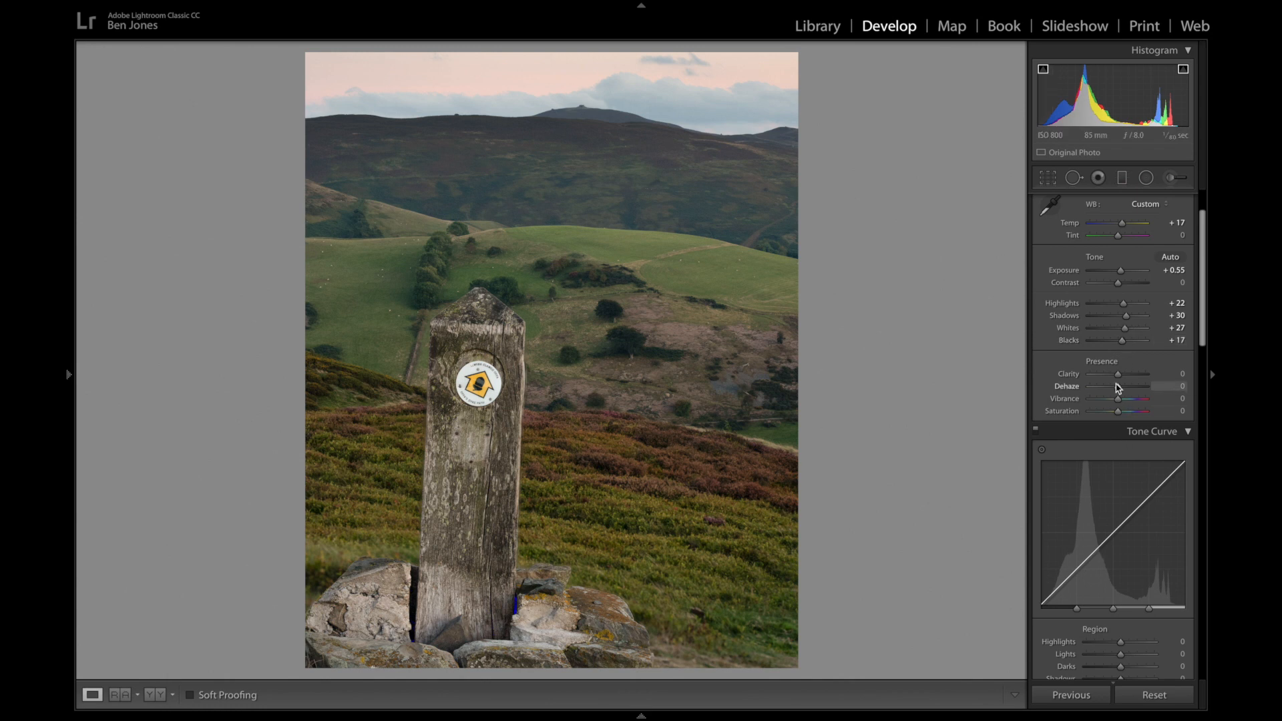
Try several clarity values while checking the heather detail, settling on +9.
{"action": "left_click_drag", "start_coordinate": [1122, 374], "coordinate": [1113, 374]}
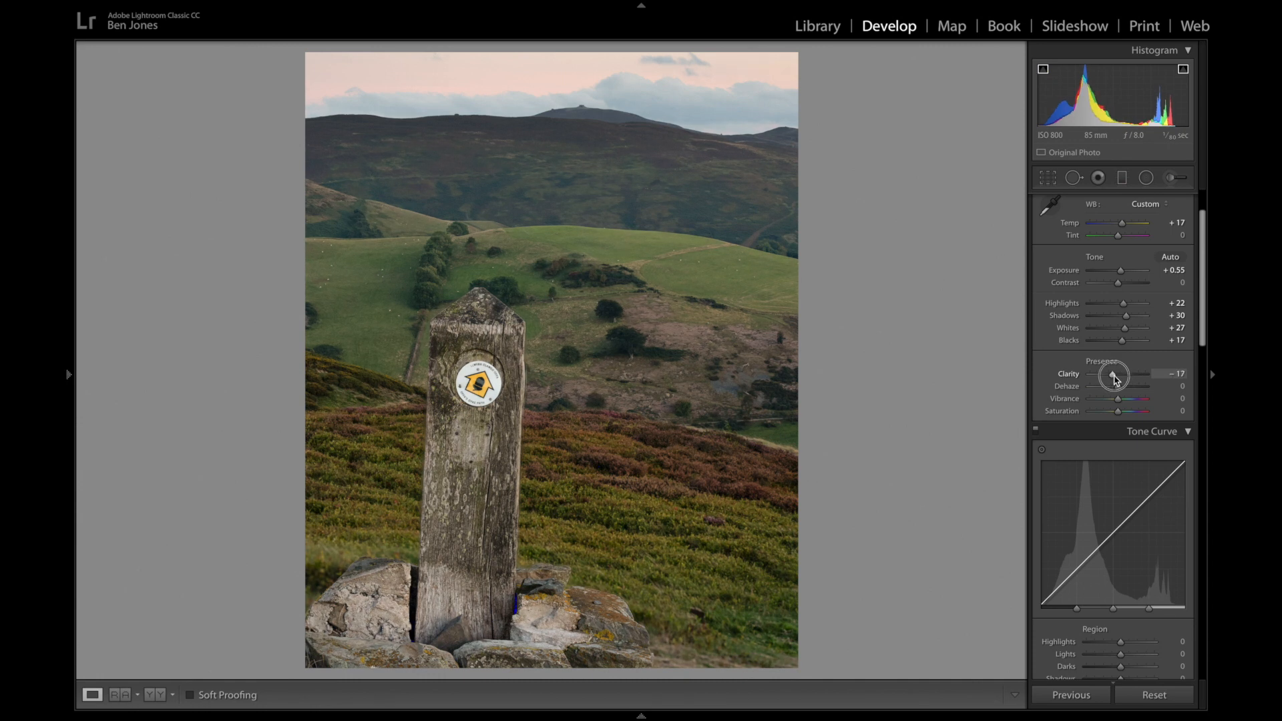
{"action": "left_click_drag", "start_coordinate": [1114, 374], "coordinate": [1121, 374]}
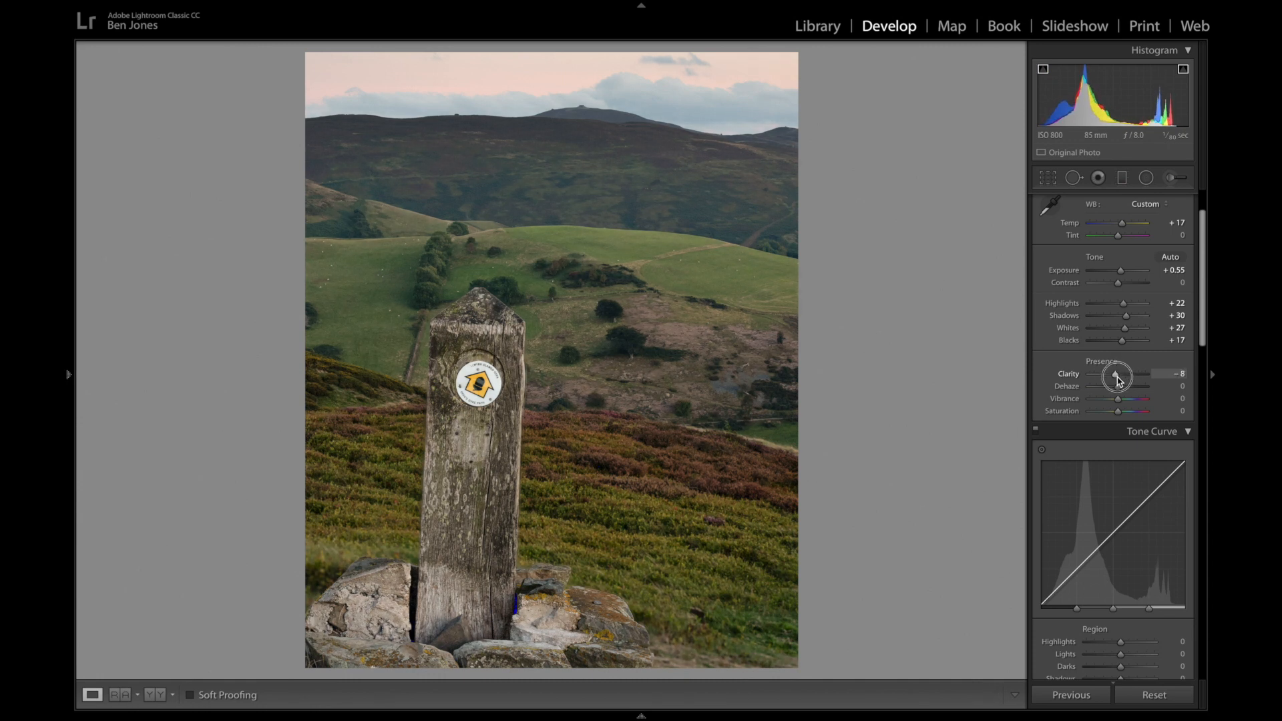
{"action": "left_click_drag", "start_coordinate": [1114, 374], "coordinate": [1128, 374]}
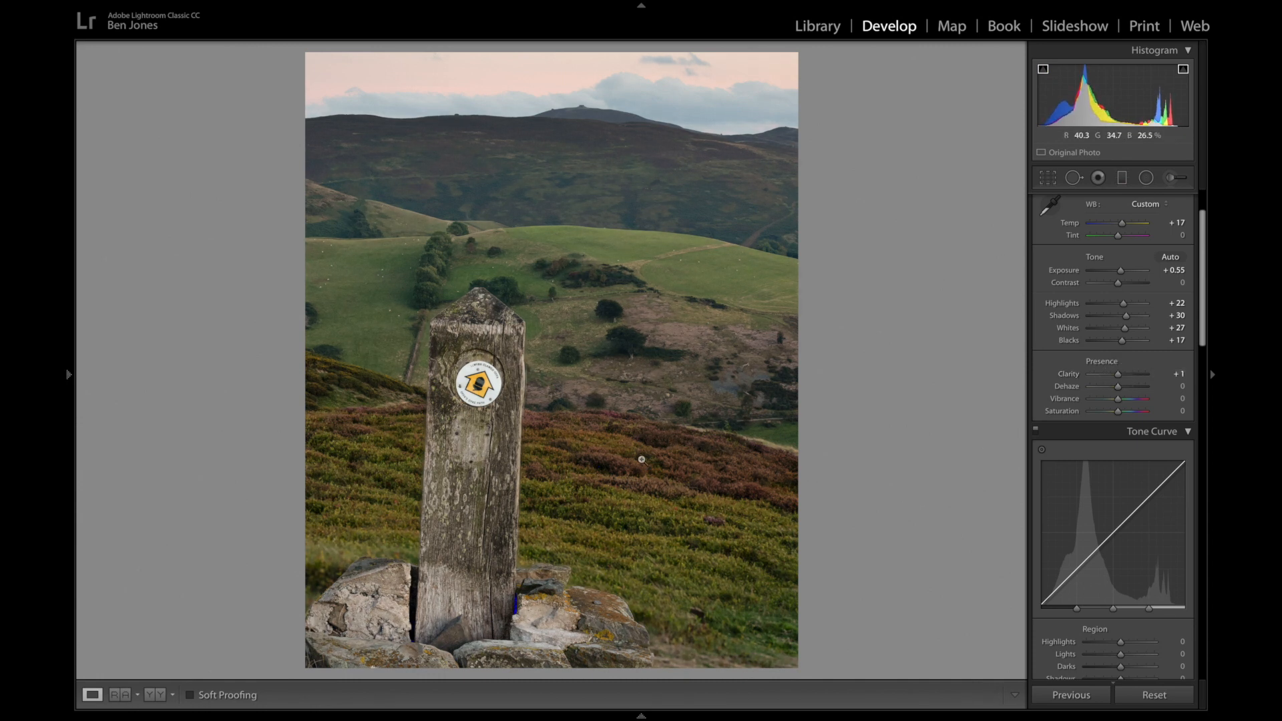
{"action": "left_click", "coordinate": [642, 458]}
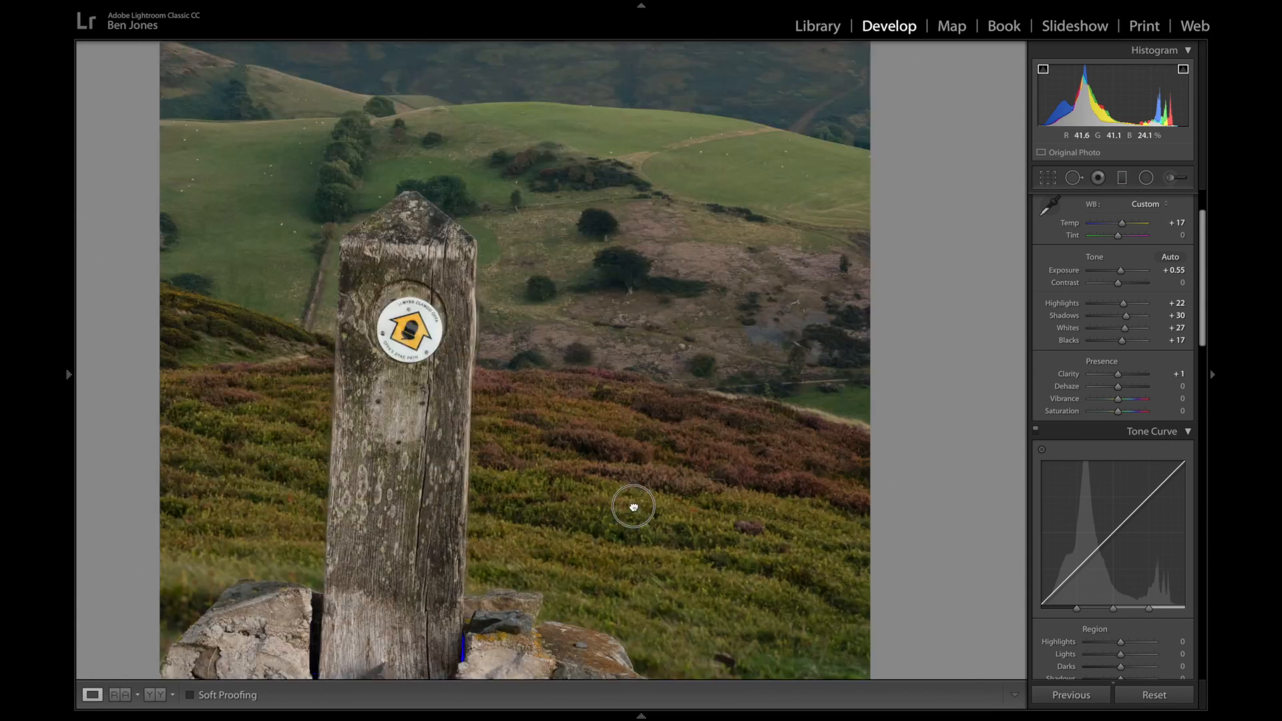
{"action": "left_click_drag", "start_coordinate": [633, 505], "coordinate": [670, 539]}
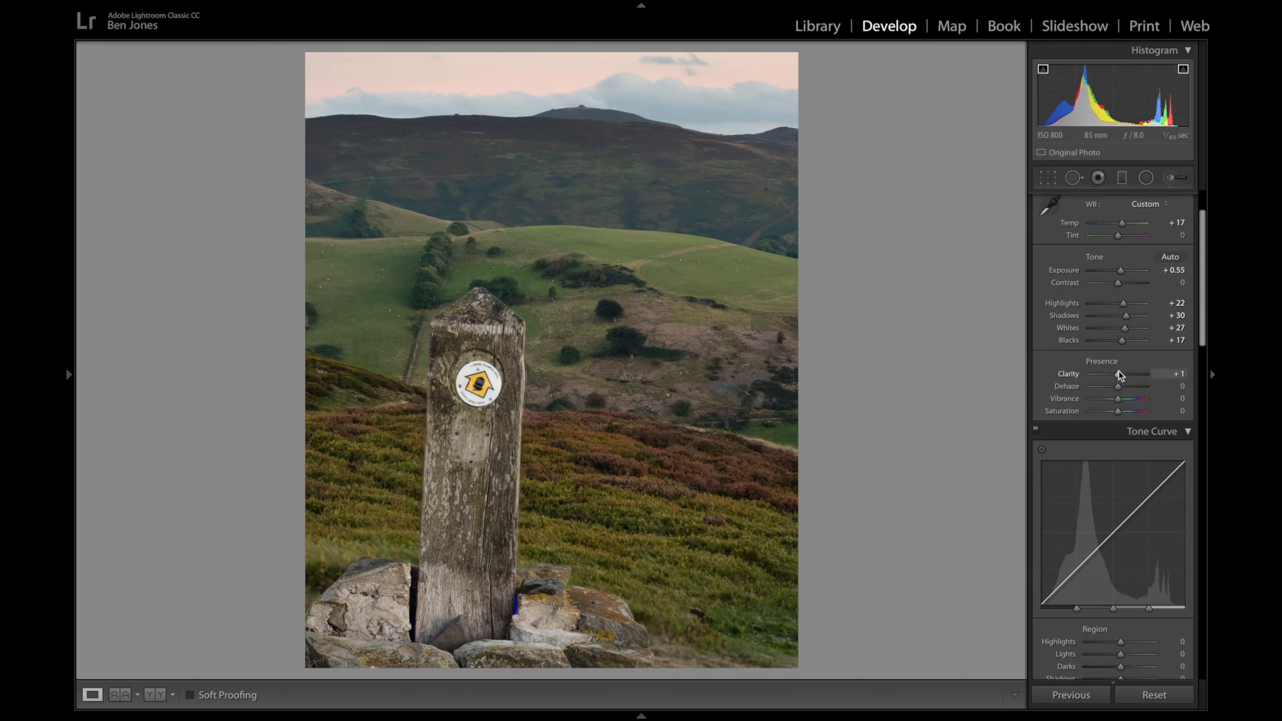
{"action": "left_click_drag", "start_coordinate": [1114, 374], "coordinate": [1122, 374]}
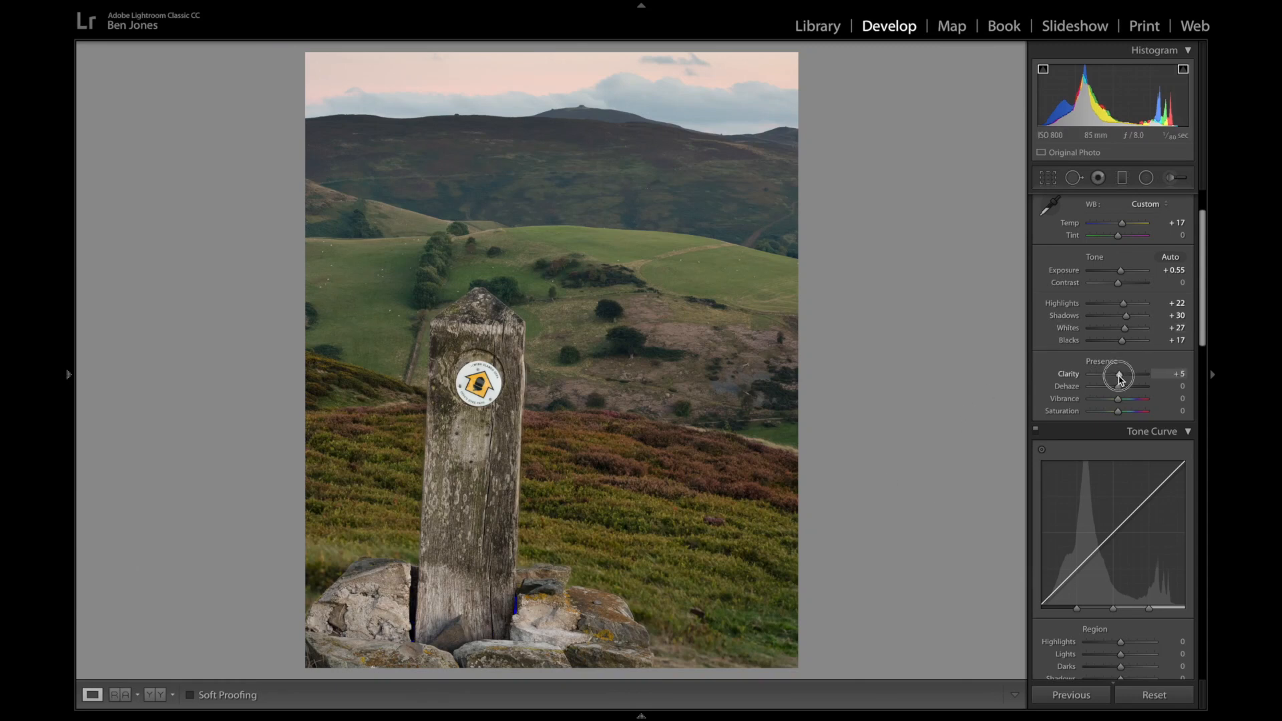
{"action": "left_click_drag", "start_coordinate": [1122, 374], "coordinate": [1127, 374]}
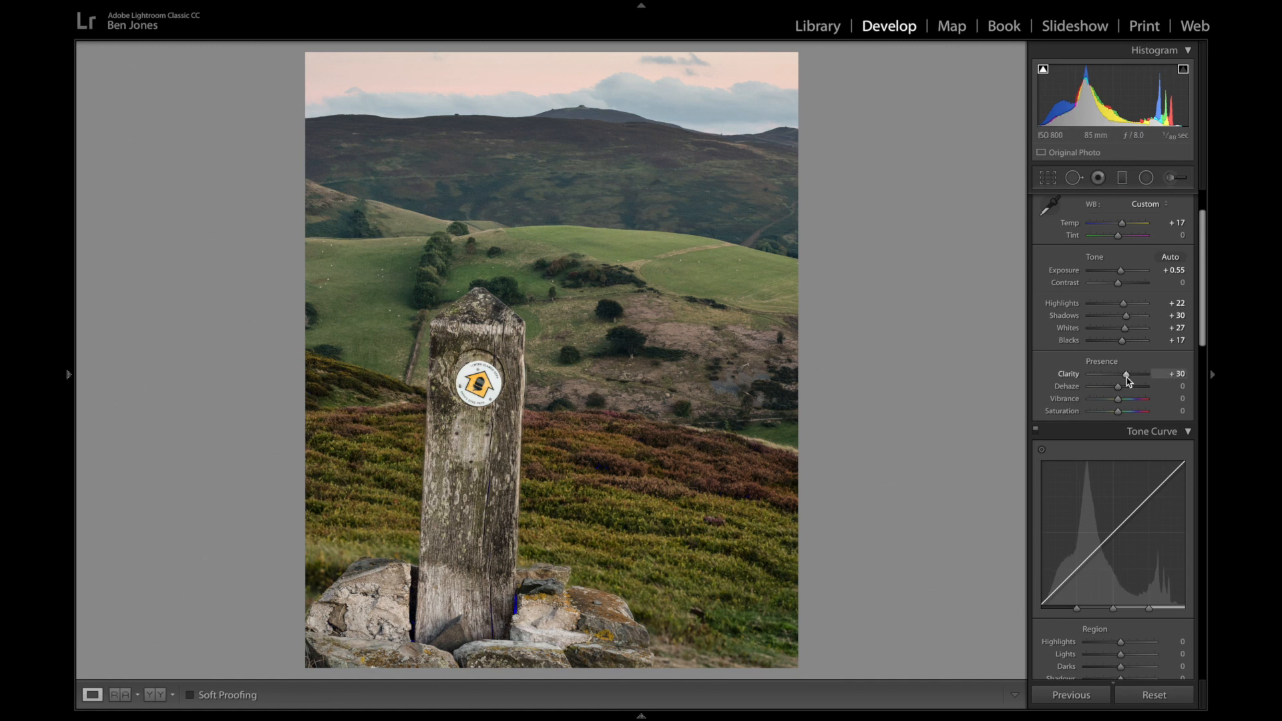
{"action": "left_click_drag", "start_coordinate": [1129, 381], "coordinate": [1119, 381]}
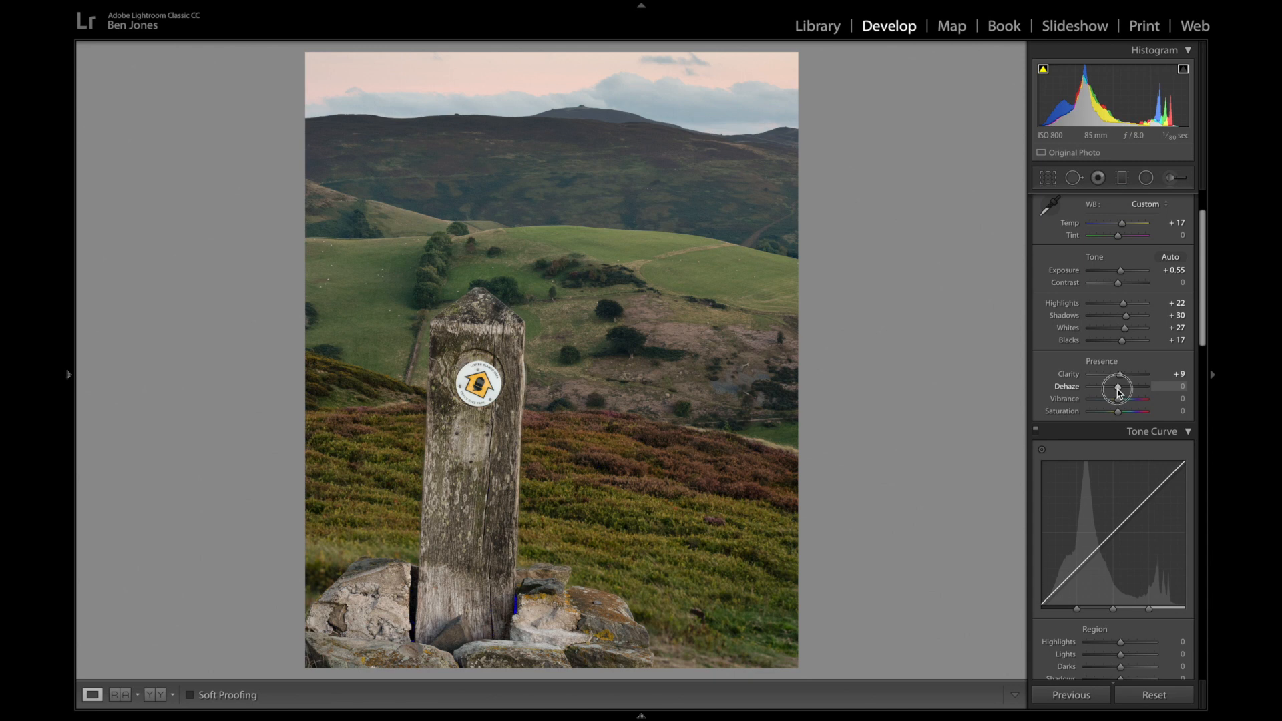
Test dehaze both ways and settle on a slight +8.
{"action": "left_click_drag", "start_coordinate": [1117, 387], "coordinate": [1138, 388]}
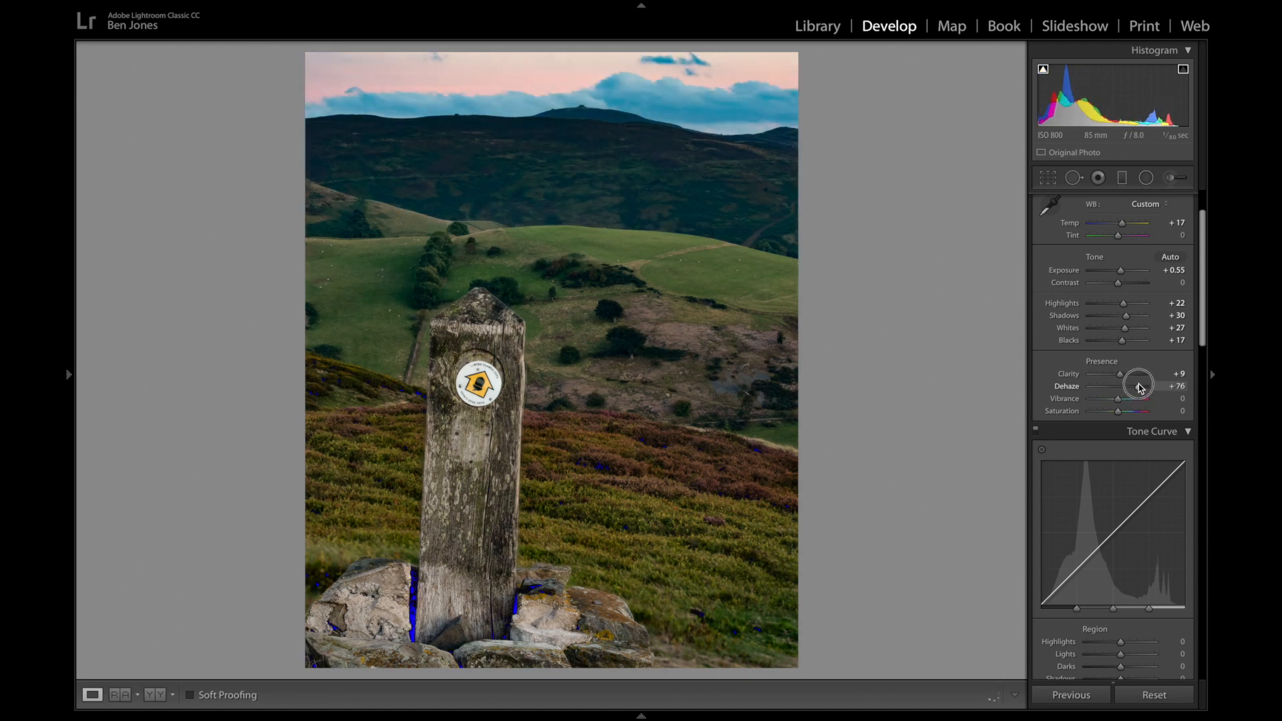
{"action": "left_click_drag", "start_coordinate": [1144, 387], "coordinate": [1114, 388]}
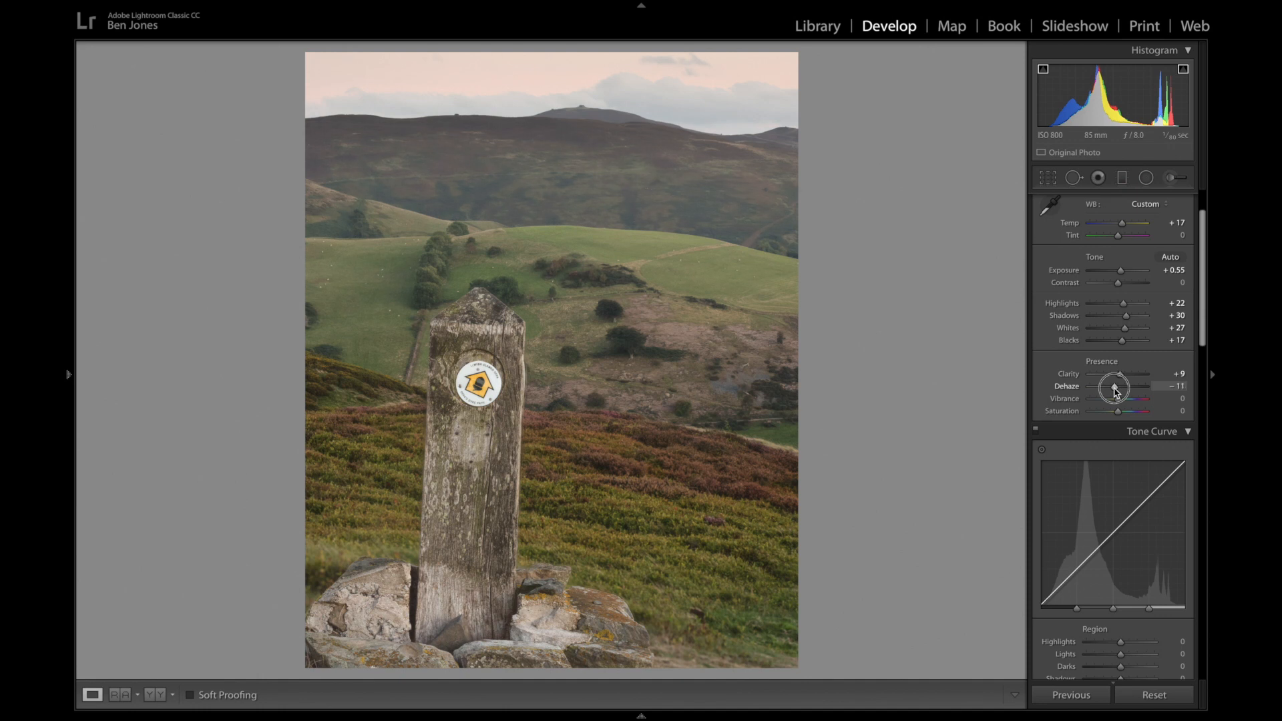
{"action": "left_click_drag", "start_coordinate": [1108, 387], "coordinate": [1120, 387]}
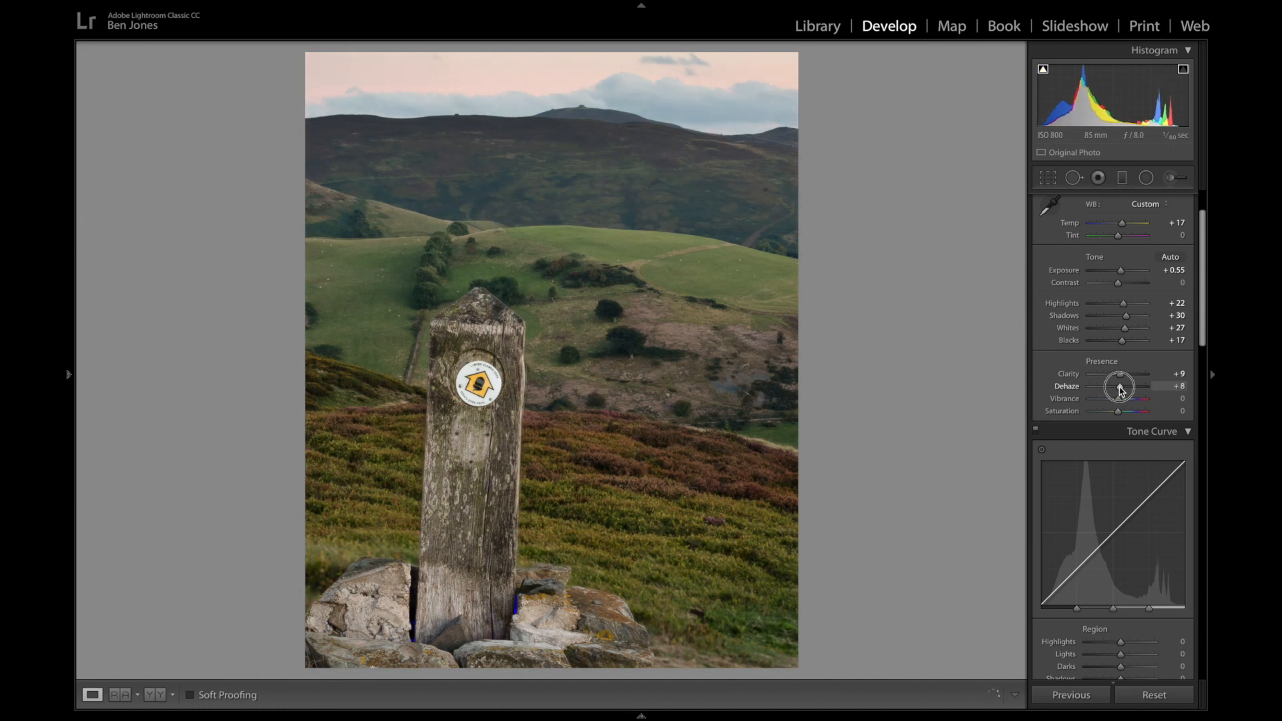
{"action": "left_click_drag", "start_coordinate": [1122, 386], "coordinate": [1116, 386]}
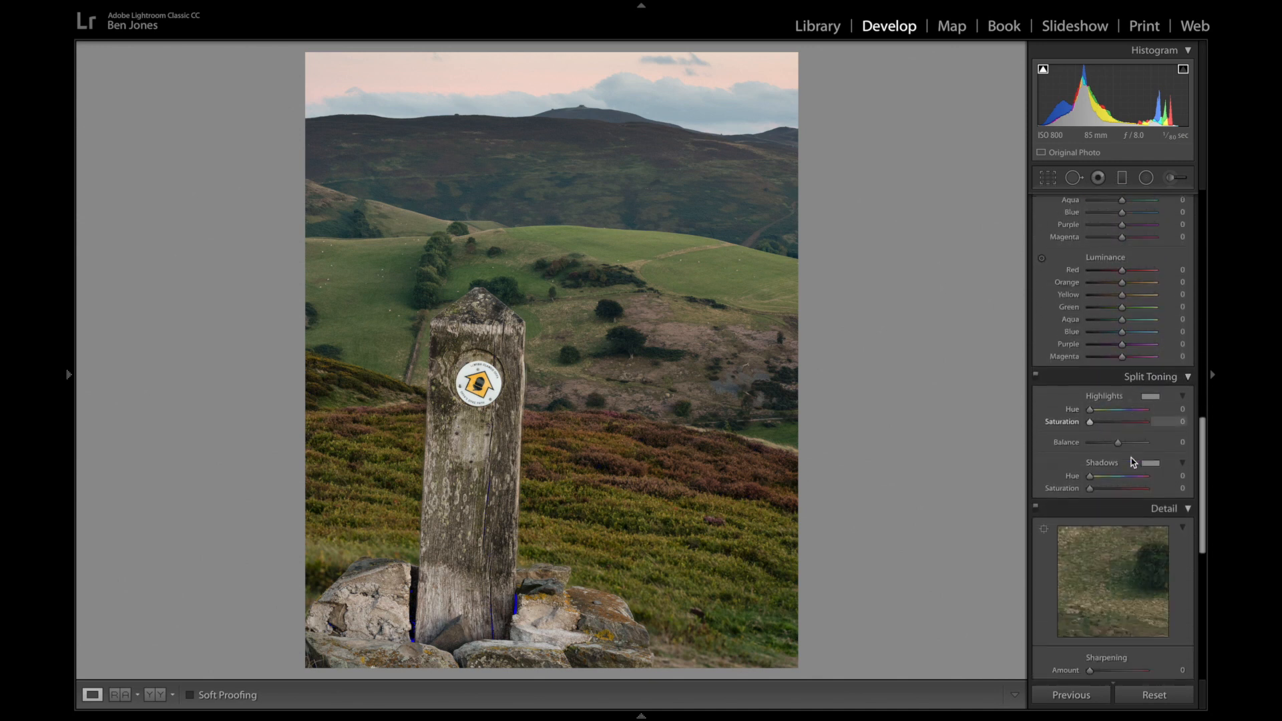
Enable Remove Chromatic Aberration; try profile corrections, find no matching profile, and switch them back off.
{"action": "scroll", "scroll_direction": "down", "scroll_amount": 3}
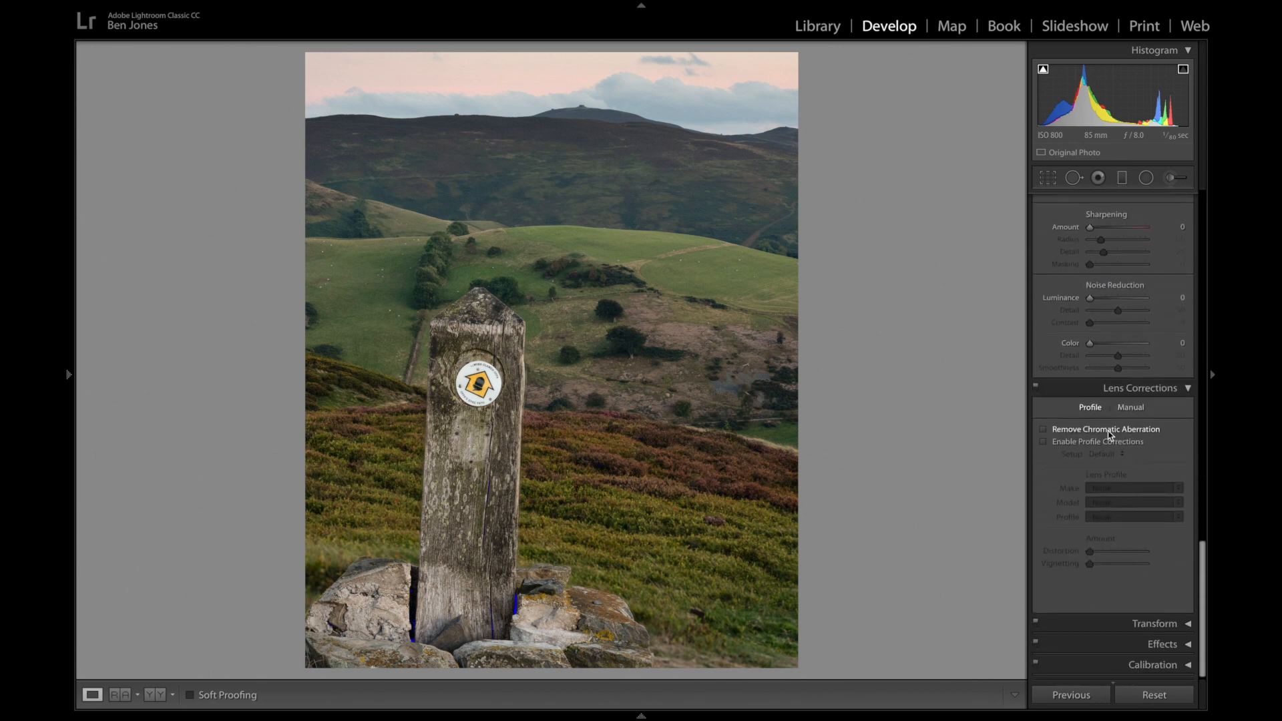
{"action": "left_click", "coordinate": [1043, 429]}
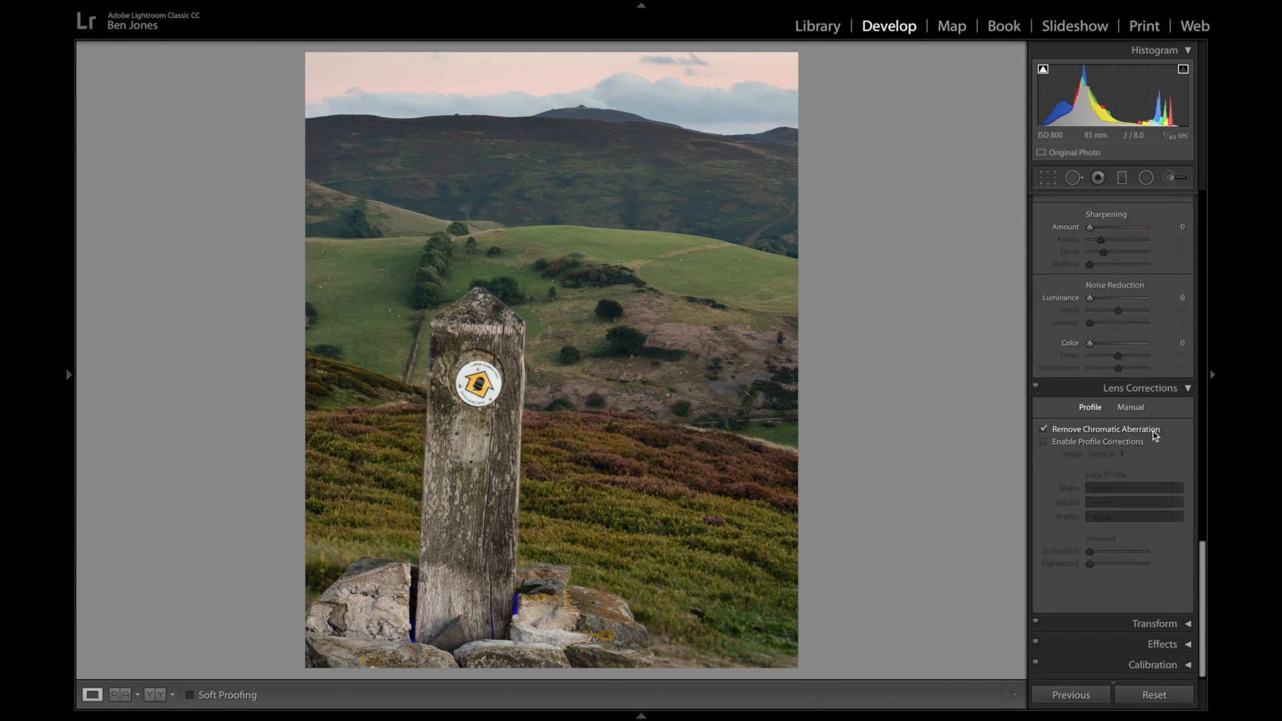
{"action": "left_click", "coordinate": [1044, 442]}
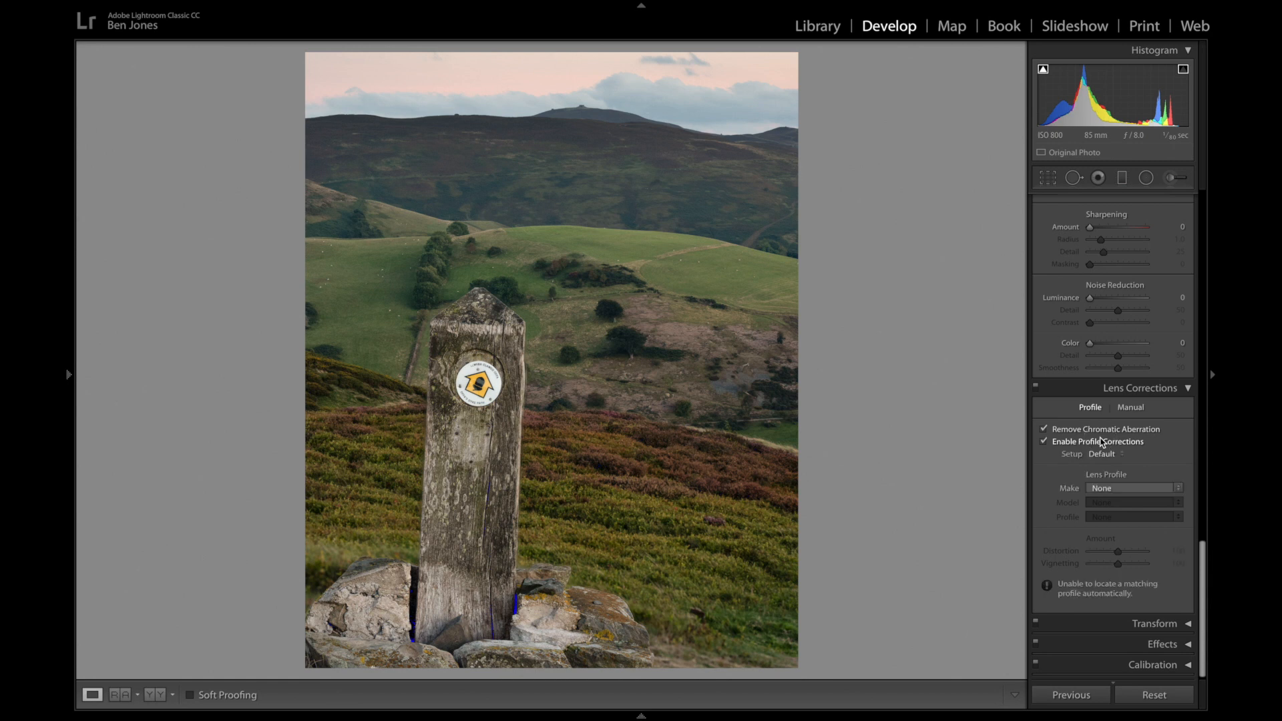
{"action": "mouse_move", "coordinate": [1180, 443]}
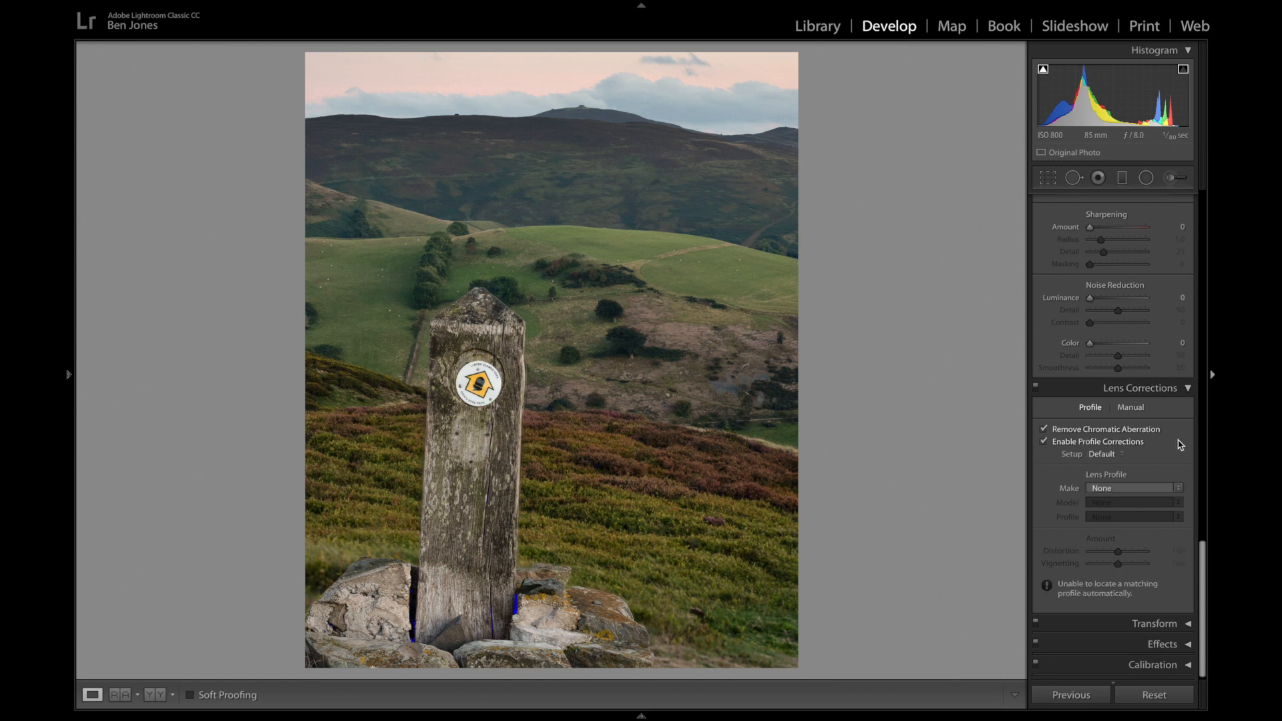
{"action": "mouse_move", "coordinate": [1105, 438]}
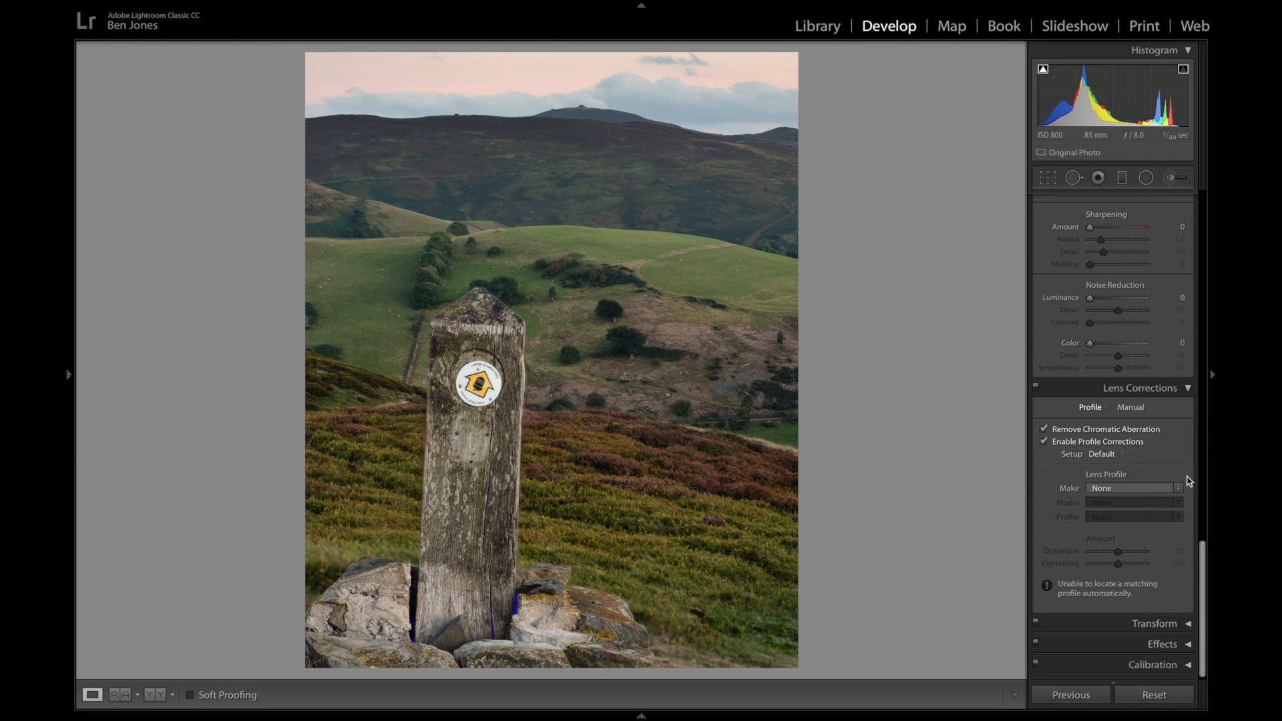
{"action": "left_click", "coordinate": [1132, 489]}
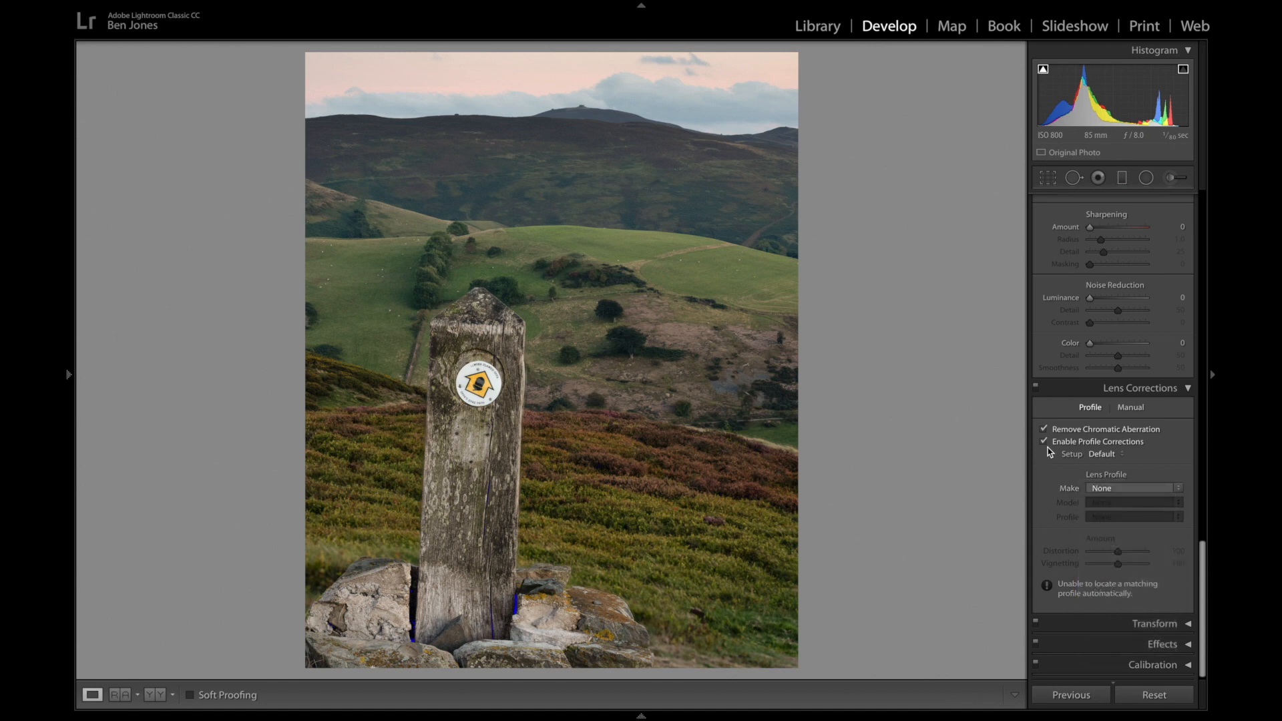
{"action": "left_click", "coordinate": [1045, 442]}
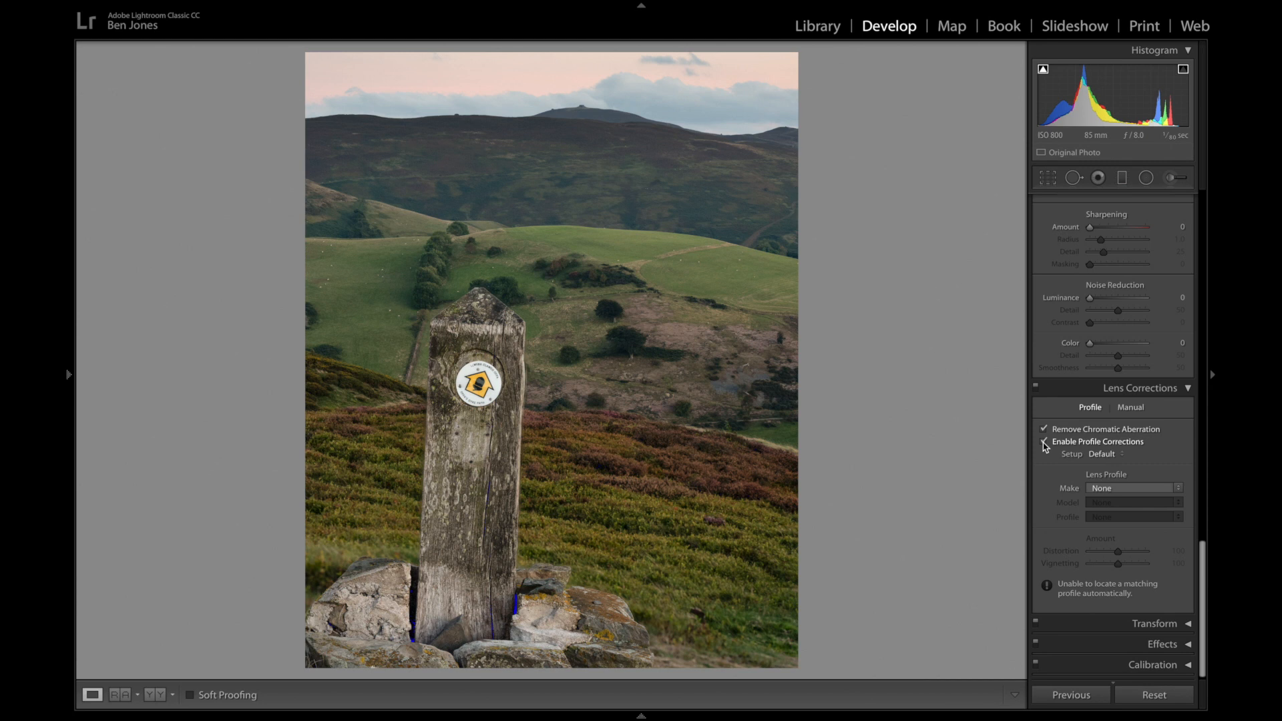
{"action": "left_click", "coordinate": [1045, 442]}
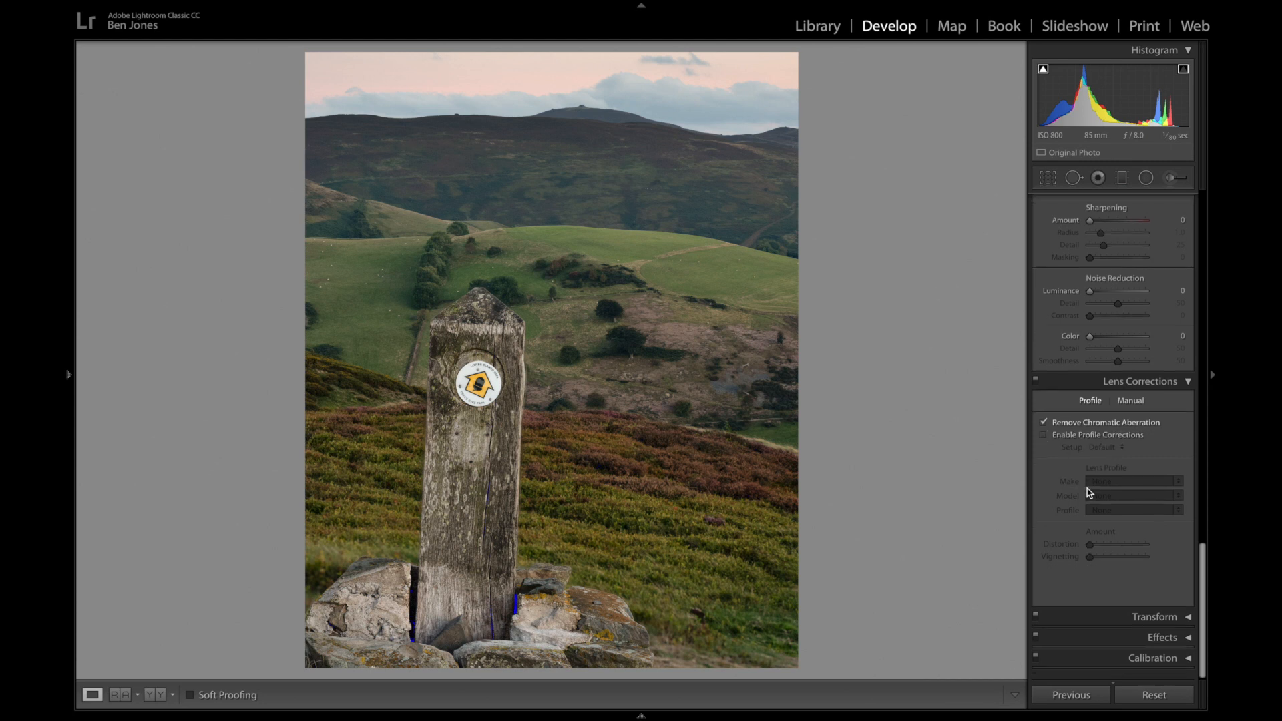